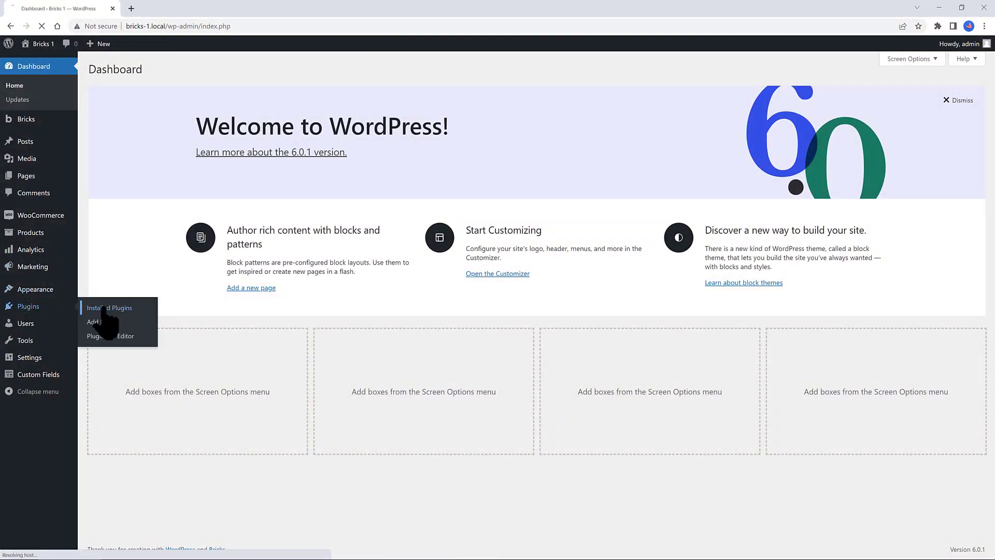
Check the active Bricks theme's details on the Themes page, confirming version 1.4.0.2.
left_click(109, 308)
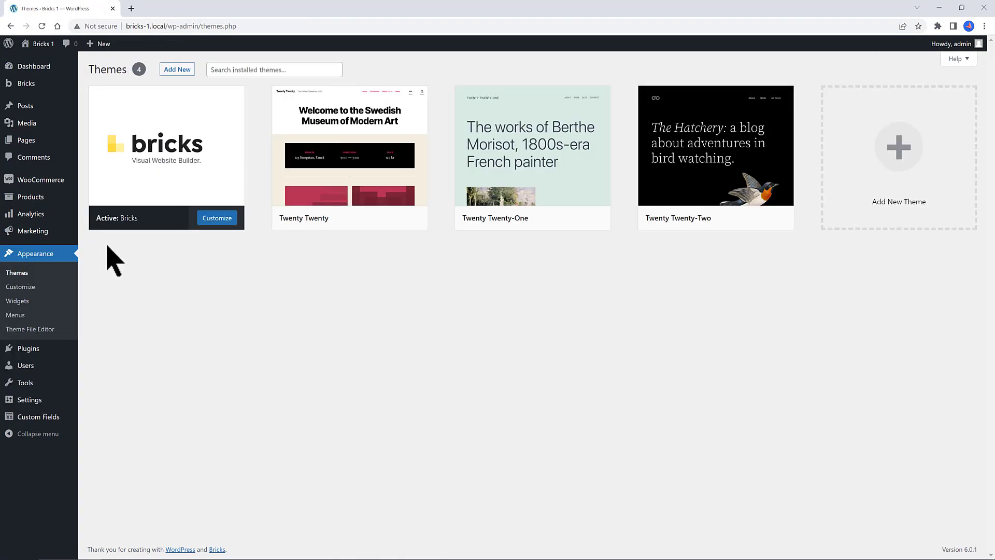
left_click(166, 146)
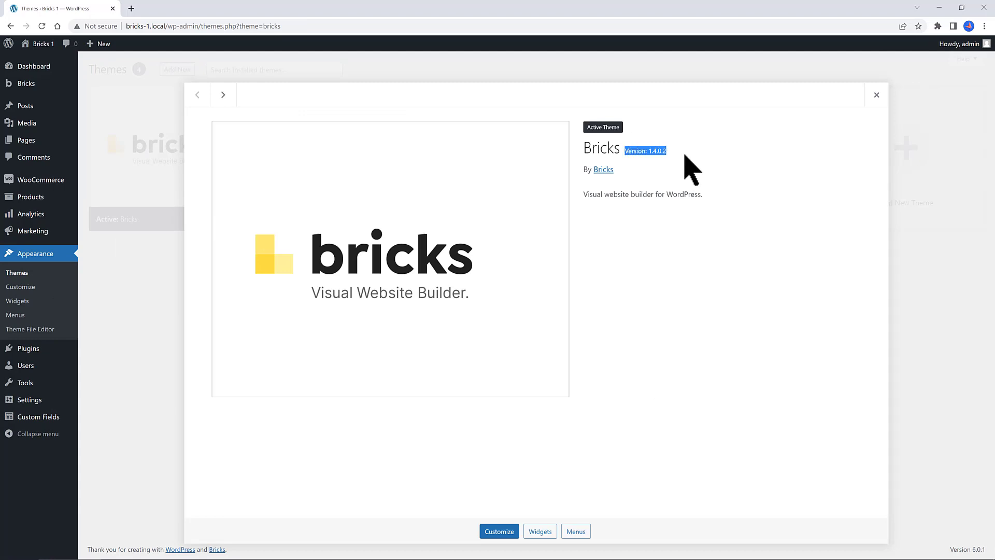
left_click(877, 94)
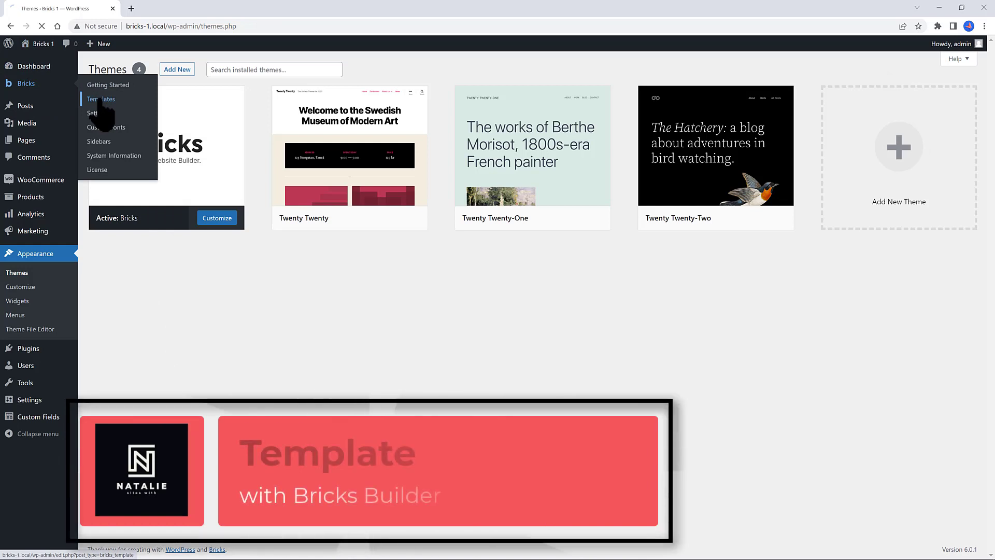
Publish a new Bricks template 'Woo Archive + Filtering Sidebar' of type WooCommerce product archive.
left_click(101, 99)
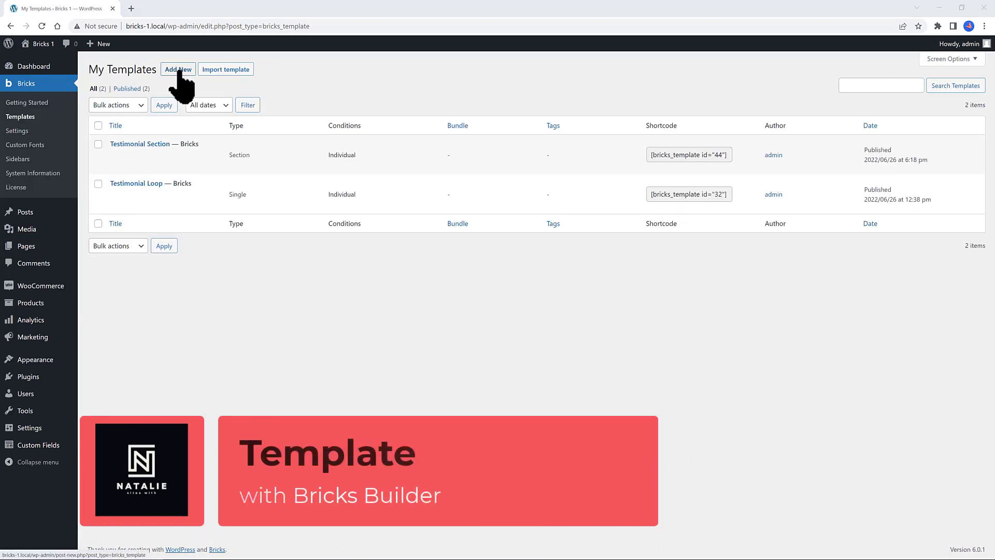
left_click(177, 70)
type("Woo Archive + Filtering Sidebar")
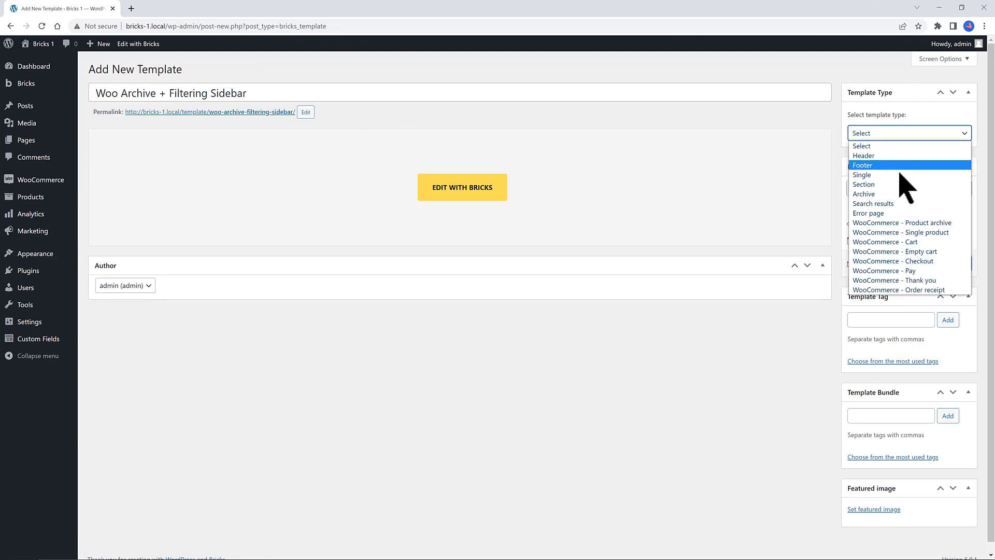
mouse_move(901, 221)
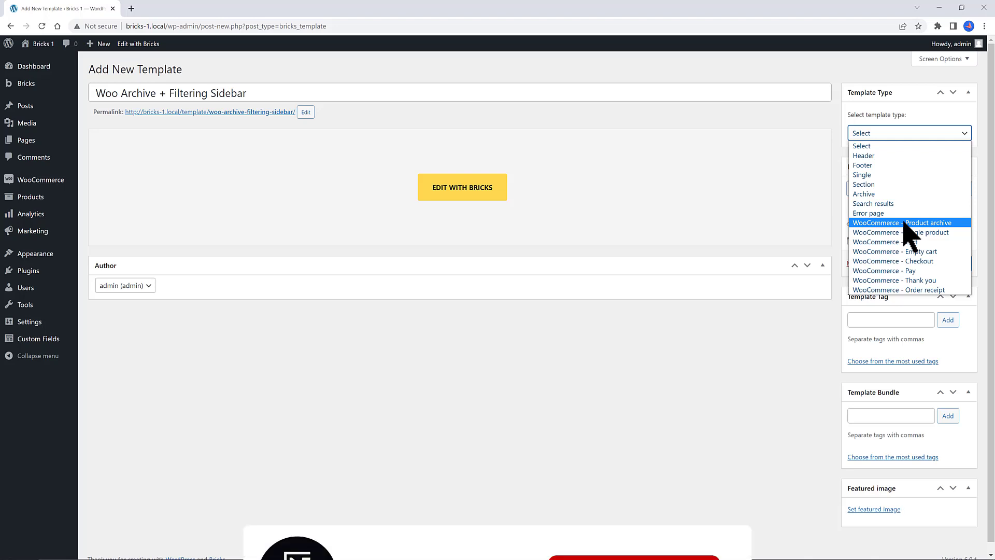
left_click(903, 222)
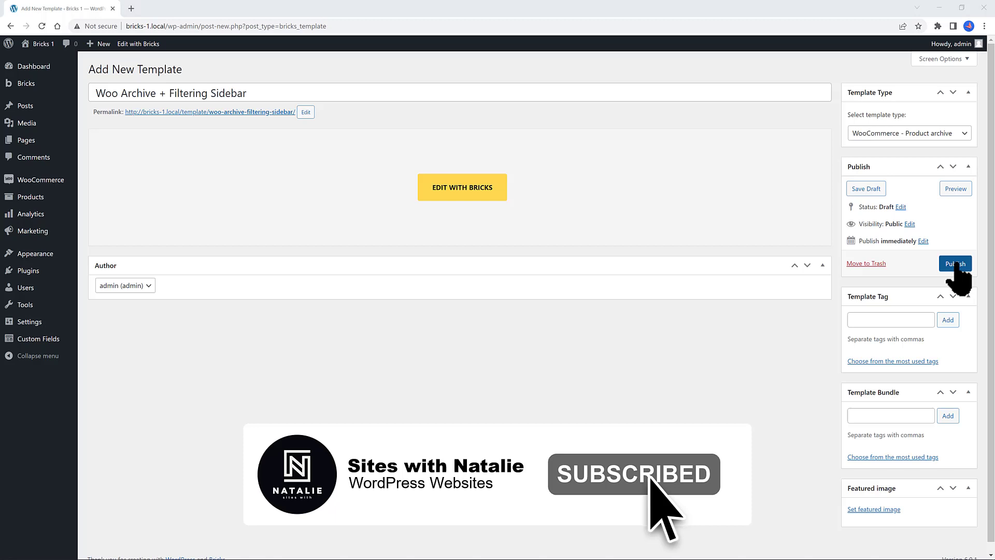
left_click(955, 263)
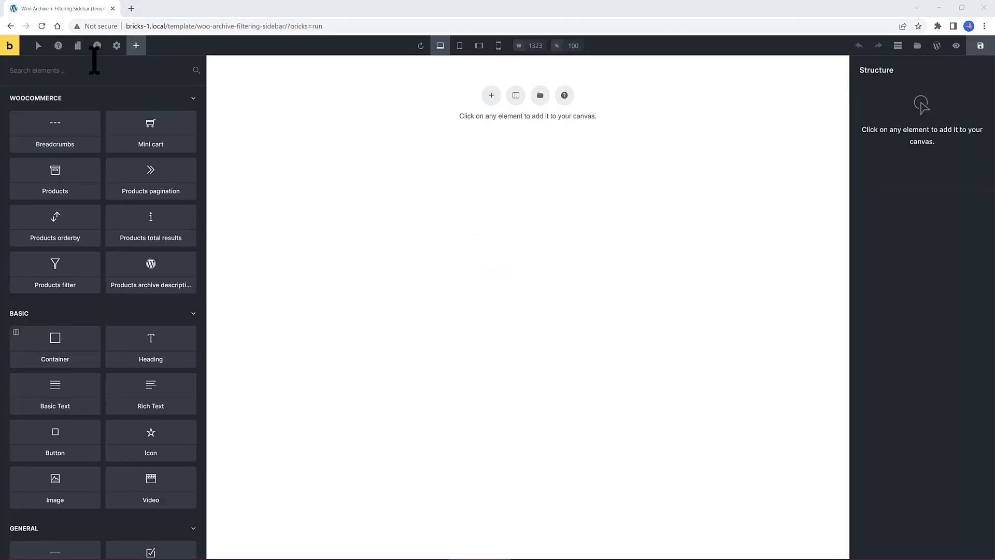
Create a new theme style named woocommerce in the builder's Theme Styles settings.
left_click(117, 44)
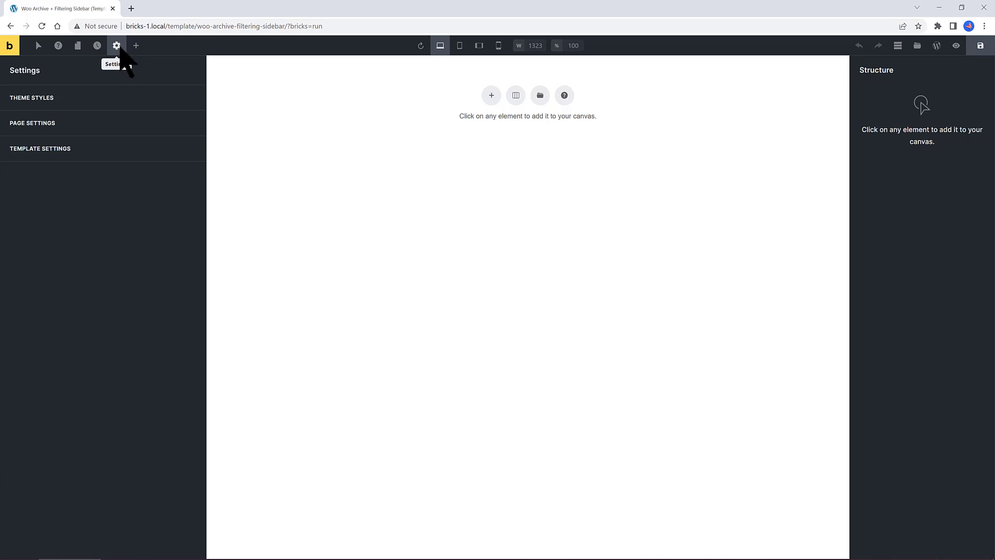
left_click(31, 97)
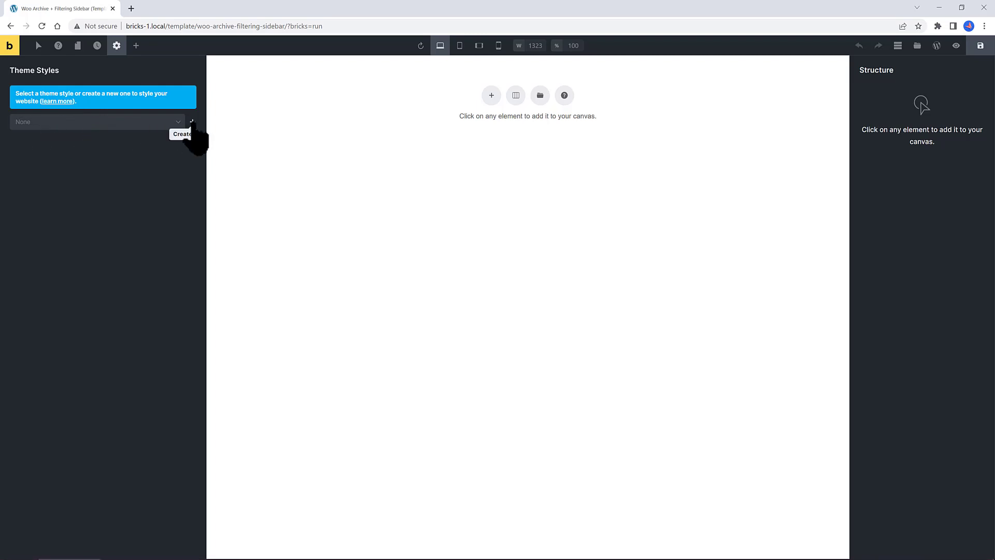
left_click(190, 121)
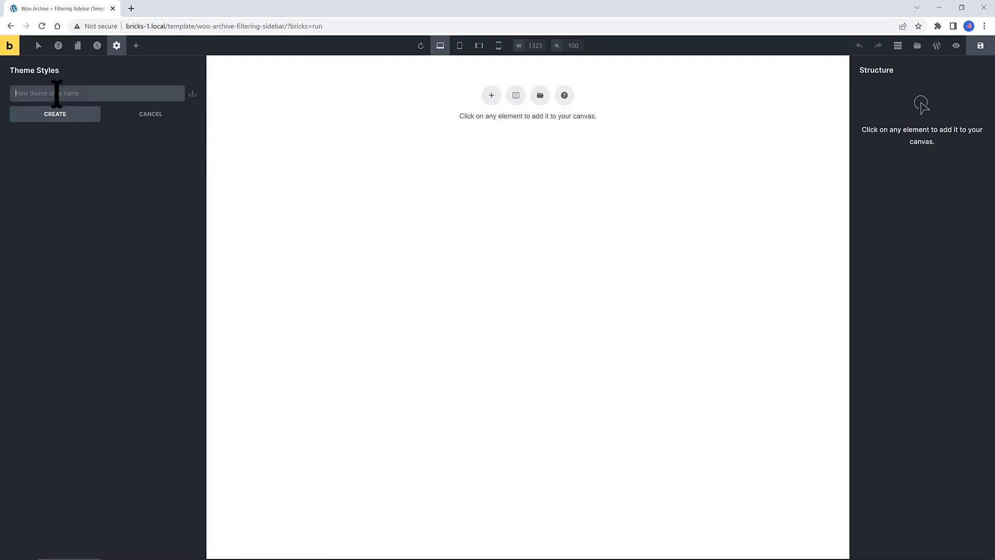
type("wood")
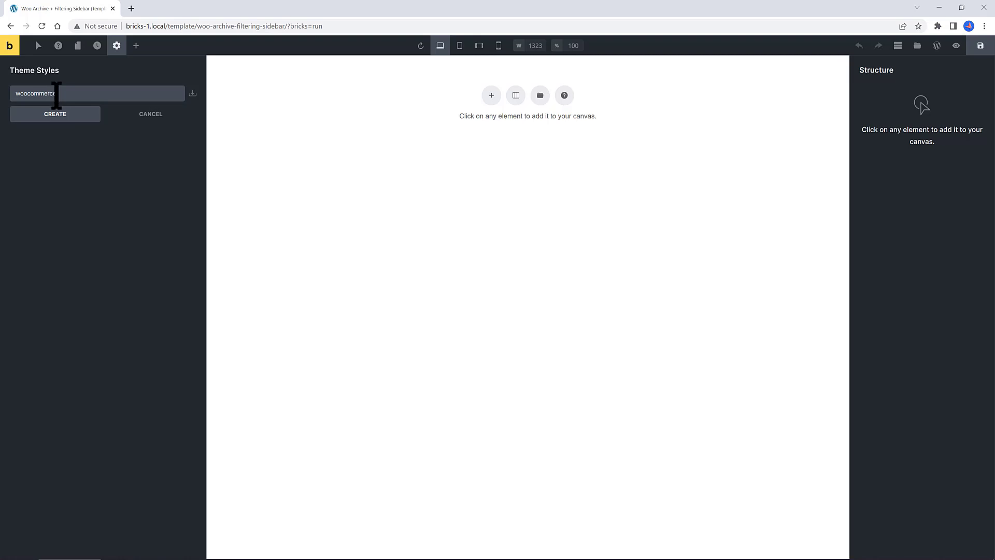
left_click(55, 114)
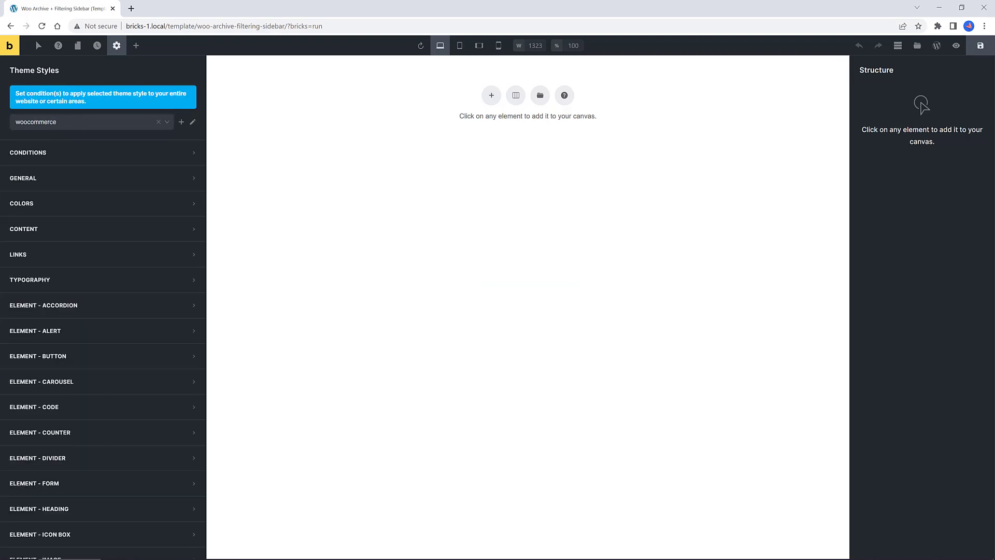
mouse_move(89, 178)
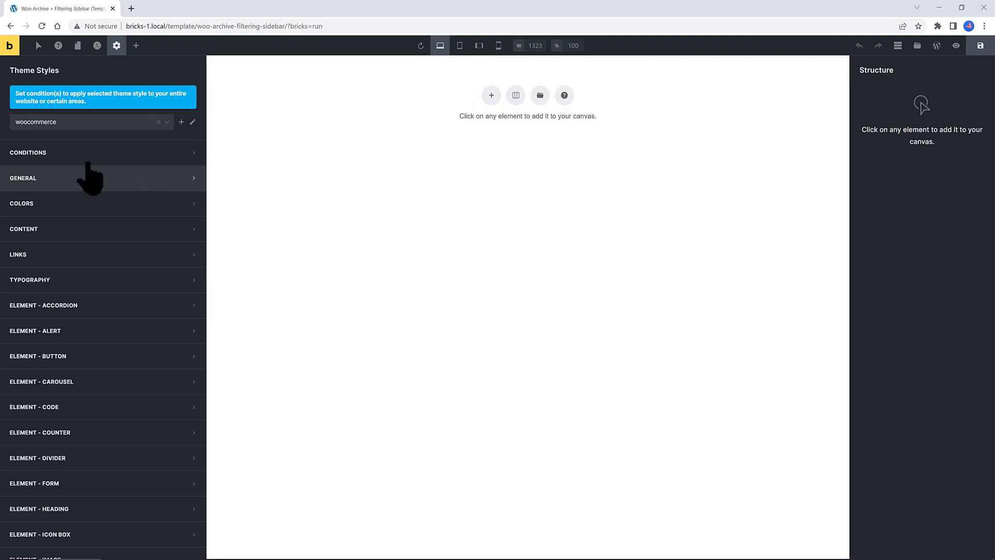
Set the woocommerce theme style's condition to apply to the entire website.
left_click(28, 153)
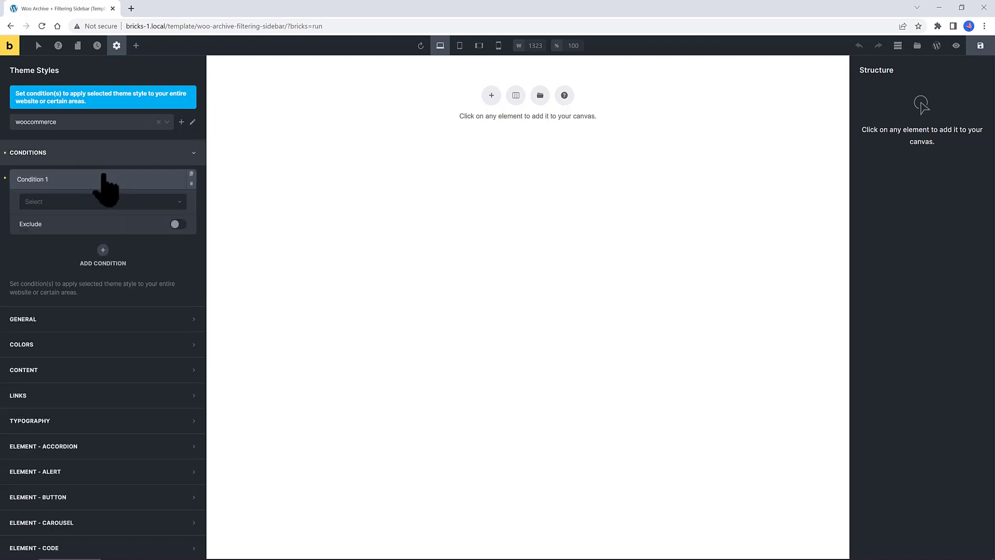
left_click(101, 201)
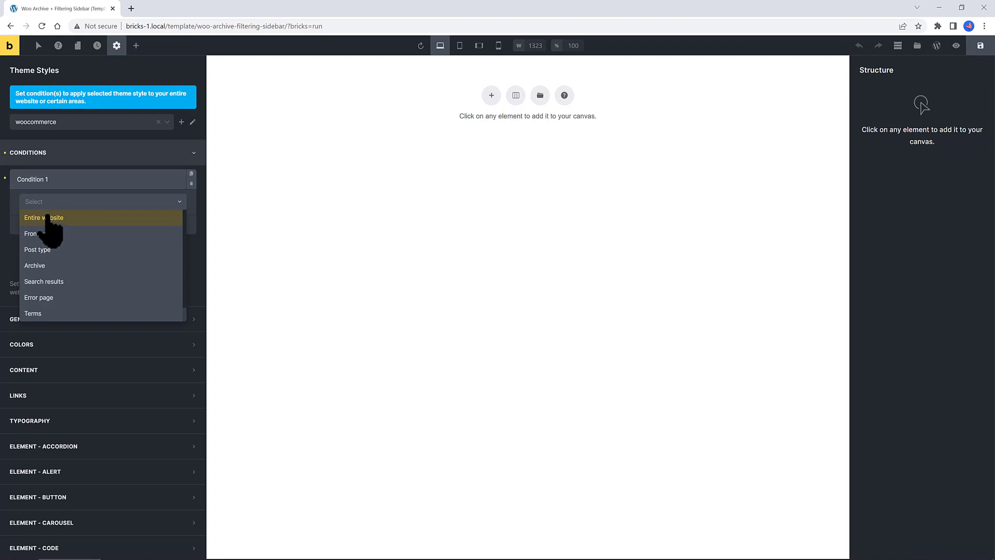
left_click(44, 216)
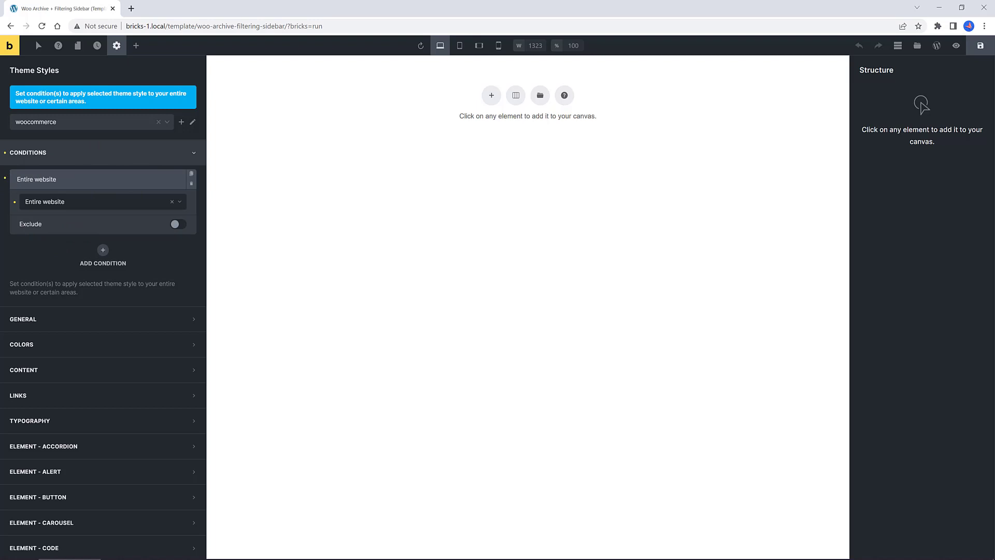
mouse_move(157, 114)
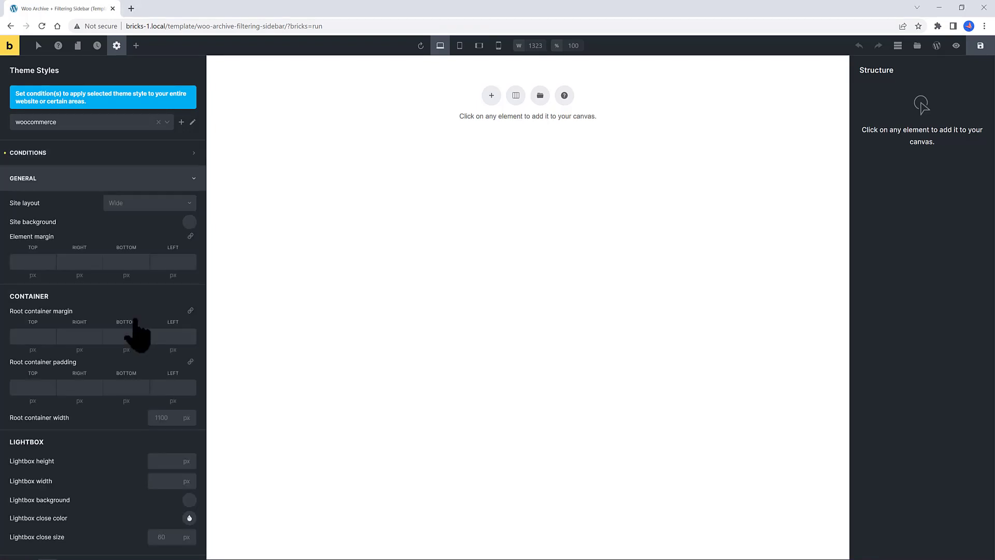
Set the site background to white and the root container width to 100% under General.
left_click(189, 222)
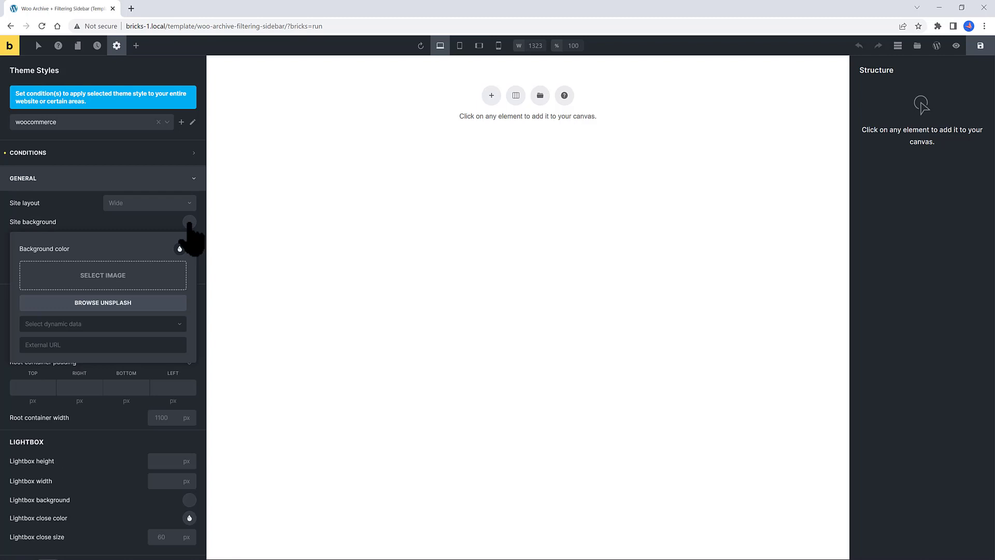
left_click(189, 248)
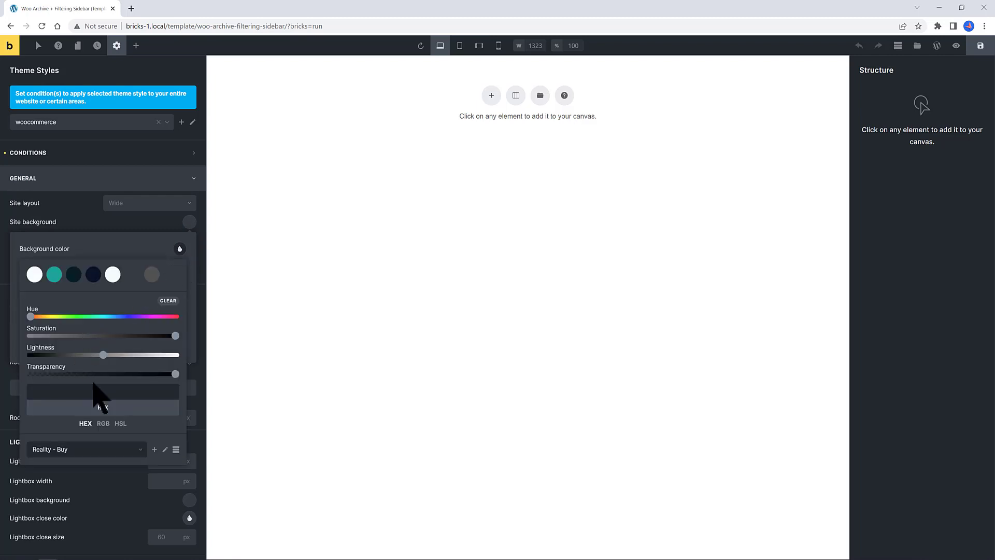
left_click(189, 221)
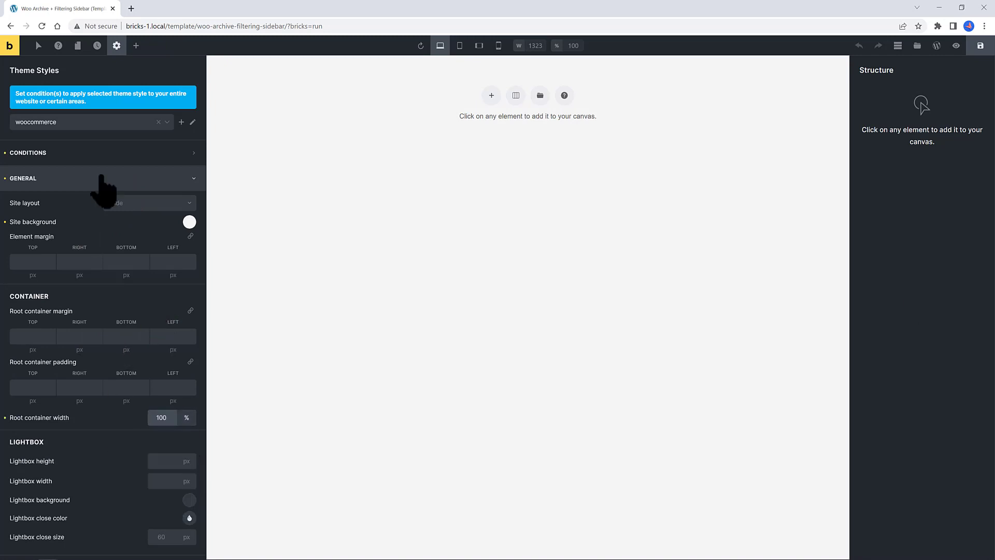
left_click(102, 178)
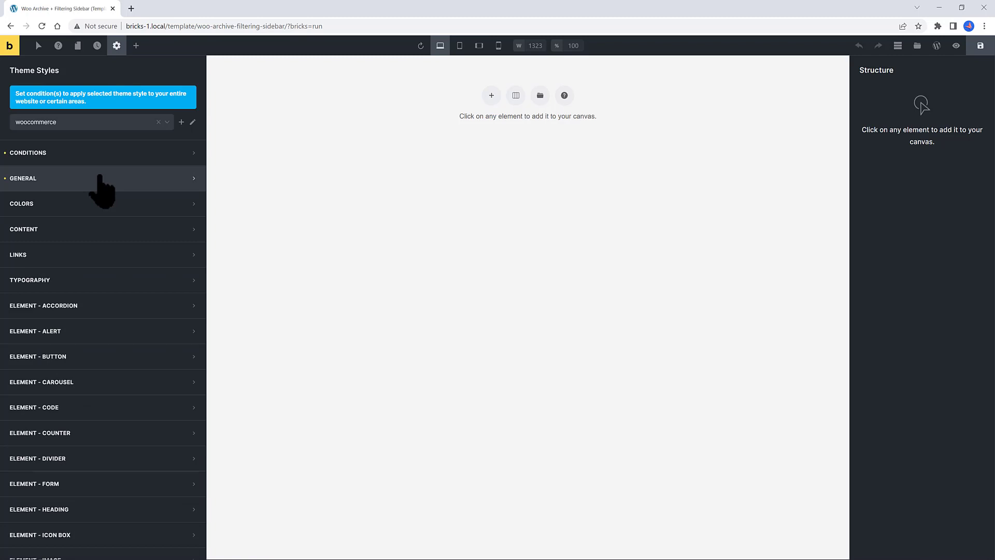
Set body text to black (000) Montserrat in the Typography settings.
left_click(29, 279)
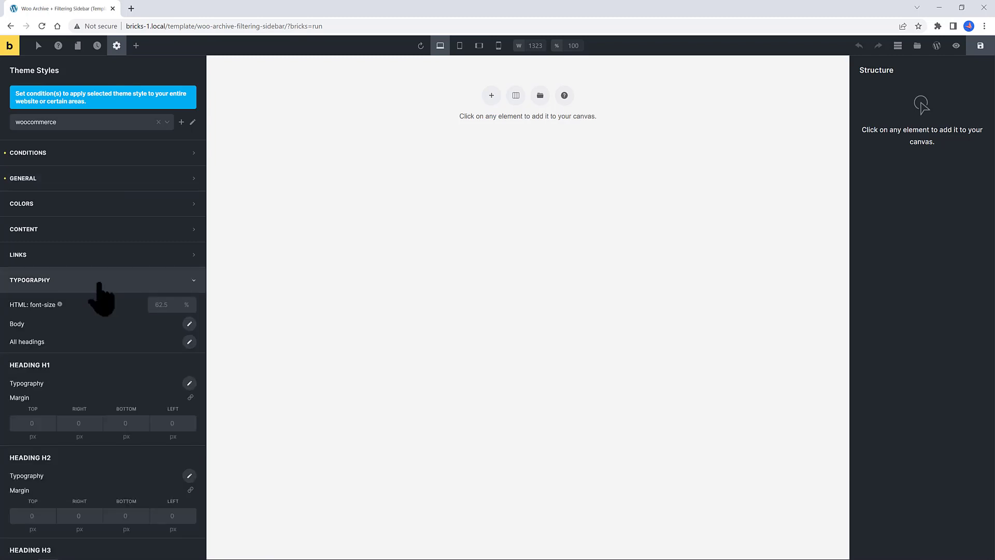
left_click(188, 324)
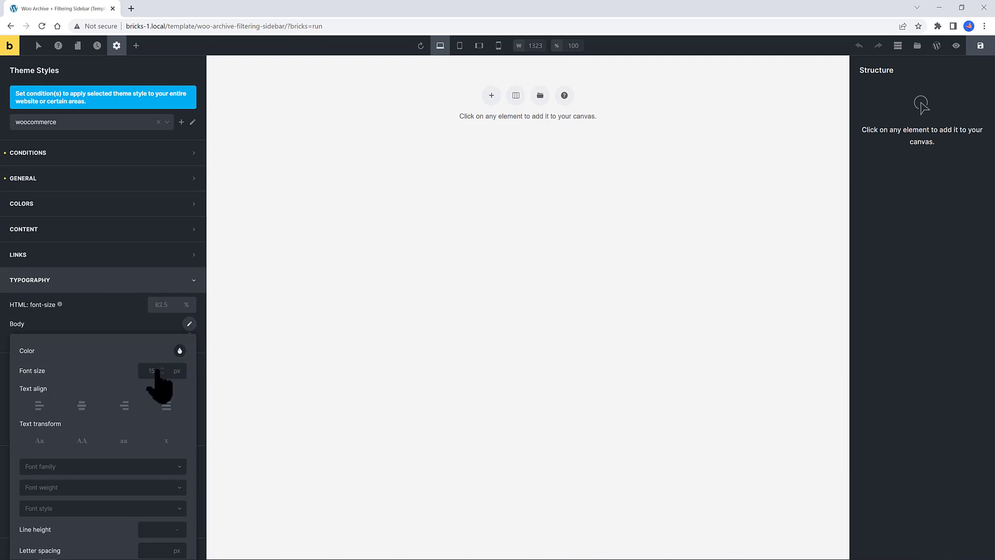
left_click(179, 350)
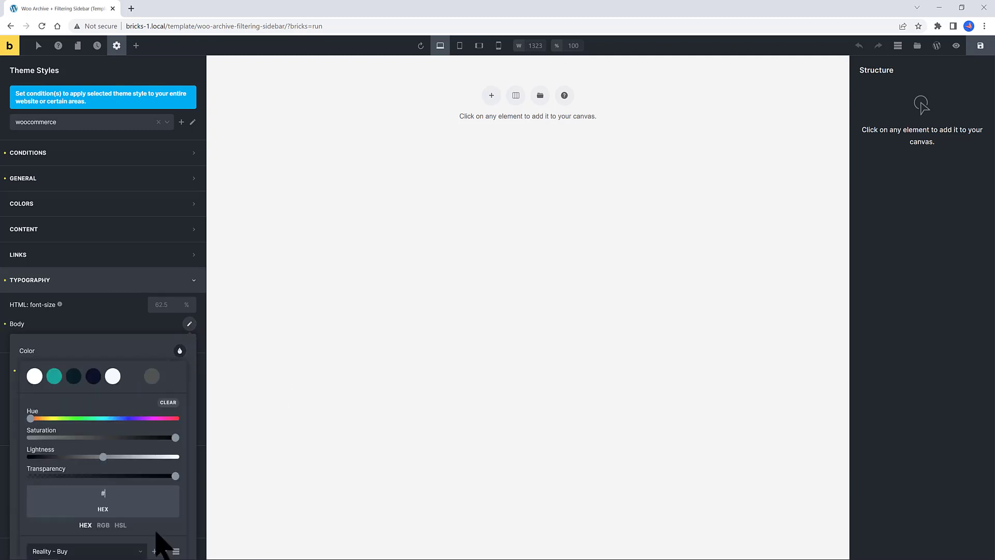
type("000")
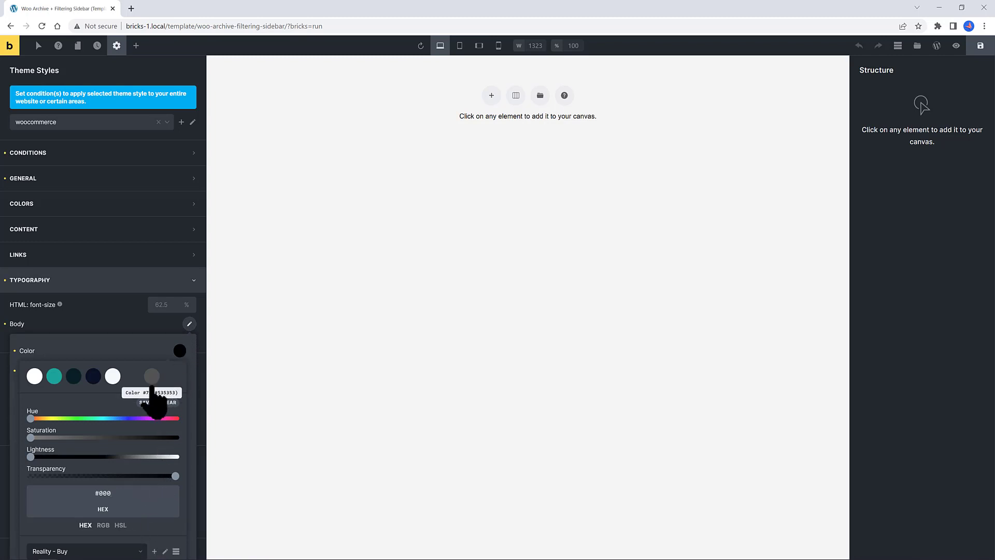
left_click(188, 341)
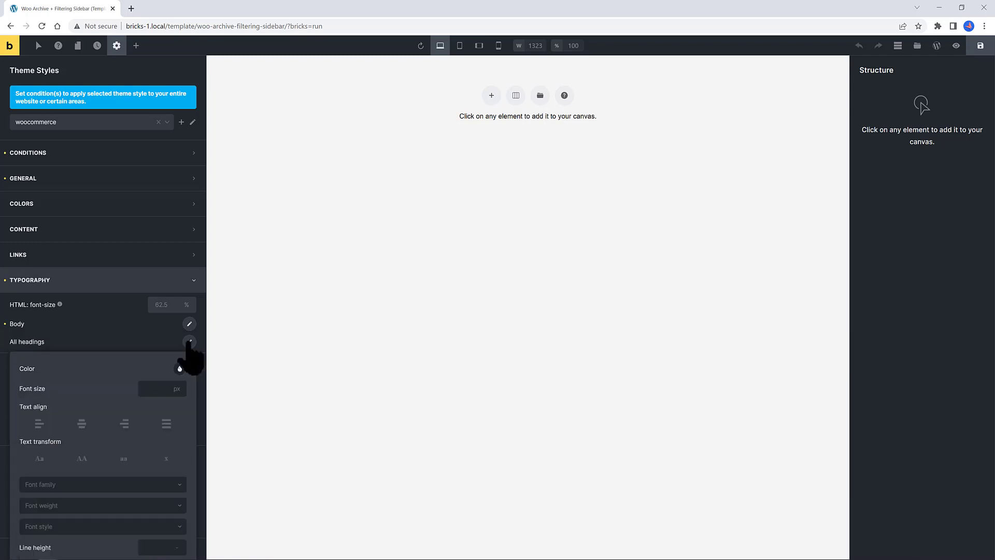
left_click(188, 323)
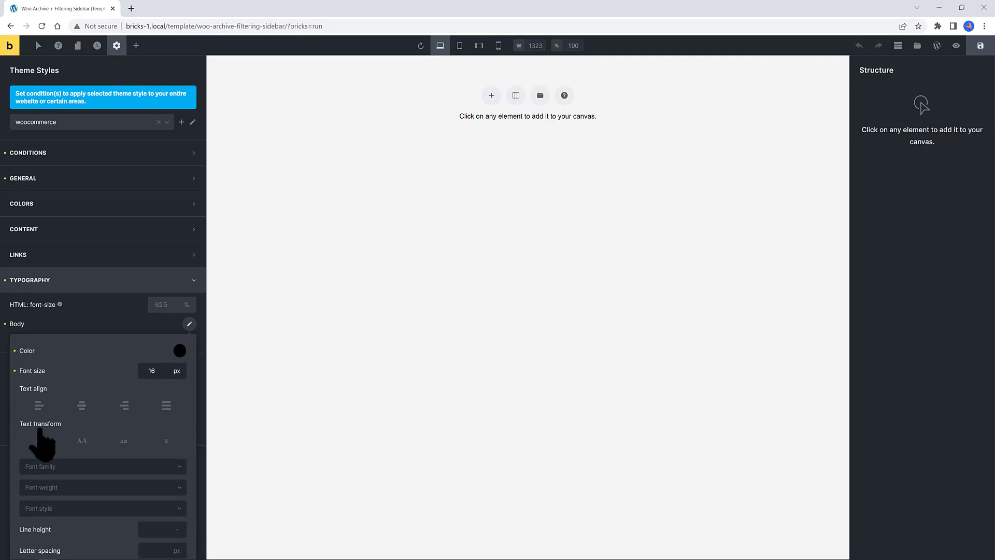
left_click(101, 466)
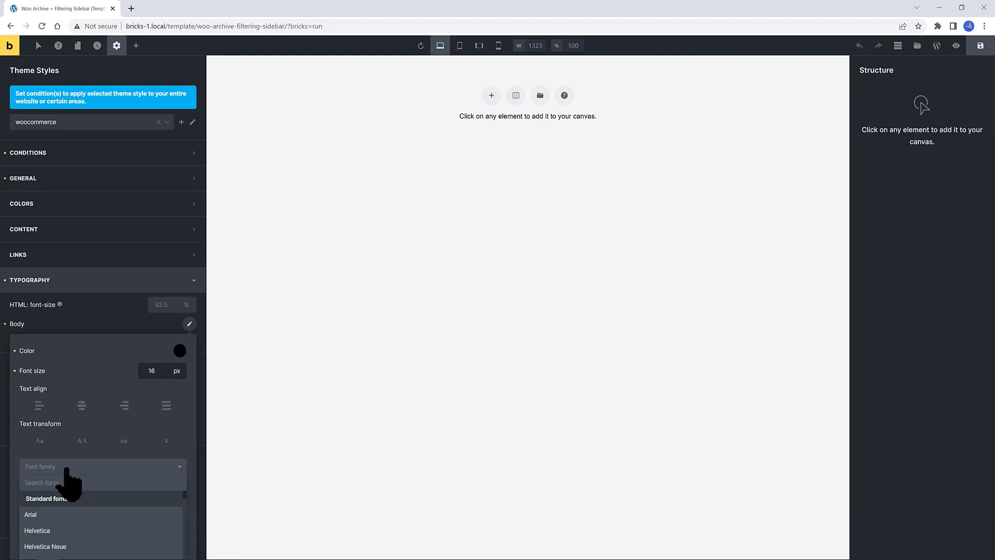
type("Montserr")
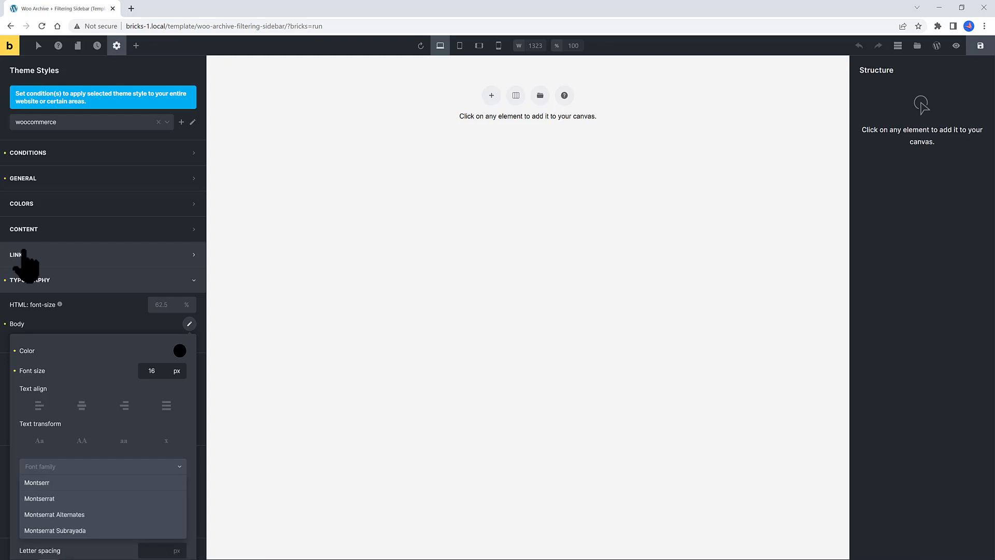
left_click(38, 499)
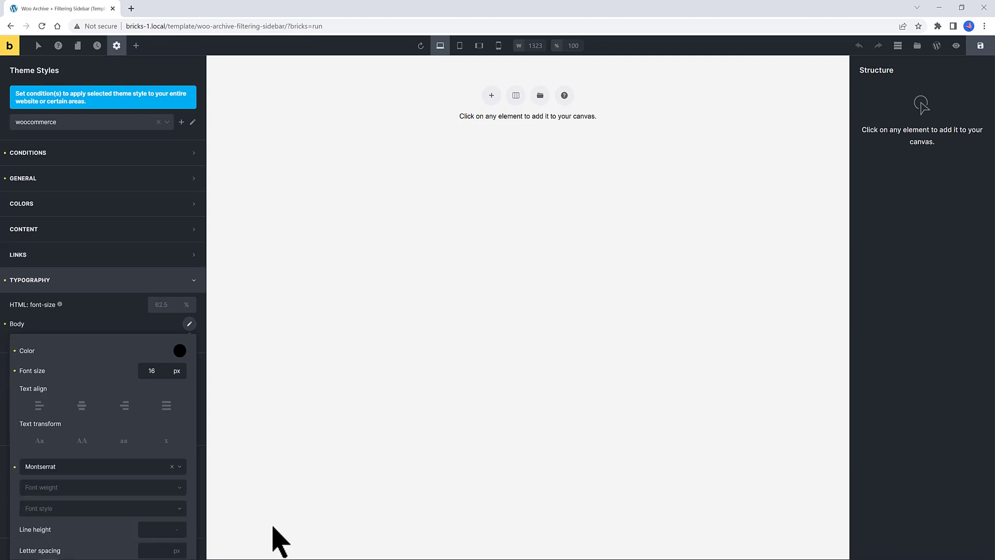
Set all headings to Montserrat at font weight 600.
left_click(95, 487)
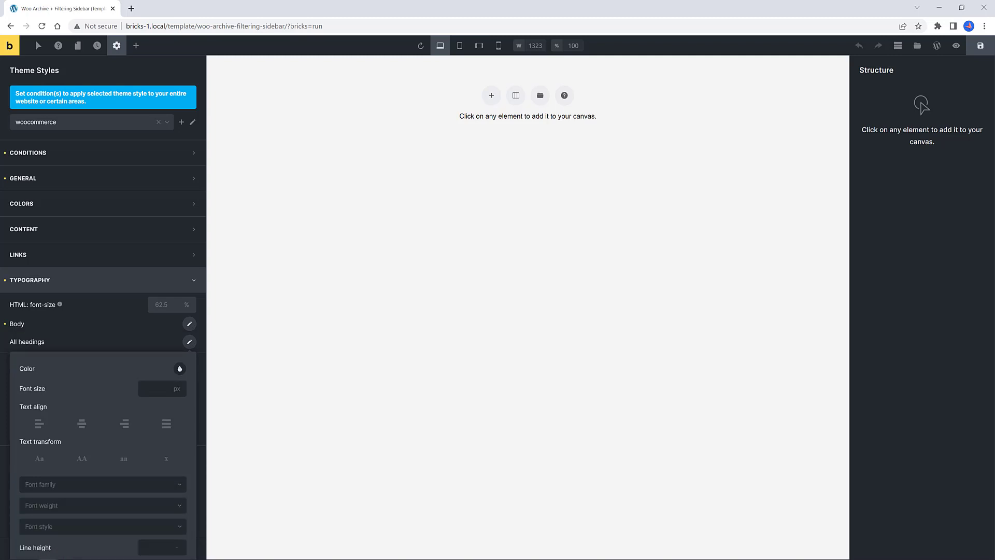
left_click(102, 484)
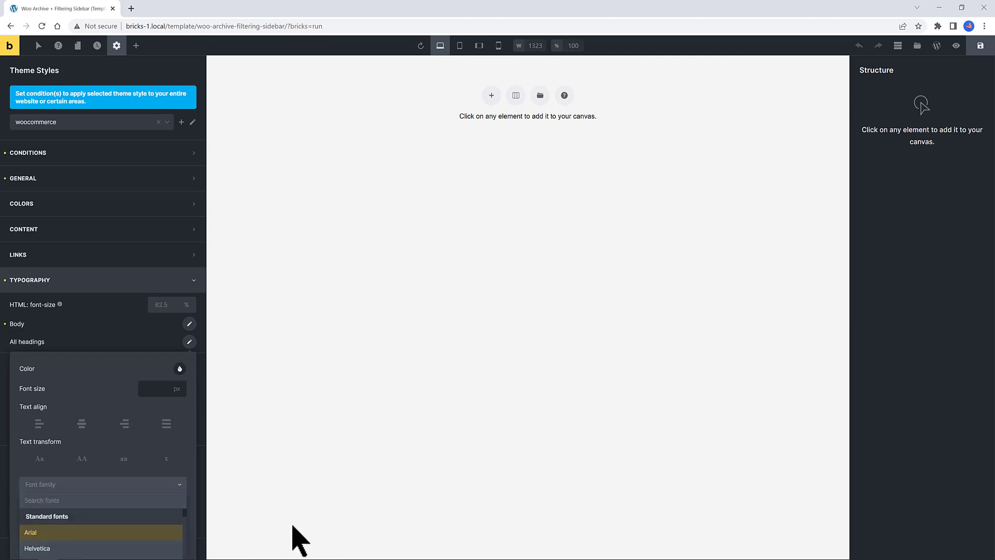
type("Monts")
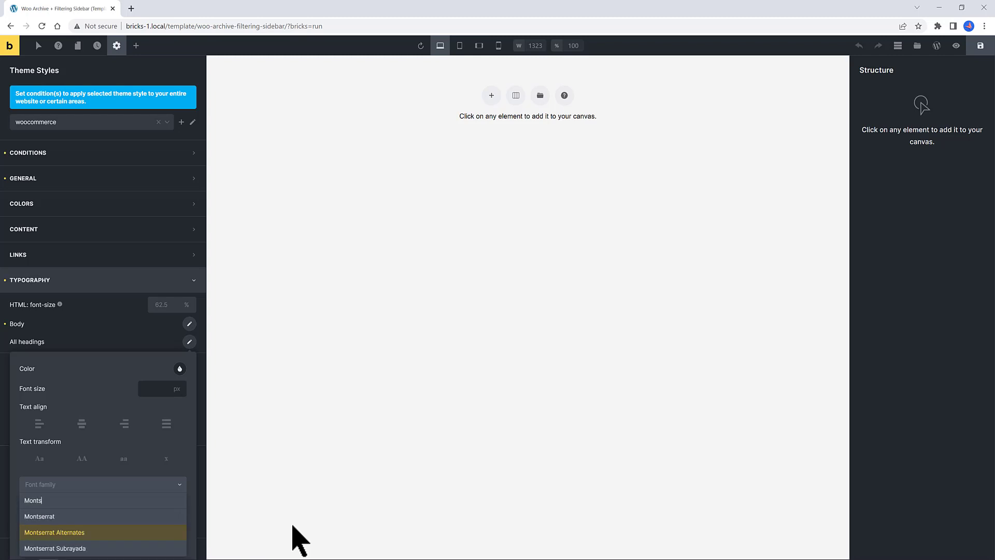
left_click(39, 516)
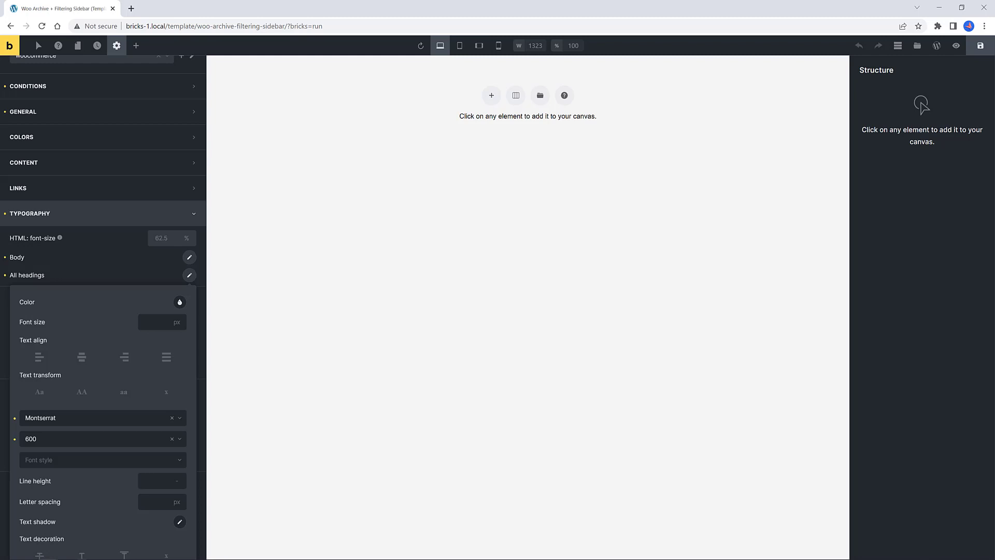
left_click(30, 213)
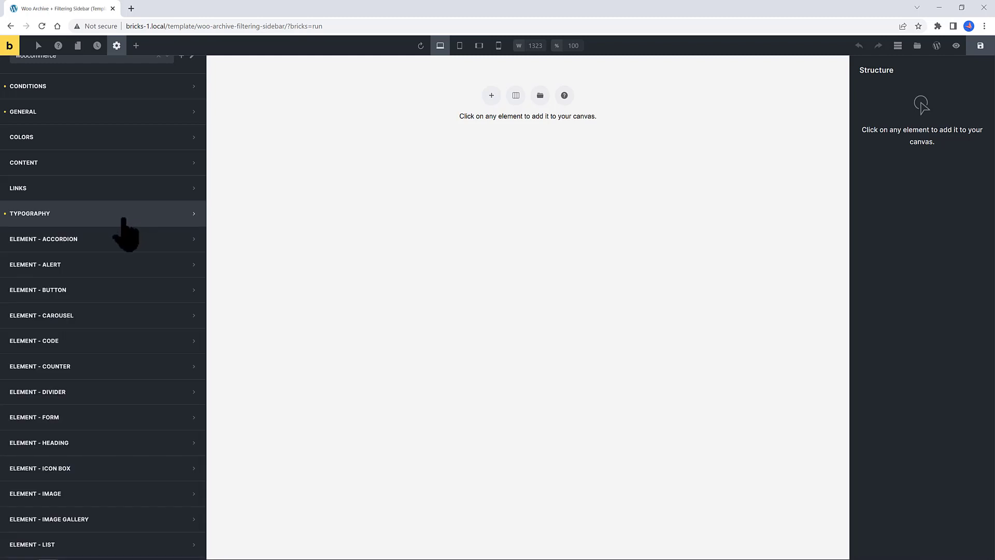
mouse_move(102, 264)
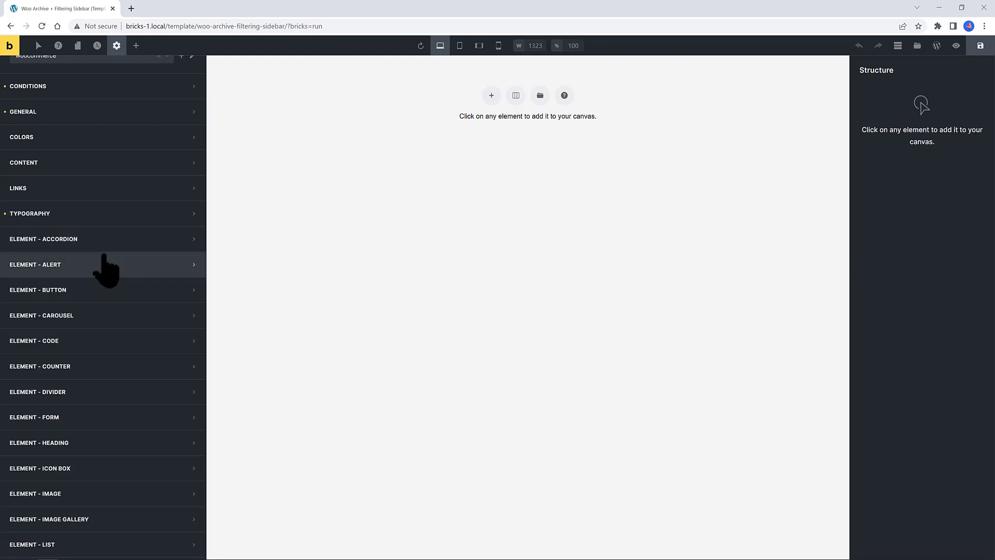
mouse_move(101, 305)
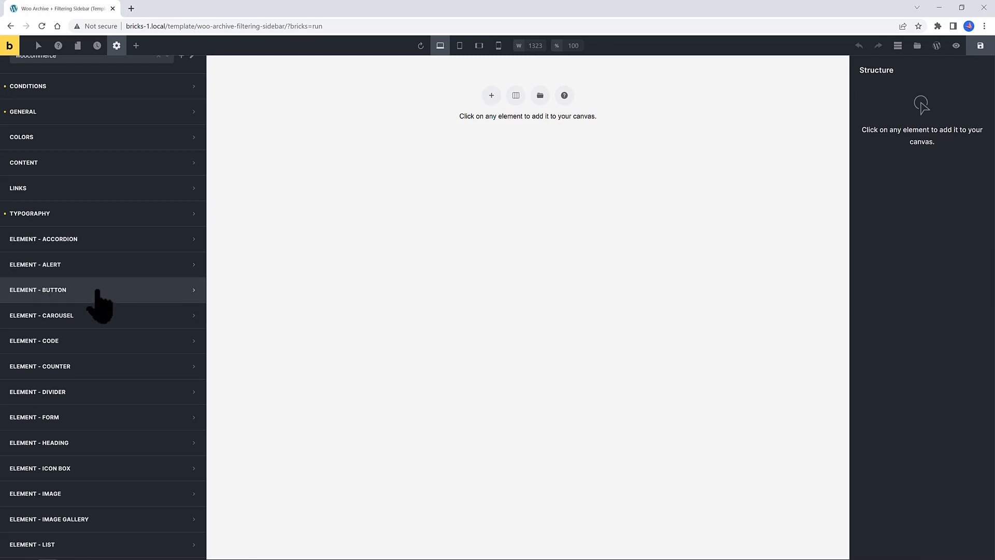
Give default-style buttons a 16px font size under Element - Button typography.
left_click(38, 289)
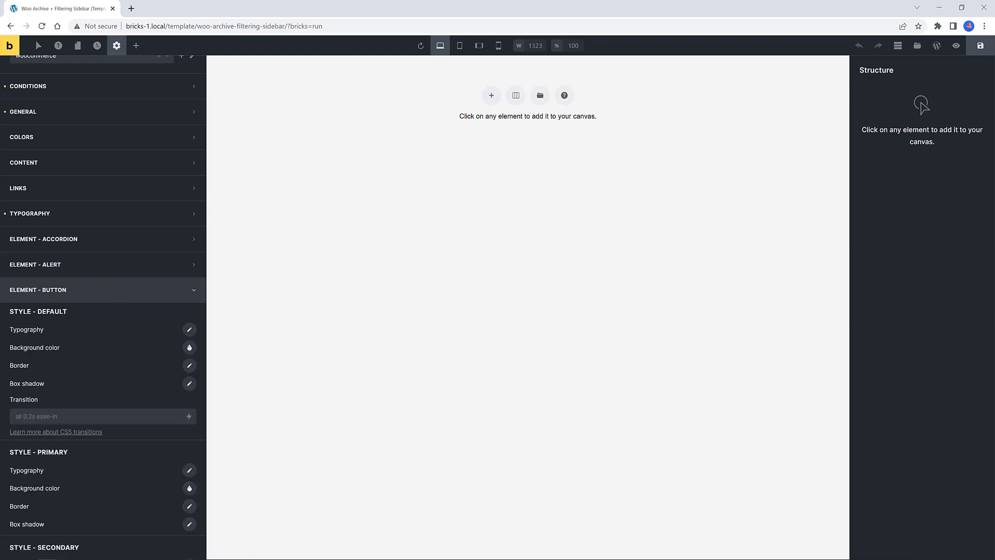
left_click(27, 330)
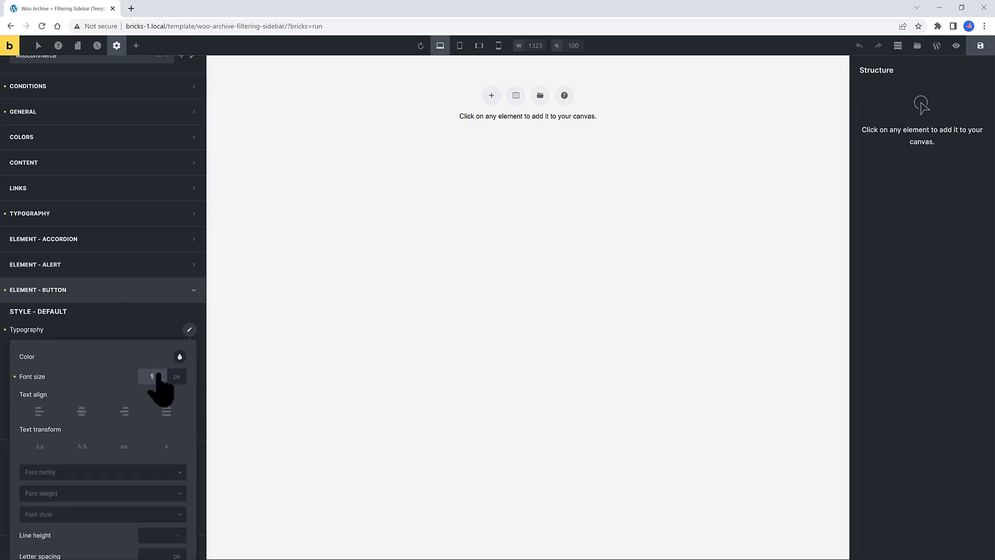
left_click(180, 356)
type("Montserr")
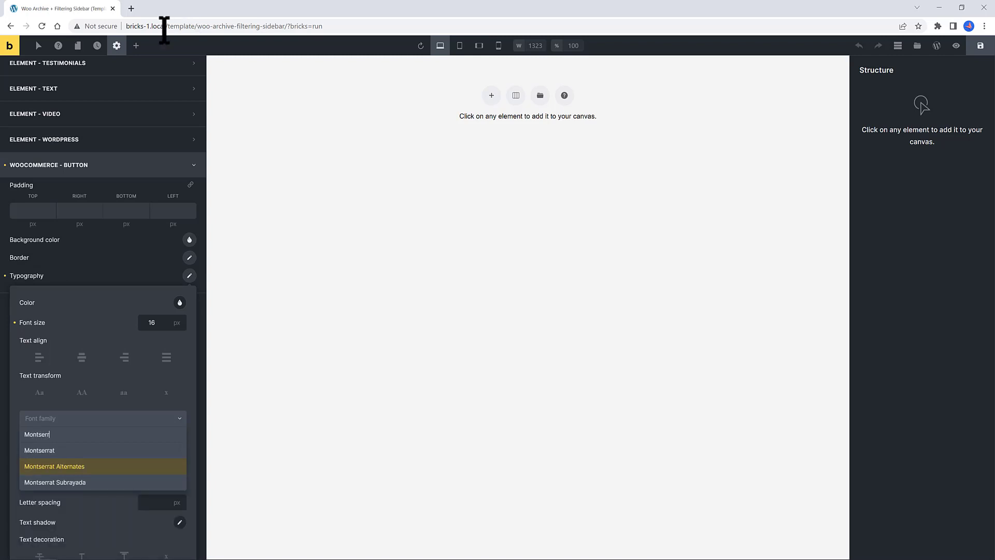
Style WooCommerce buttons with uppercase Montserrat 600 text and a #071225 navy background.
left_click(38, 450)
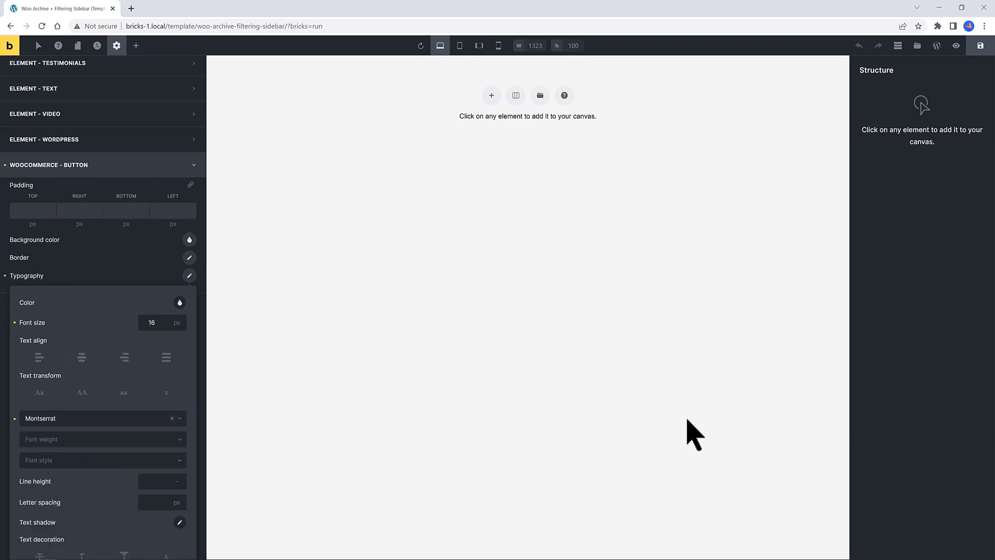
mouse_move(69, 454)
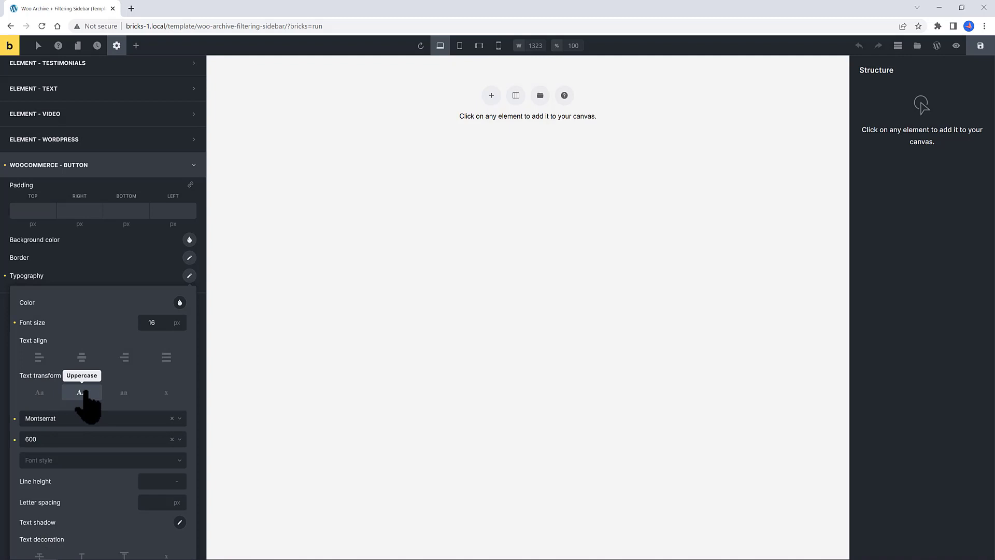
left_click(81, 392)
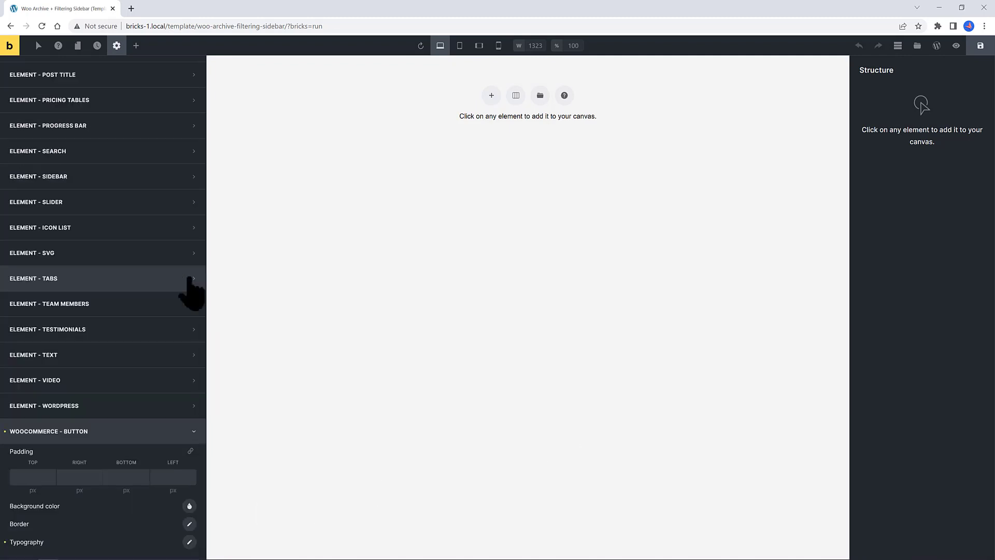
mouse_move(123, 354)
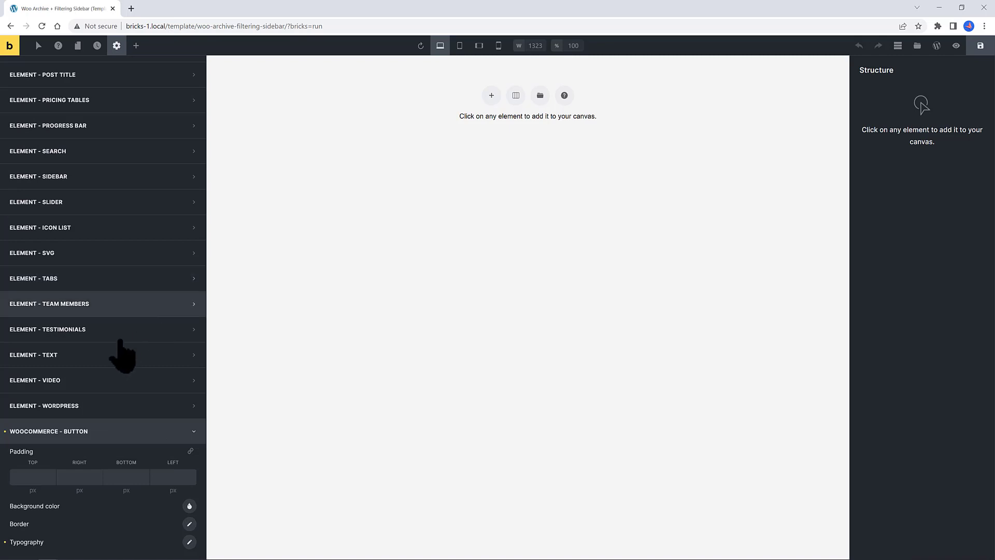
left_click(188, 506)
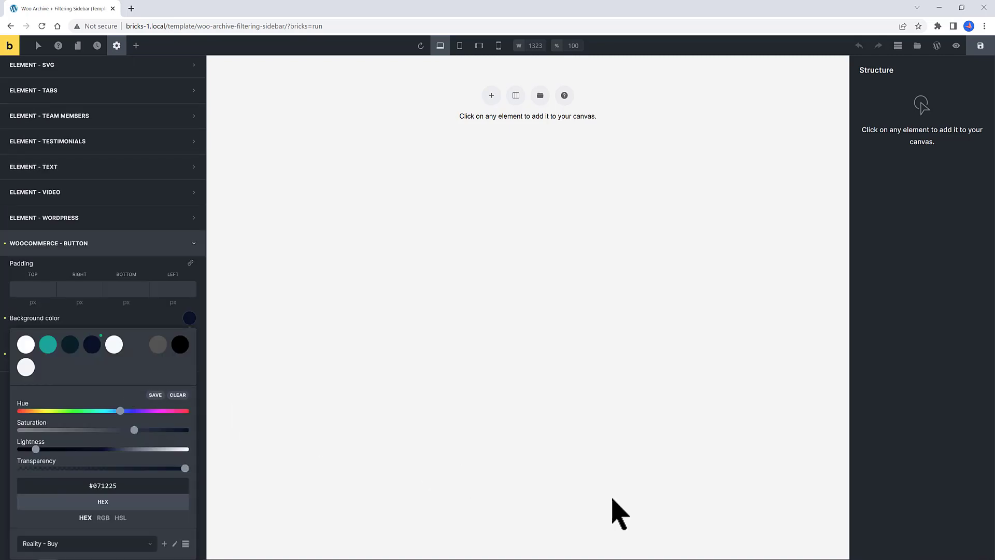
mouse_move(864, 547)
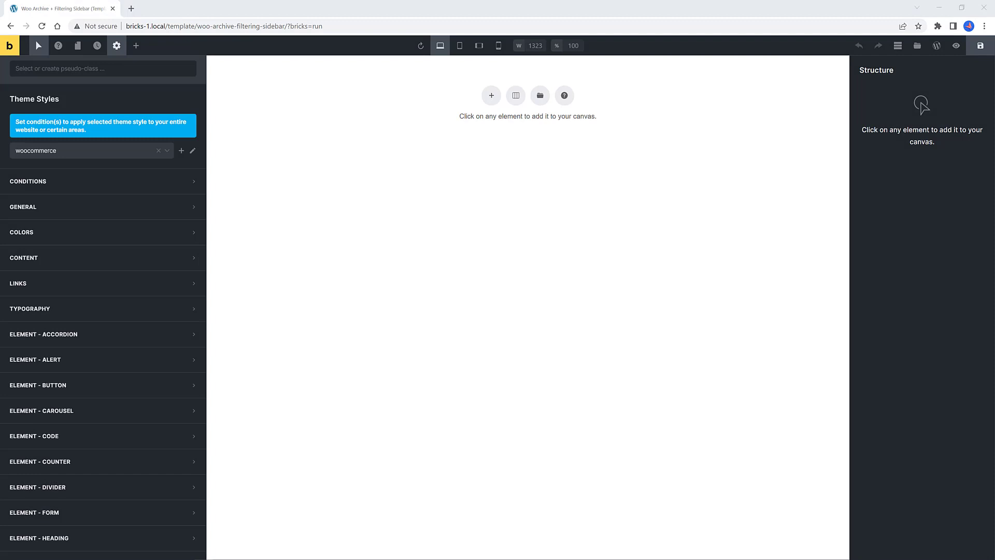
mouse_move(44, 61)
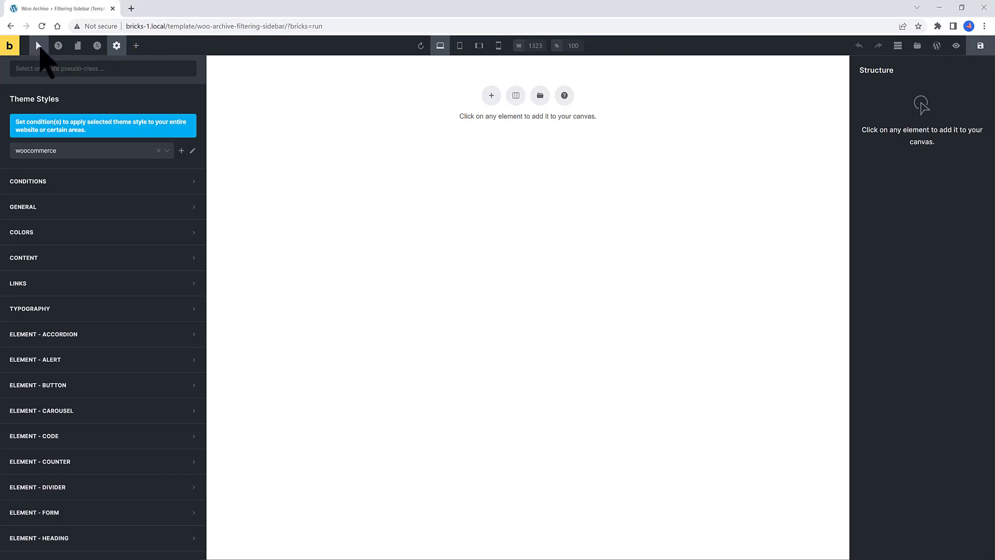
In the :hover state, give default buttons a #03a9f4 light blue background saved to the palette.
left_click(102, 68)
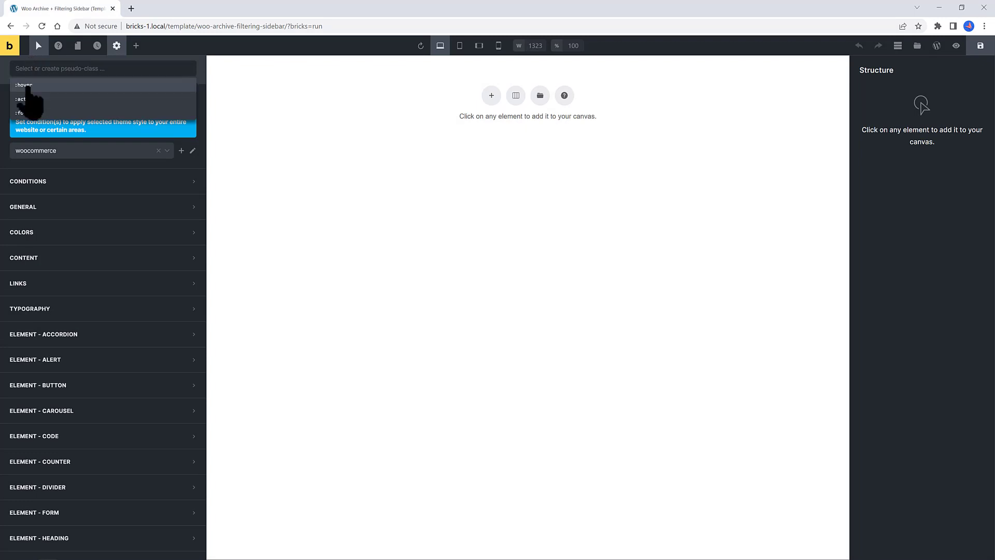
left_click(24, 85)
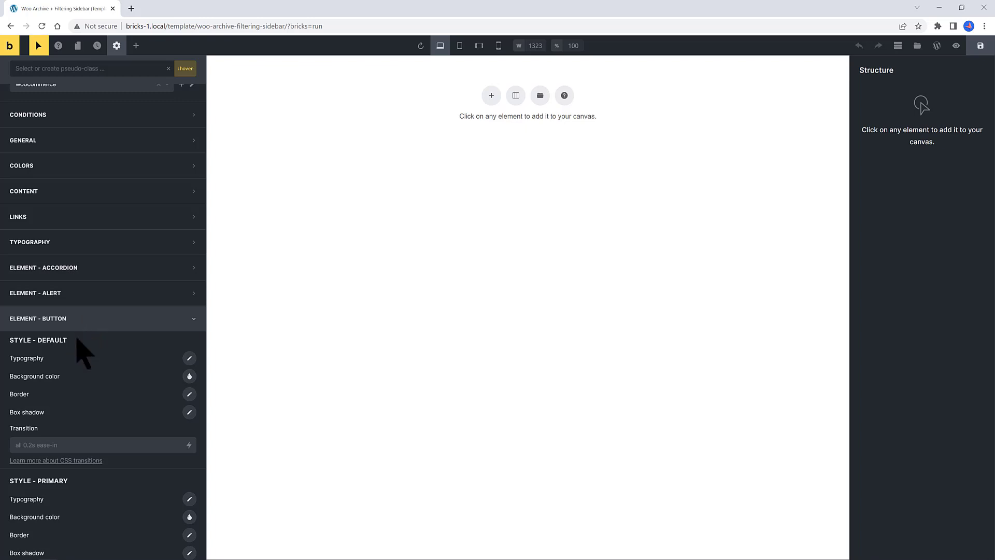
left_click(189, 375)
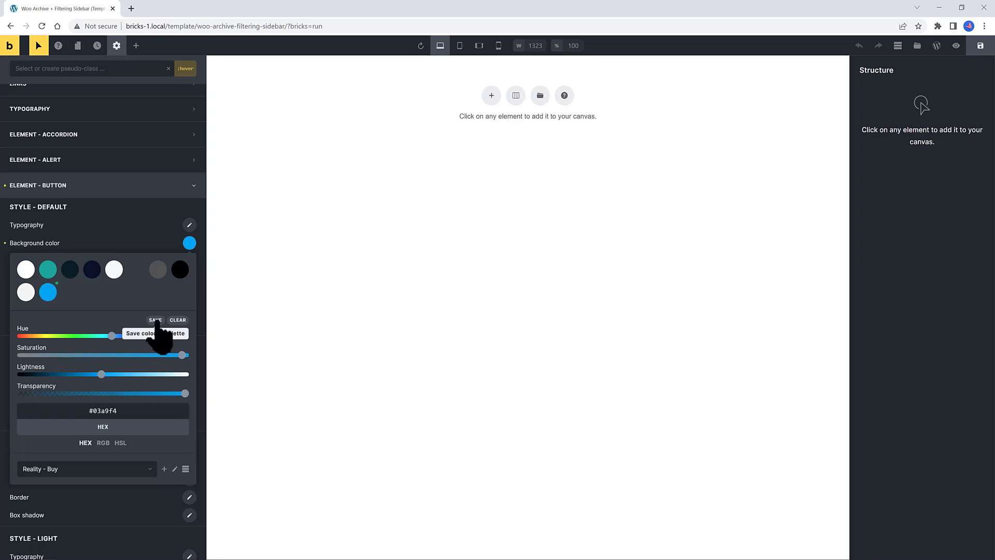
mouse_move(131, 242)
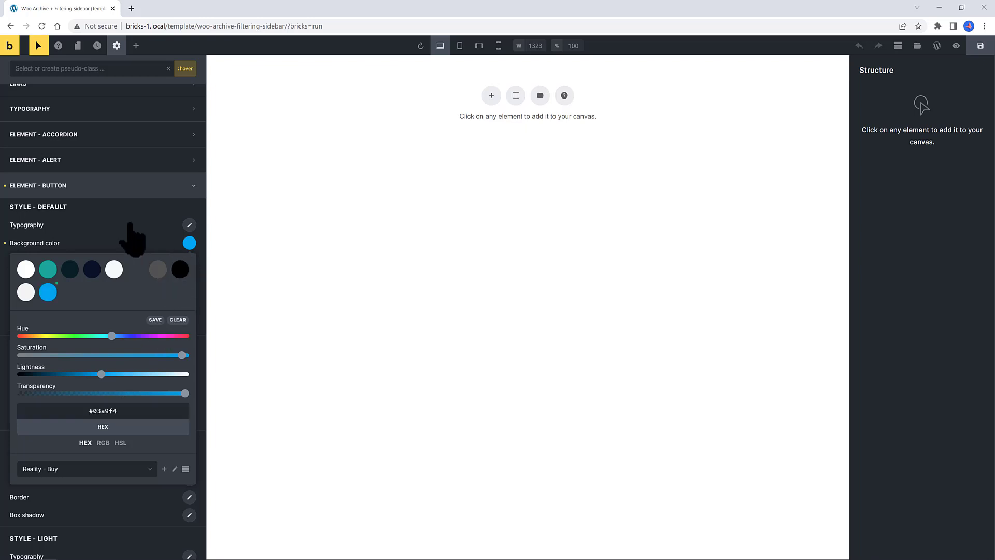
left_click(38, 185)
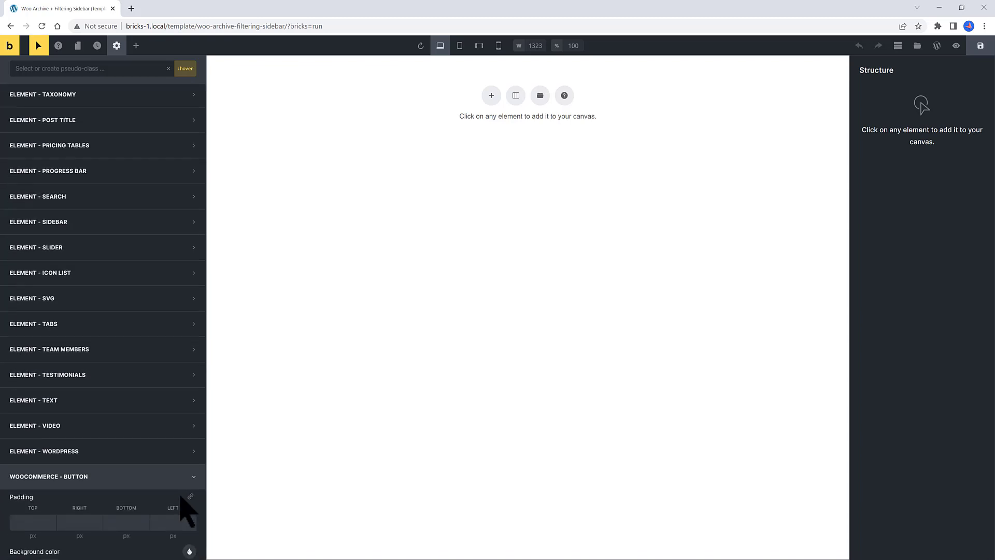
Apply the saved #03a9f4 light blue hover background to WooCommerce buttons as well.
scroll("down", 3)
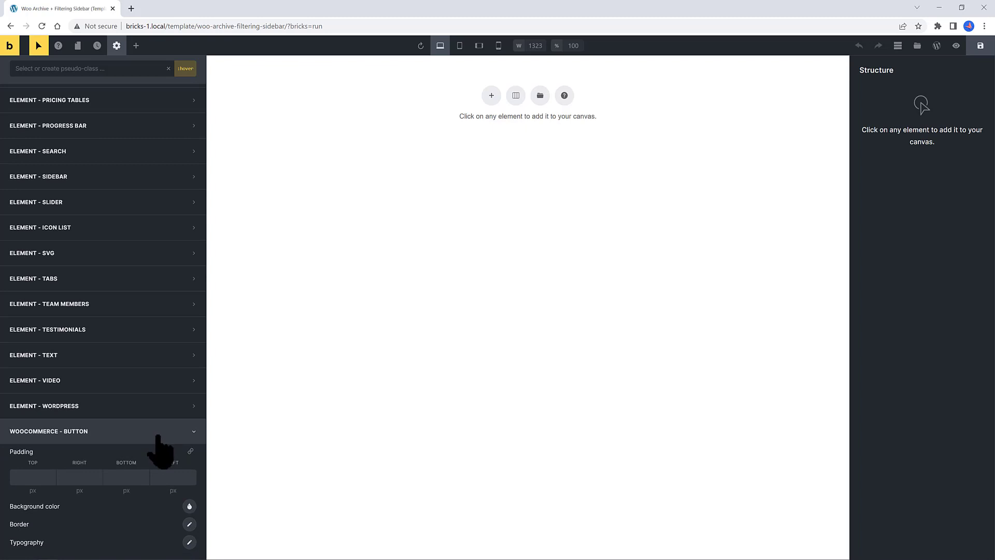
mouse_move(189, 518)
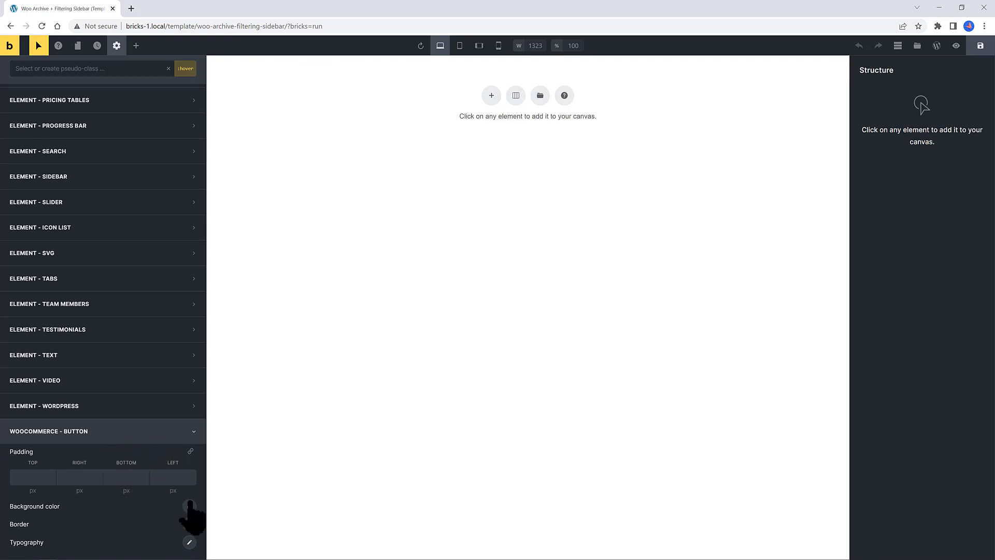
left_click(190, 505)
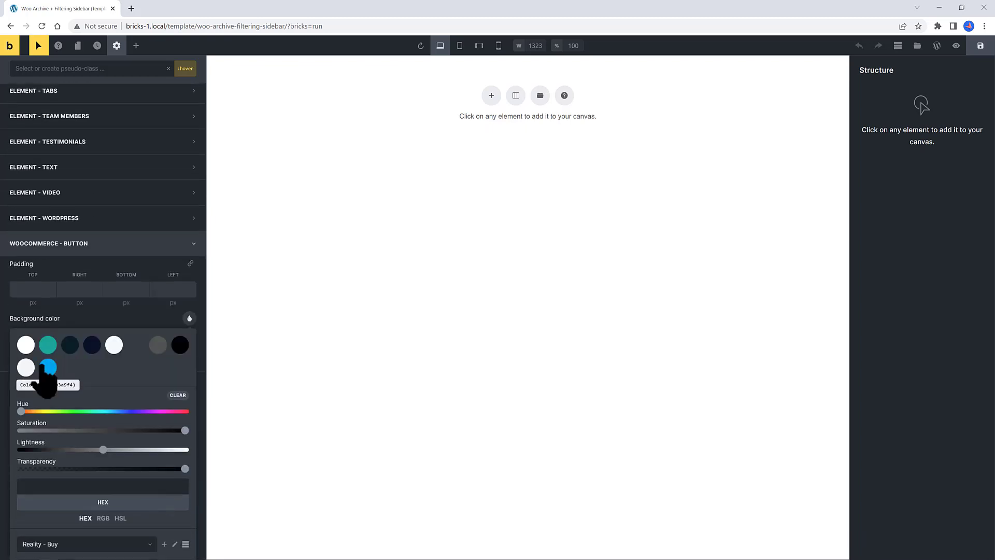
left_click(47, 367)
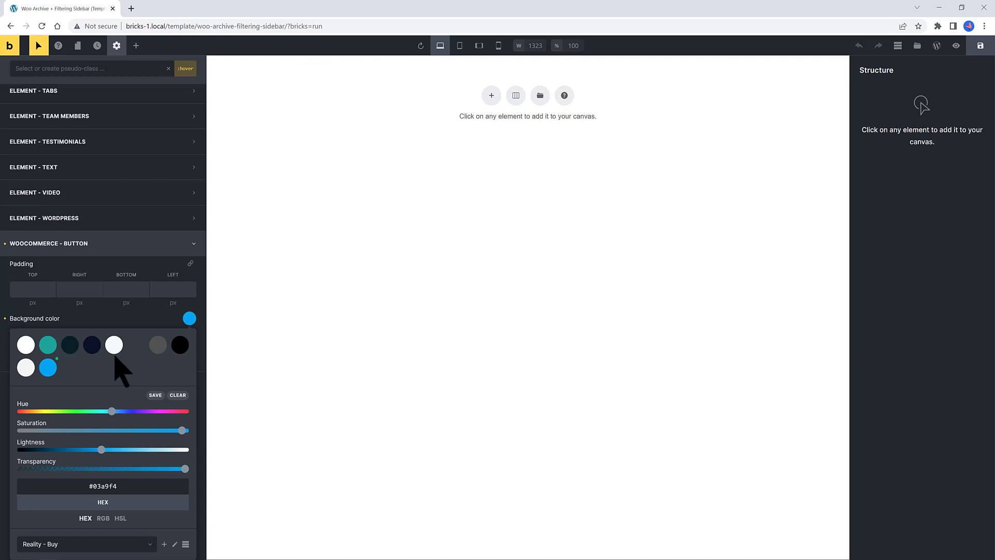
mouse_move(122, 376)
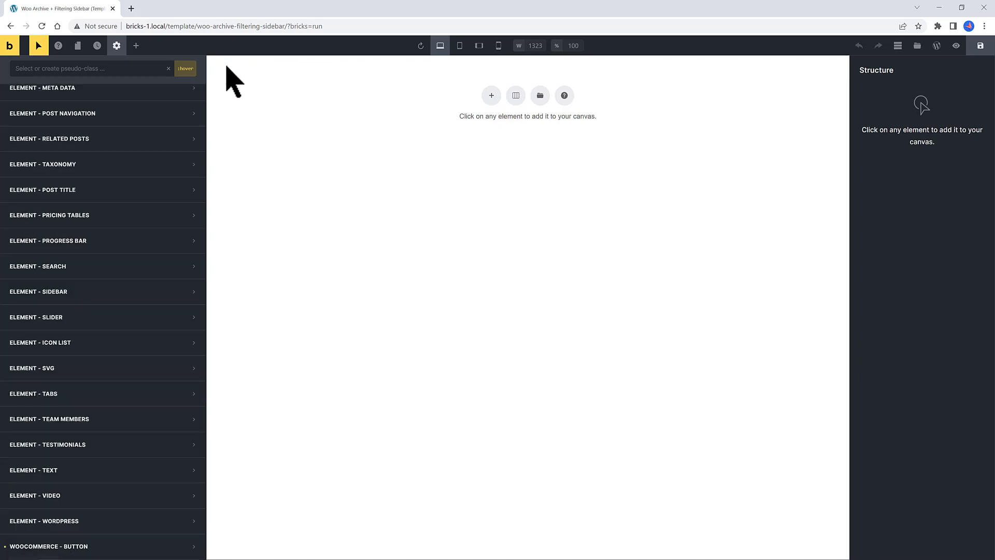
mouse_move(39, 45)
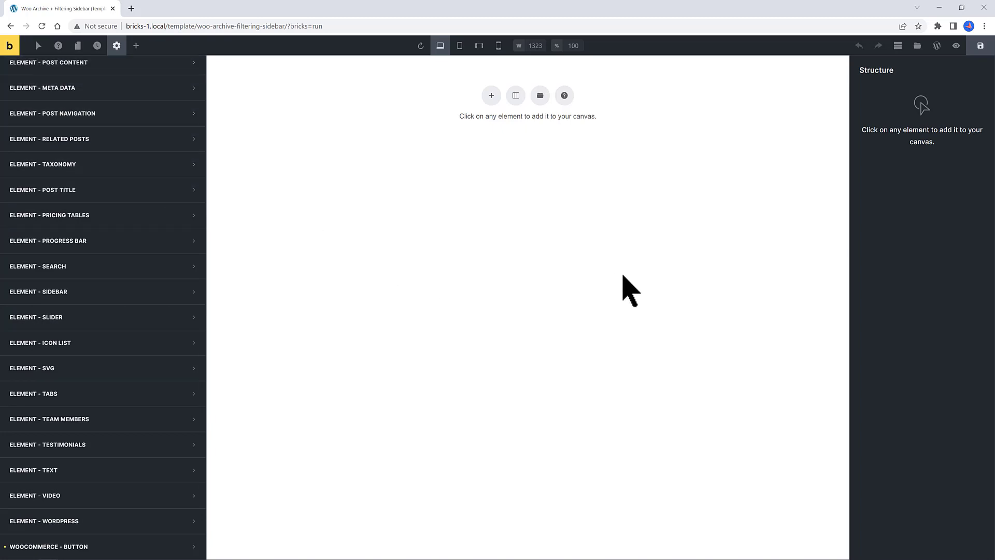
mouse_move(625, 296)
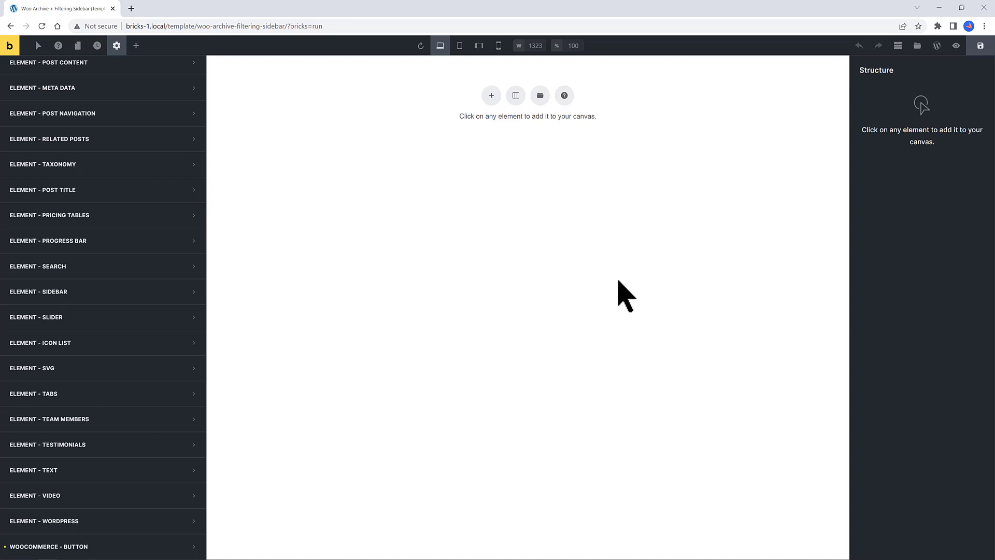
mouse_move(615, 305)
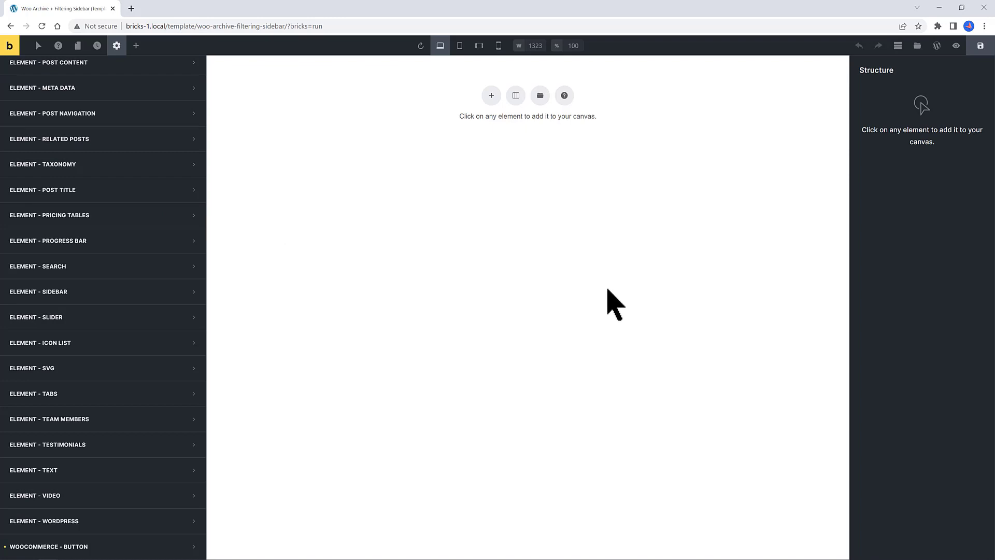
mouse_move(609, 310)
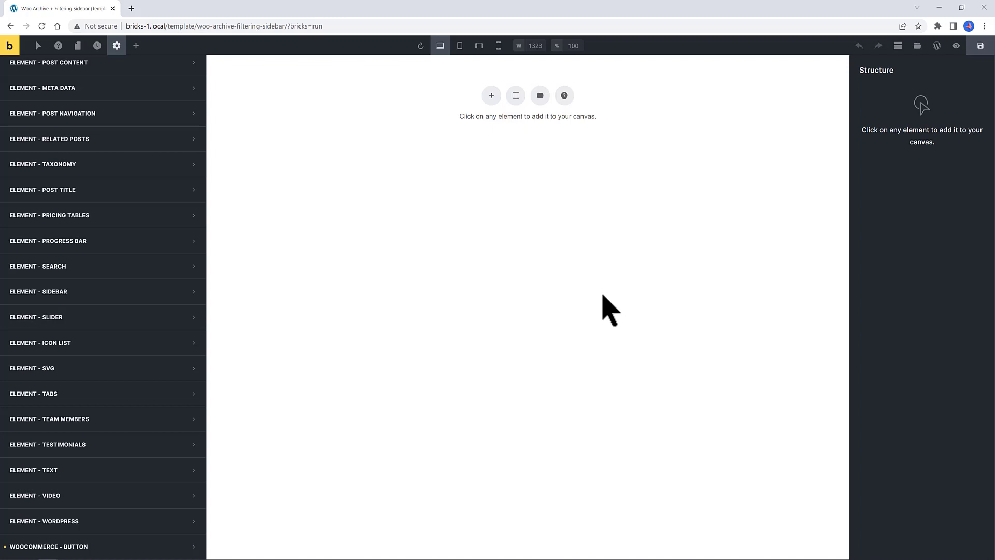
mouse_move(39, 46)
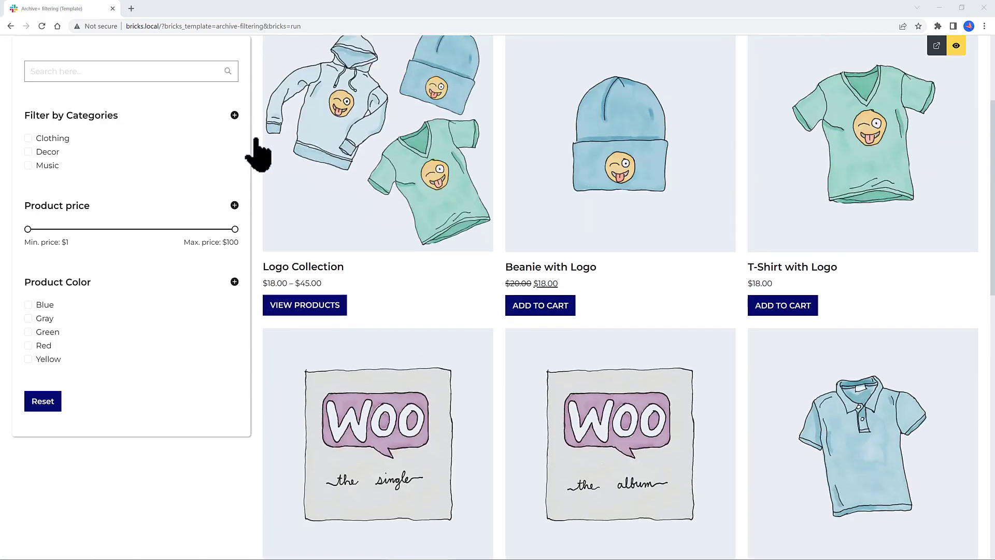
Filter the demo archive to a $42 minimum price, Blue color and Clothing category.
scroll("down", 3)
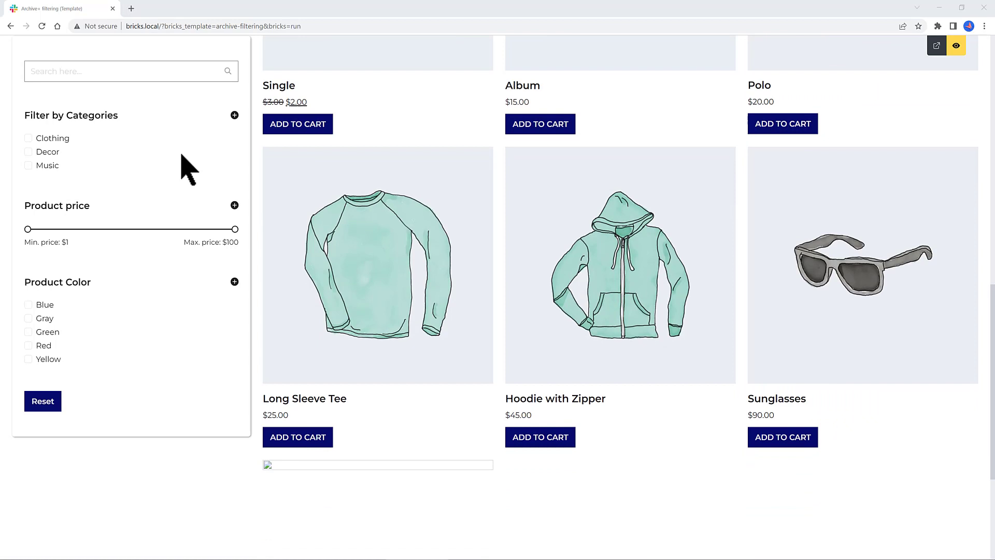
scroll("down", 3)
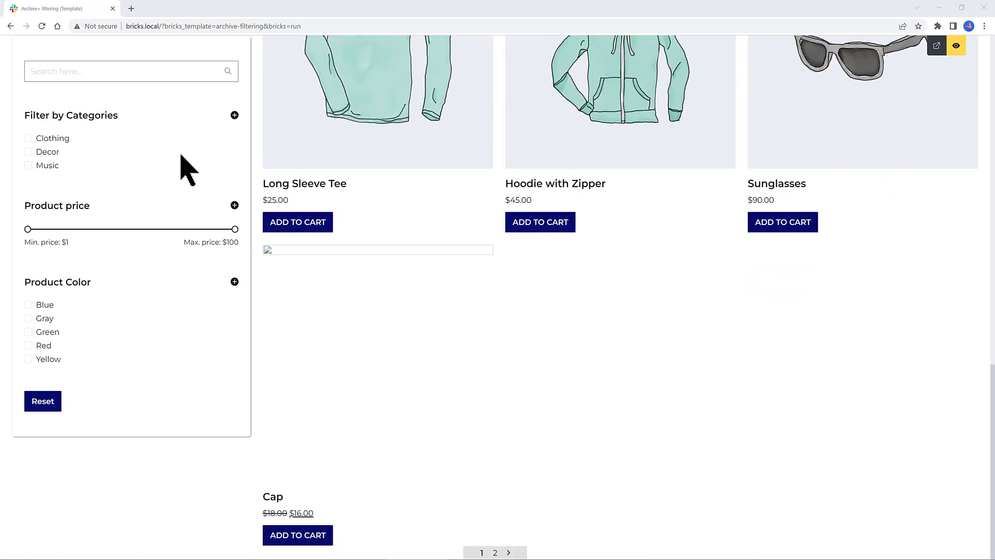
left_click_drag(28, 229, 93, 229)
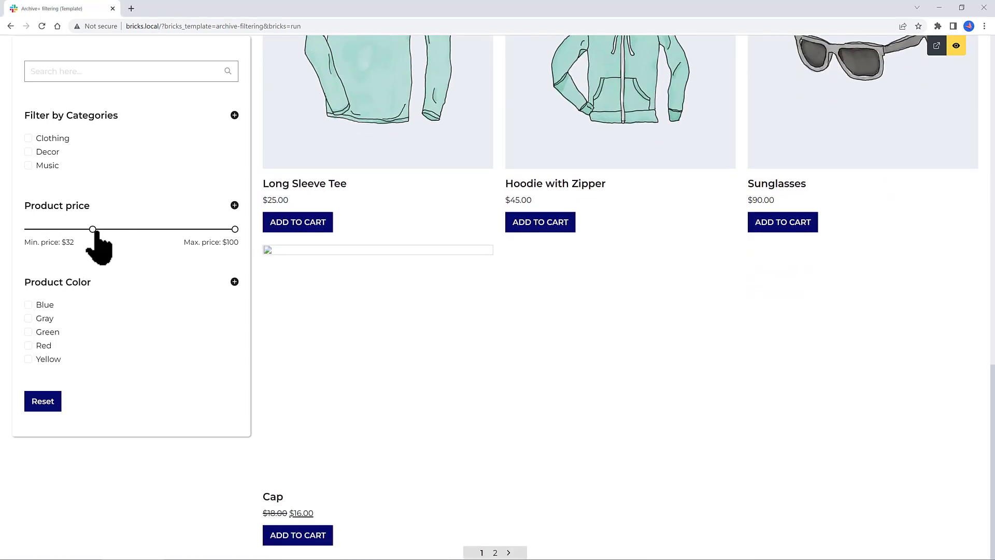
left_click_drag(92, 229, 113, 229)
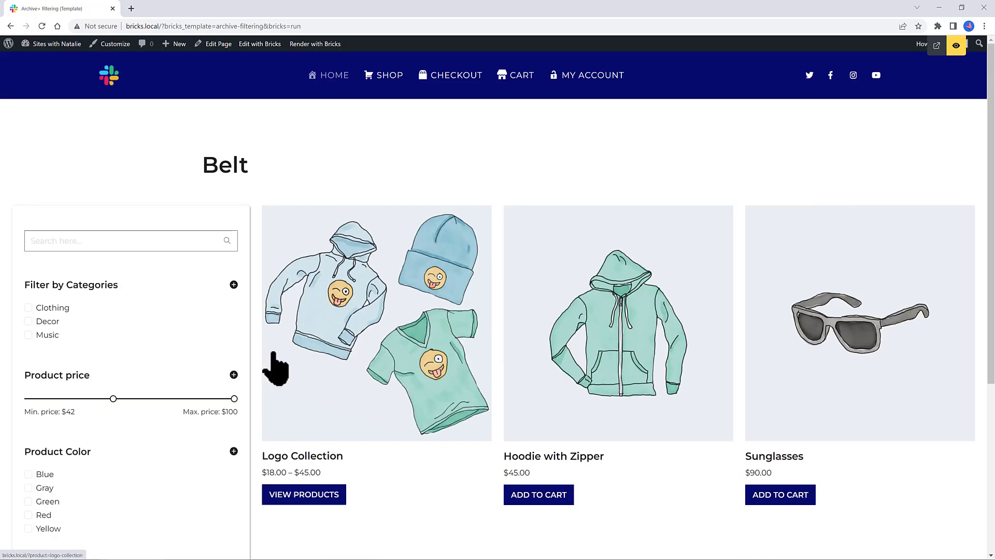
scroll("down", 3)
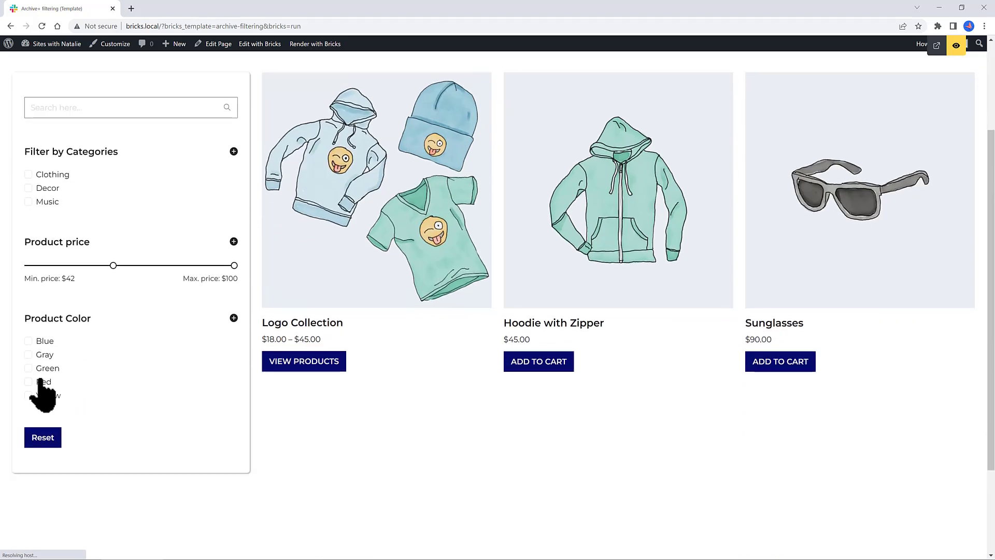
left_click(29, 341)
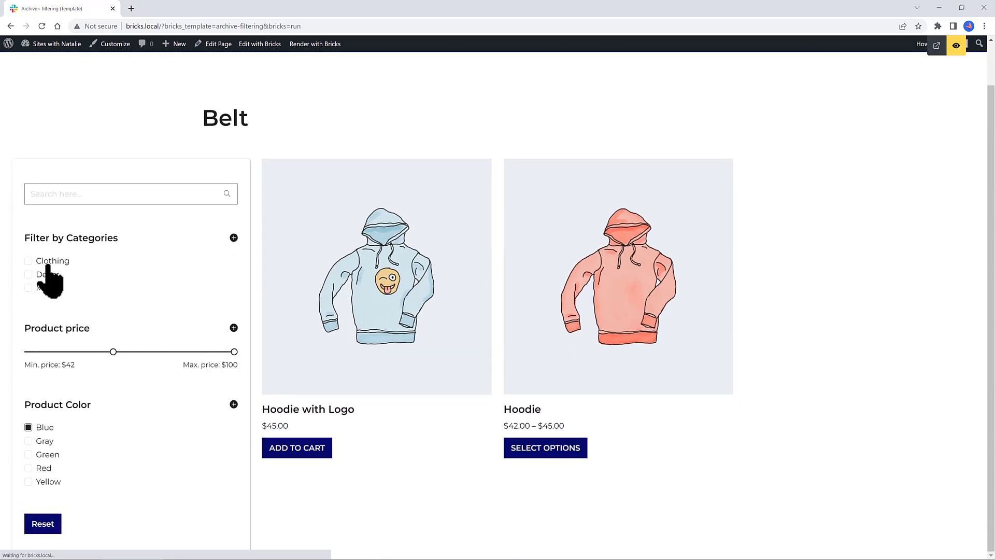
left_click(29, 260)
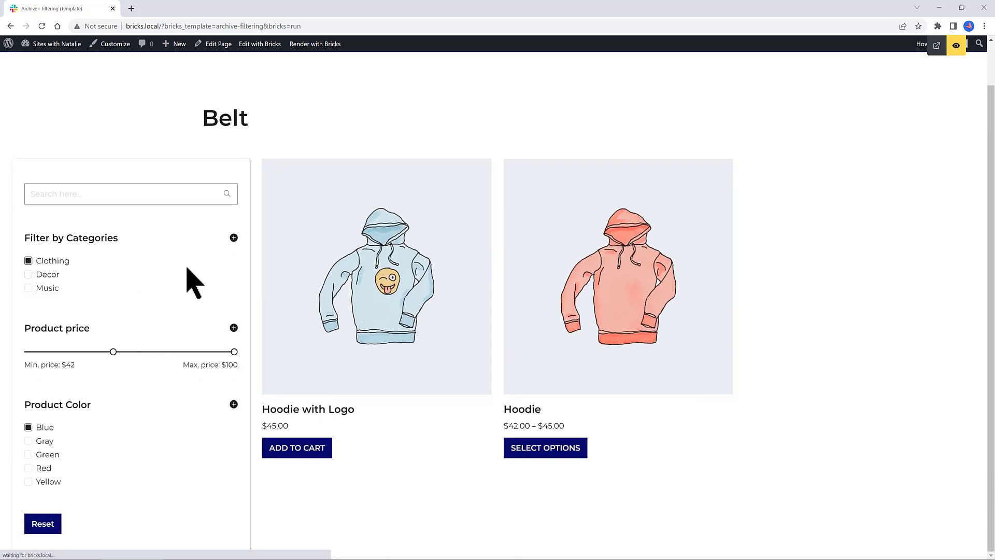
mouse_move(260, 282)
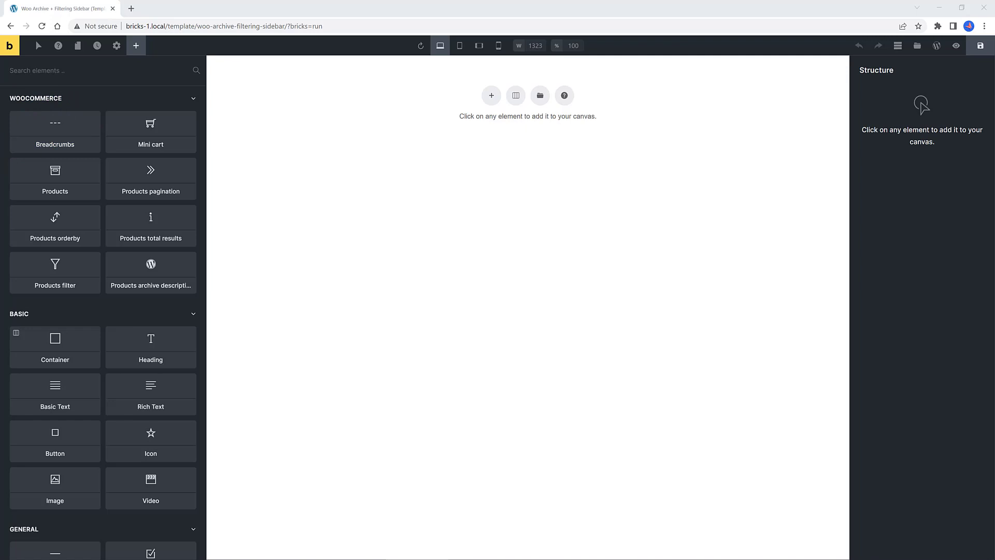
mouse_move(116, 46)
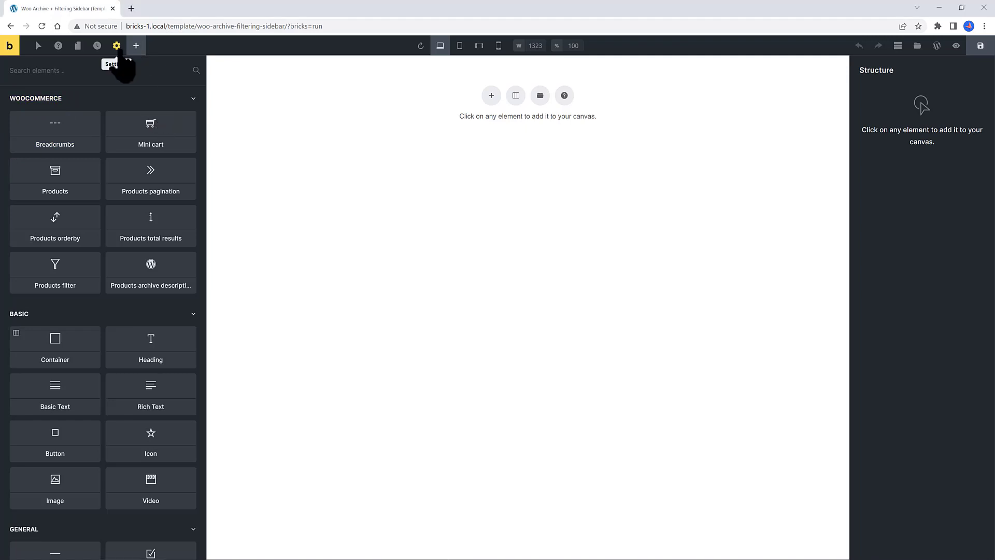
Add a container to the canvas with 100% width and 25px left and right padding.
left_click(55, 347)
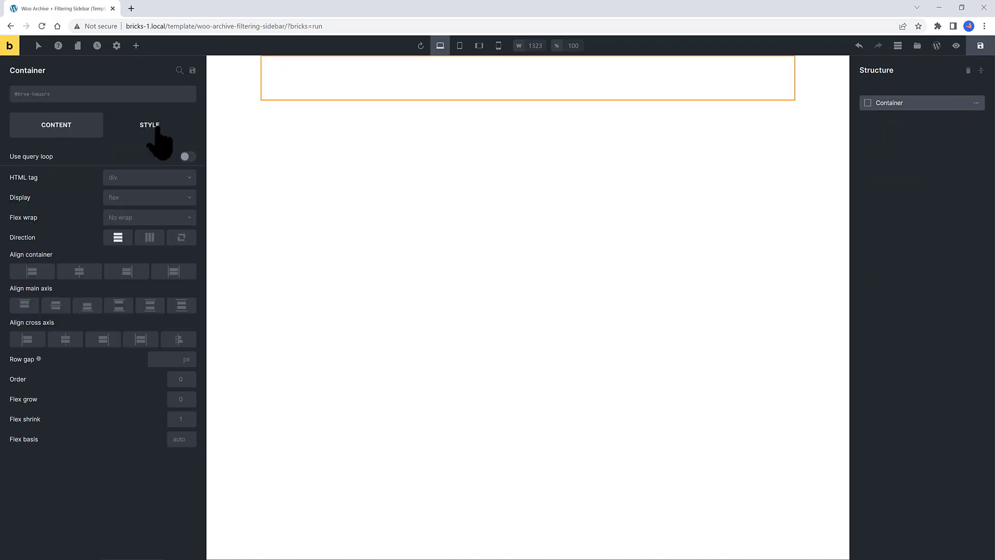
left_click(150, 124)
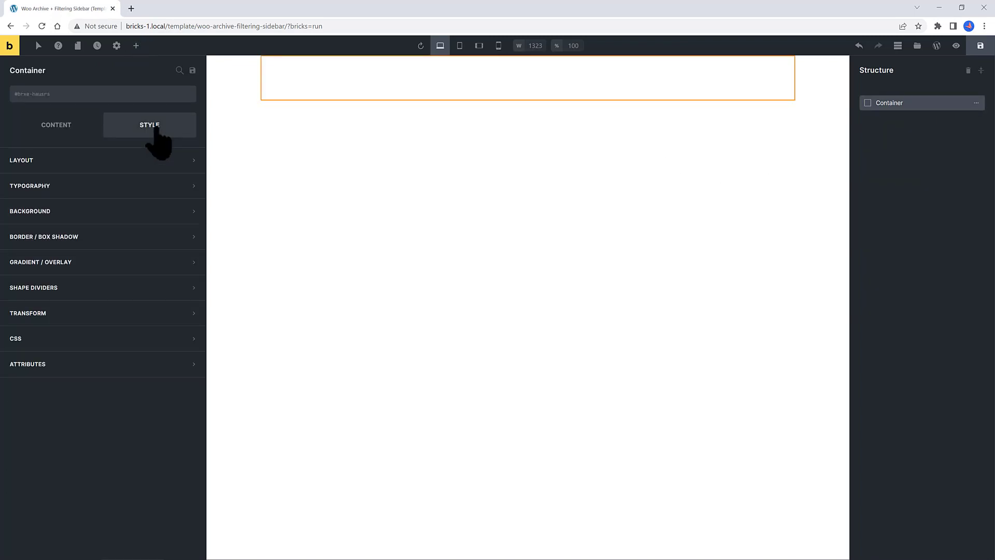
left_click(21, 160)
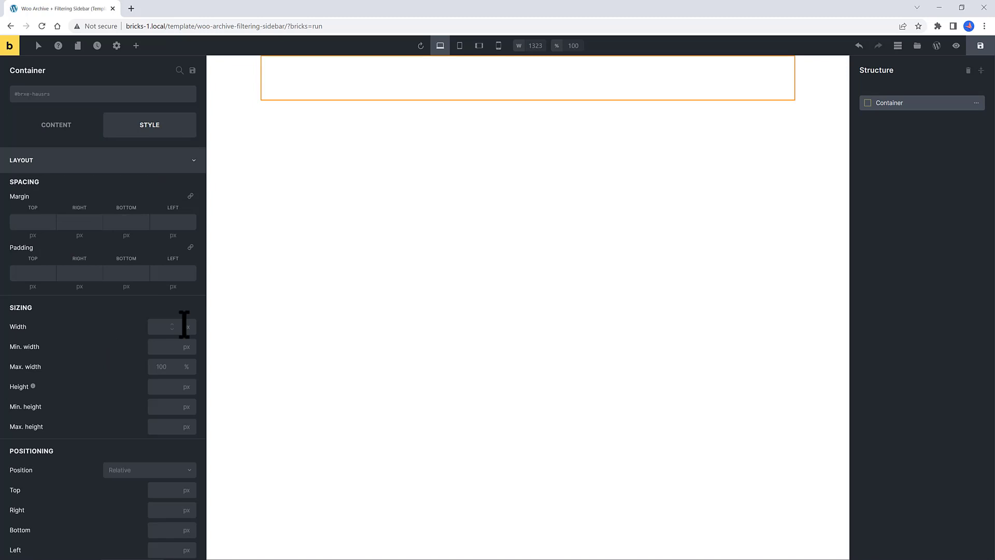
type("100")
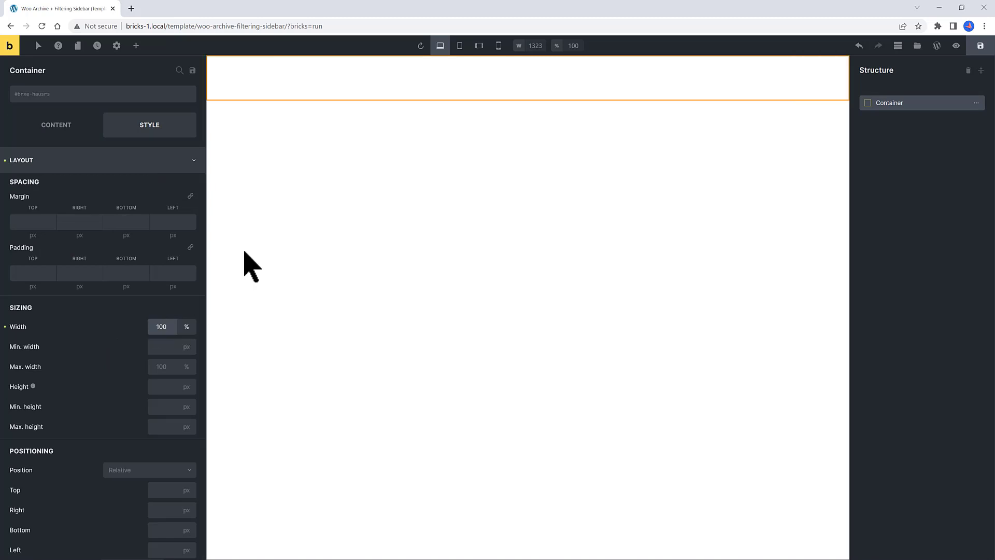
left_click(162, 327)
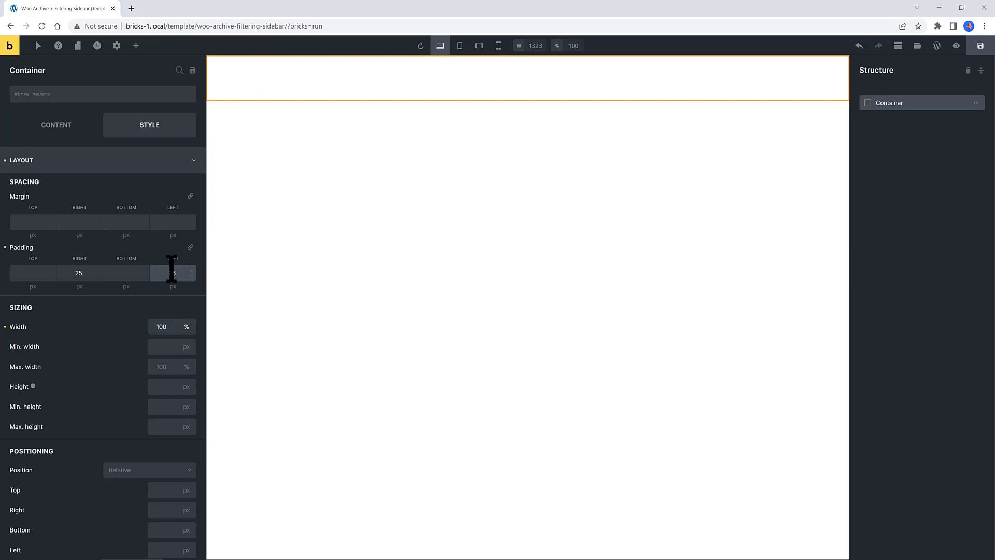
left_click(135, 45)
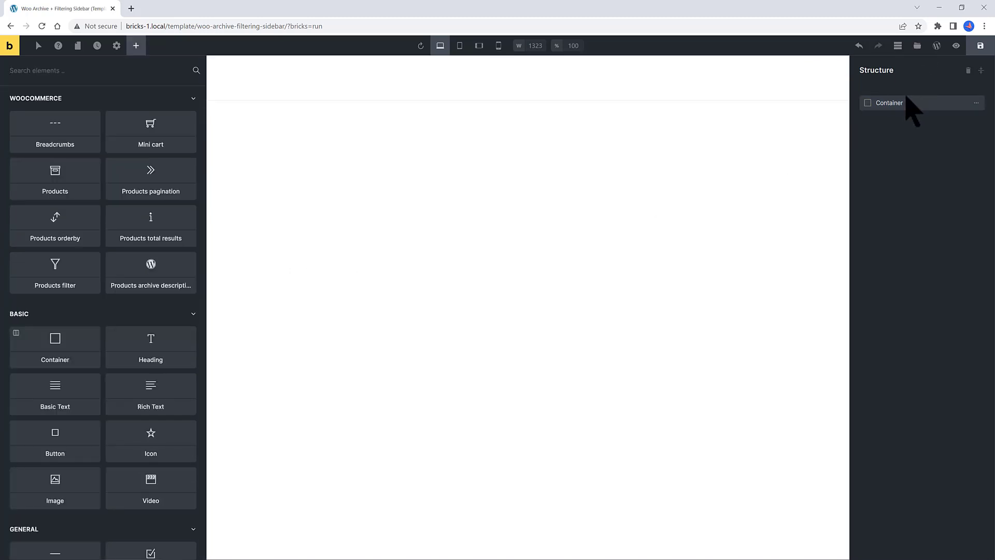
Rename the container Master and nest two child containers inside it.
left_click(888, 103)
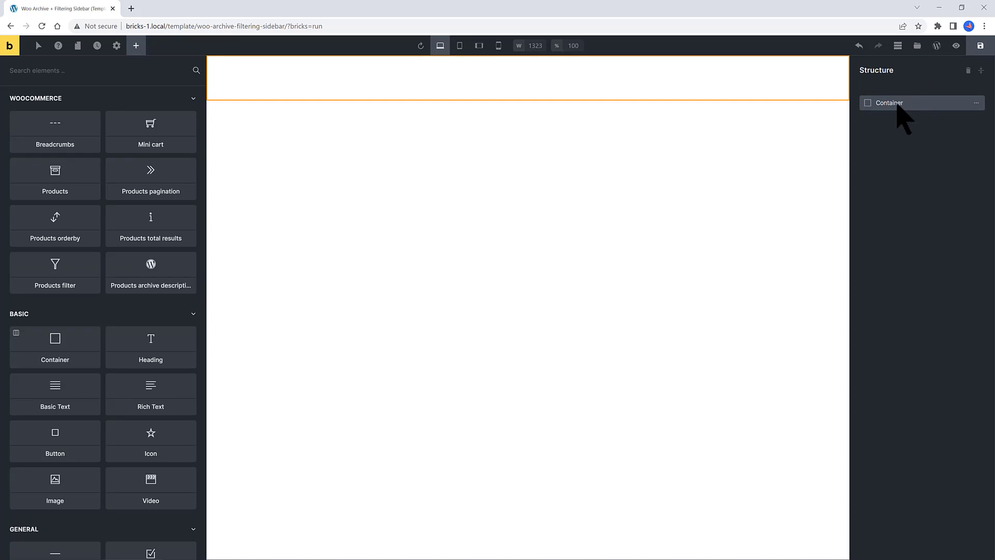
left_click(888, 102)
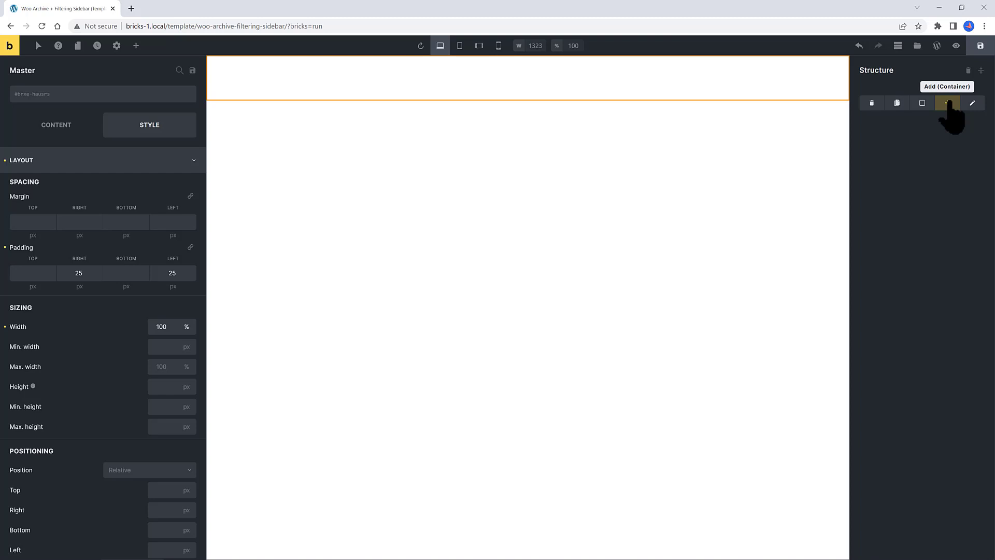
left_click(946, 103)
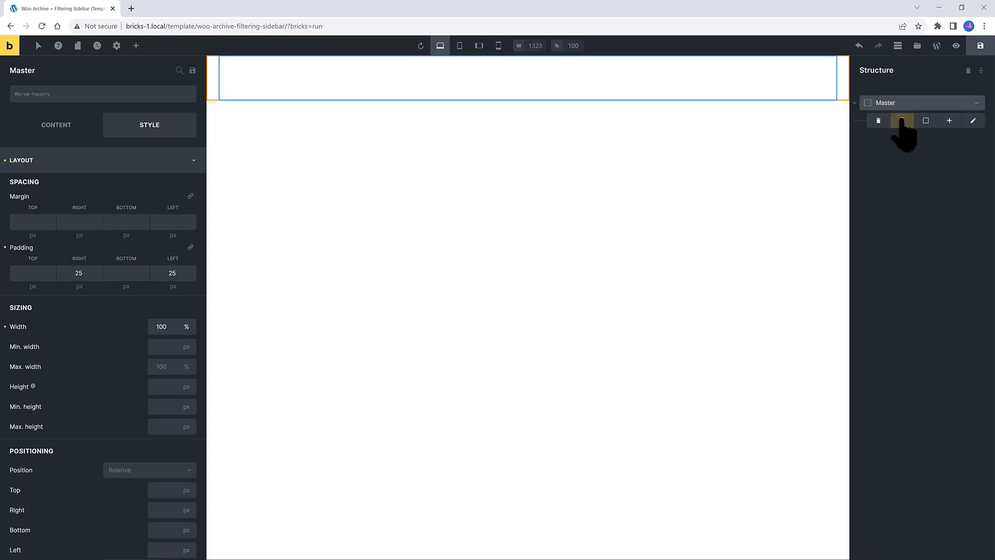
left_click(950, 121)
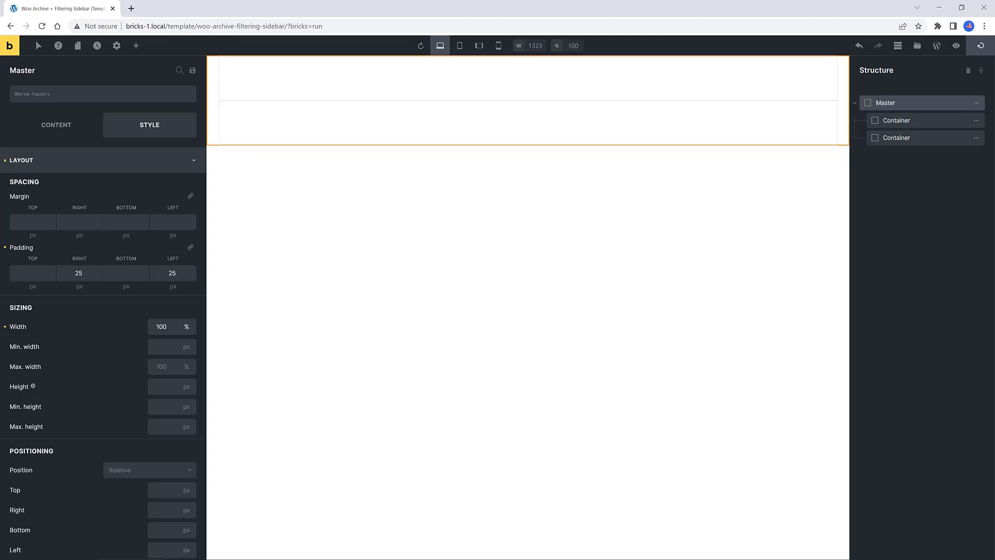
left_click(135, 46)
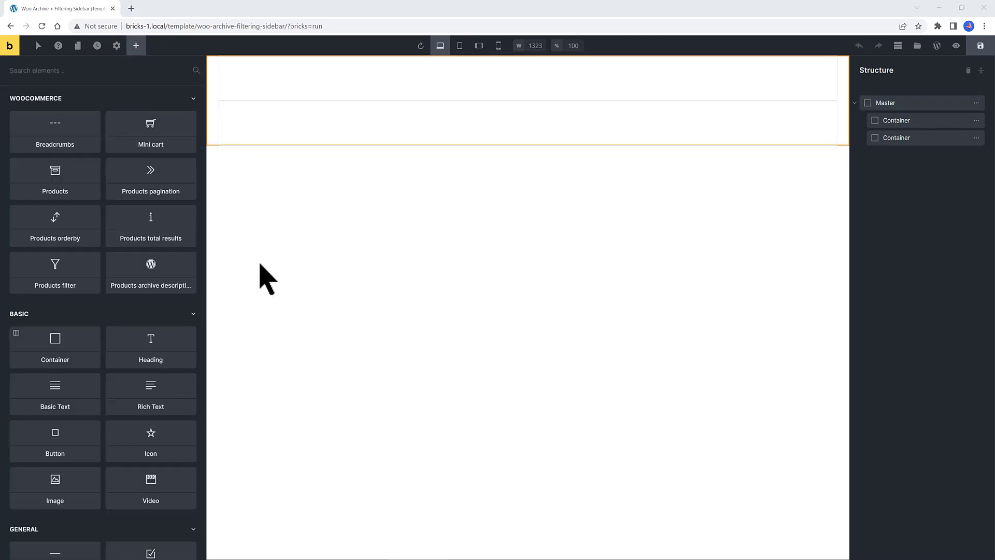
Name the first inner container Header, set its width to 1200 and center it.
left_click(896, 120)
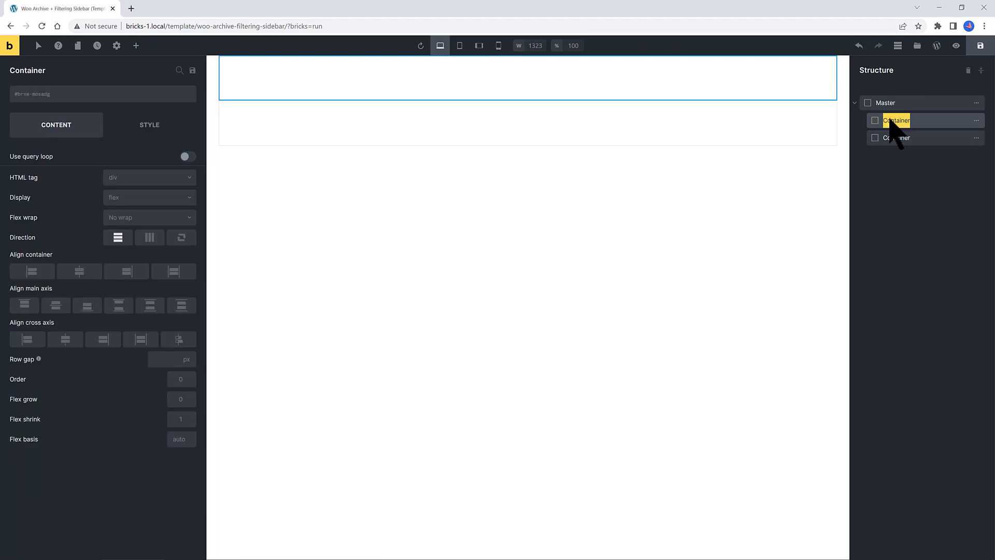
type("He")
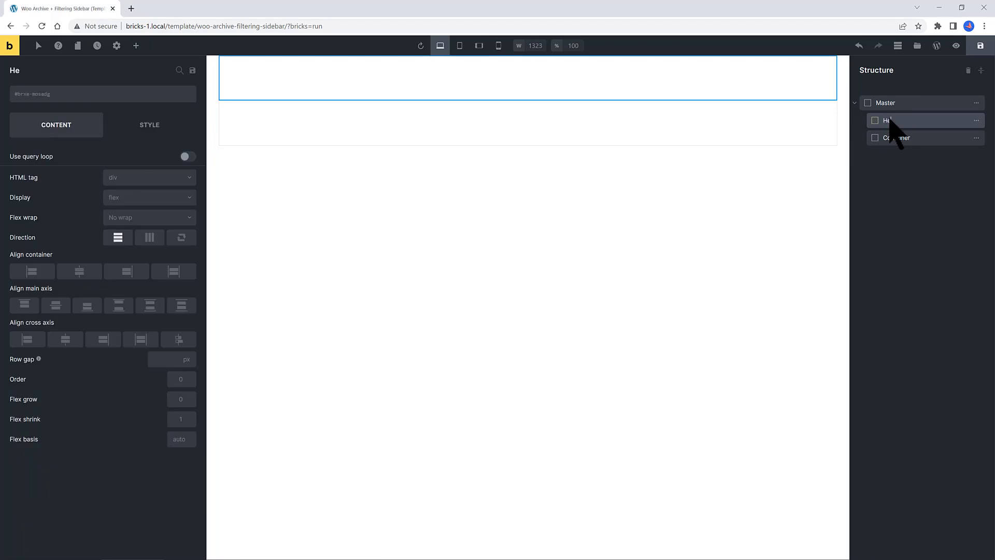
left_click(150, 125)
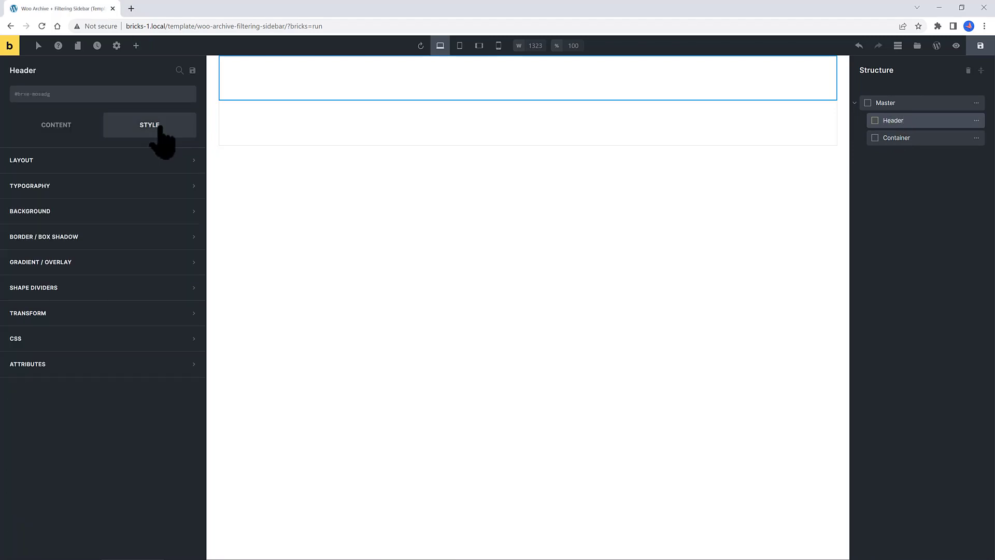
left_click(20, 160)
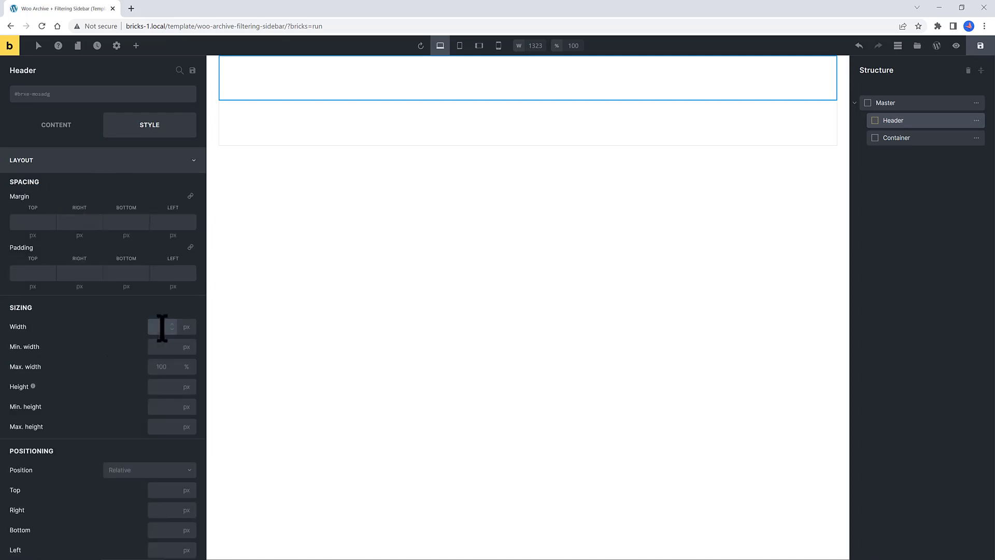
type("1200")
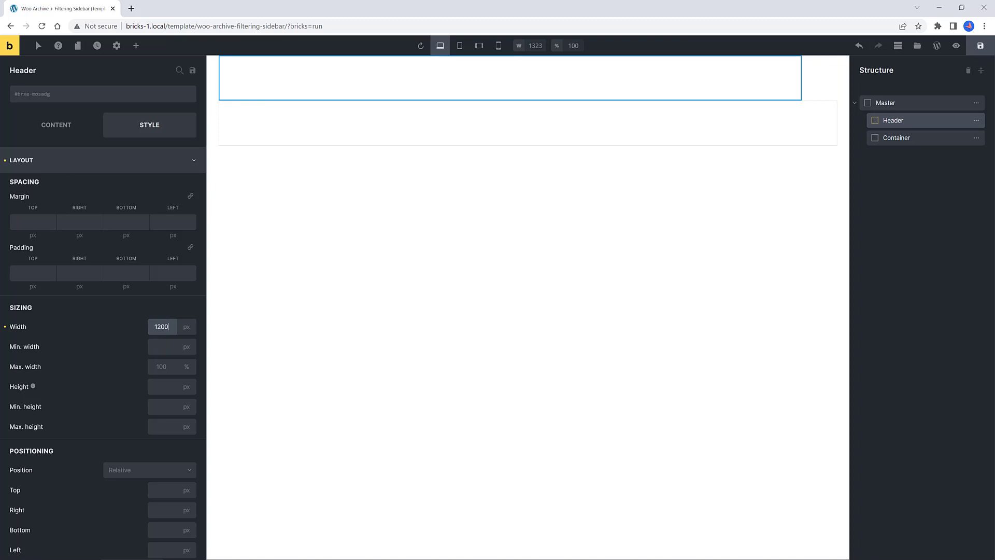
left_click(56, 124)
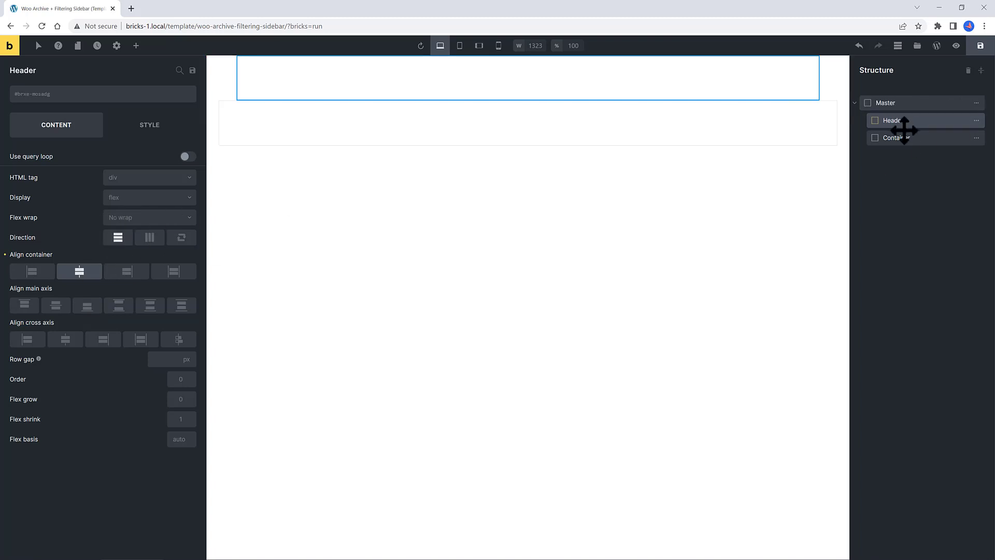
Name the second container Product Area, center it and set its width to 1200.
left_click(894, 138)
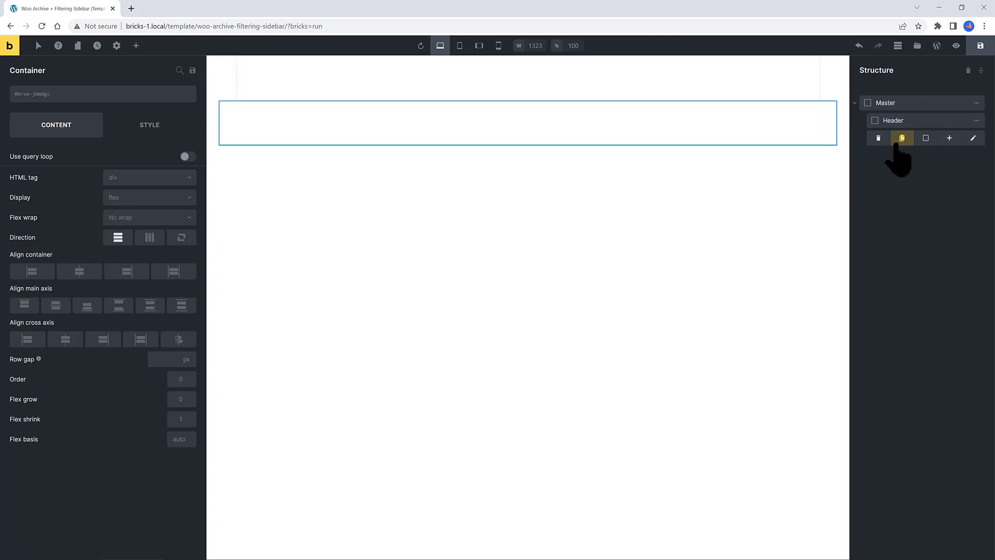
left_click(902, 137)
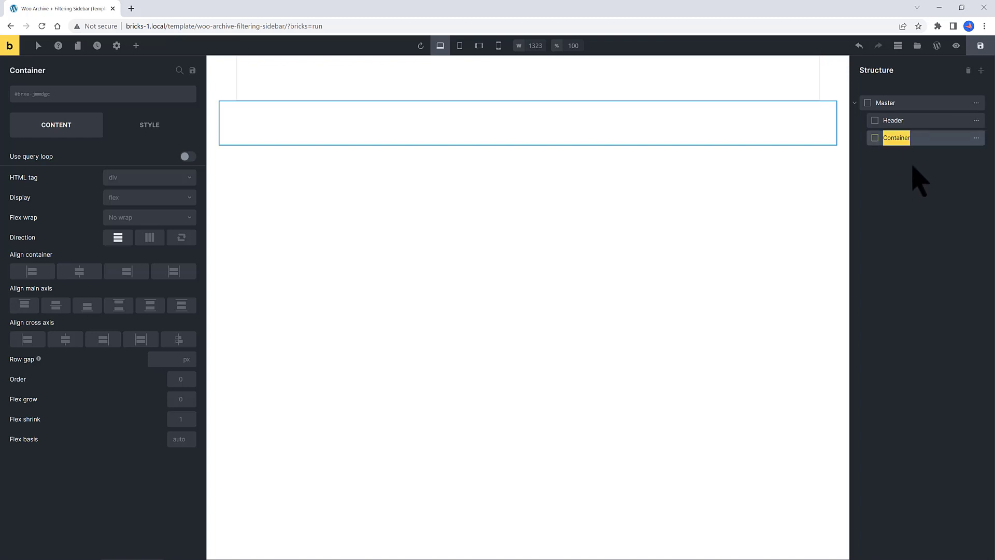
type("Prod")
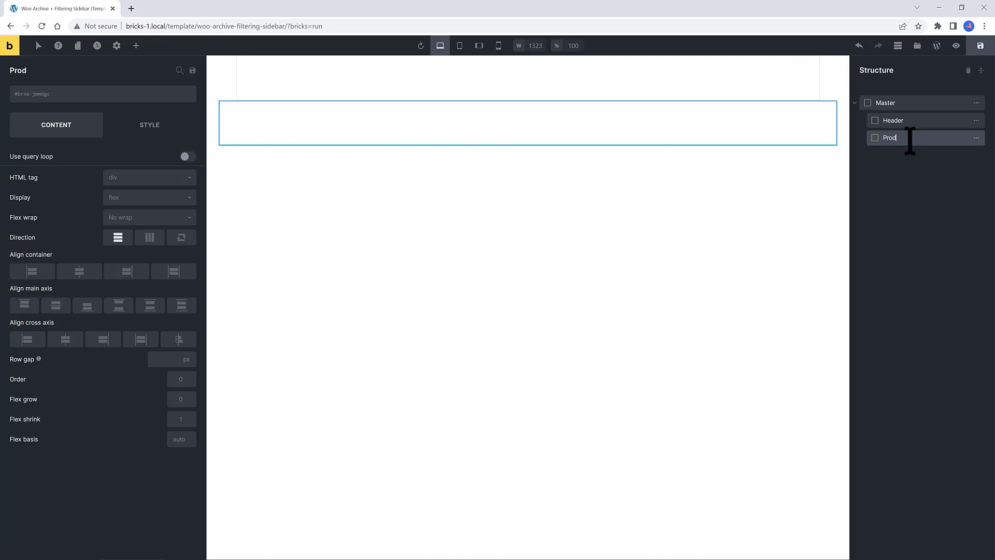
type("Product Are")
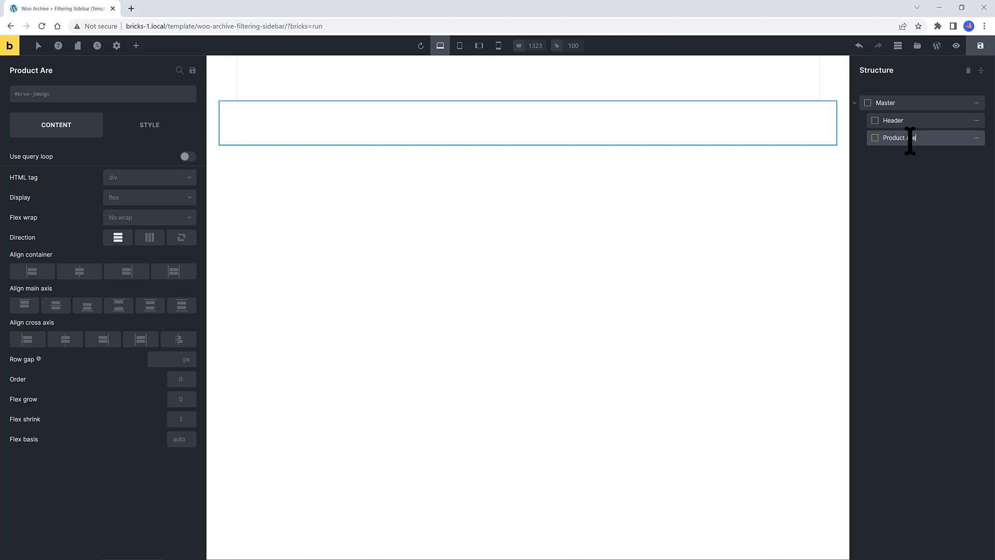
left_click(135, 44)
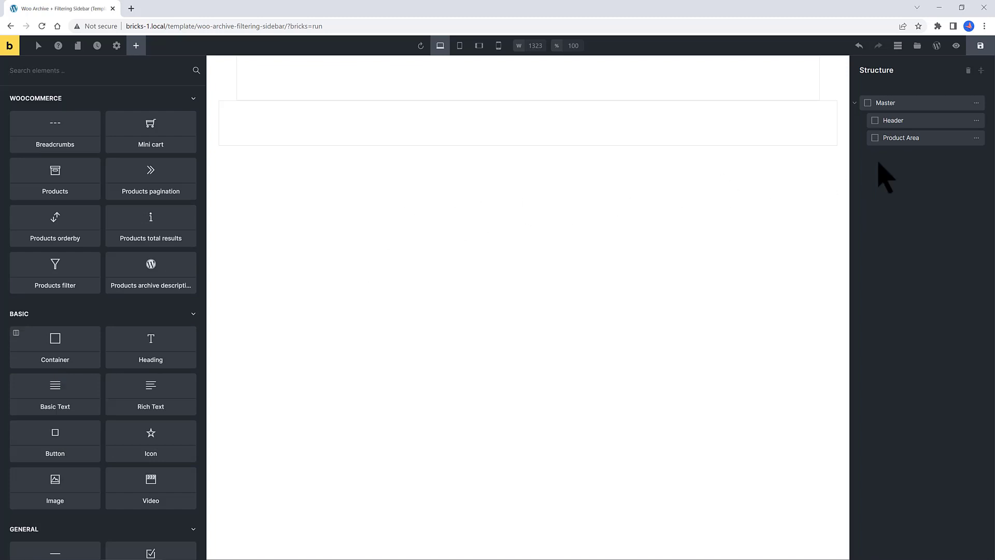
left_click(900, 138)
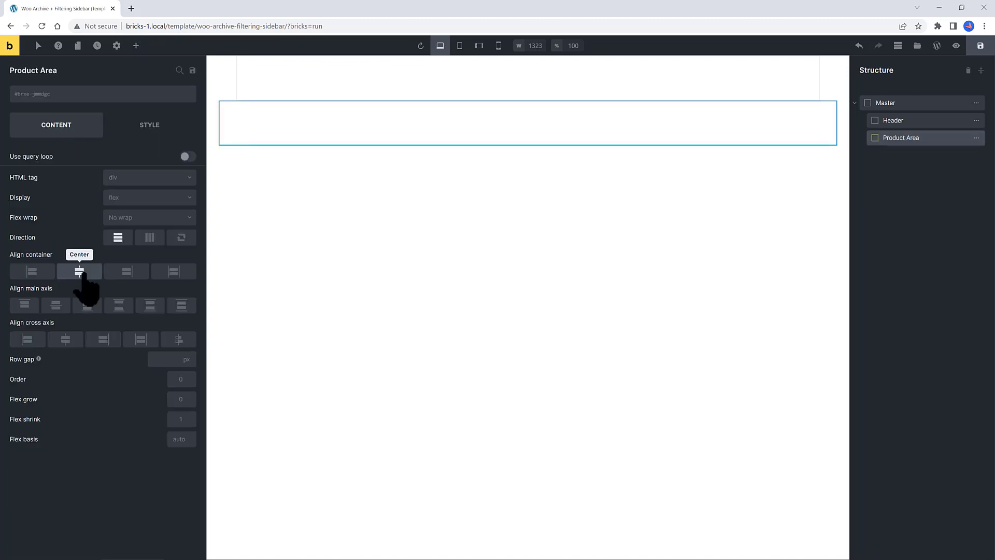
left_click(79, 270)
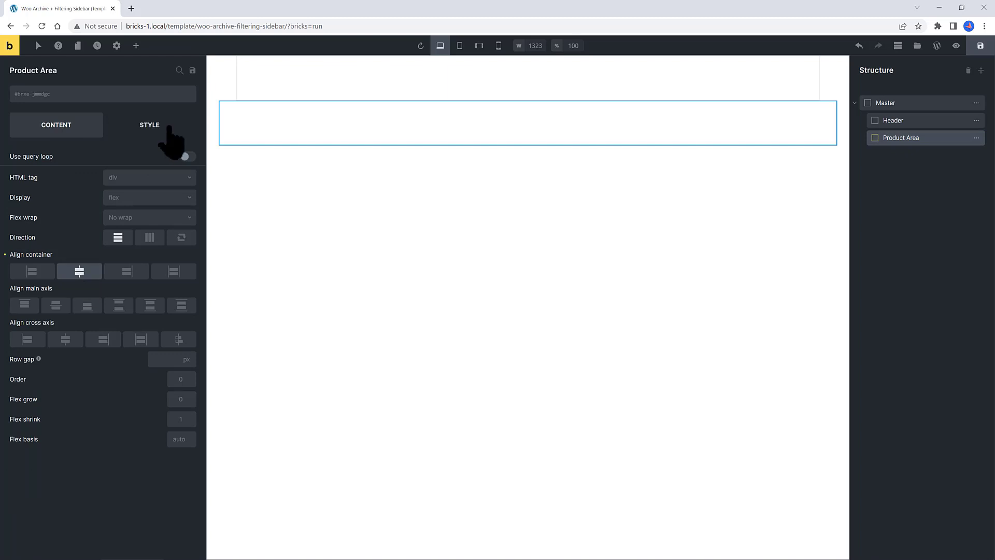
left_click(149, 125)
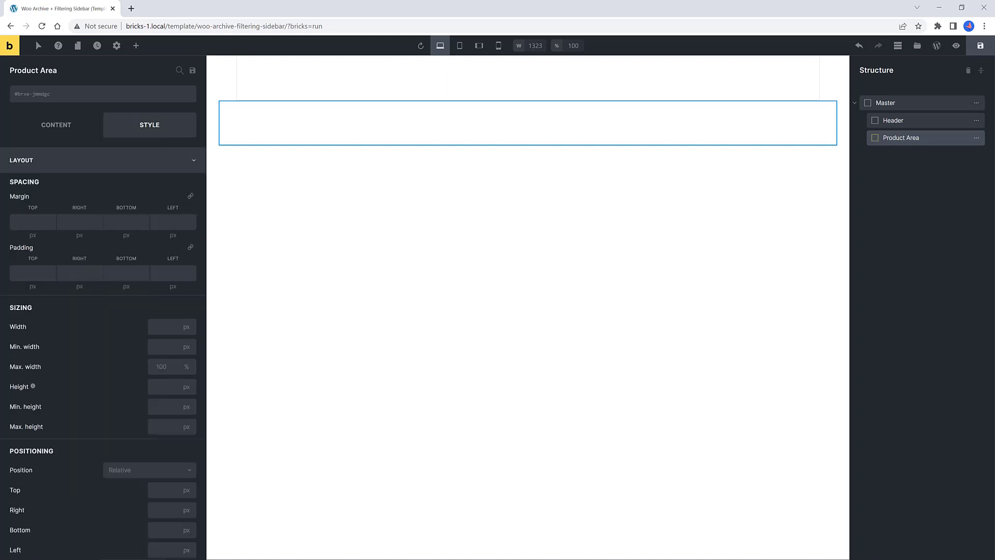
type("1200")
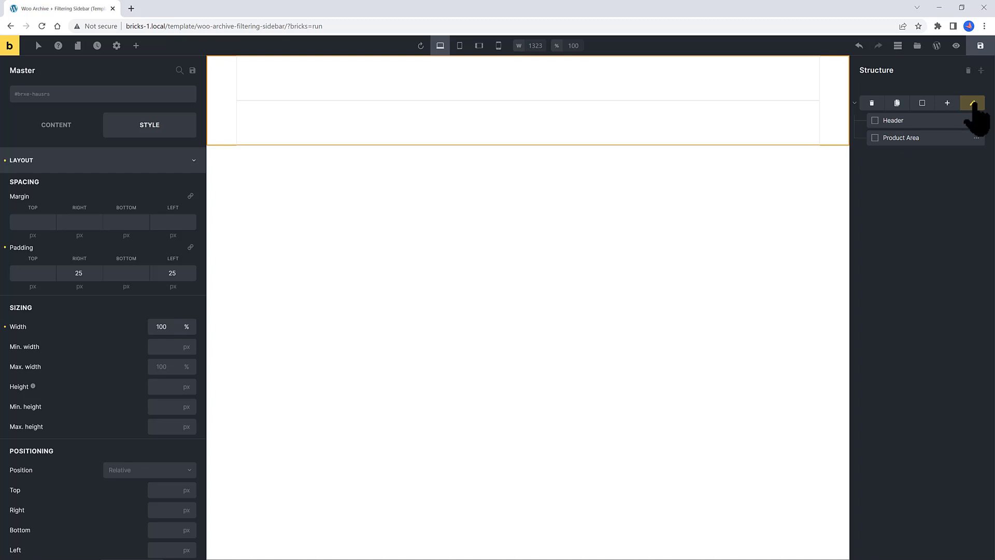
Give Master 100px top and bottom padding and Header 50px bottom padding.
left_click(971, 103)
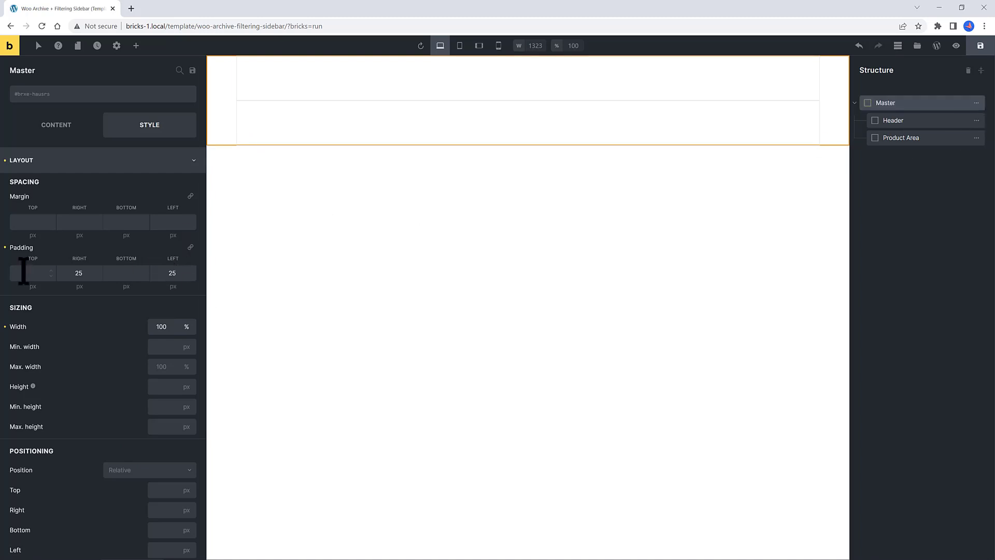
type("100")
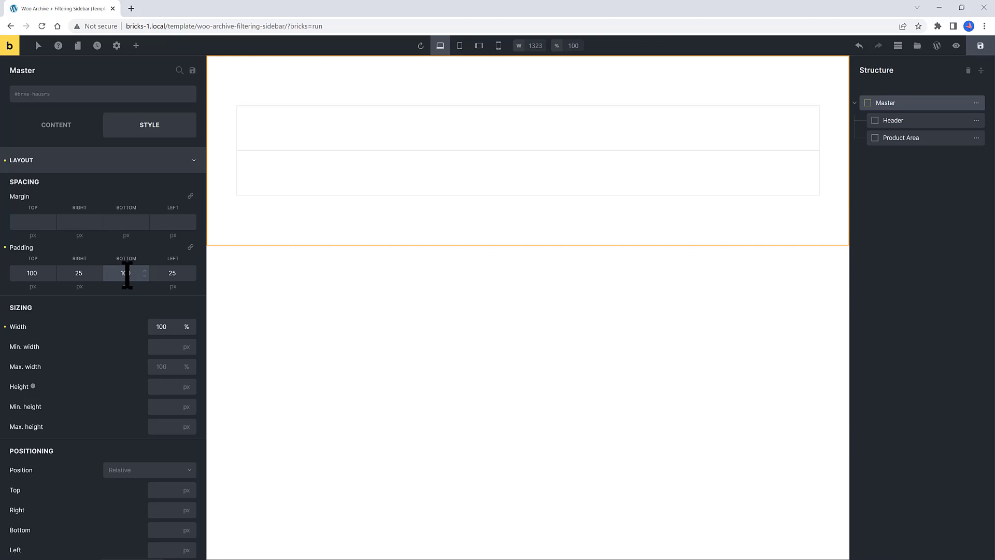
left_click(528, 126)
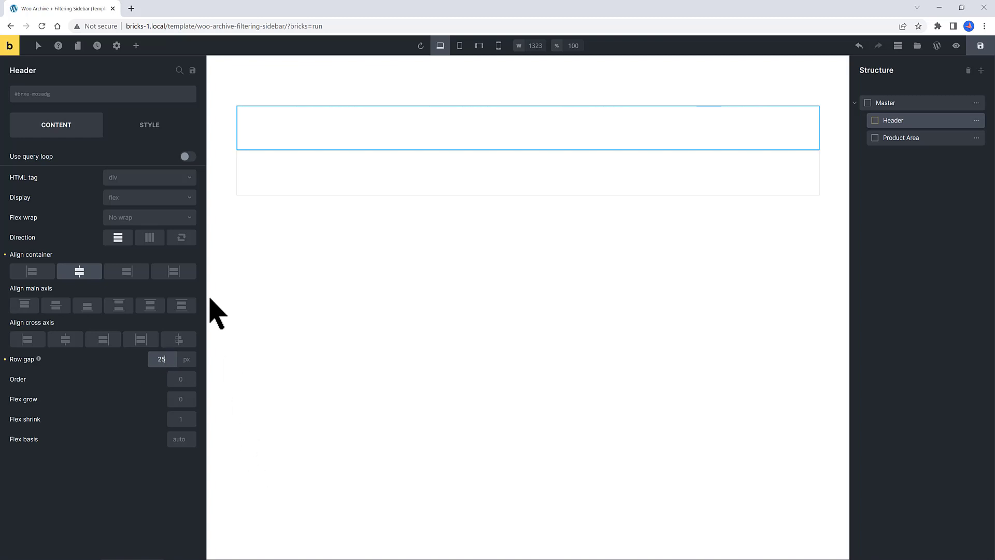
left_click(149, 124)
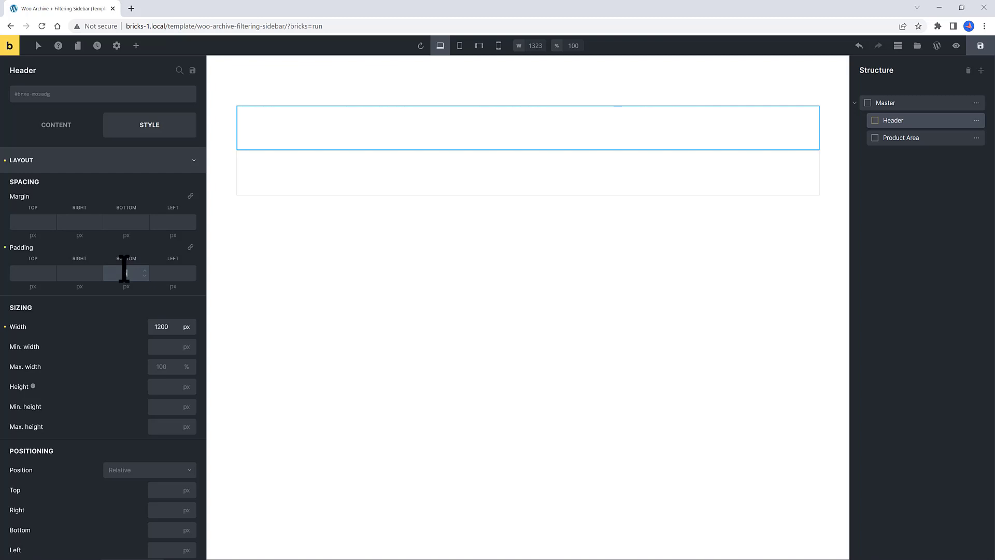
type("50")
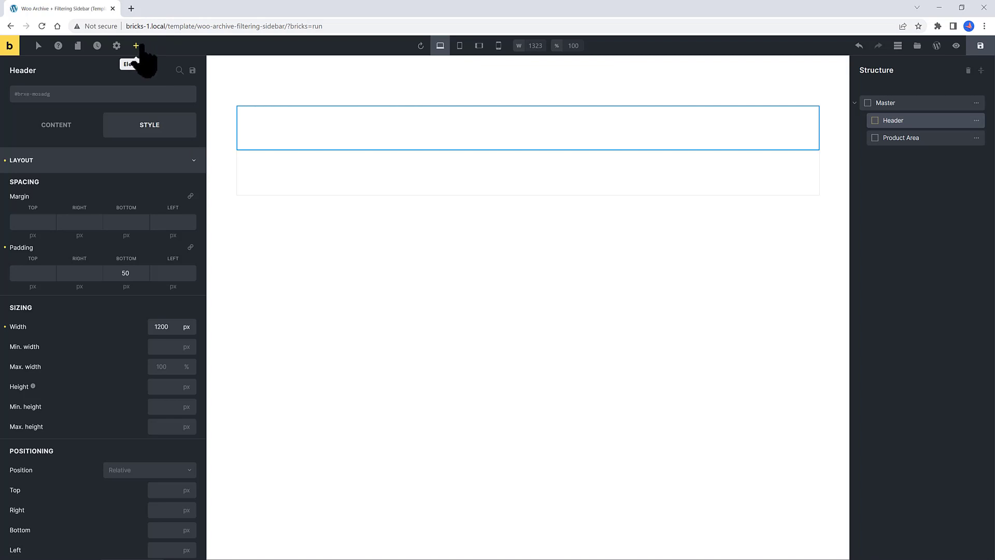
Add a Heading in Header using the {post_title} dynamic tag and remove the placeholder text.
left_click(135, 45)
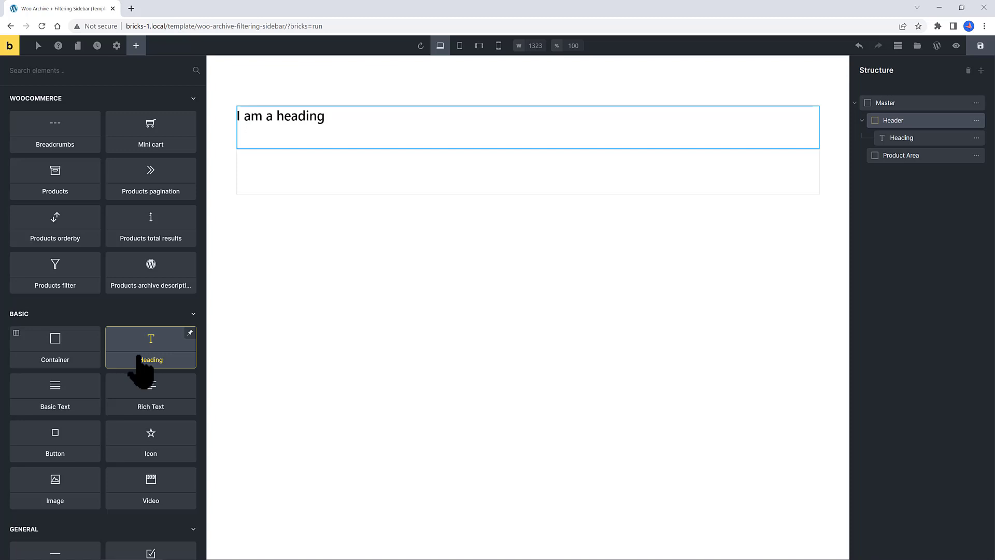
mouse_move(343, 335)
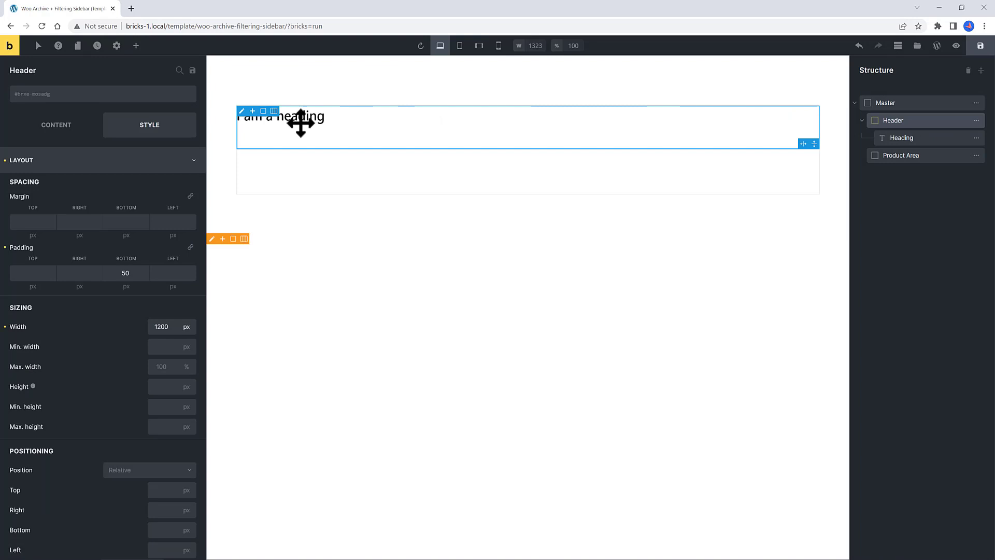
left_click(56, 124)
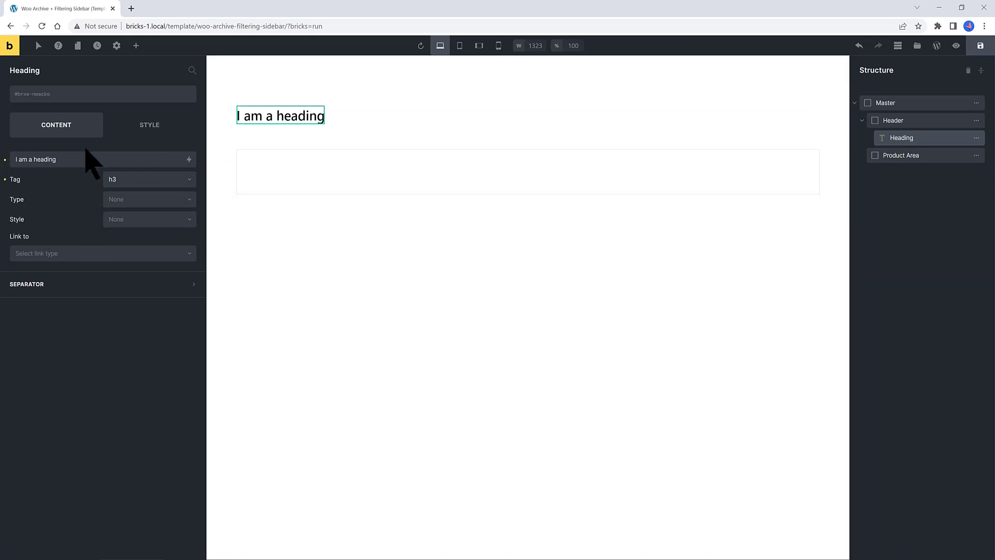
left_click(188, 160)
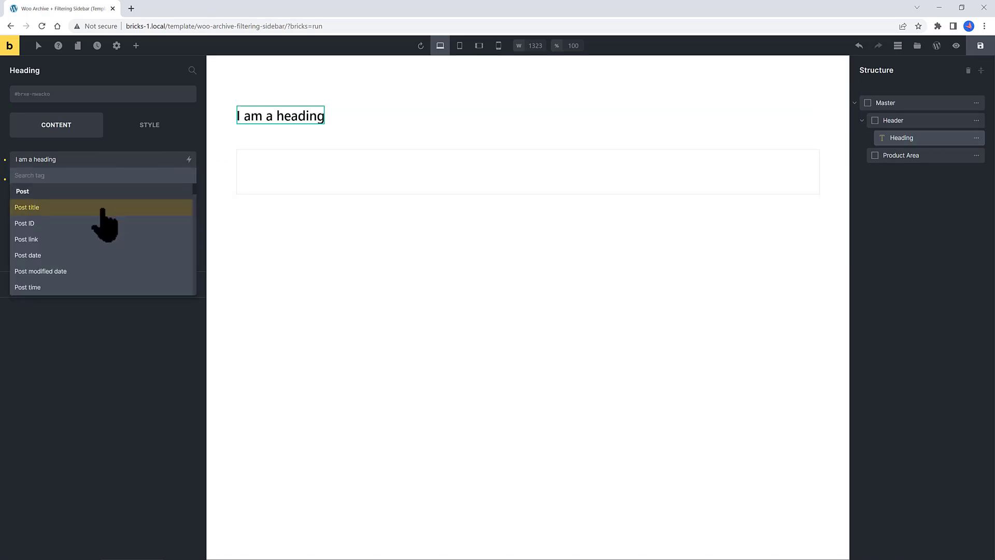
scroll("down", 3)
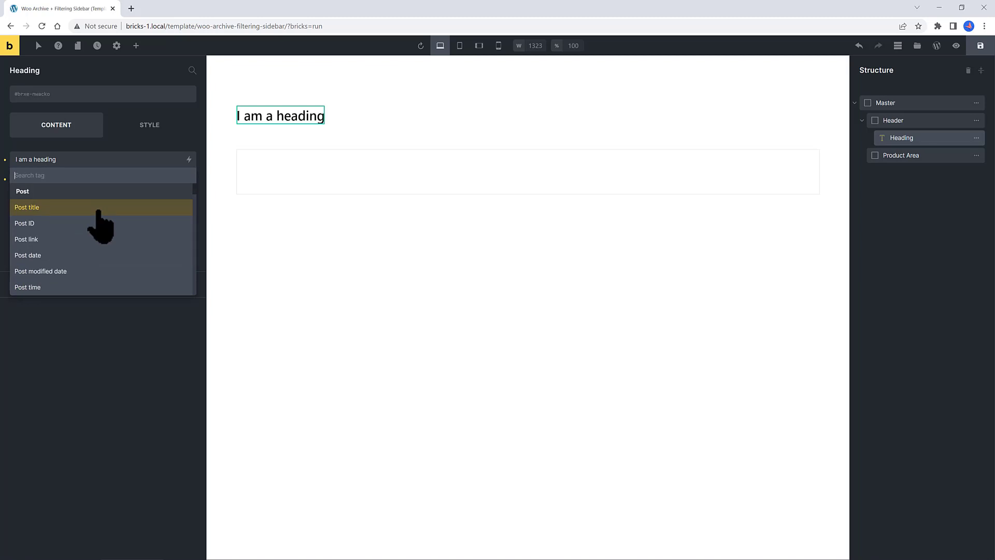
scroll("down", 3)
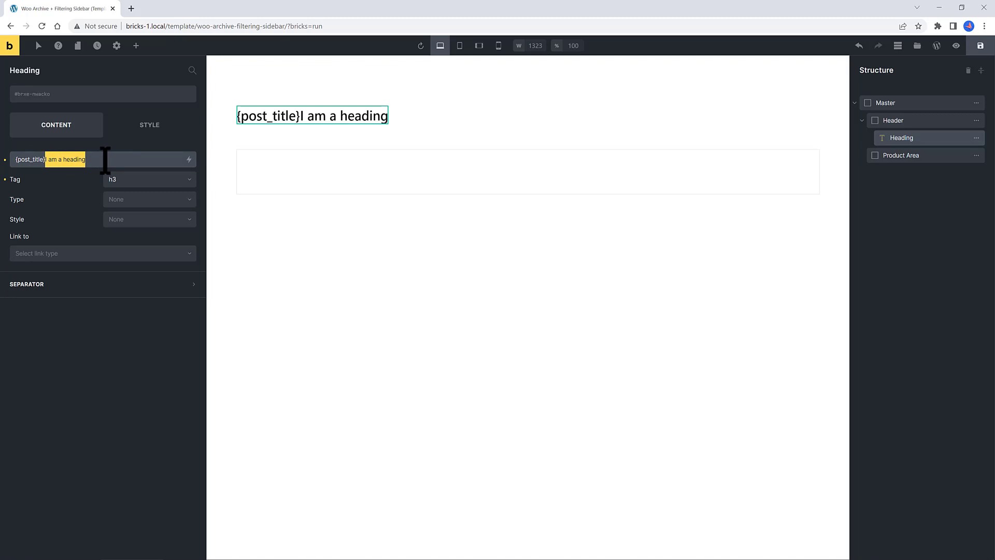
key("Delete")
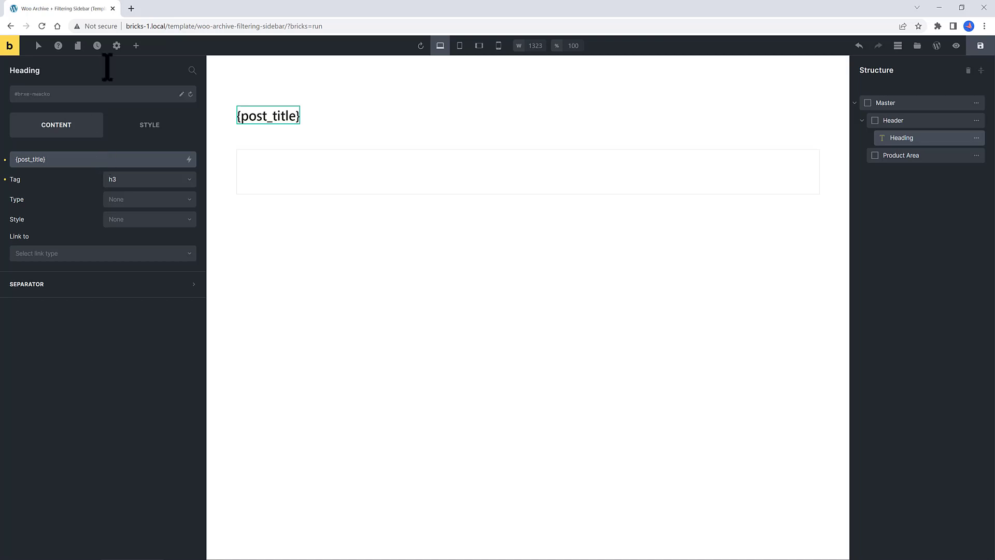
left_click(149, 125)
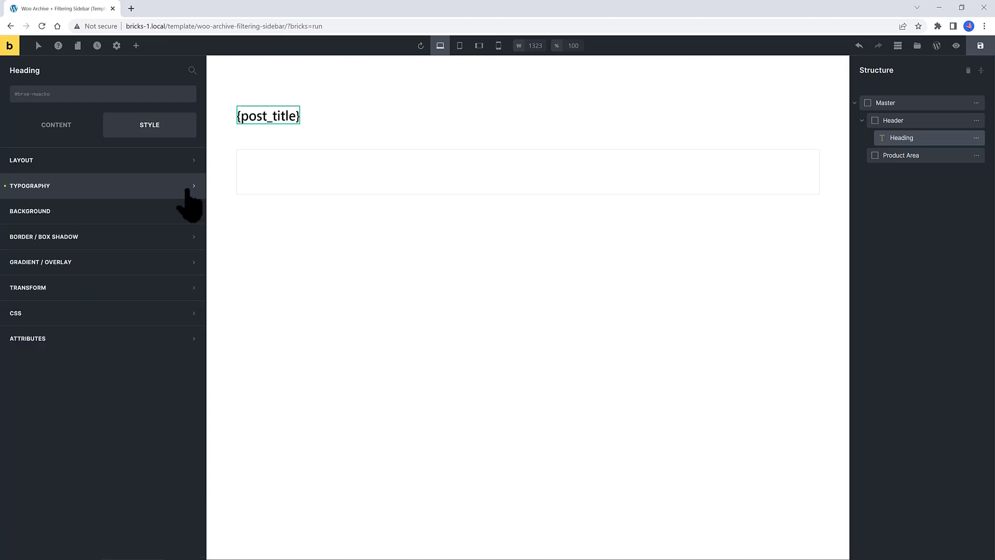
Set the post title heading's font size to 45.
left_click(30, 185)
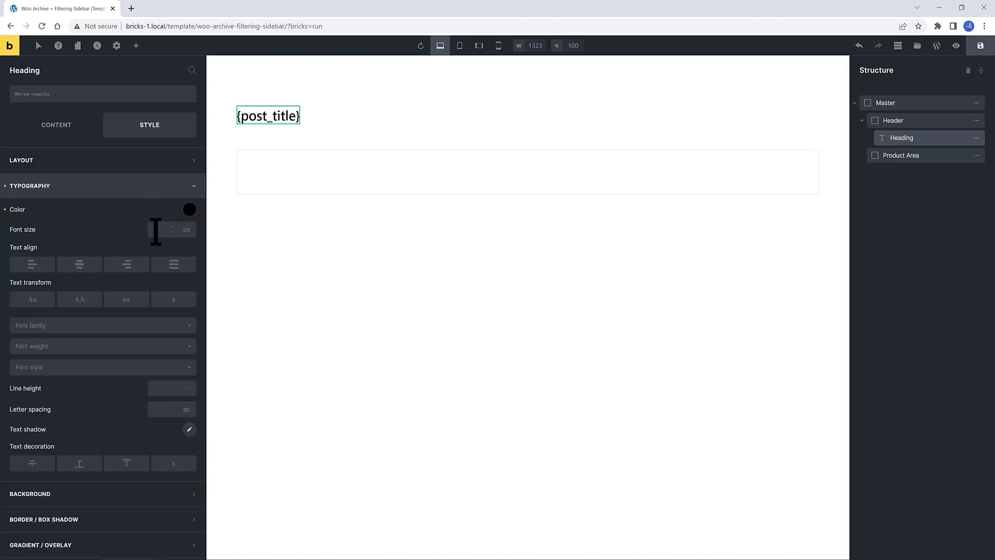
type("45")
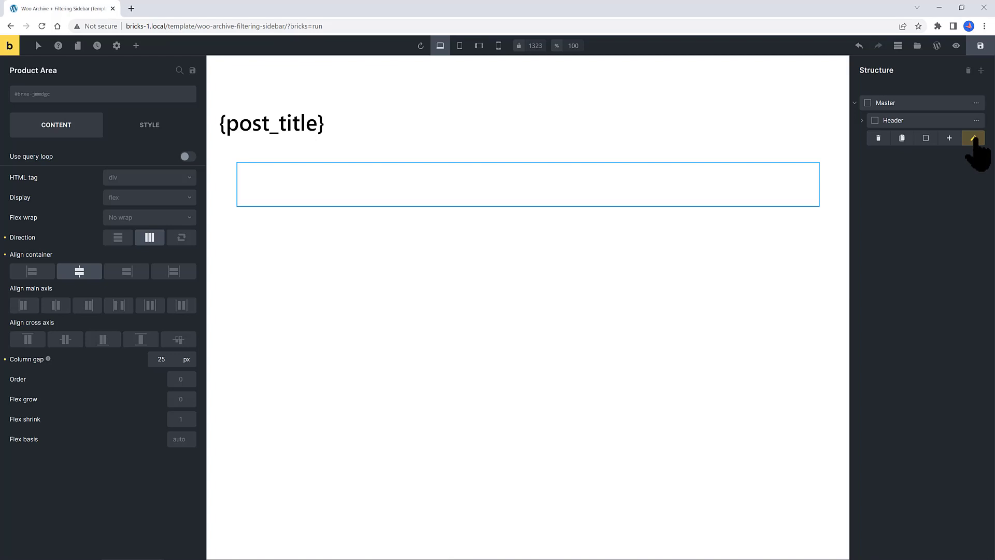
Set Product Area to row direction with a 25px column gap and add two child containers.
left_click(974, 138)
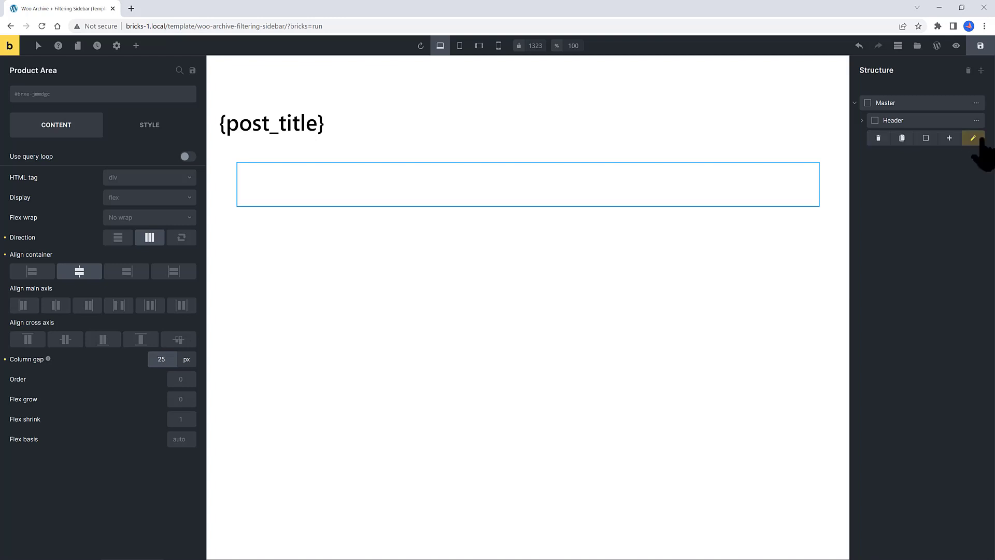
mouse_move(949, 138)
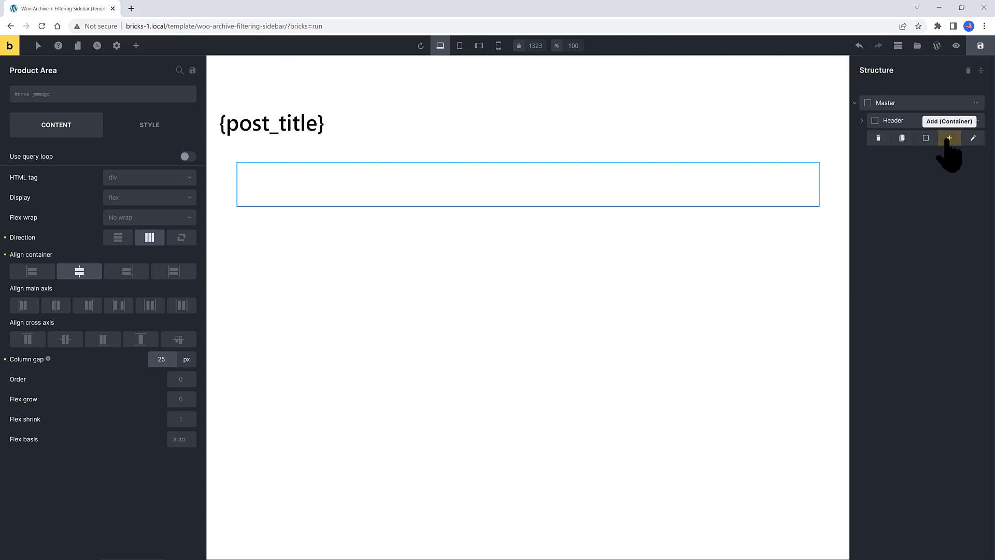
left_click(949, 138)
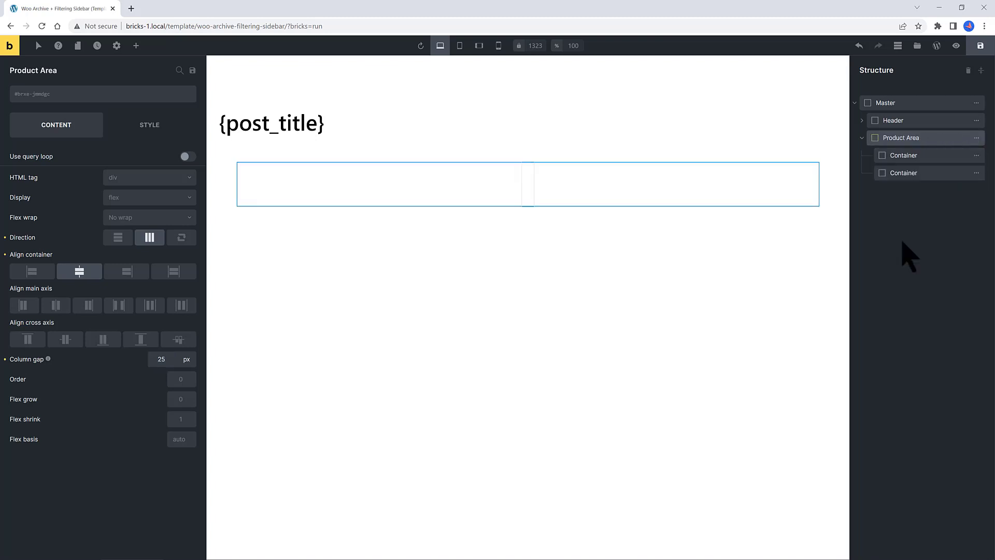
mouse_move(414, 343)
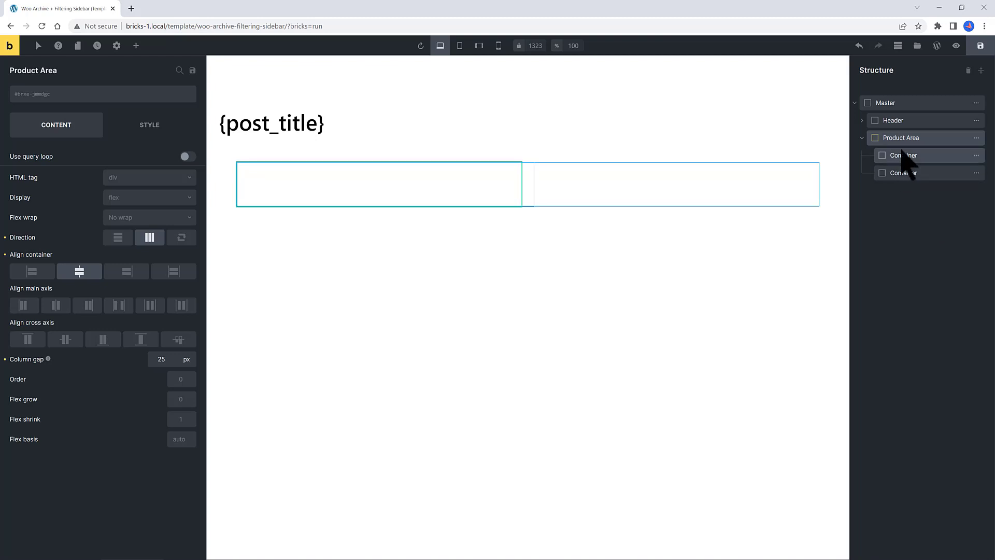
Name the containers Sidebar and Products, with Sidebar 25% and Products 75% wide.
left_click(903, 155)
type("Sidebar")
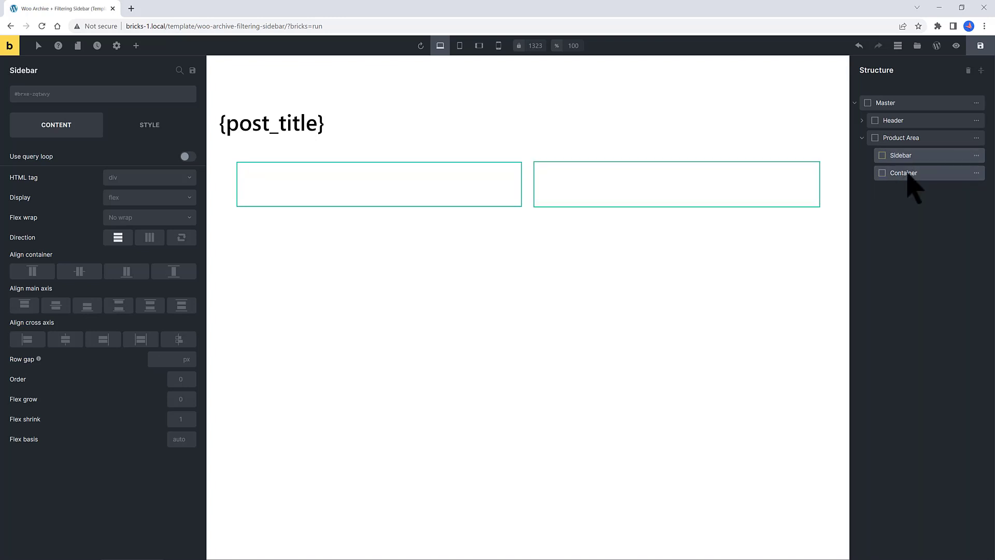
left_click(903, 173)
type("Products")
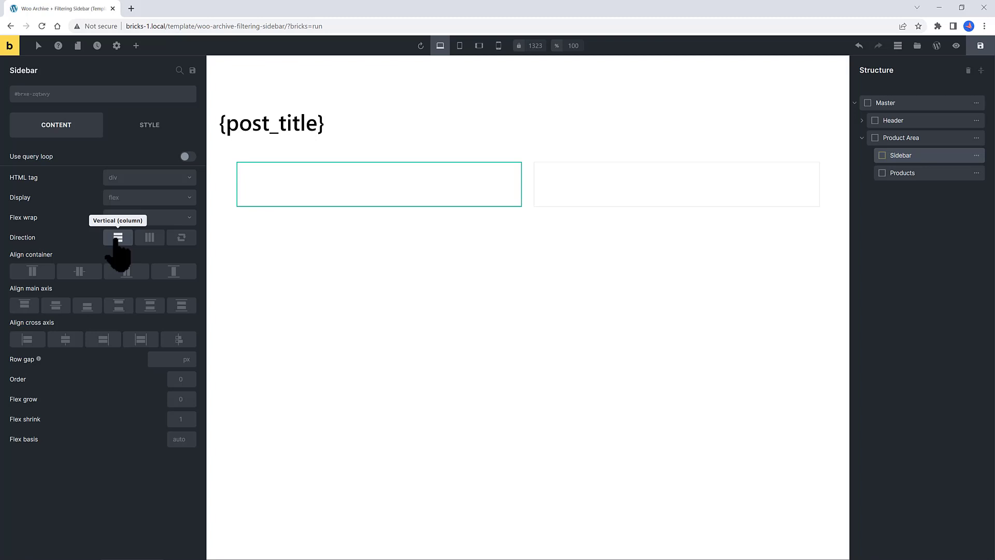
left_click(149, 124)
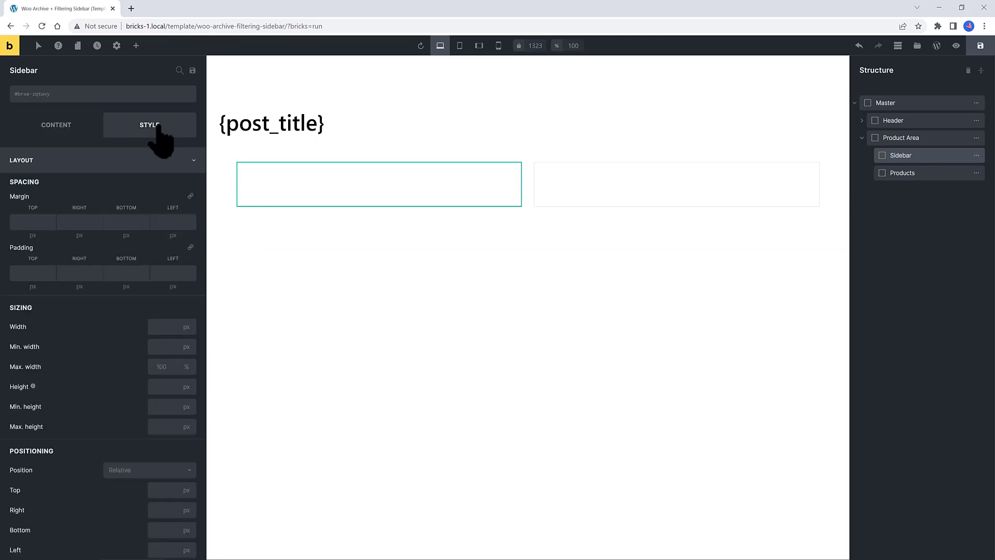
left_click(186, 327)
type("25")
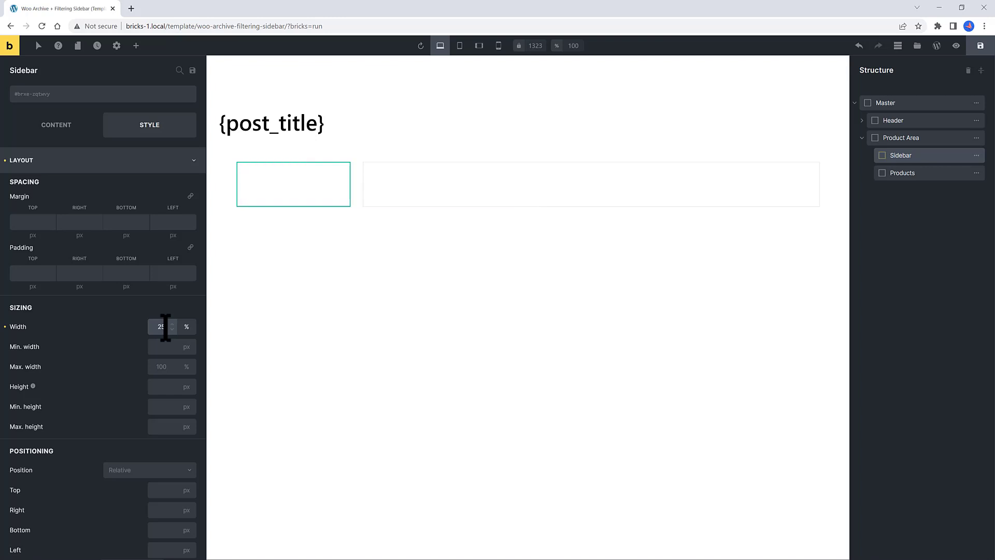
left_click(590, 184)
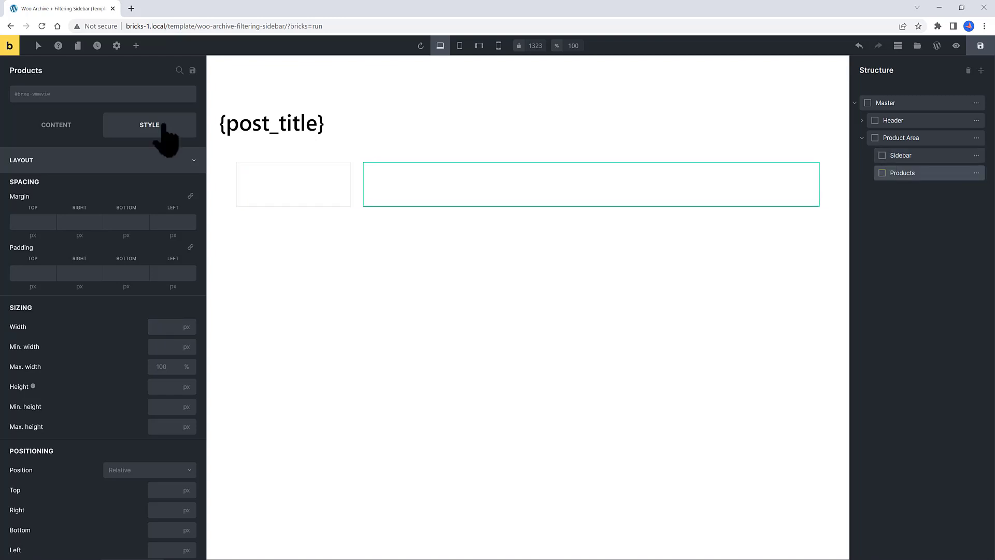
left_click(161, 326)
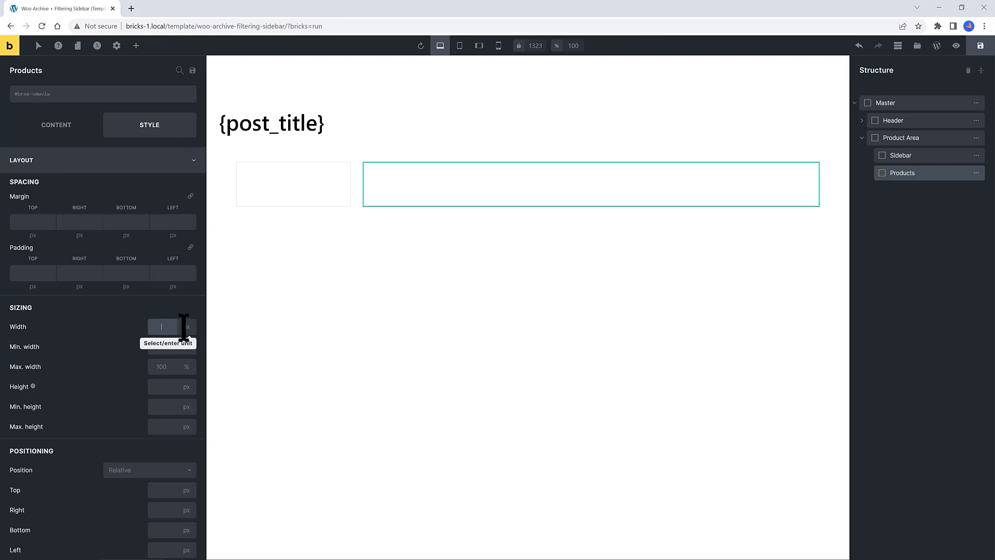
type("75")
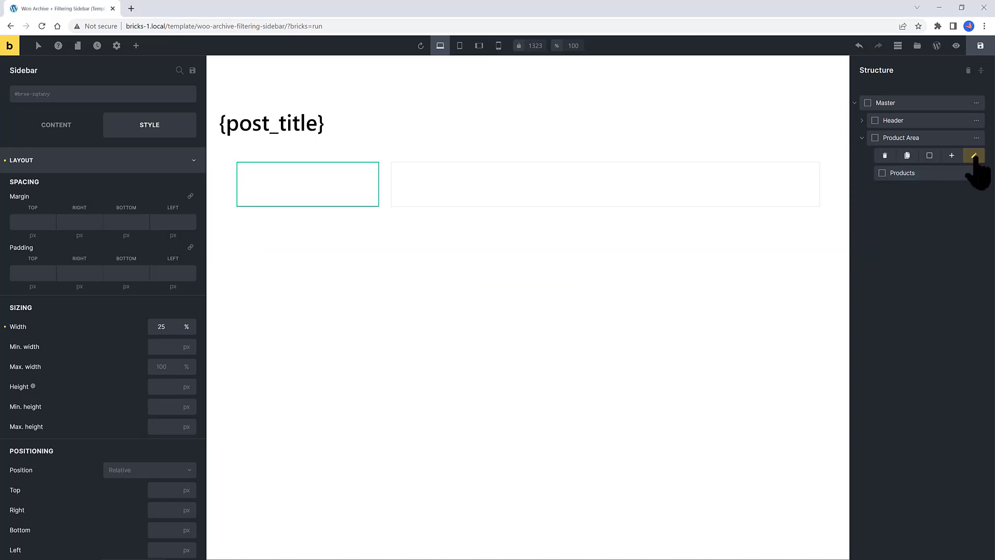
Add a Products filter to Sidebar: Taxonomy type, Product categories, shown as checkboxes.
left_click(952, 155)
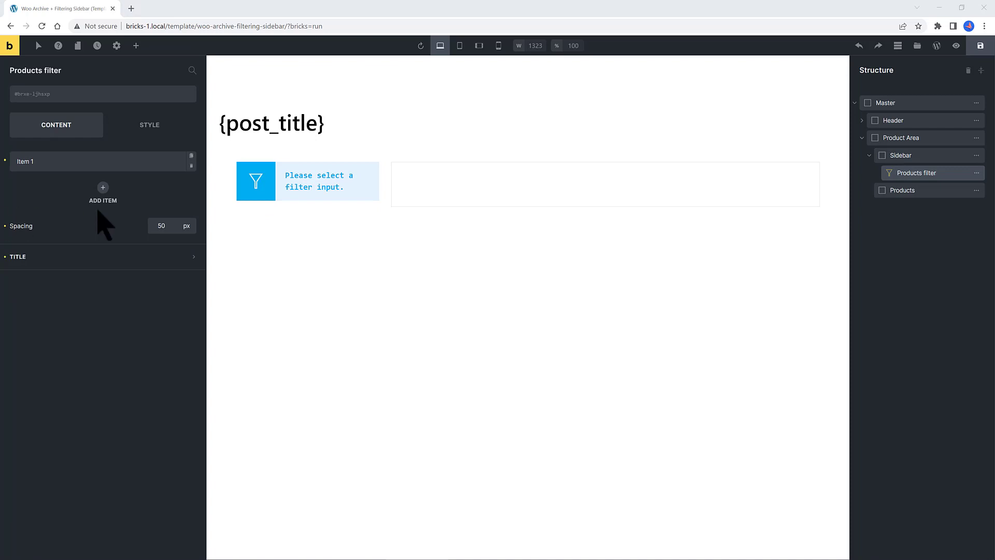
left_click(102, 193)
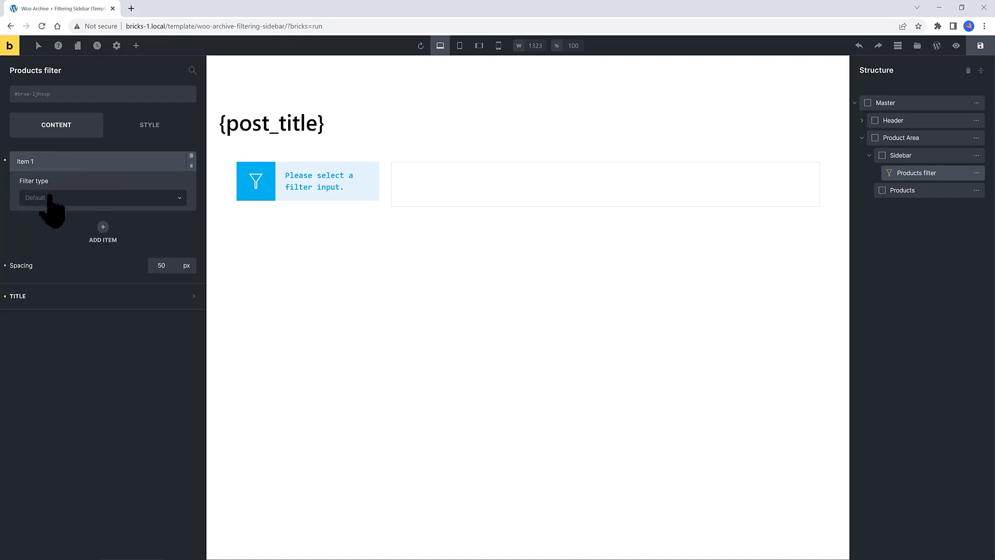
left_click(101, 197)
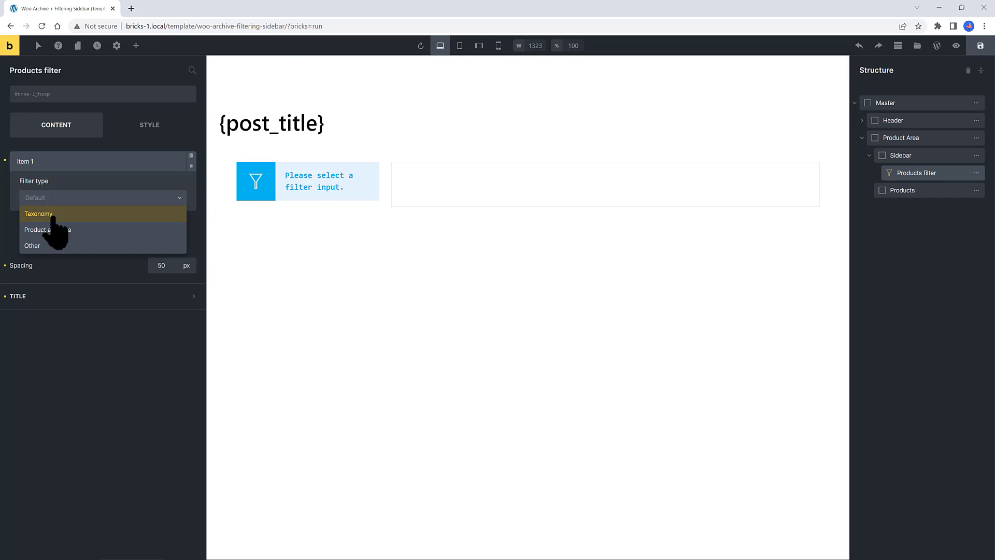
left_click(38, 213)
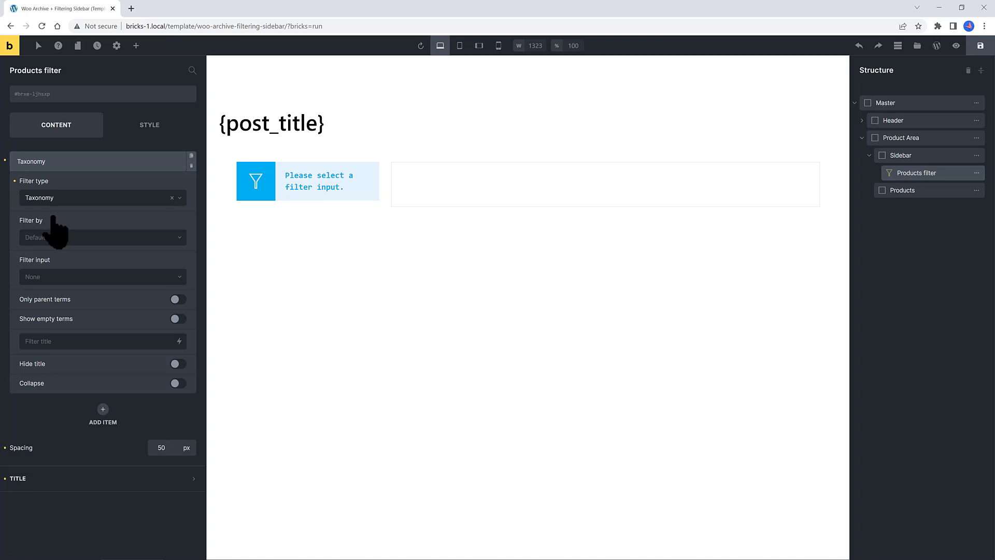
left_click(101, 236)
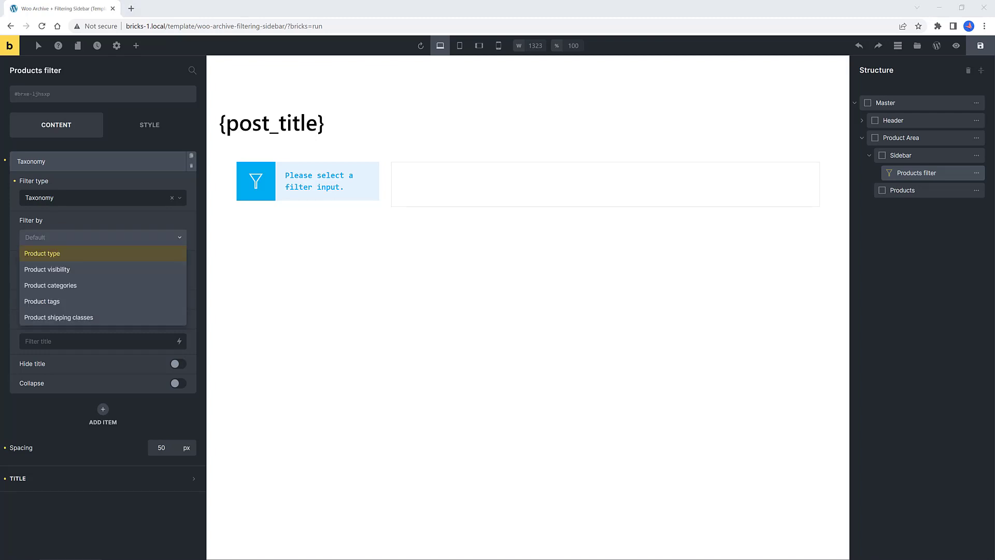
left_click(50, 285)
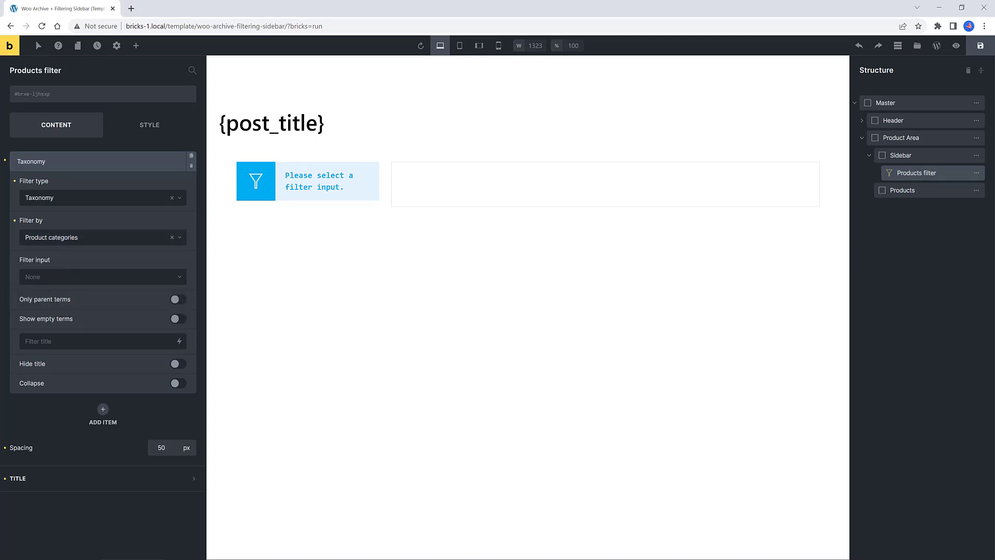
left_click(102, 275)
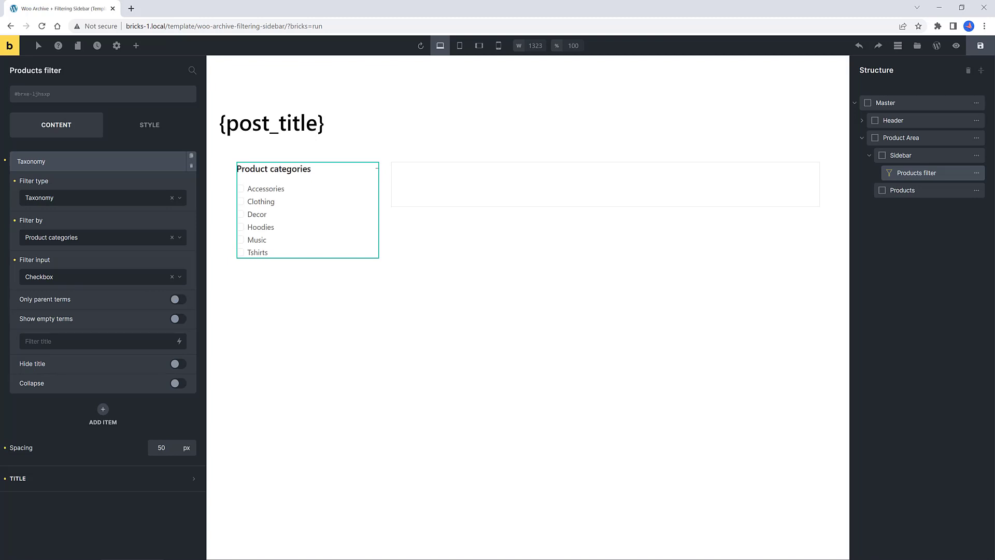
mouse_move(101, 324)
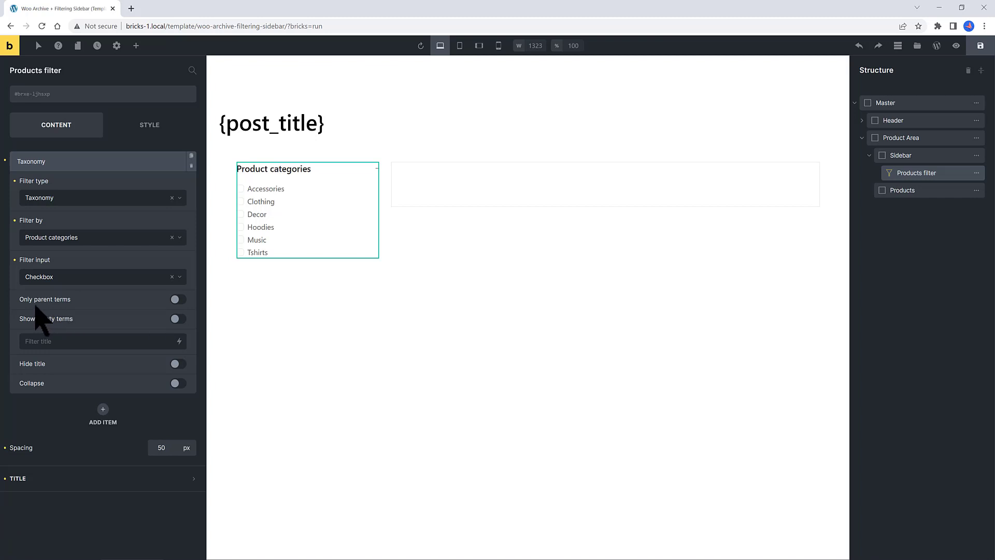
mouse_move(182, 333)
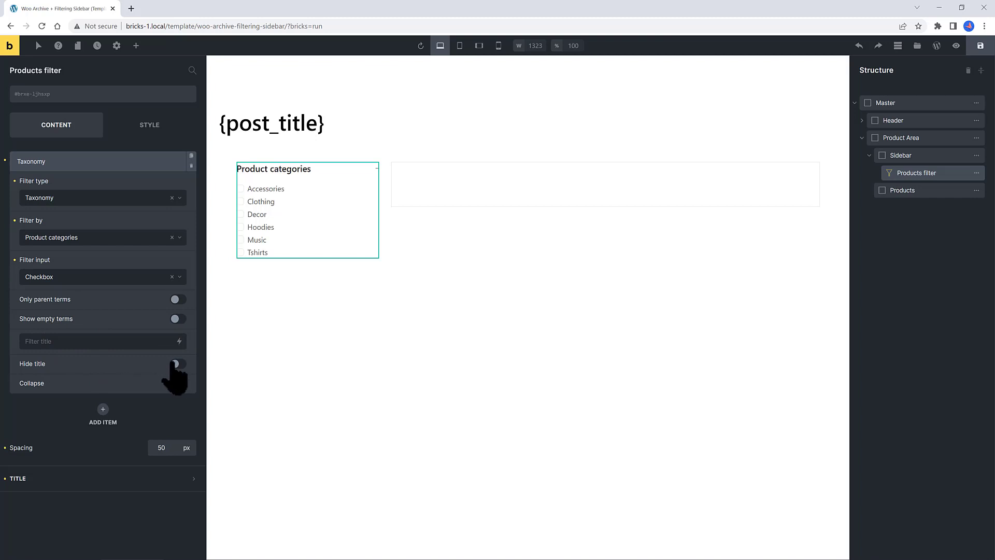
Leave the category filter non-collapsible and save the template.
left_click(176, 382)
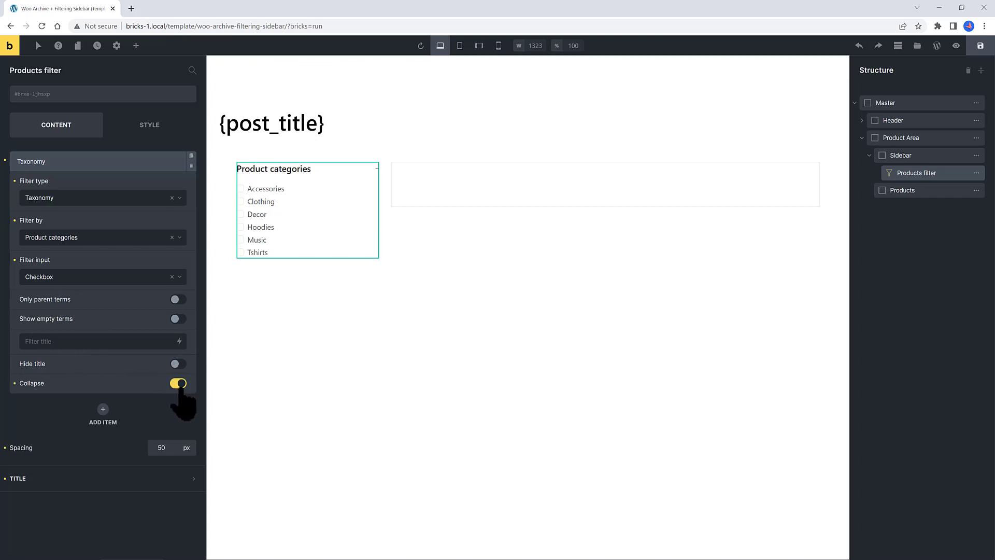
left_click(177, 382)
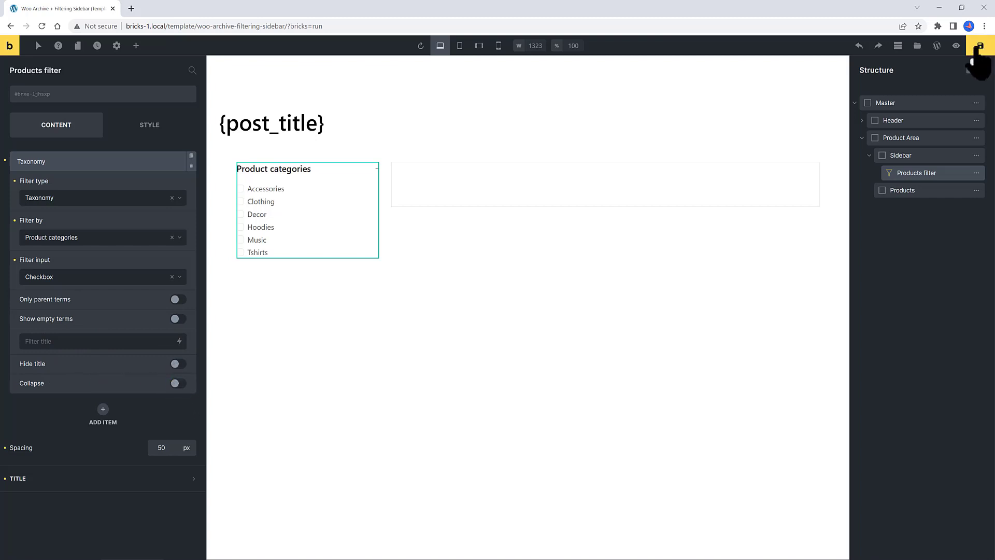
left_click(979, 45)
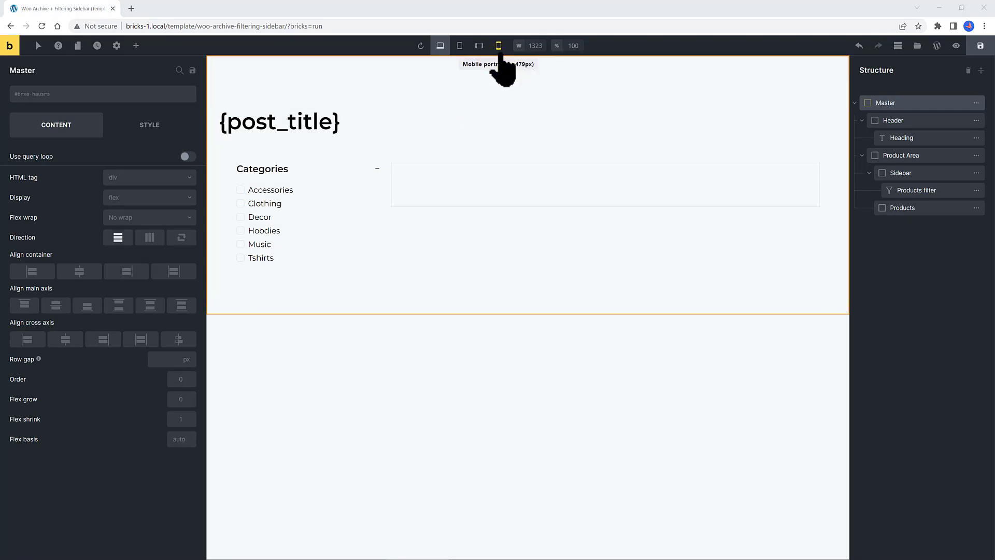
left_click(499, 44)
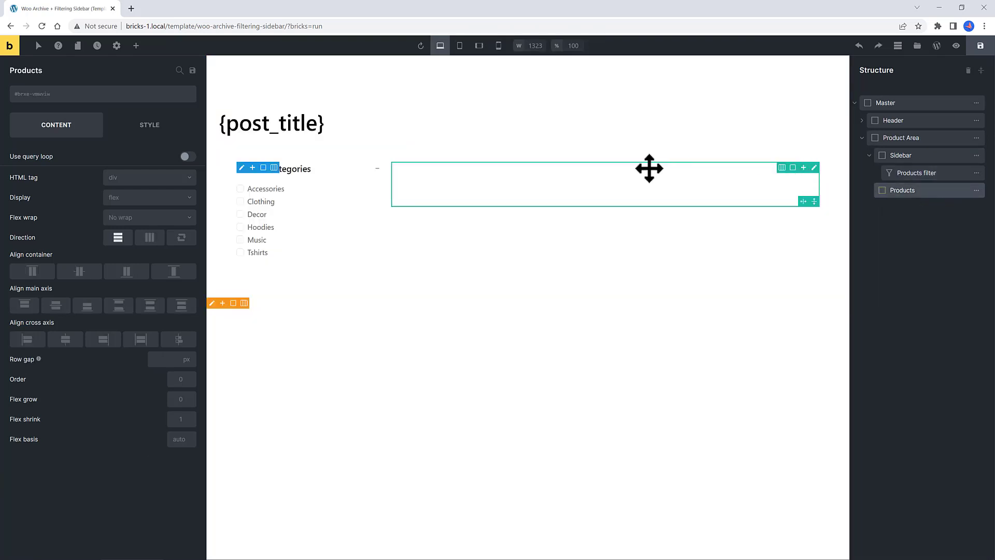
left_click(917, 173)
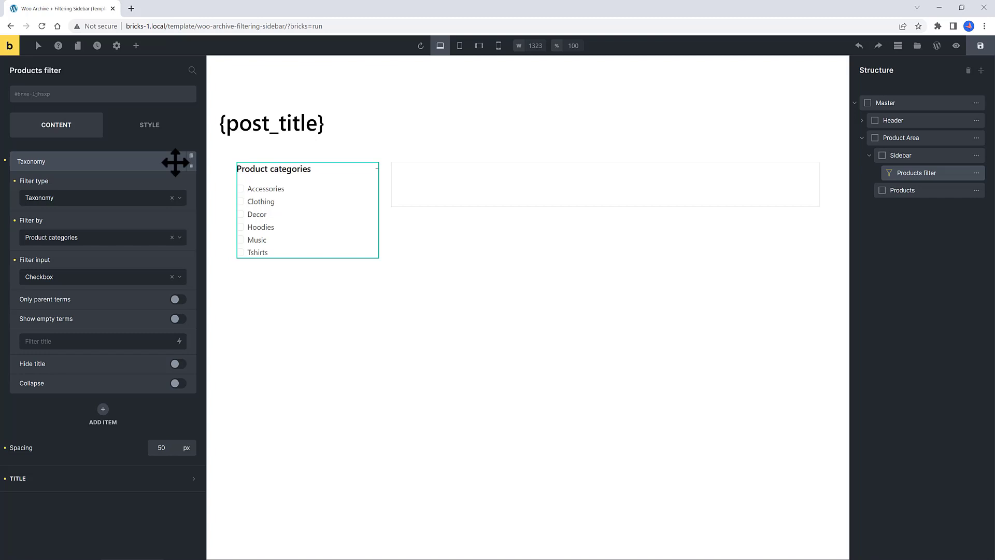
Set the taxonomy filter's title to Categories and collapse the item.
type("Categories")
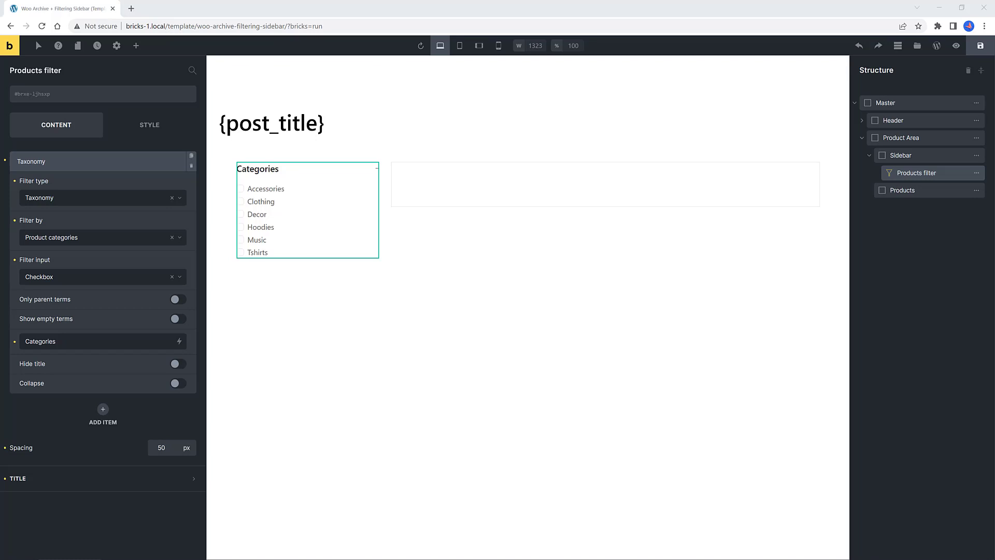
left_click(902, 189)
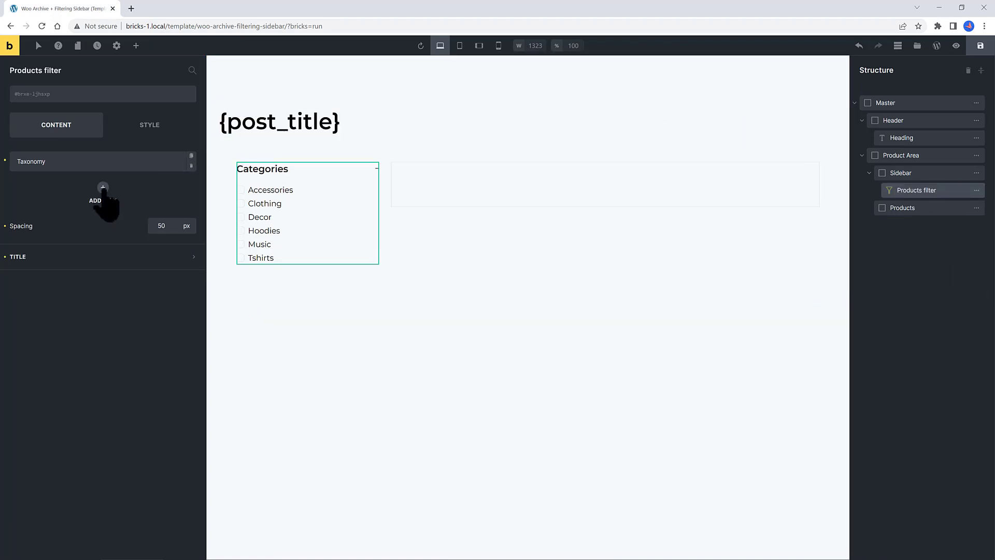
Add an Other-type Product price filter with min 1 and max 100.
left_click(103, 197)
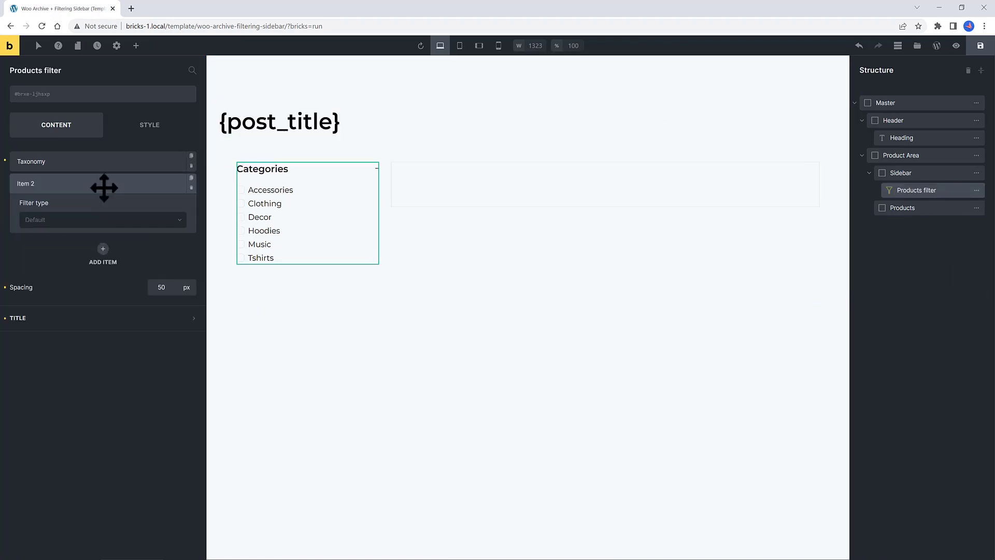
left_click(102, 220)
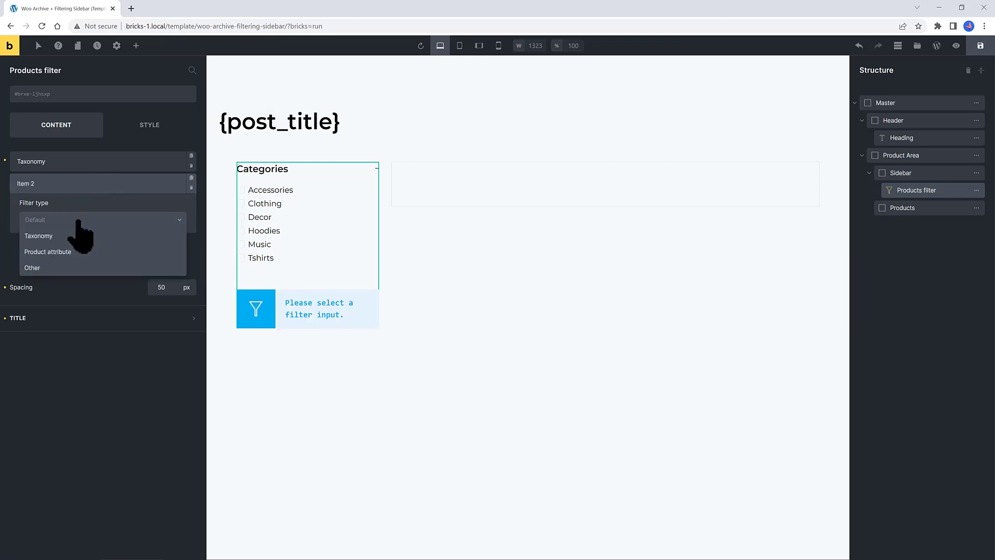
left_click(32, 268)
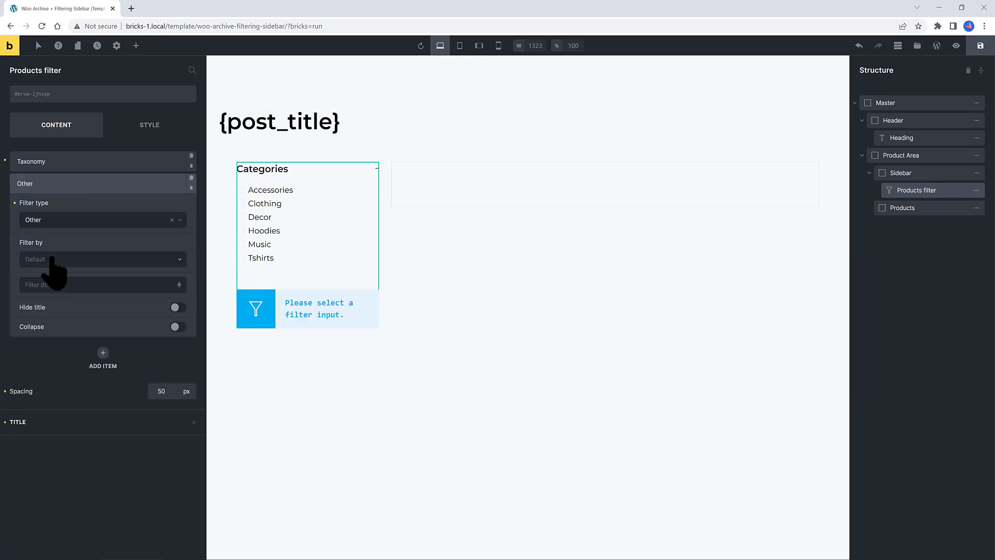
left_click(101, 259)
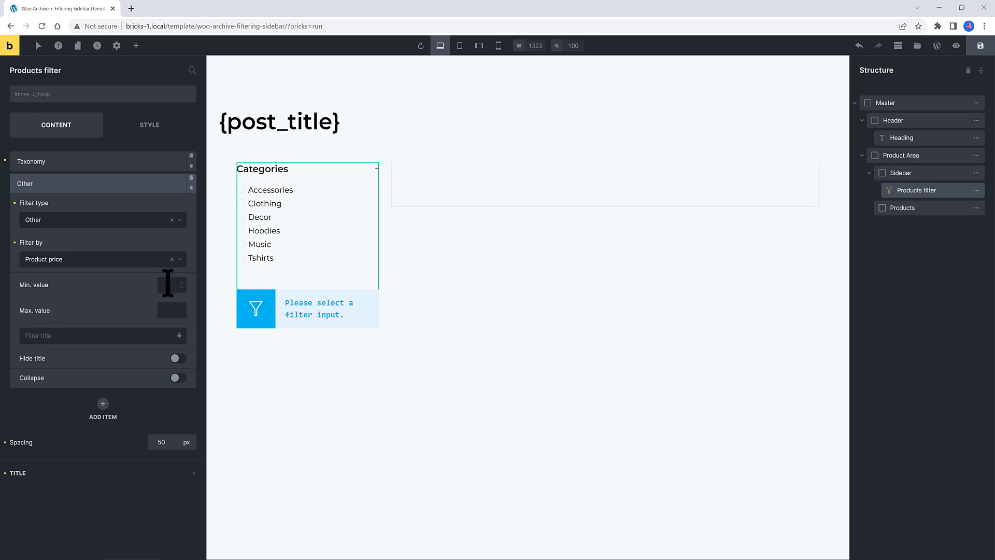
type("1")
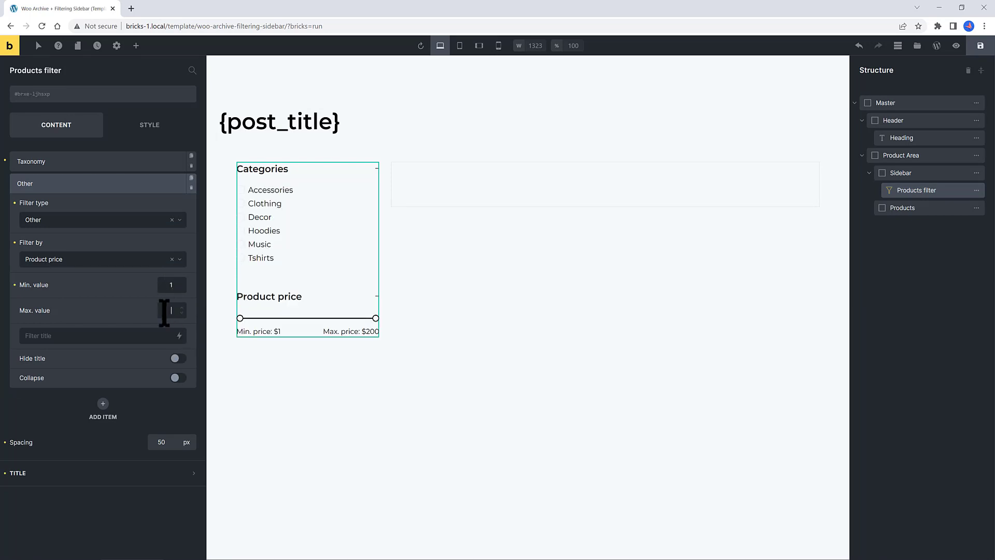
type("100")
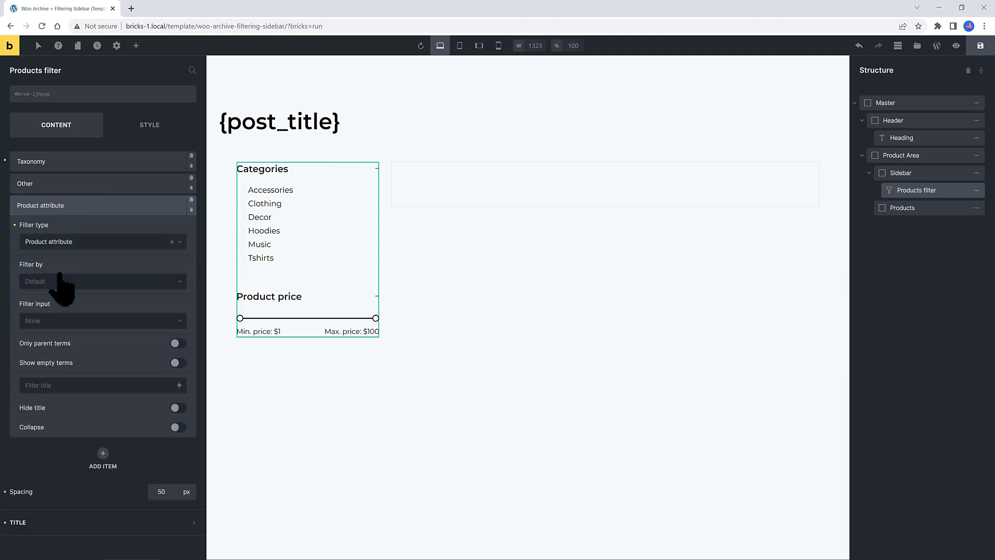
mouse_move(63, 286)
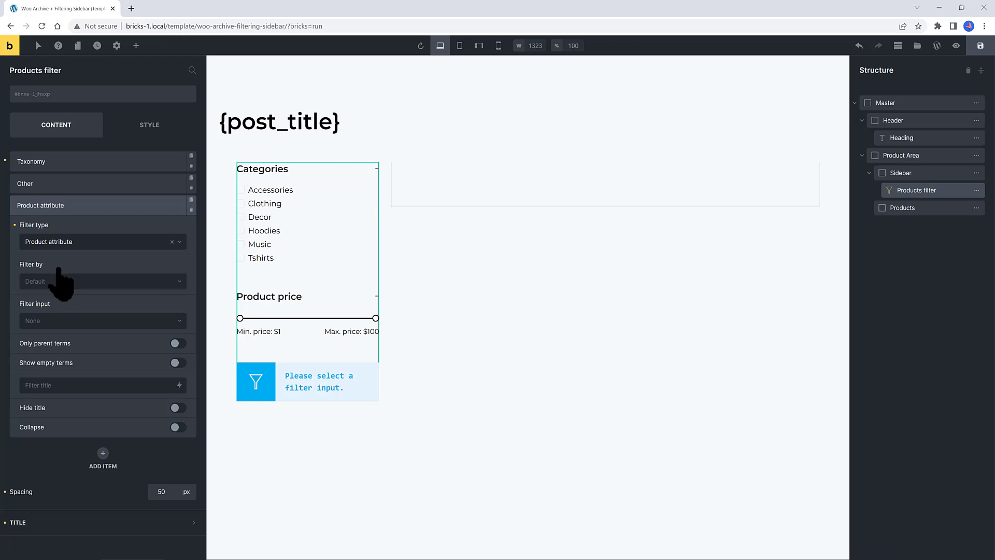
mouse_move(66, 286)
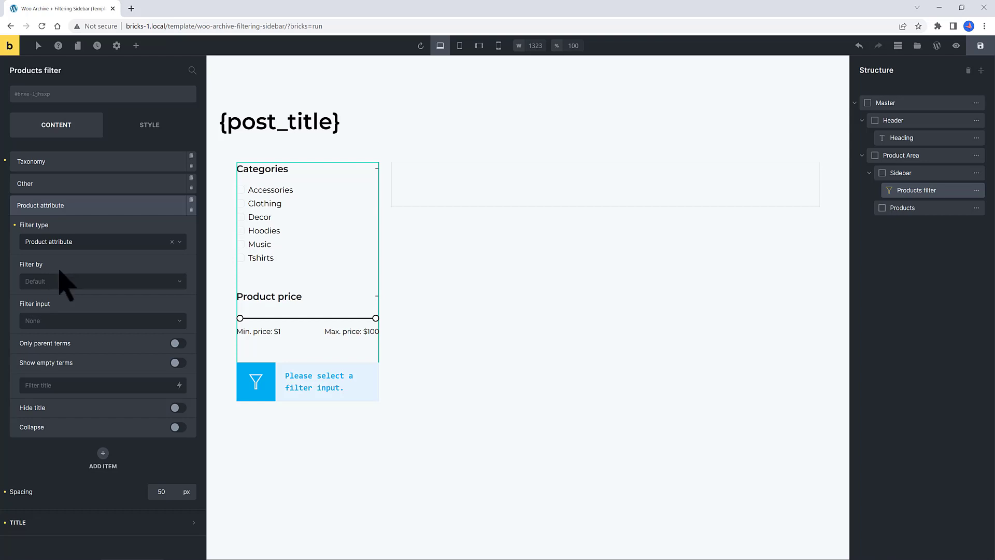
Set the new attribute item to filter by Product Color as checkboxes and collapse it.
left_click(102, 281)
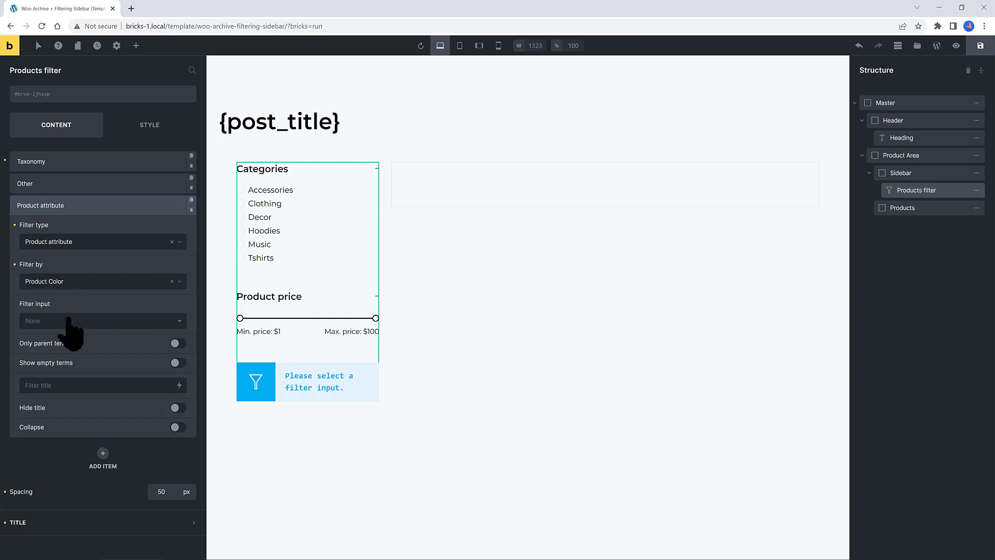
left_click(101, 321)
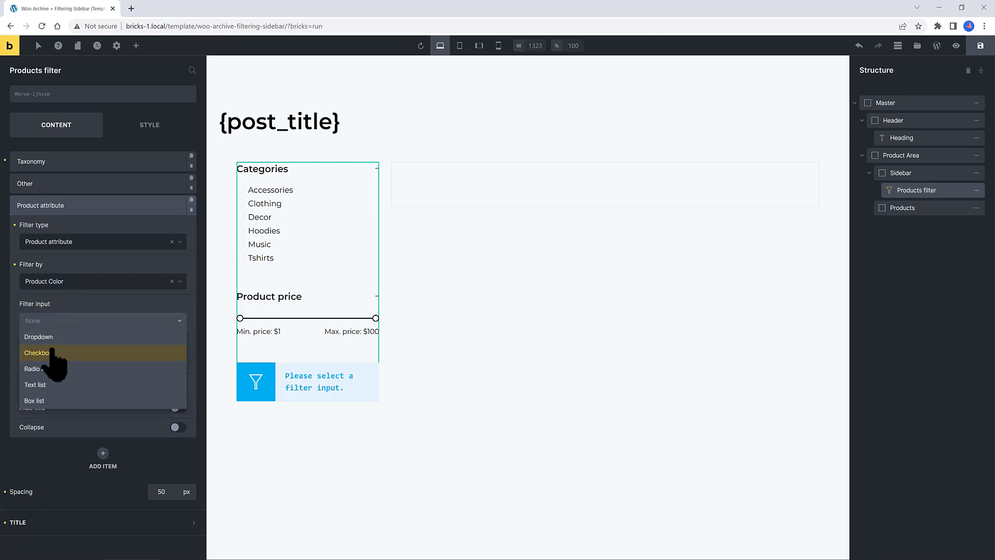
left_click(37, 352)
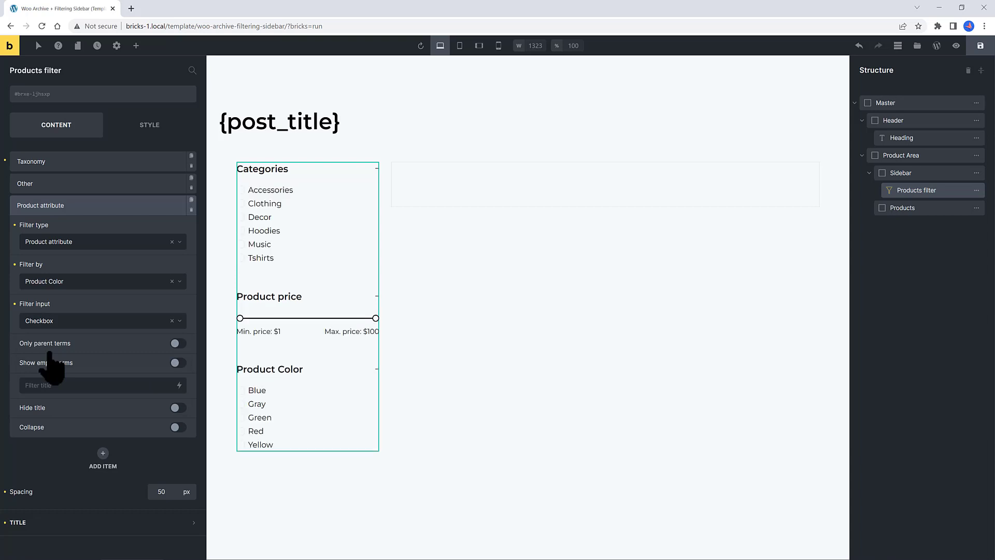
mouse_move(57, 367)
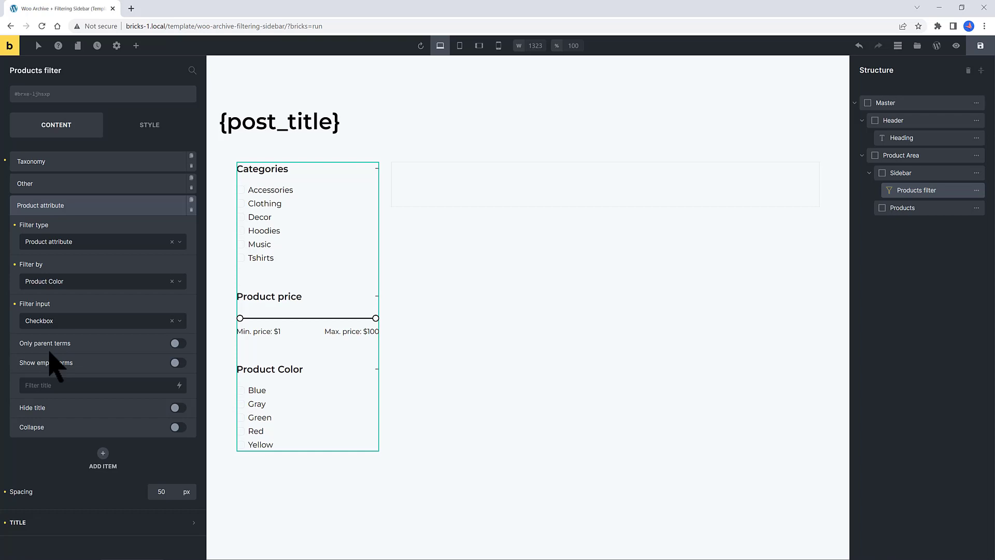
left_click(40, 205)
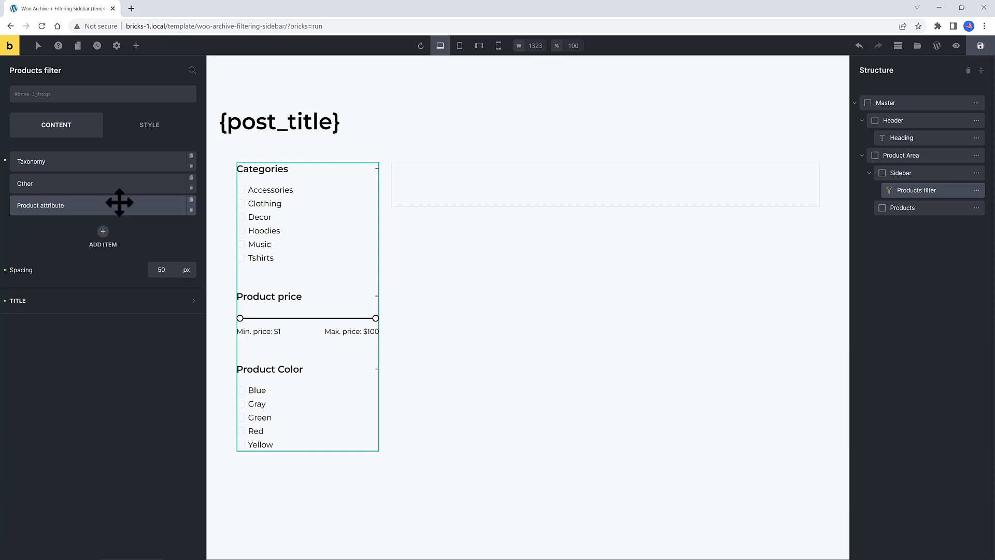
Add a Product search filter as the fourth item at the top, then add a fifth item.
left_click(103, 235)
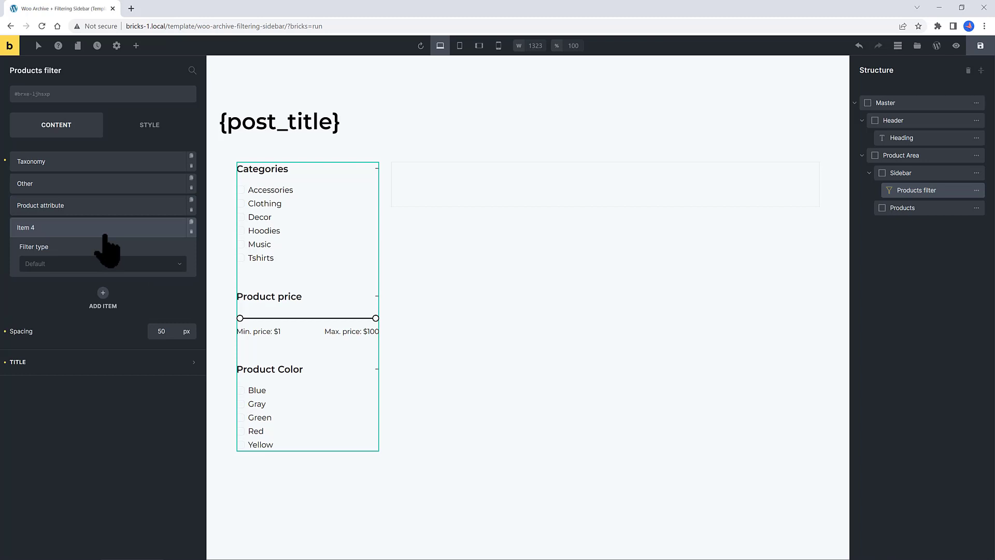
left_click(103, 264)
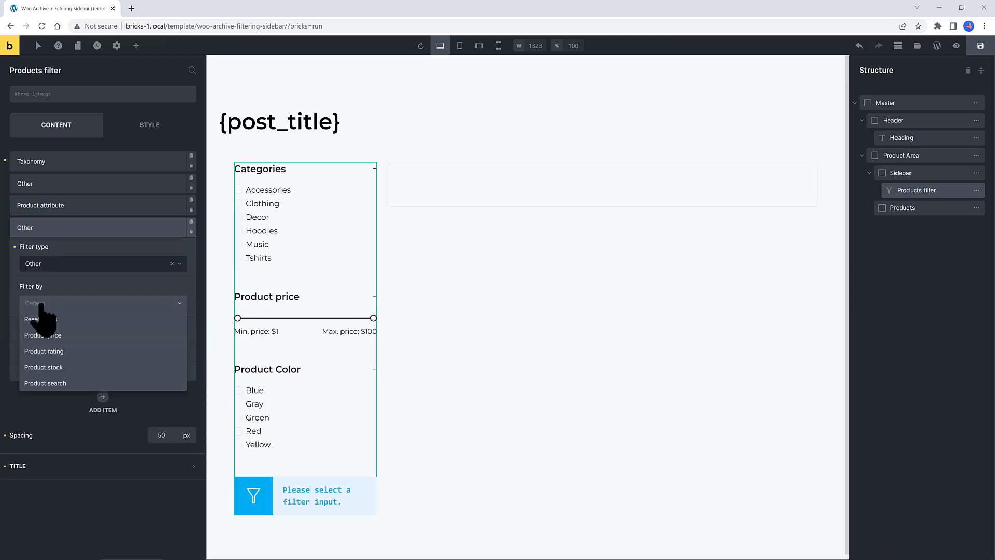
left_click(45, 383)
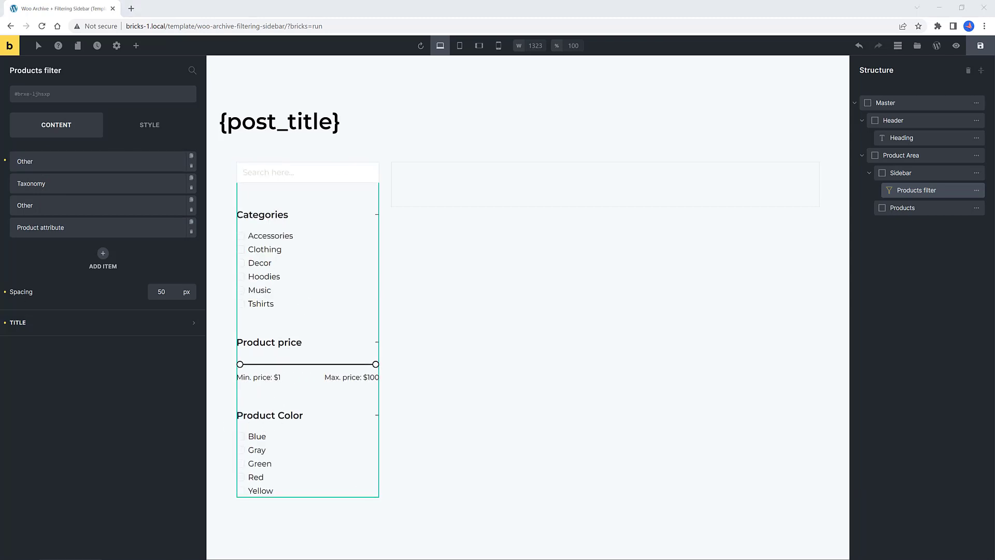
left_click(102, 258)
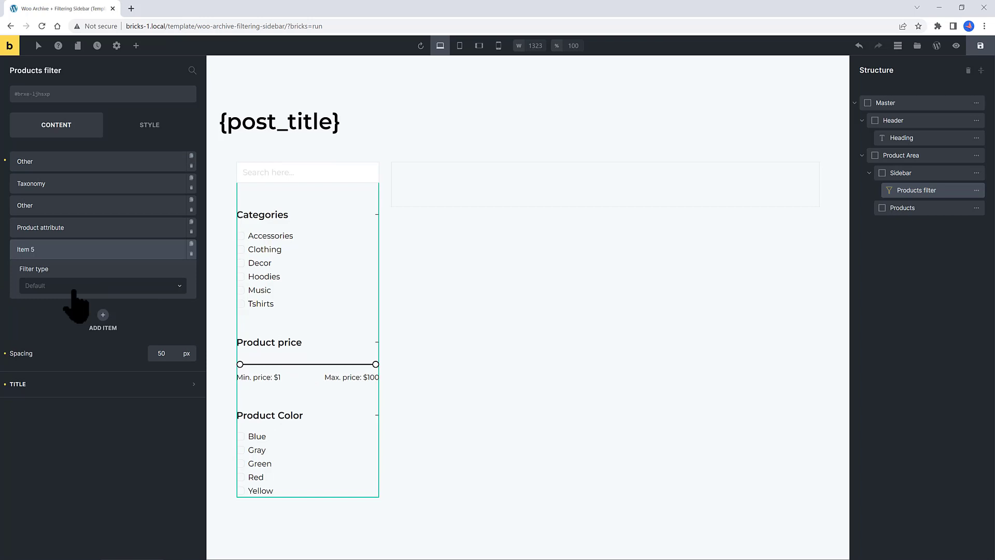
Make the new item an Other > Reset filters button with dark navy background and white text.
left_click(103, 285)
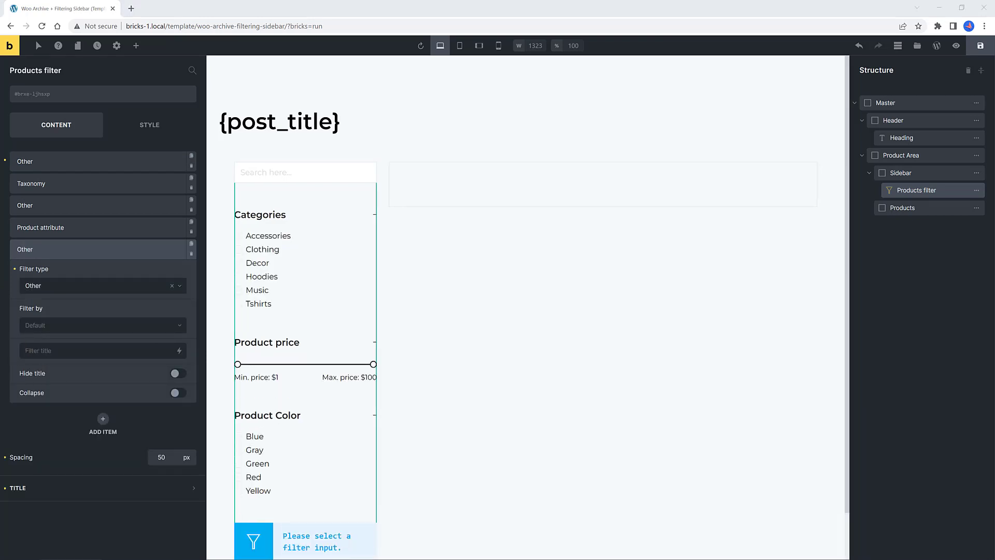
left_click(101, 286)
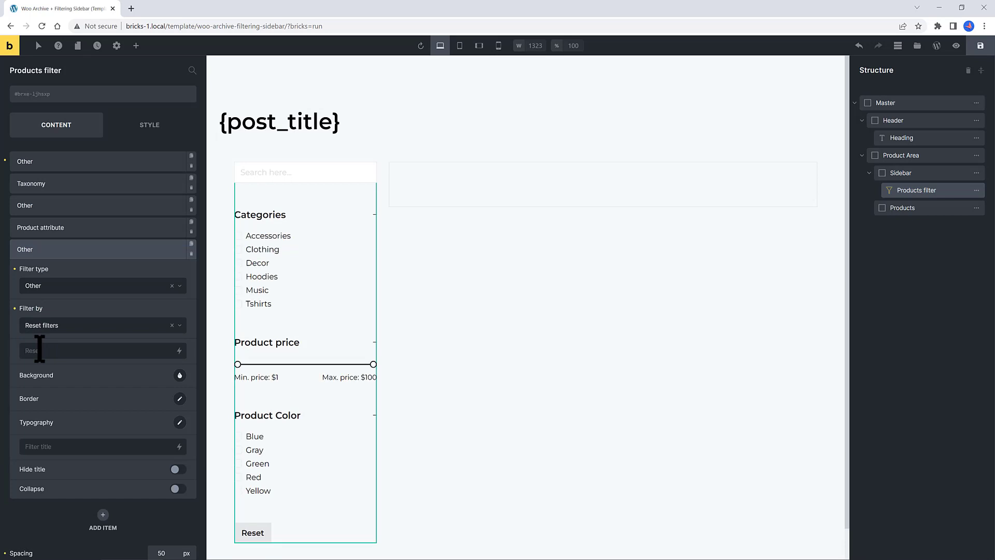
left_click(179, 375)
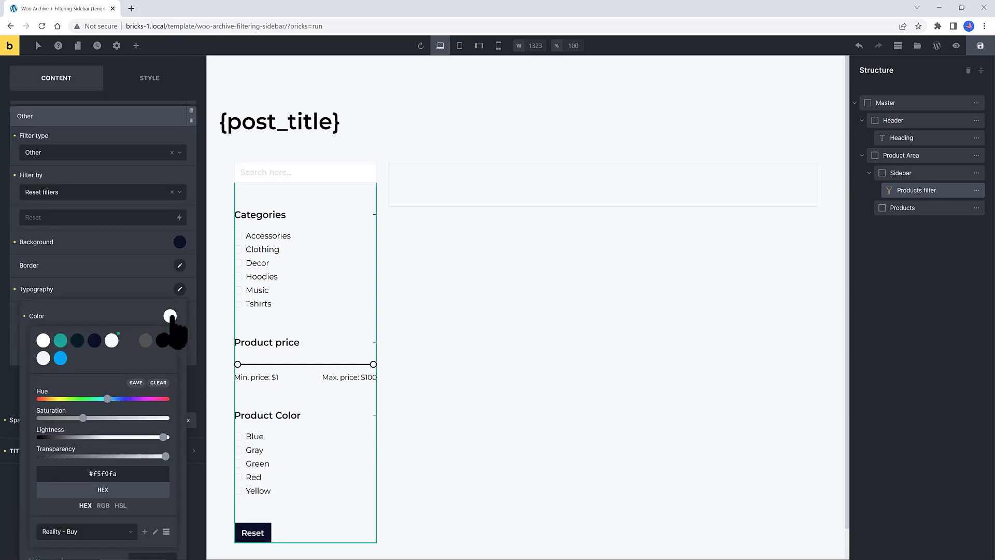
left_click(170, 315)
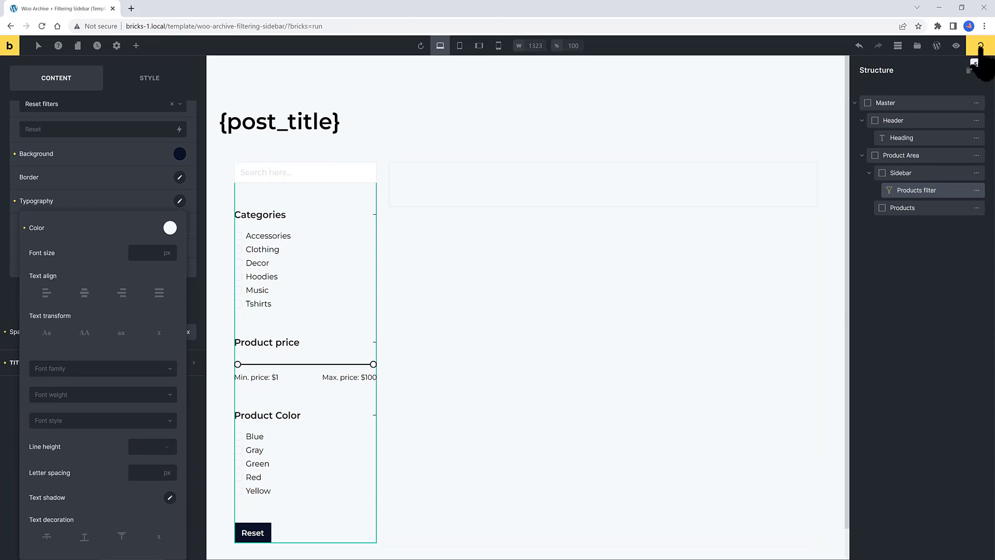
left_click(980, 45)
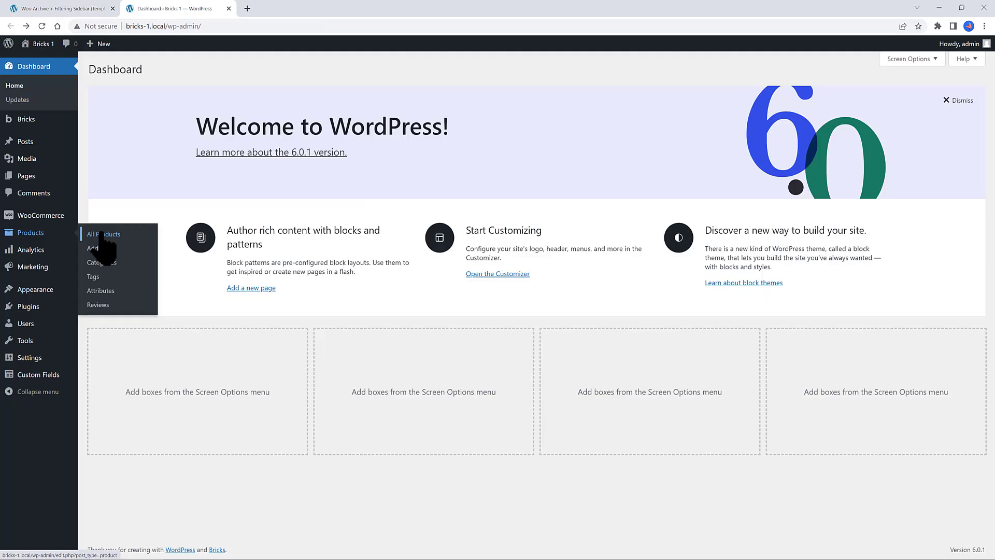
left_click(102, 233)
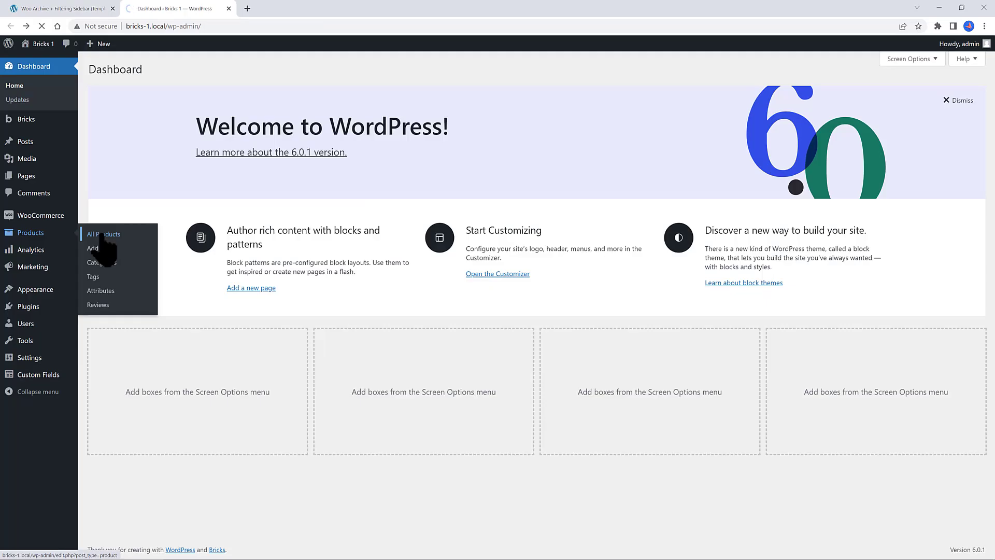
left_click(104, 233)
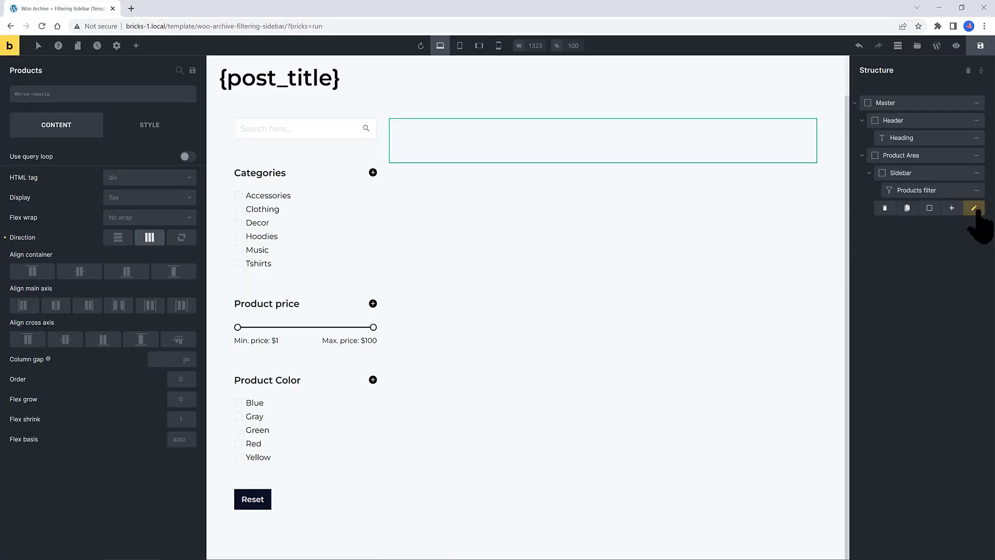
Place a WooCommerce Products element in the Products container with 3 columns and 25 px gap.
left_click(951, 207)
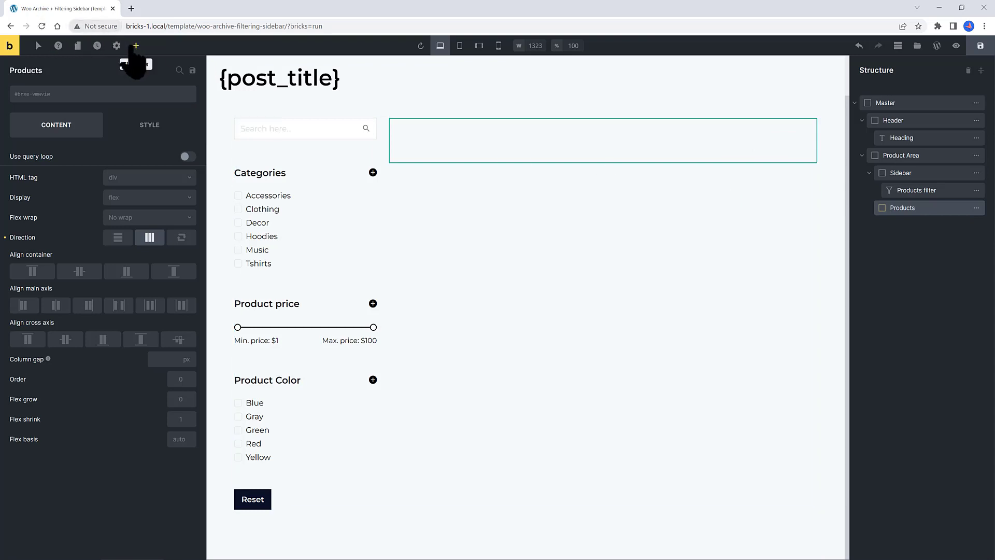
left_click(135, 46)
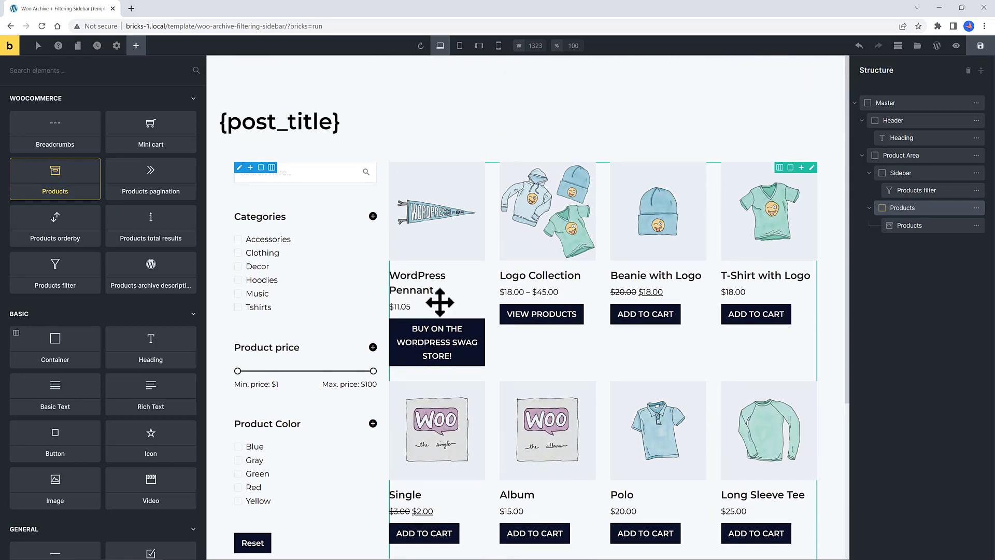
scroll("down", 3)
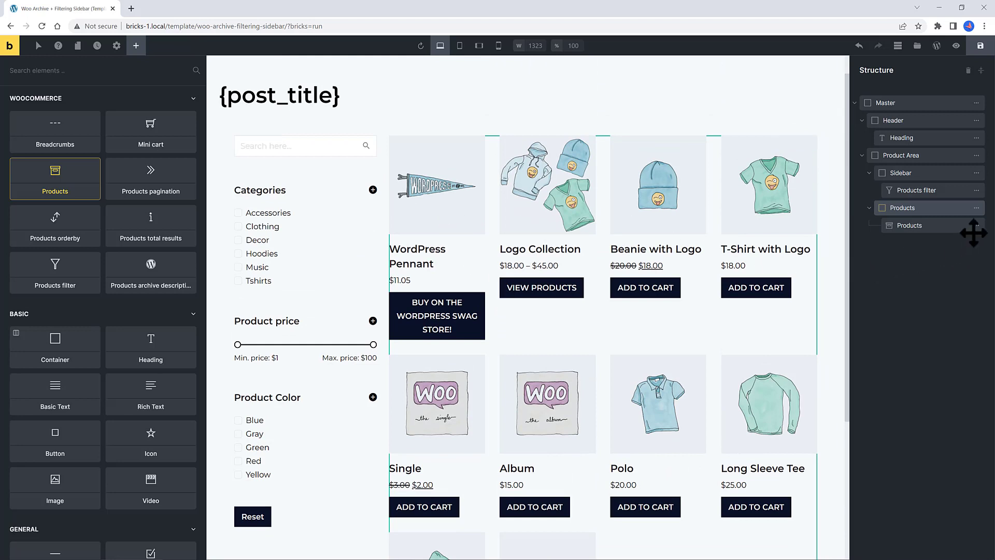
left_click(909, 225)
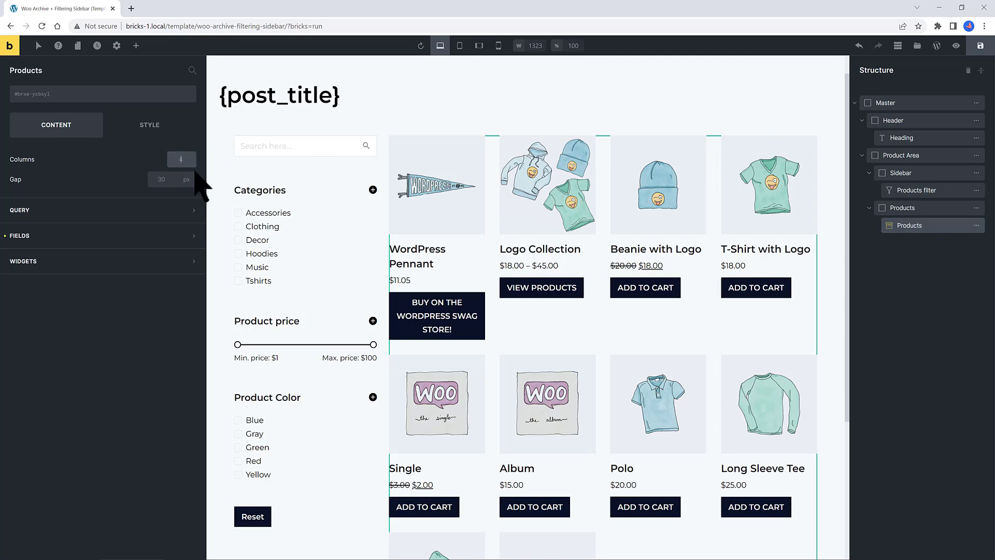
left_click(181, 160)
type("3")
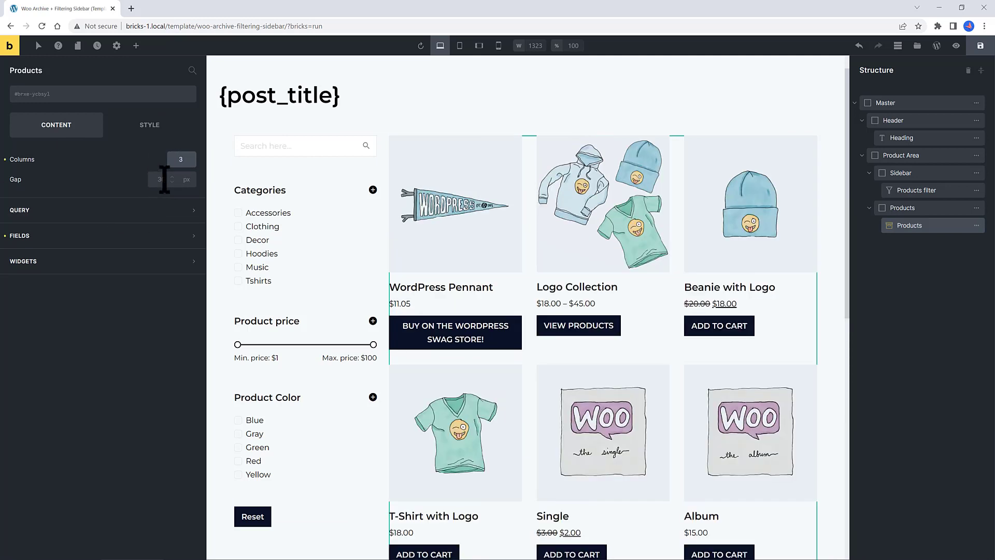
type("25")
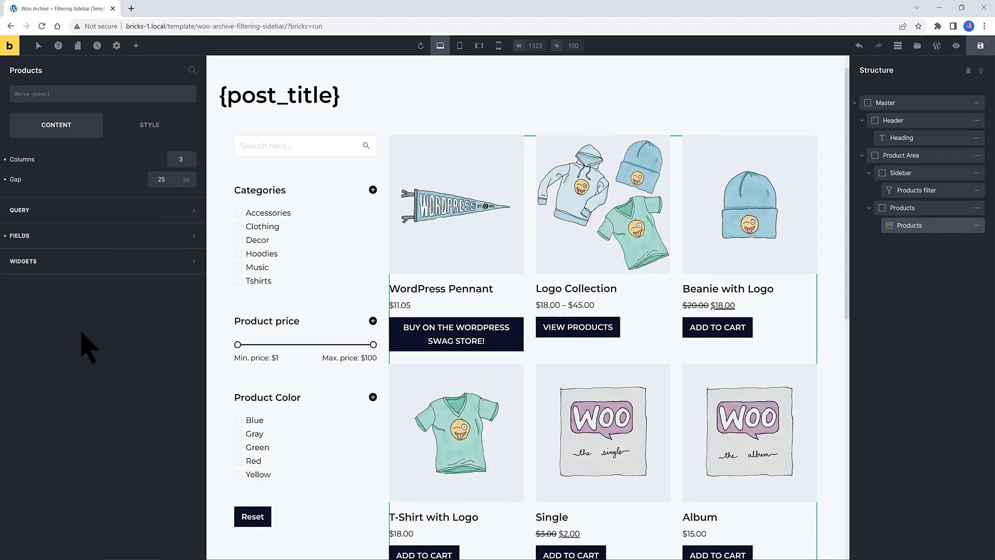
scroll("down", 3)
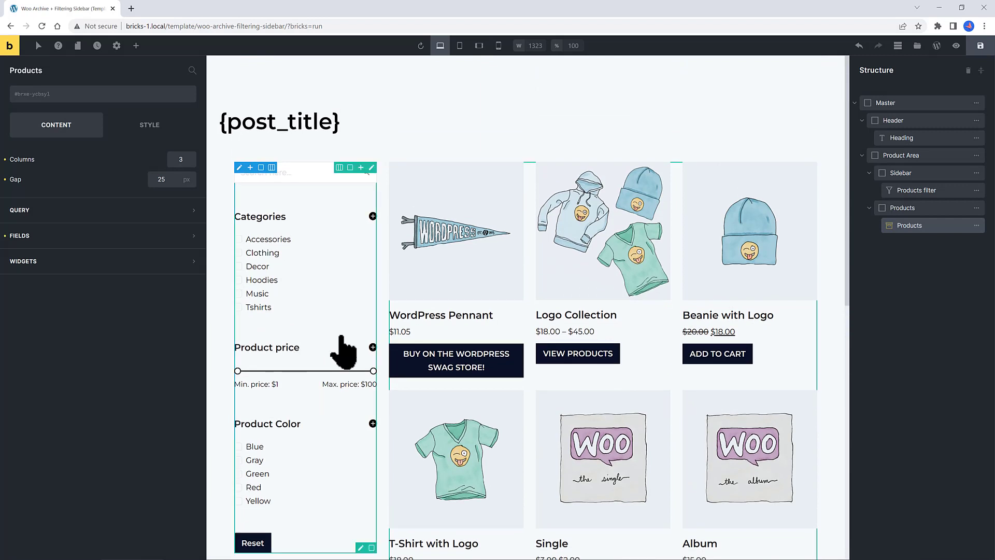
At the mobile breakpoint show products in 2 columns and set Sidebar width to 100%.
left_click(479, 44)
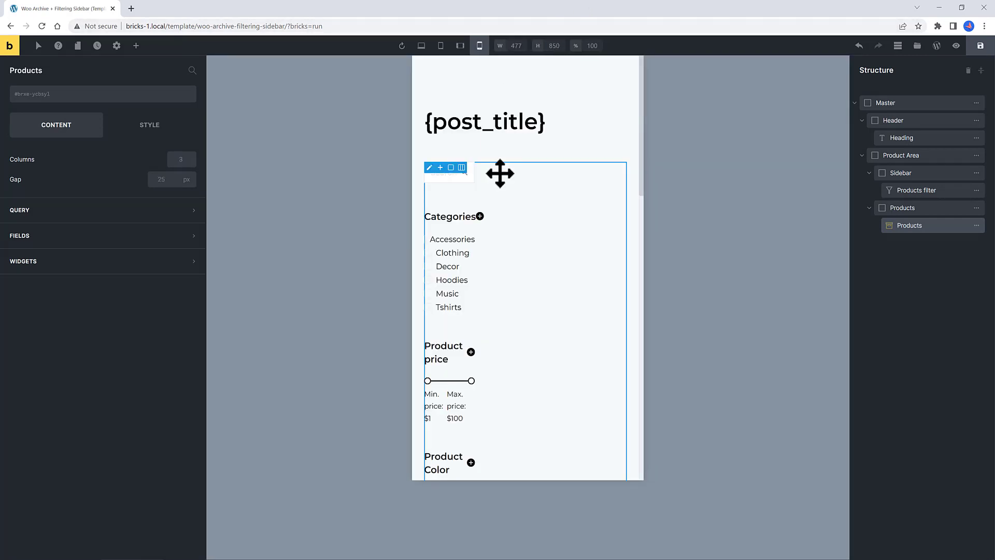
scroll("down", 3)
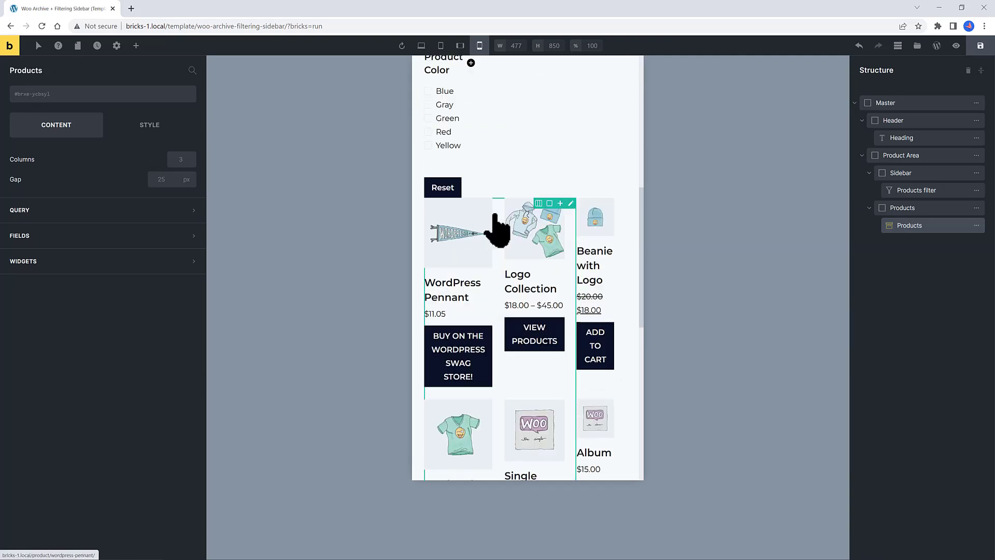
left_click(188, 160)
type("2")
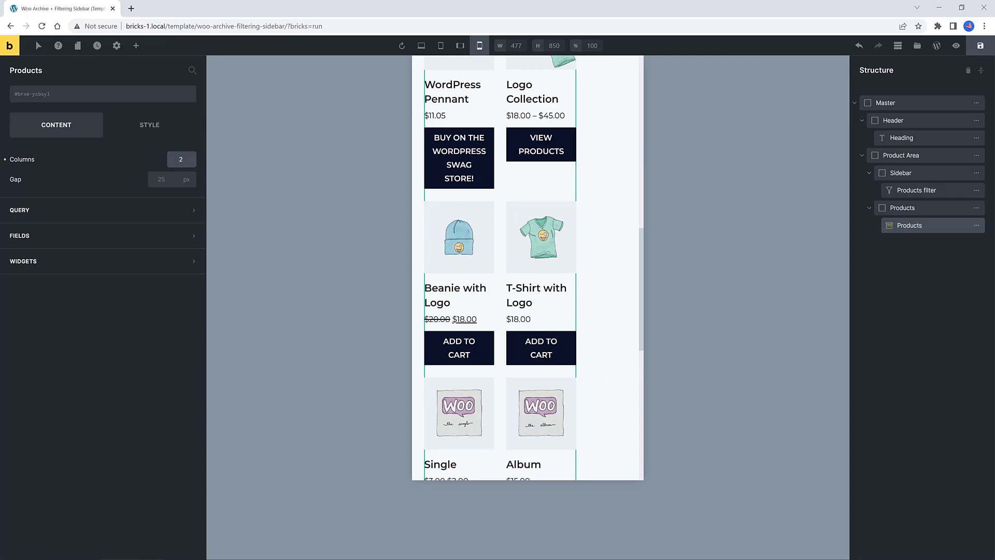
left_click(900, 173)
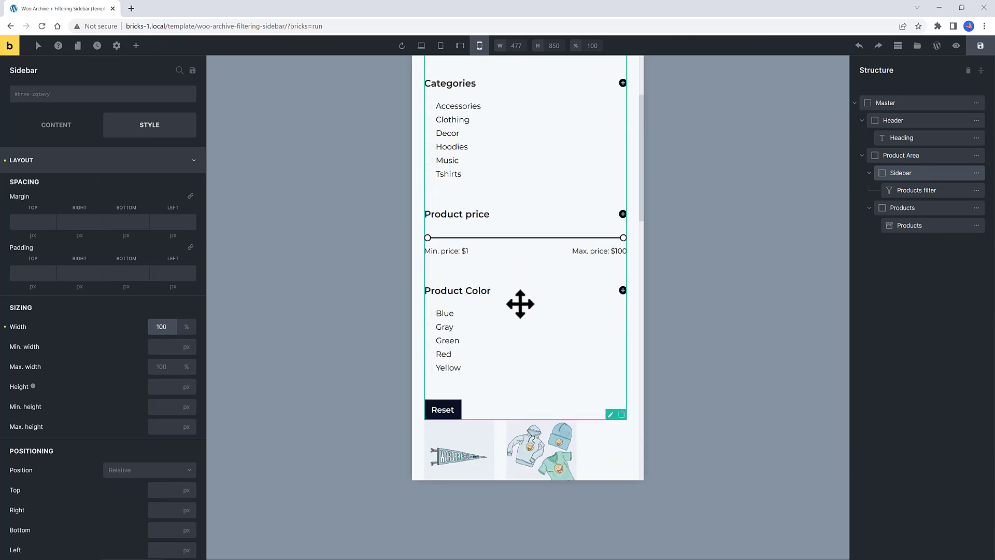
scroll("down", 3)
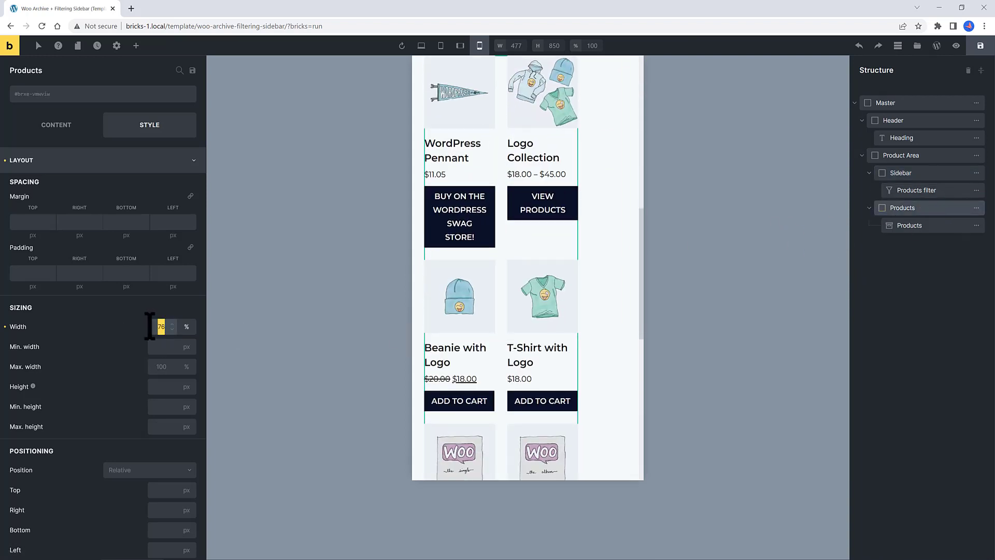
mouse_move(151, 343)
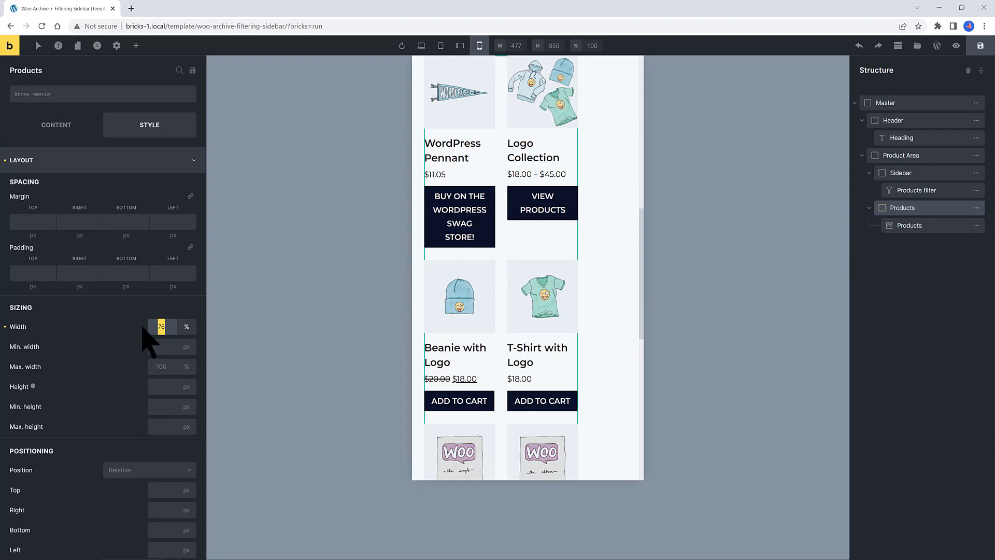
type("100")
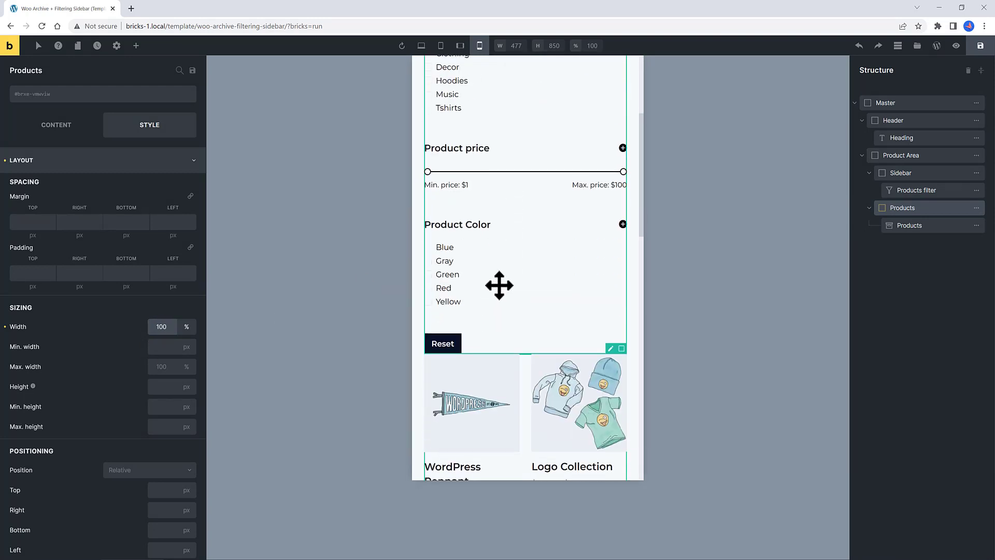
scroll("down", 3)
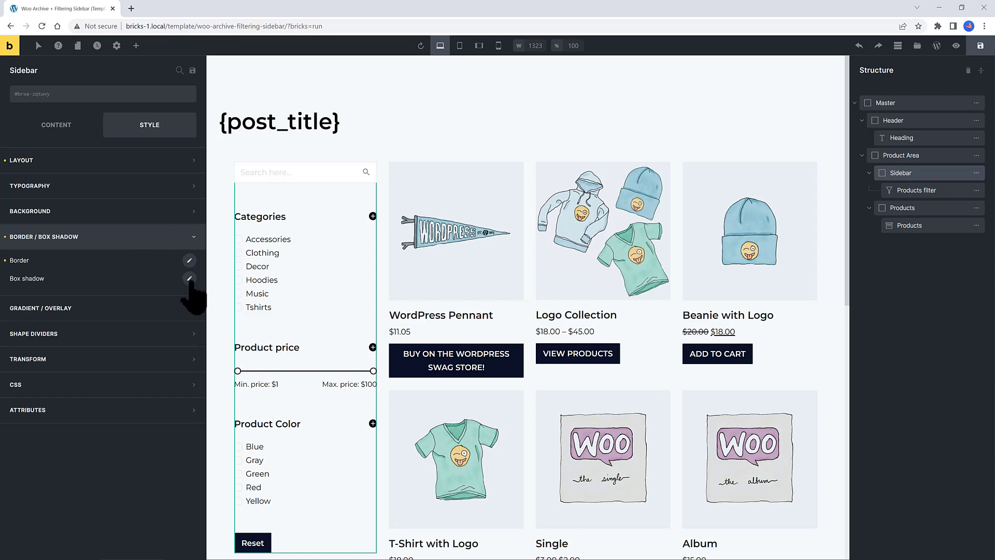
Give the Sidebar a 1 1 3 0 coloured box shadow and the Products filter 50 padding.
left_click(188, 278)
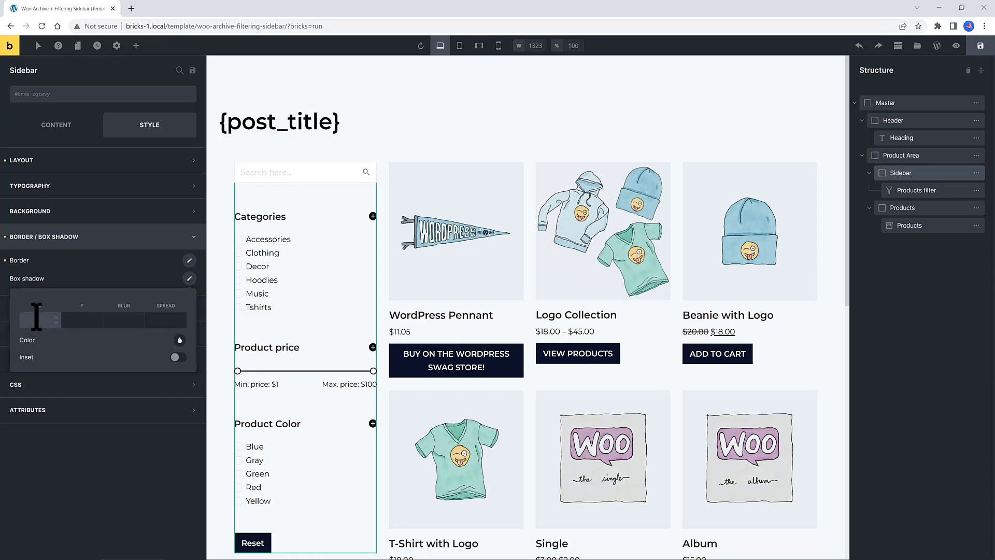
type("3")
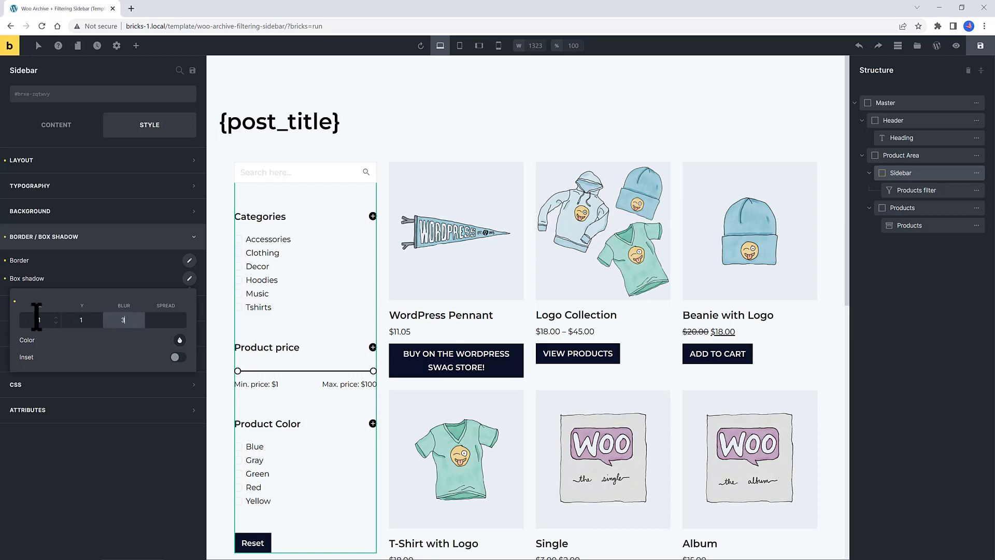
left_click(179, 340)
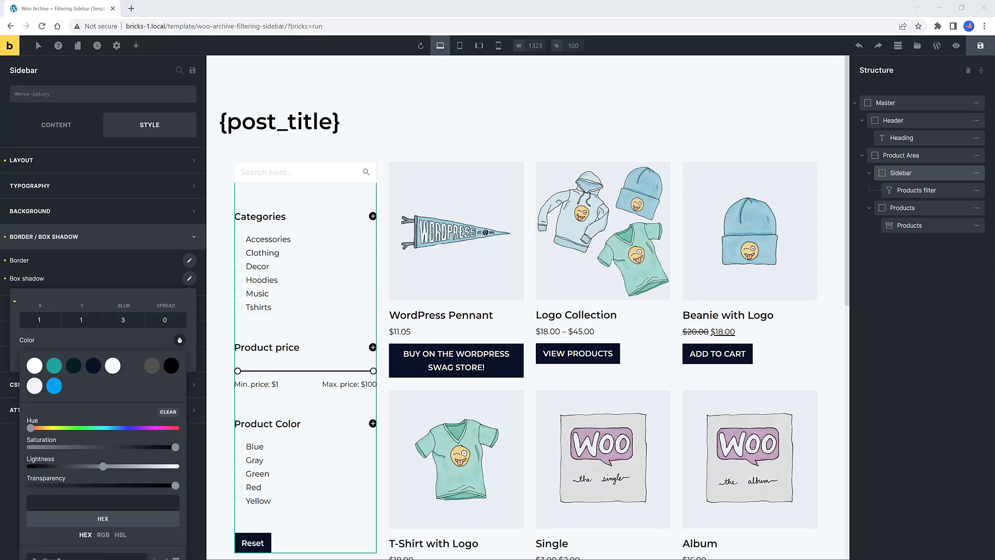
mouse_move(171, 365)
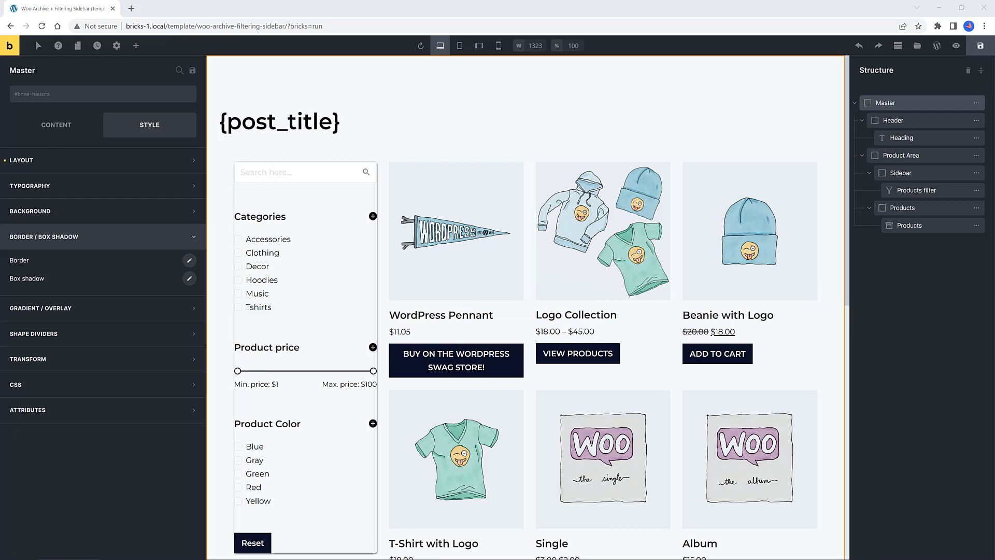
left_click(920, 189)
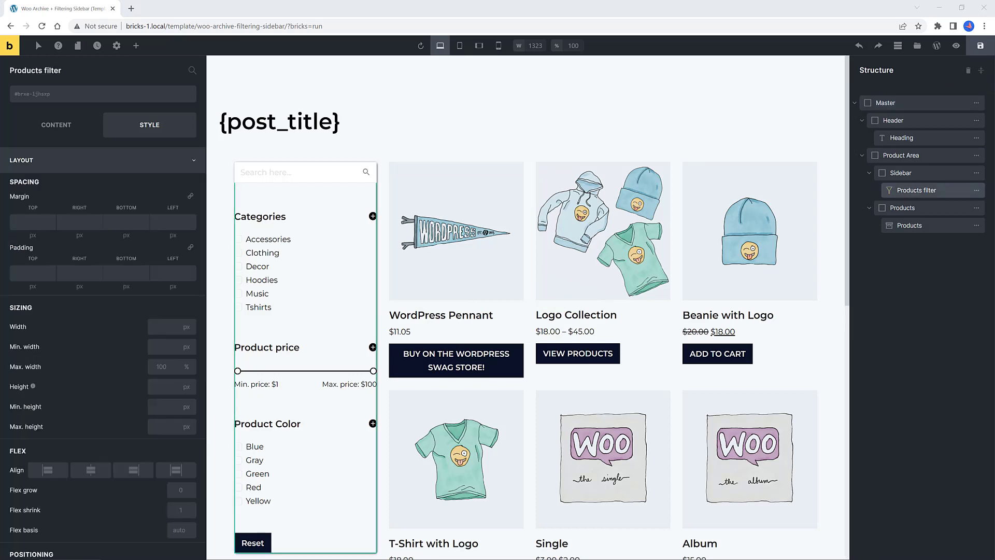
type("50")
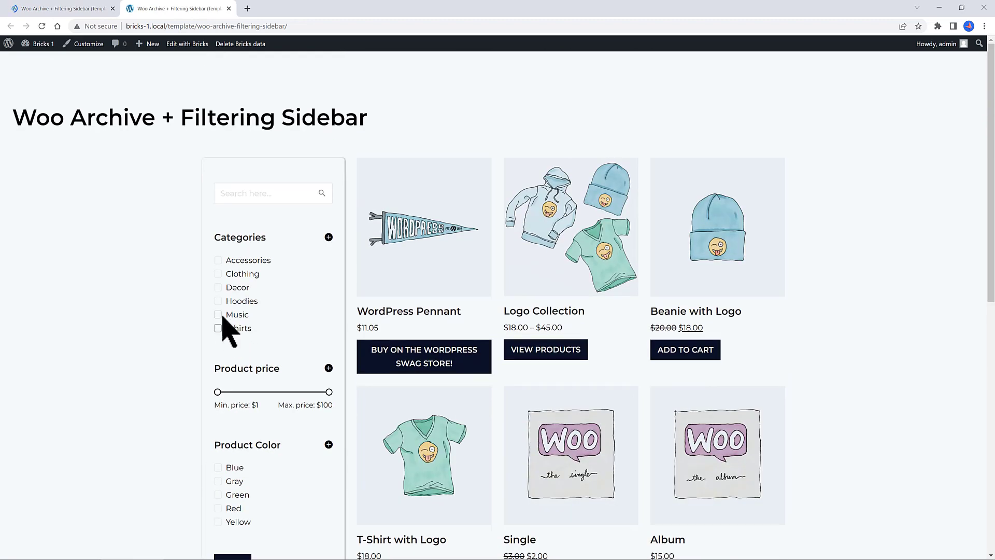
In Sidebar Style > Positioning set Sticky position with Top 1 and Z-index 1.
left_click(187, 44)
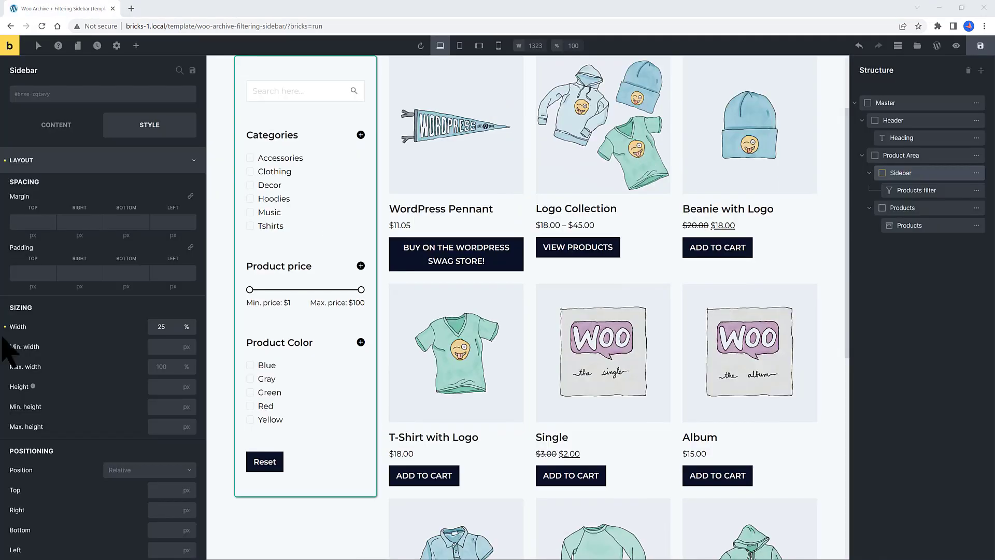
mouse_move(9, 355)
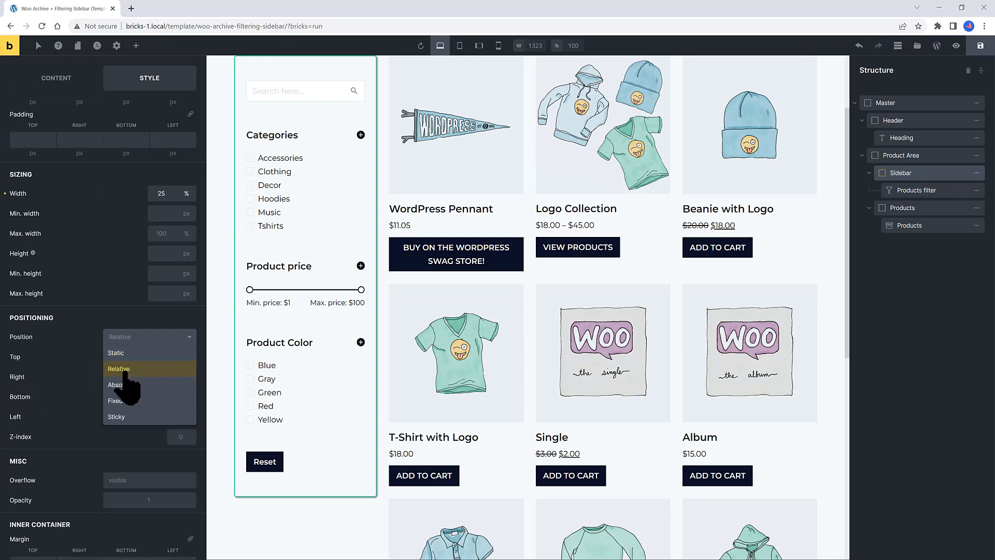
left_click(116, 417)
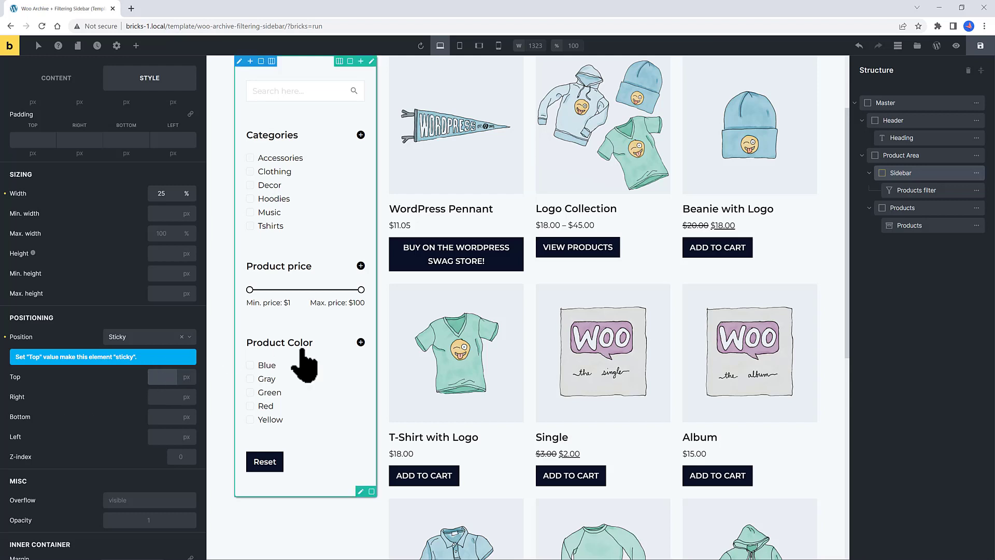
type("1")
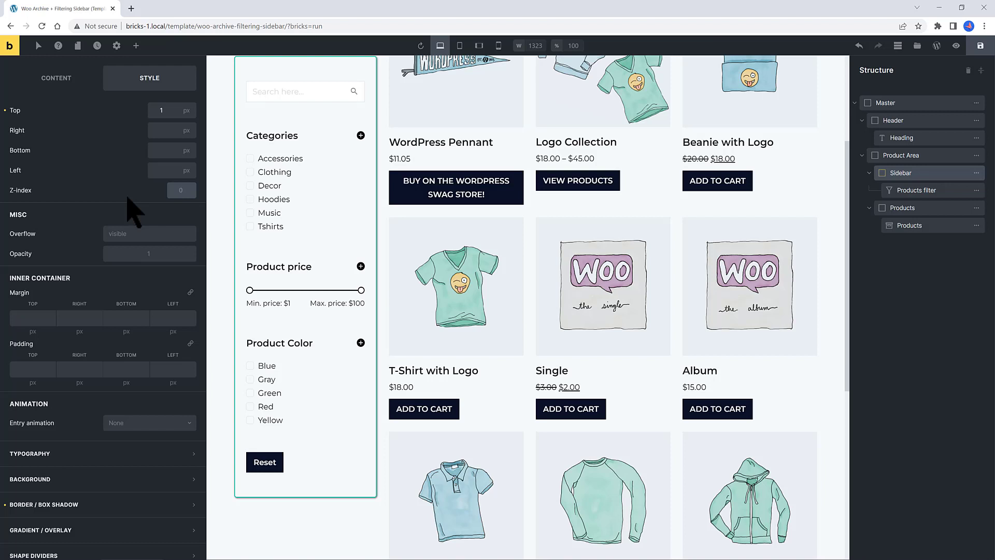
left_click(180, 191)
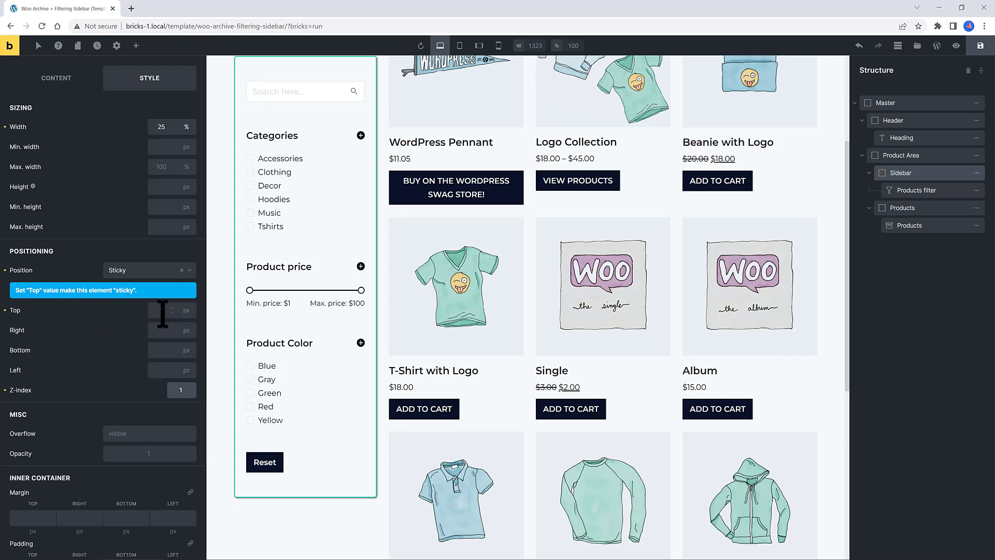
type("1")
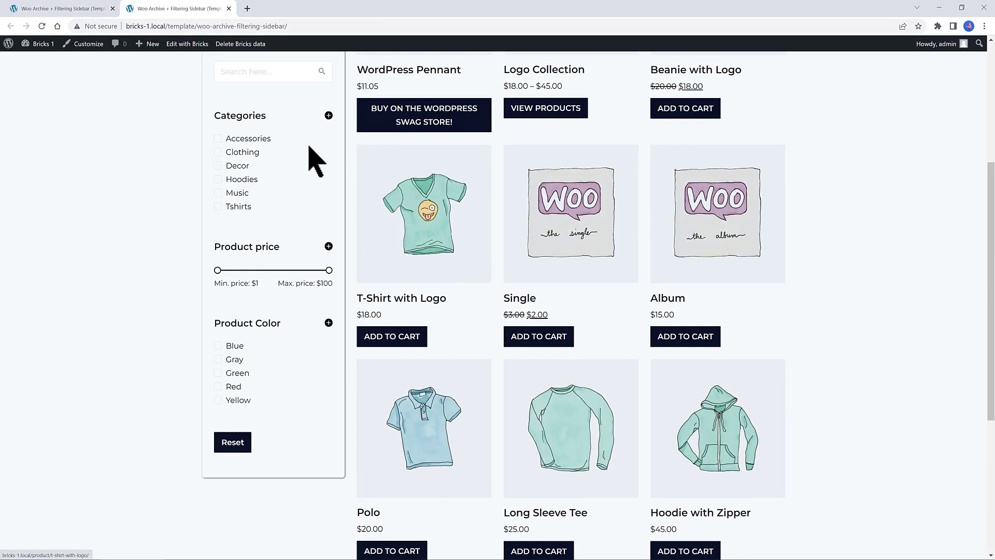
Scroll the live preview to confirm the sidebar stays pinned while products scroll.
scroll("down", 3)
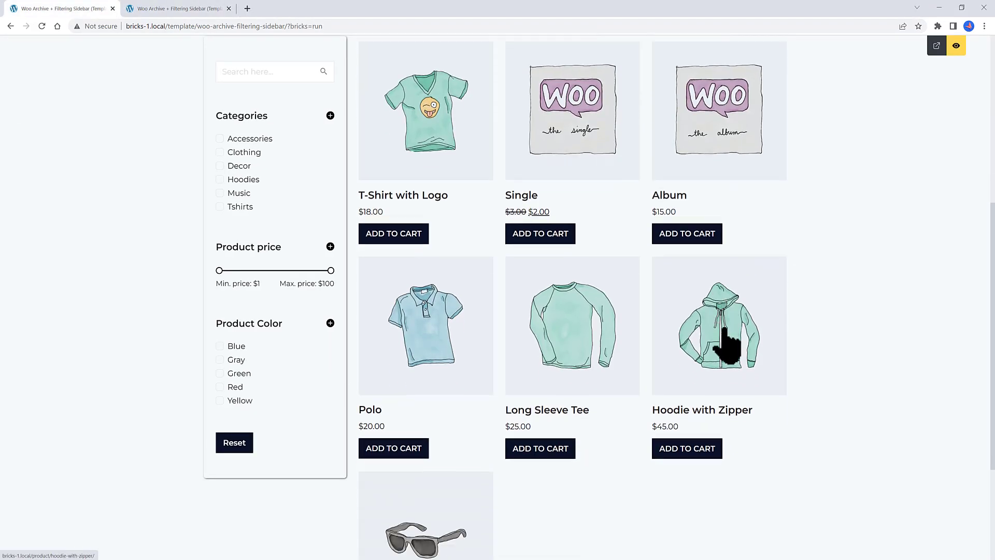
scroll("down", 3)
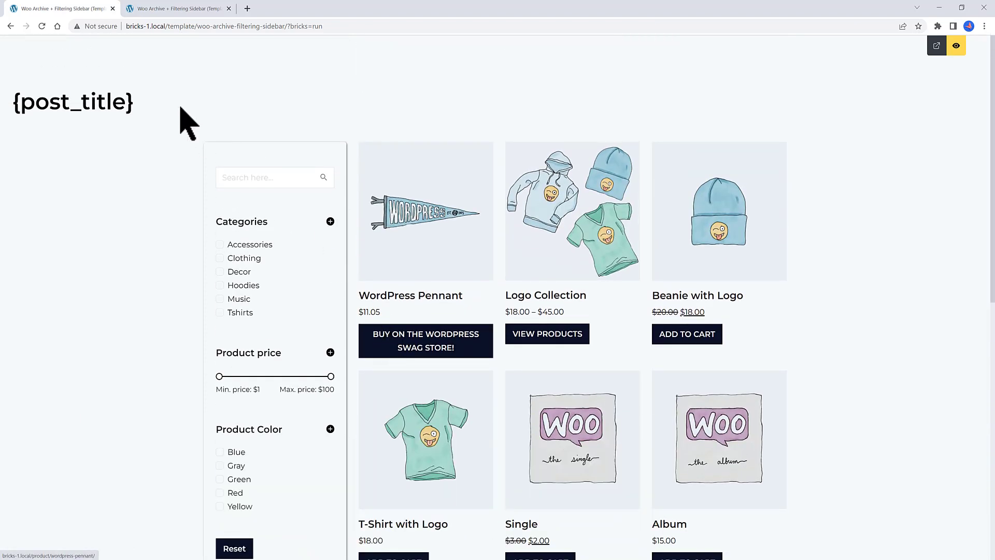
left_click(936, 45)
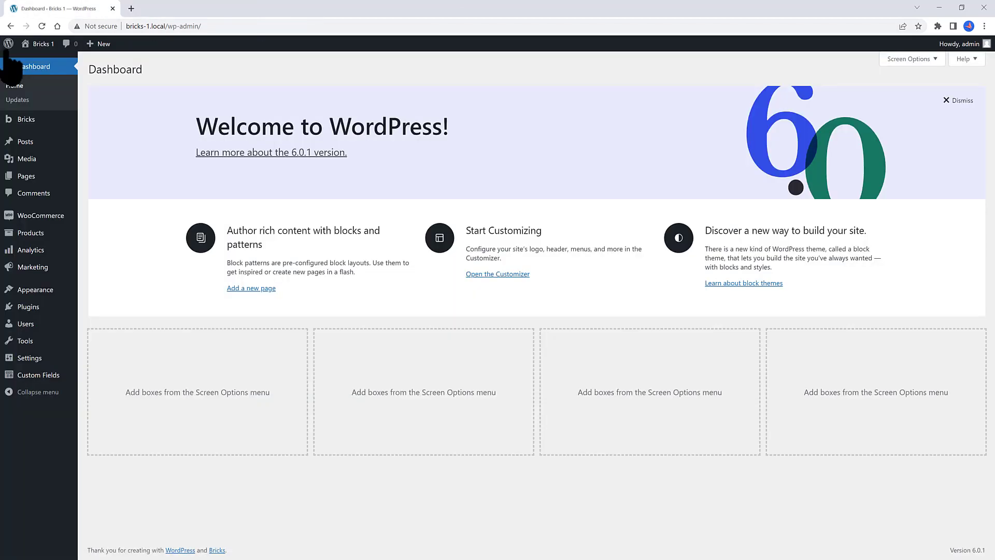
mouse_move(8, 44)
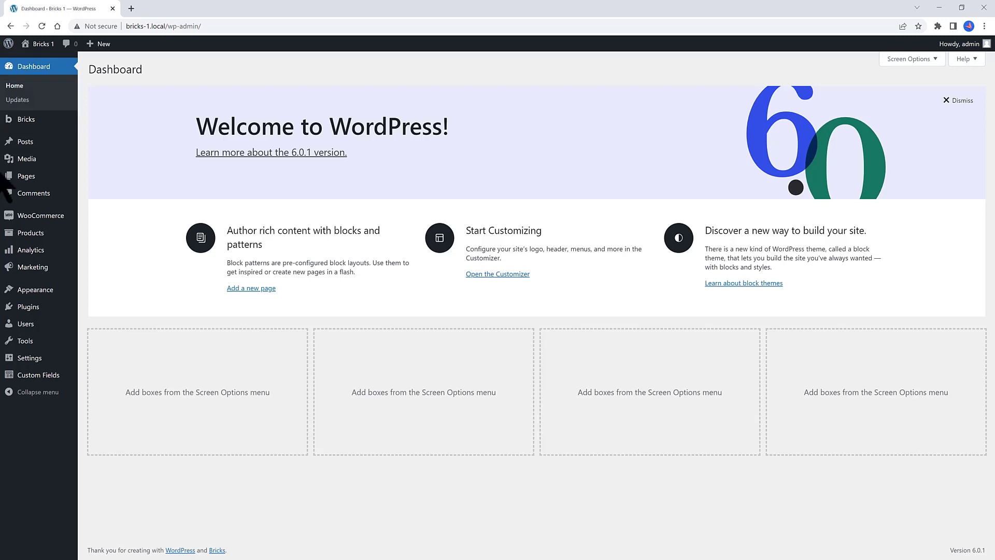
mouse_move(32, 289)
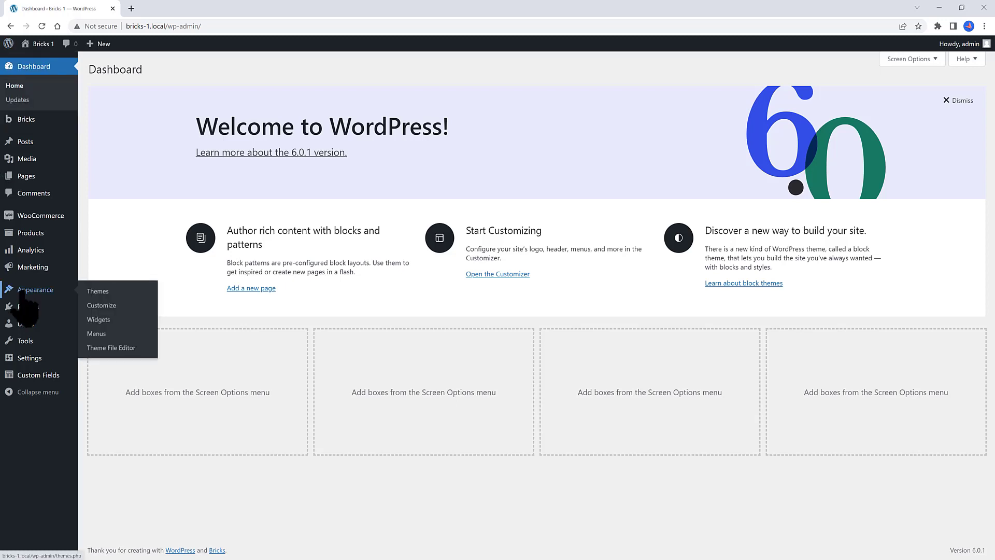
mouse_move(29, 307)
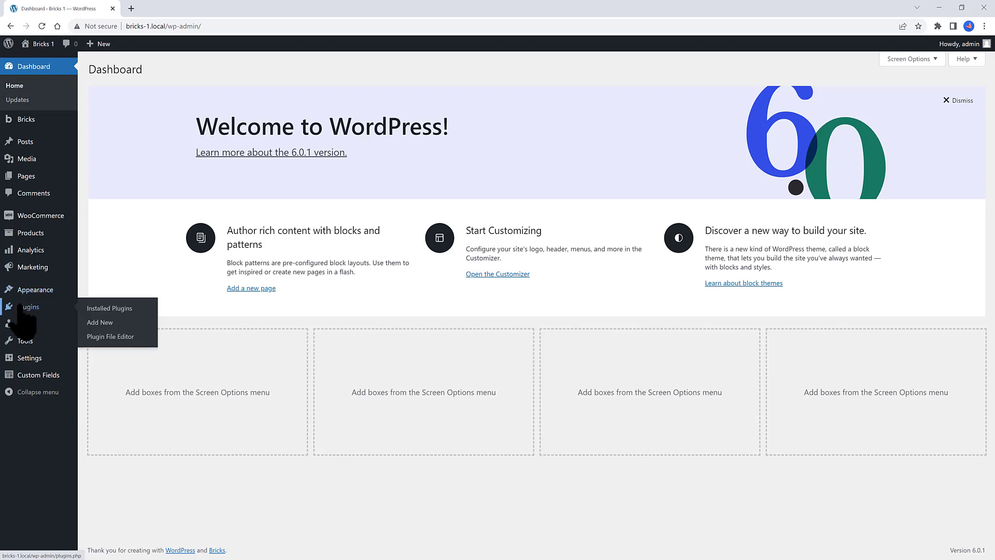
From Plugins > Add New, search 'Menu Icons by themeisle', install and activate it.
left_click(100, 323)
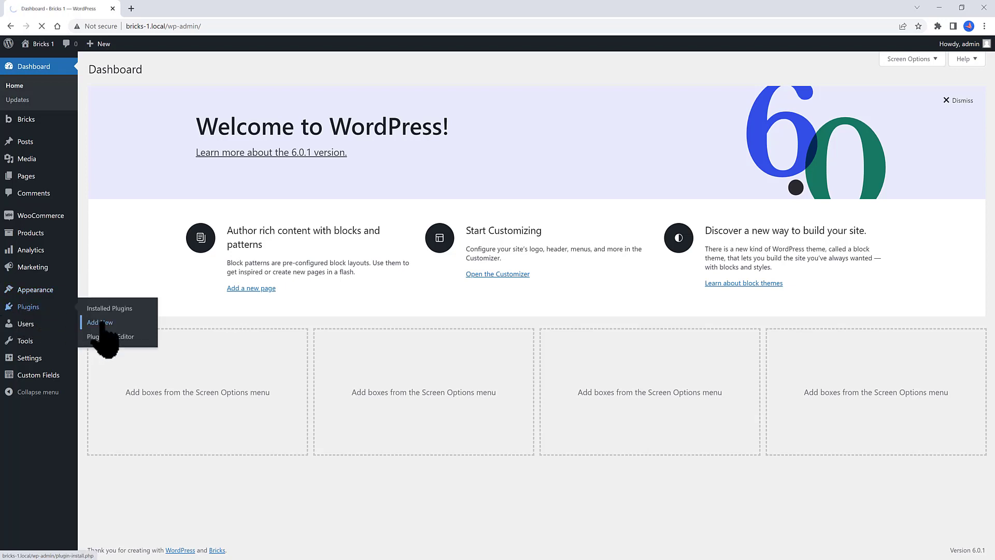
left_click(98, 322)
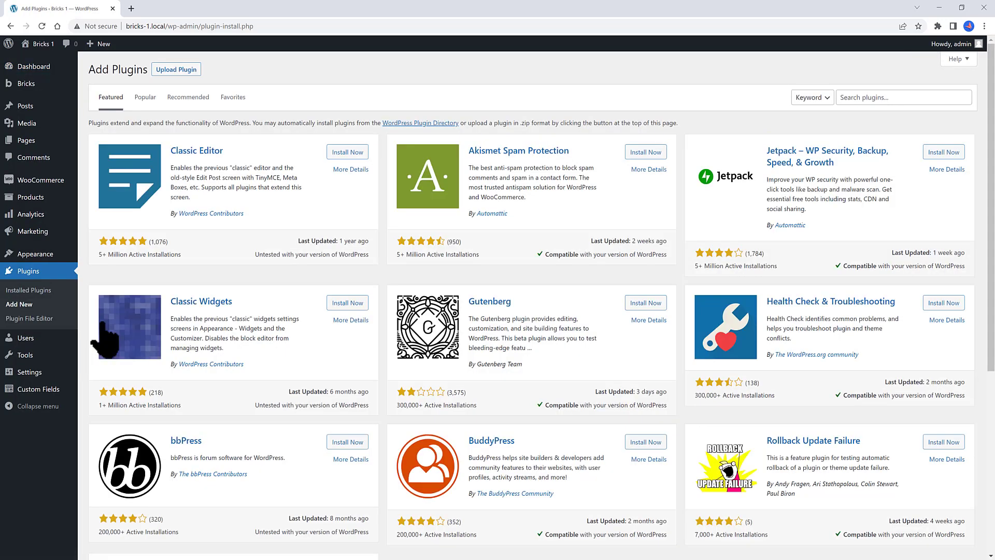
mouse_move(209, 327)
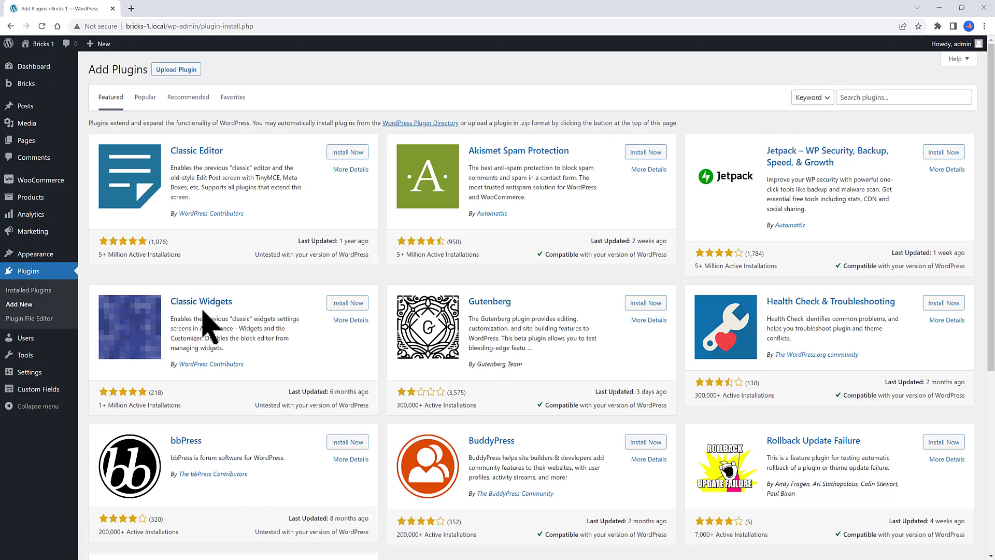
type("Menu Icons by theme")
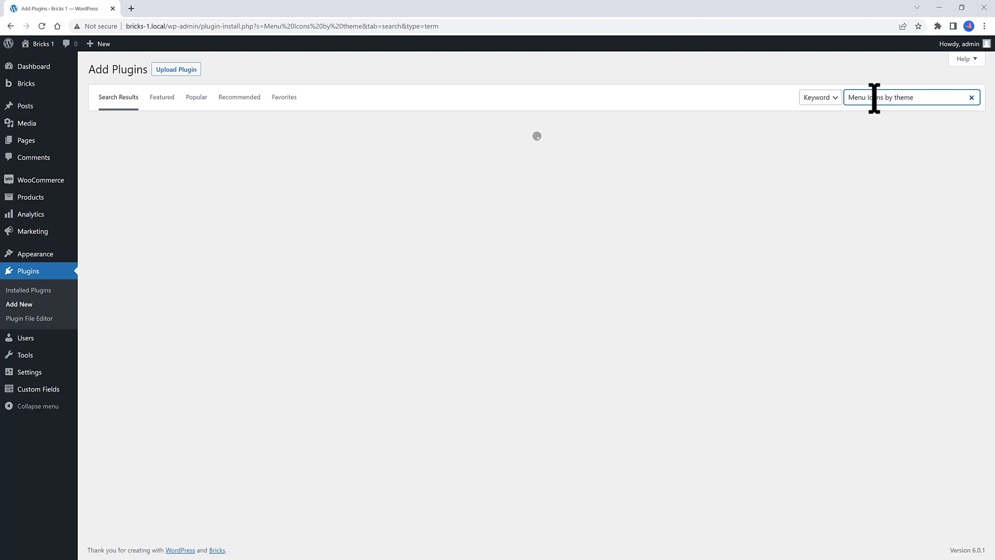
type("isle")
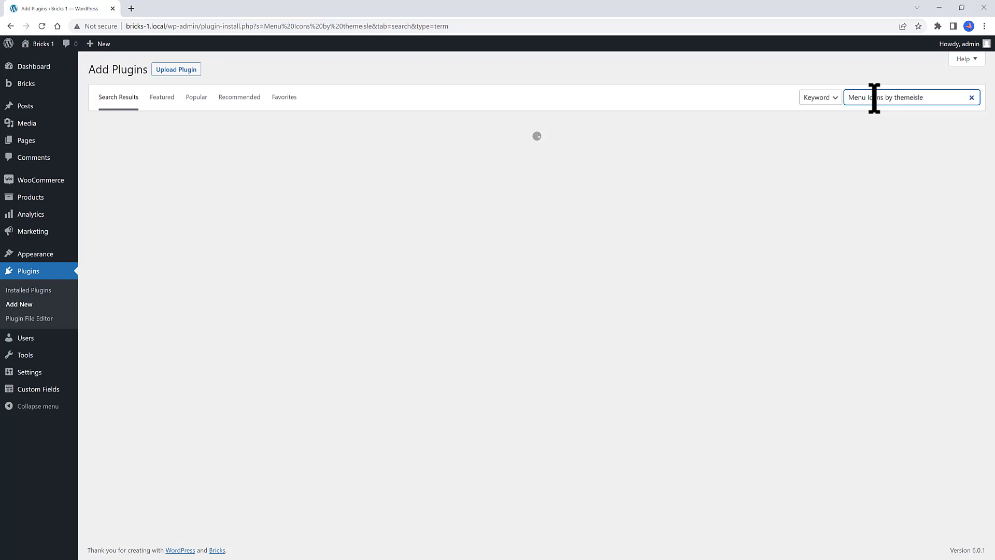
left_click(343, 153)
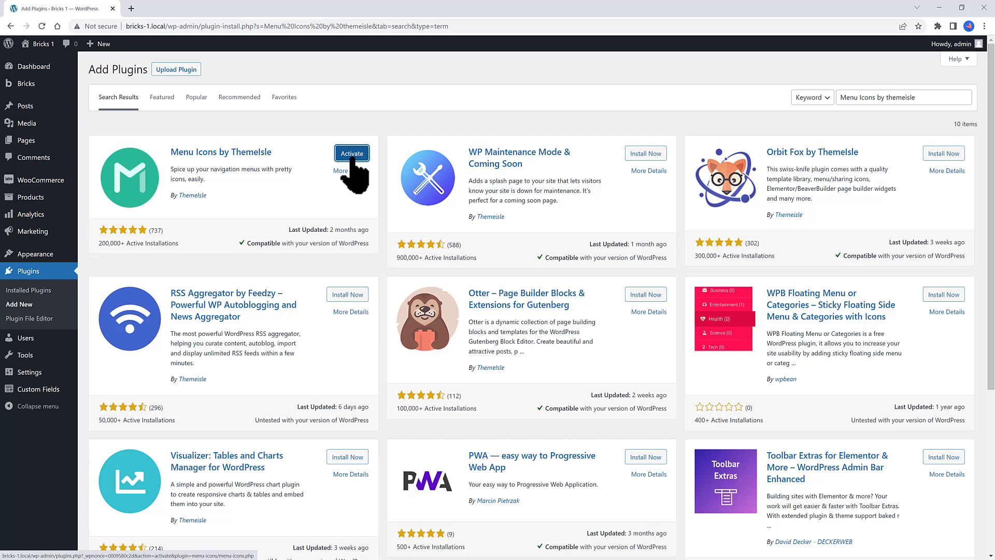
left_click(351, 154)
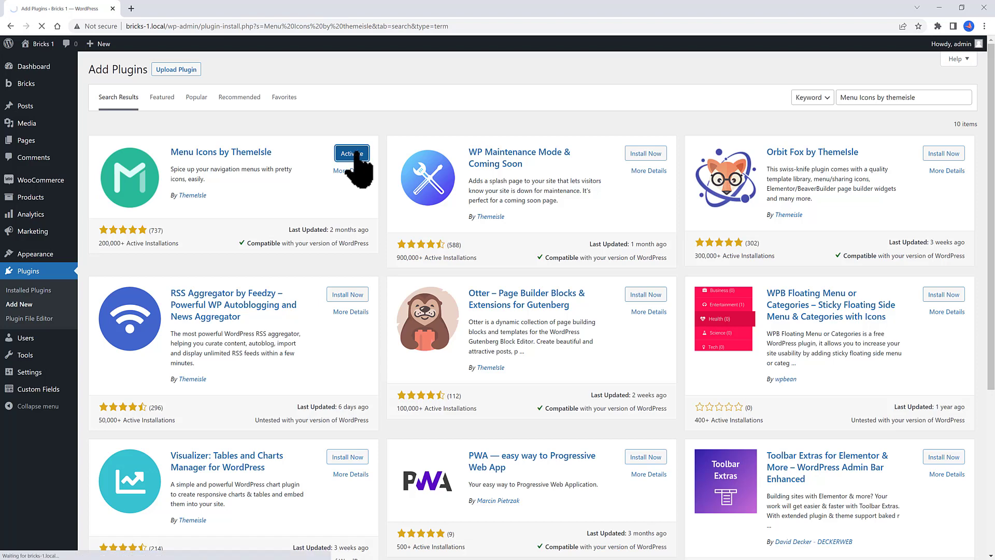
left_click(351, 153)
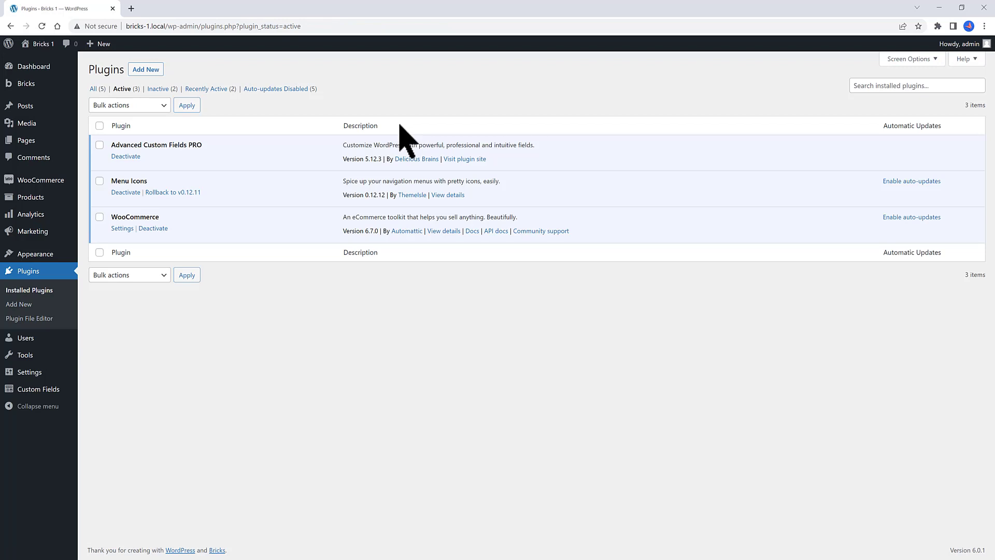
Save the Main menu in Appearance > Menus and give the Home item a house icon.
left_click(15, 315)
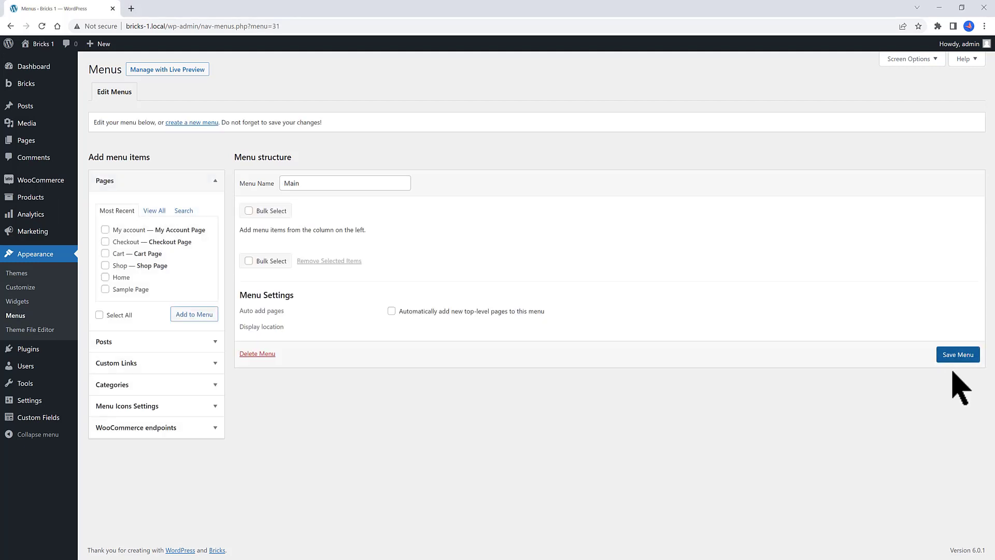
left_click(958, 355)
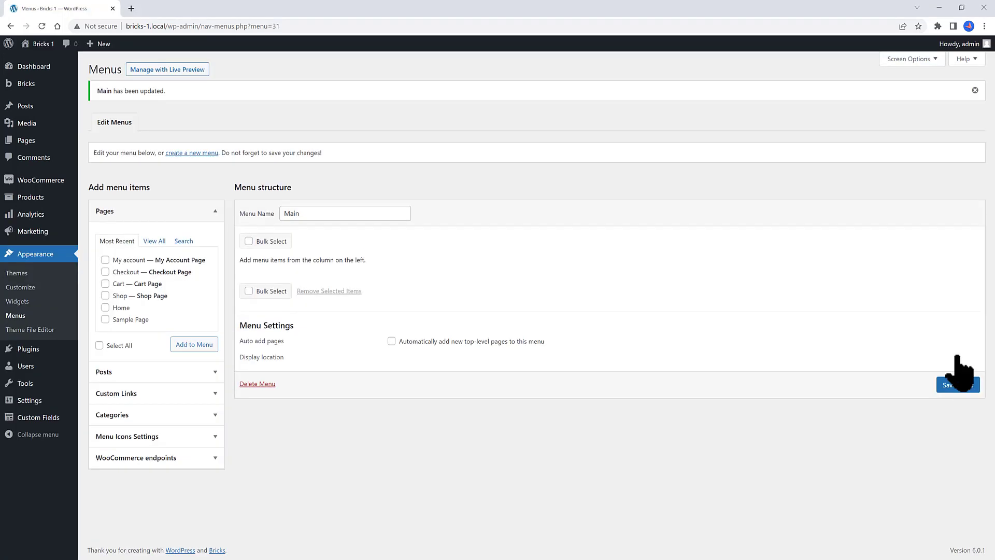
mouse_move(114, 225)
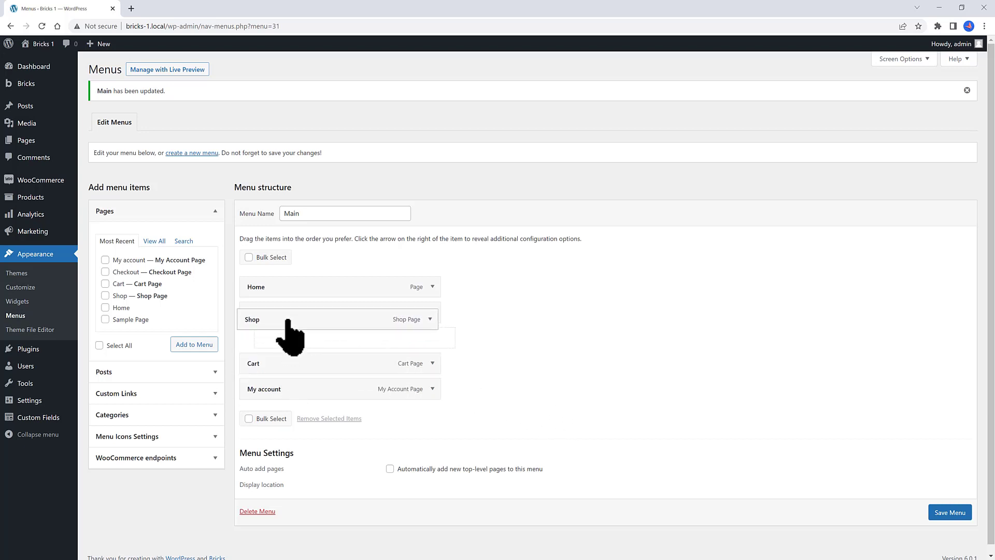
left_click(433, 286)
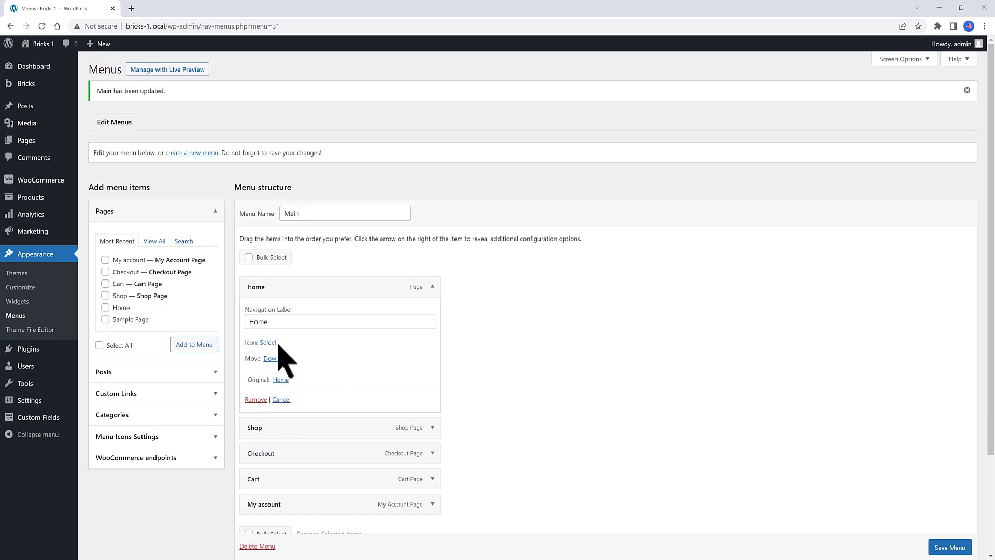
left_click(267, 342)
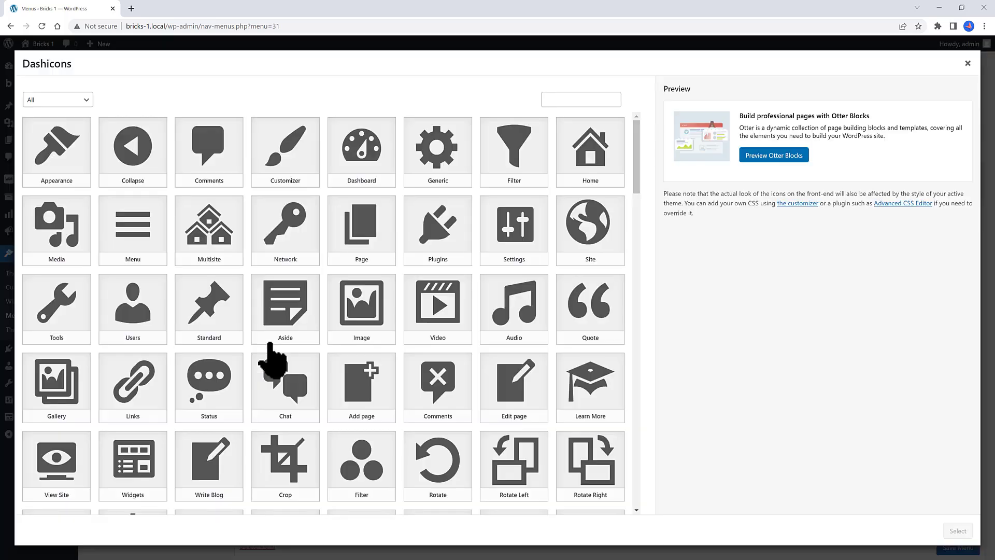
left_click(590, 152)
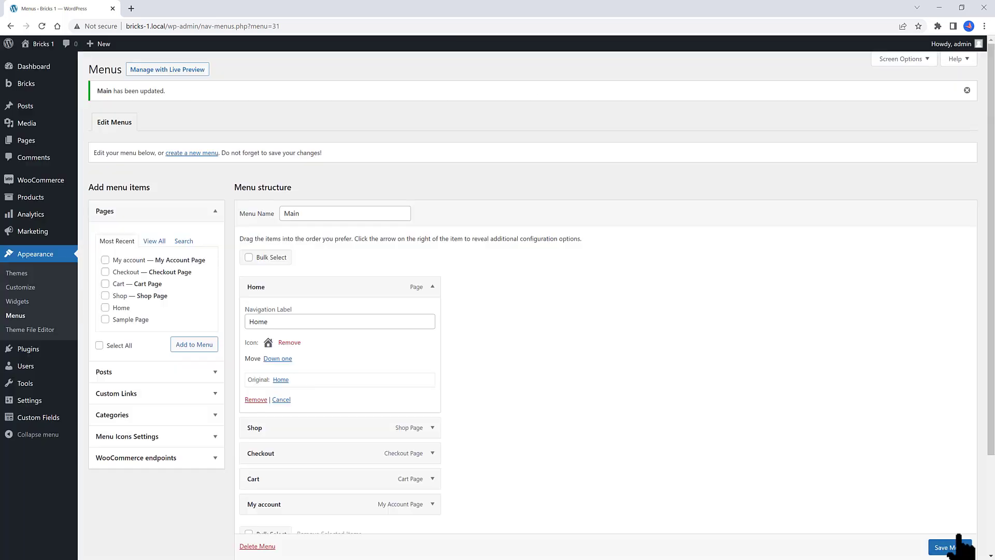
mouse_move(586, 329)
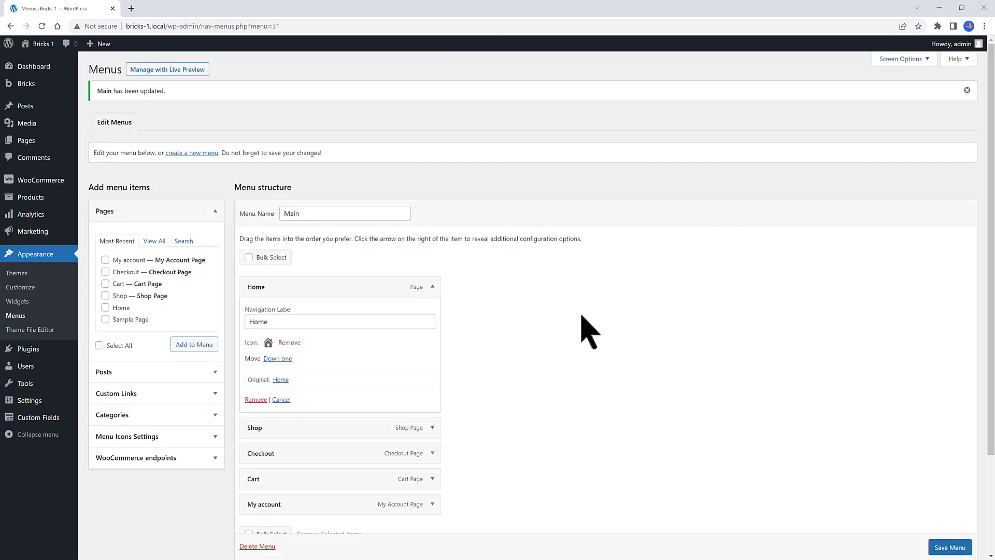
mouse_move(392, 294)
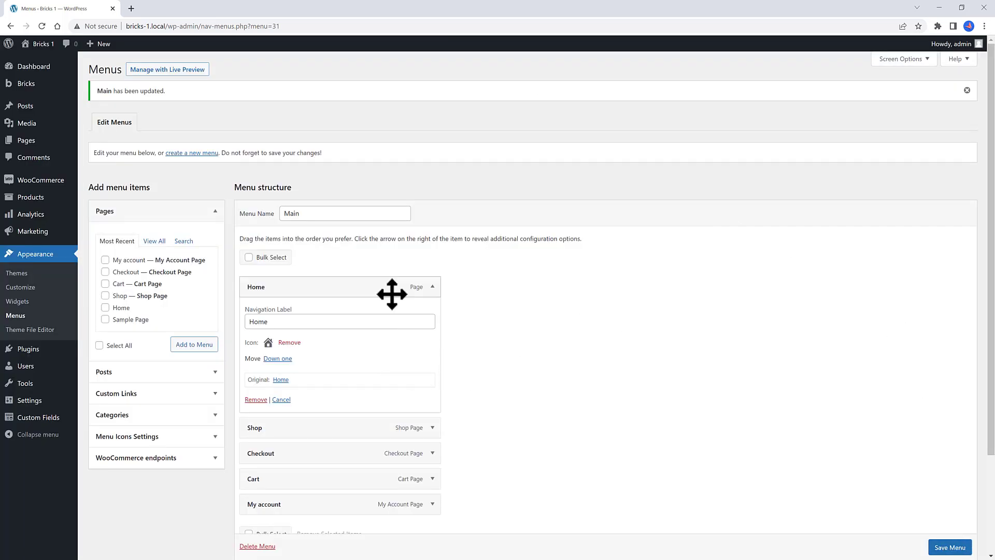
Assign a store icon to the Shop item and save the menu with its icons.
left_click(432, 286)
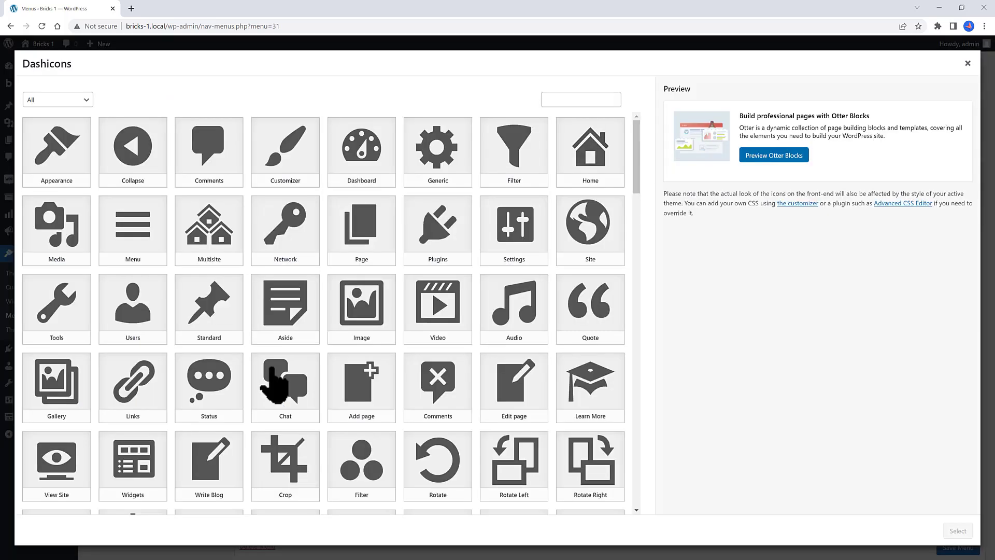
type("Store")
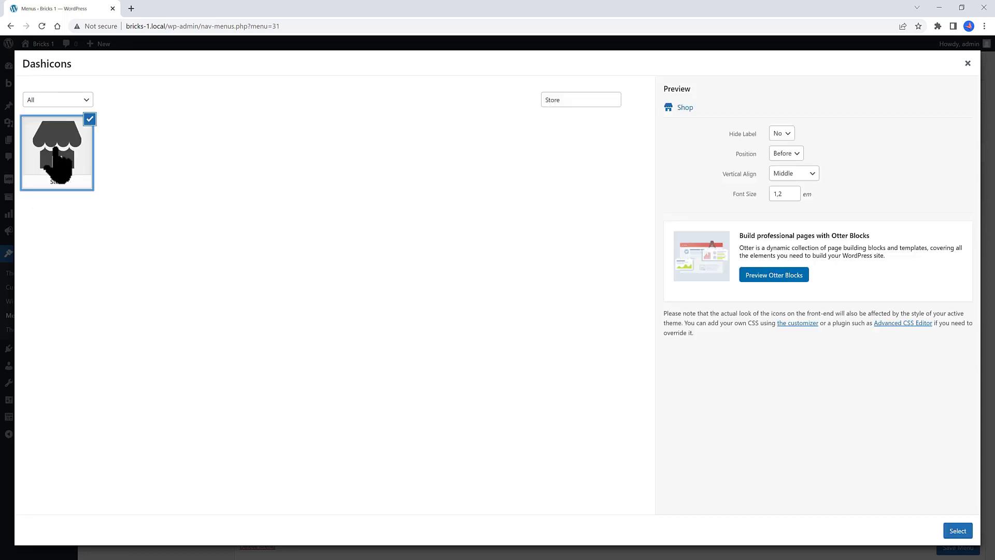
left_click(957, 531)
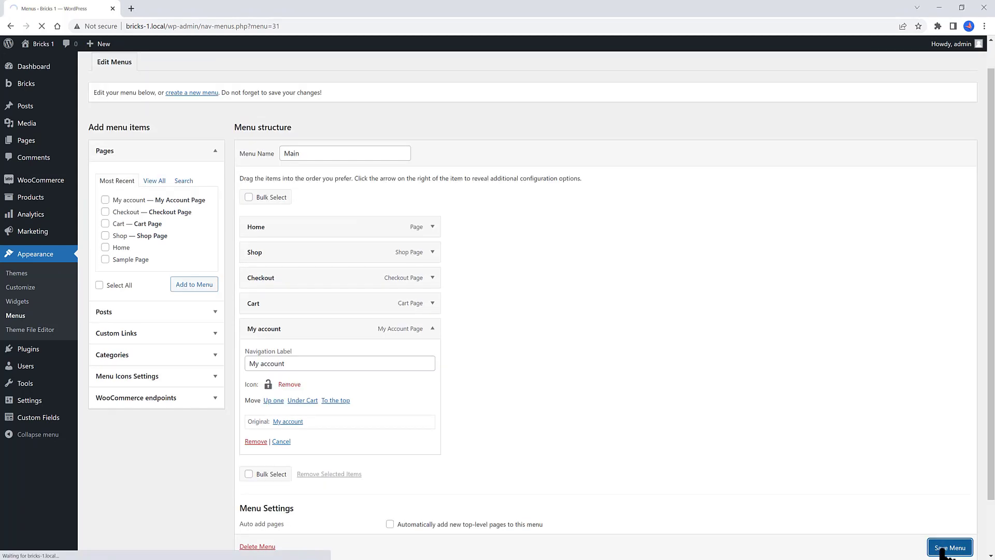
left_click(950, 547)
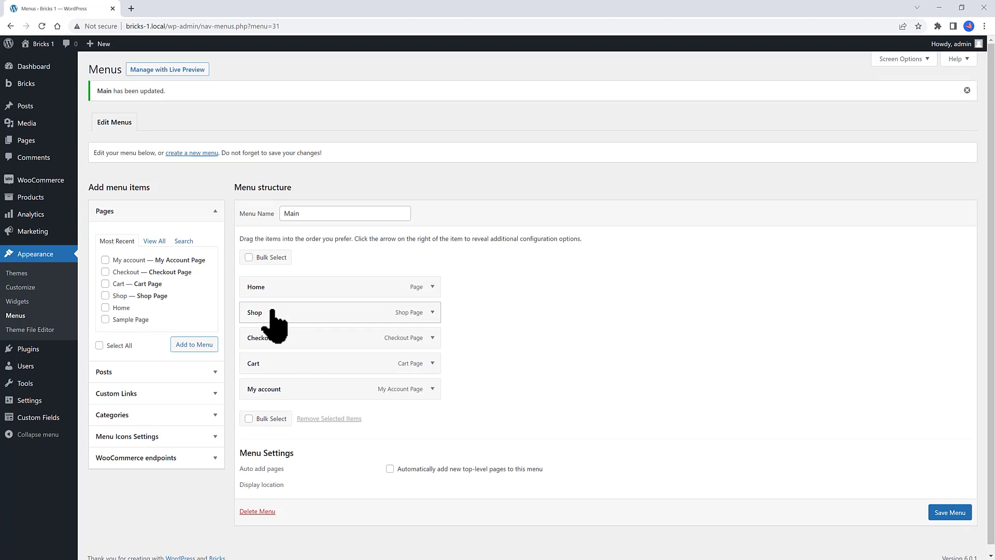
mouse_move(209, 164)
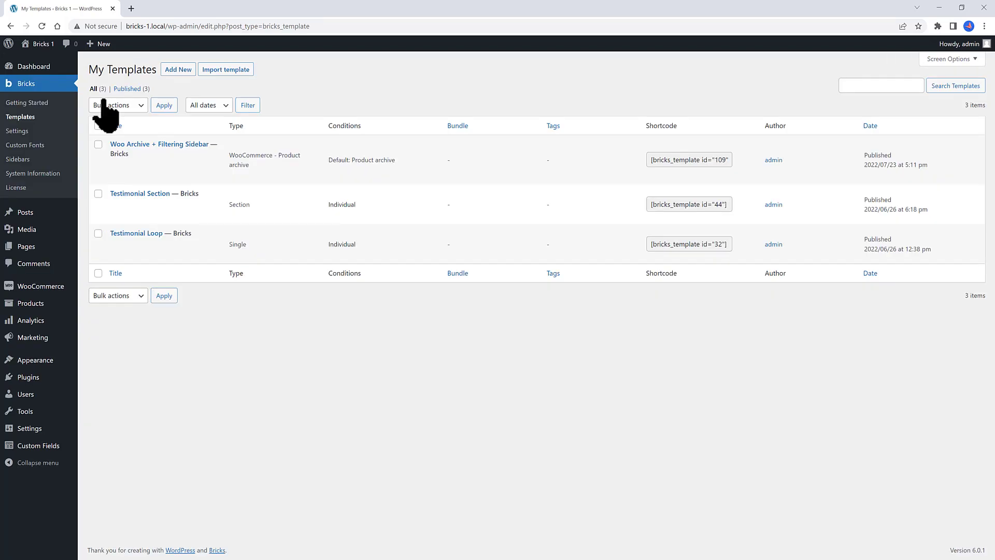
Create a new template titled Global Header with type Header and edit it with Bricks.
left_click(179, 68)
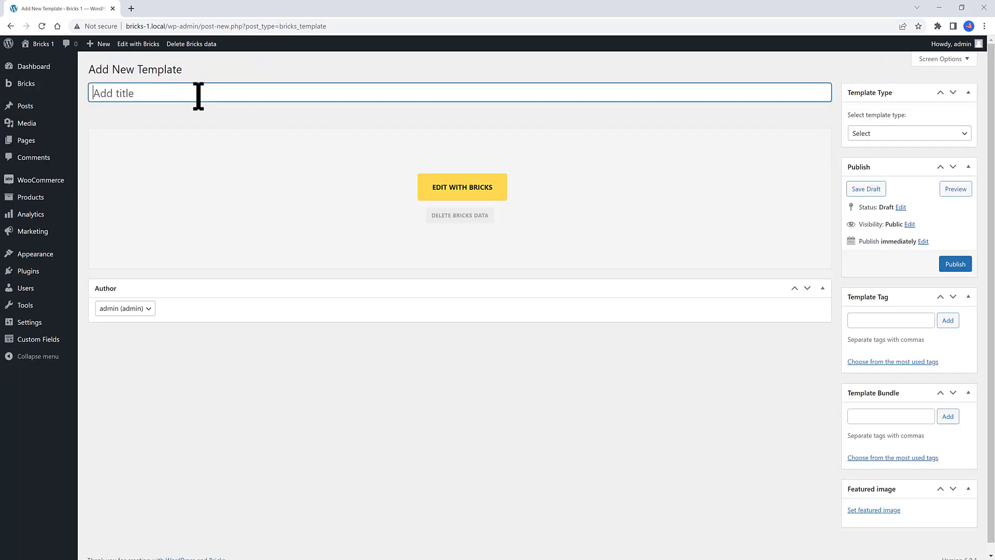
type("Header")
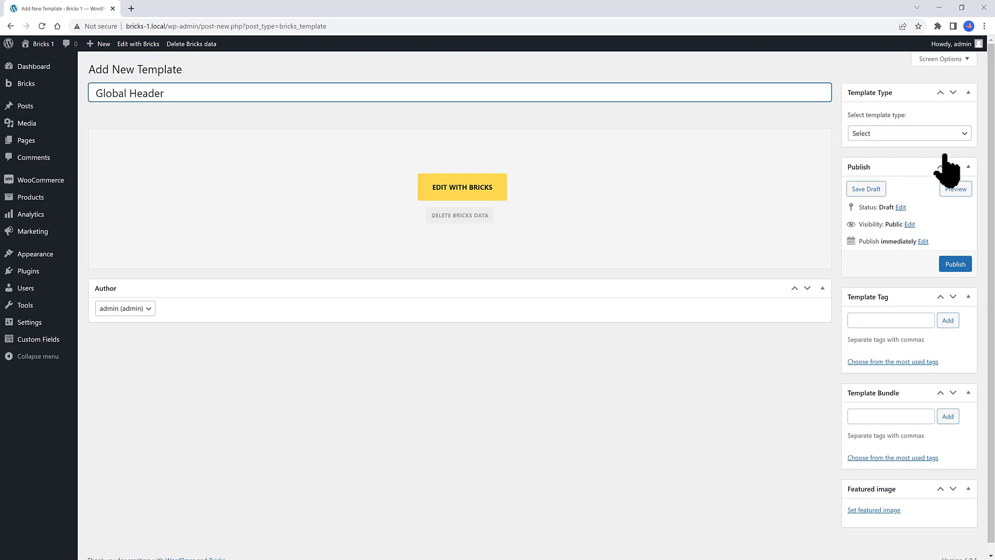
left_click(908, 134)
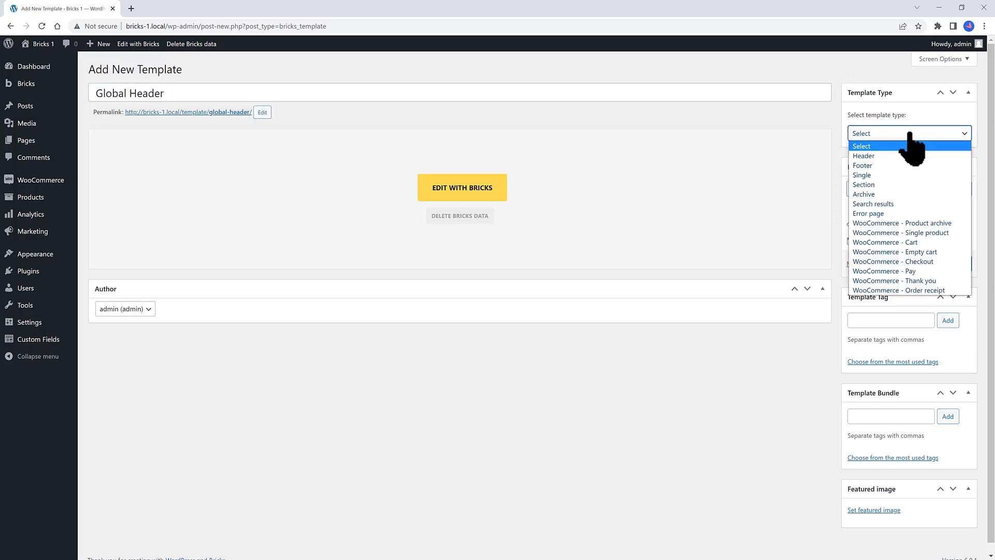
left_click(863, 155)
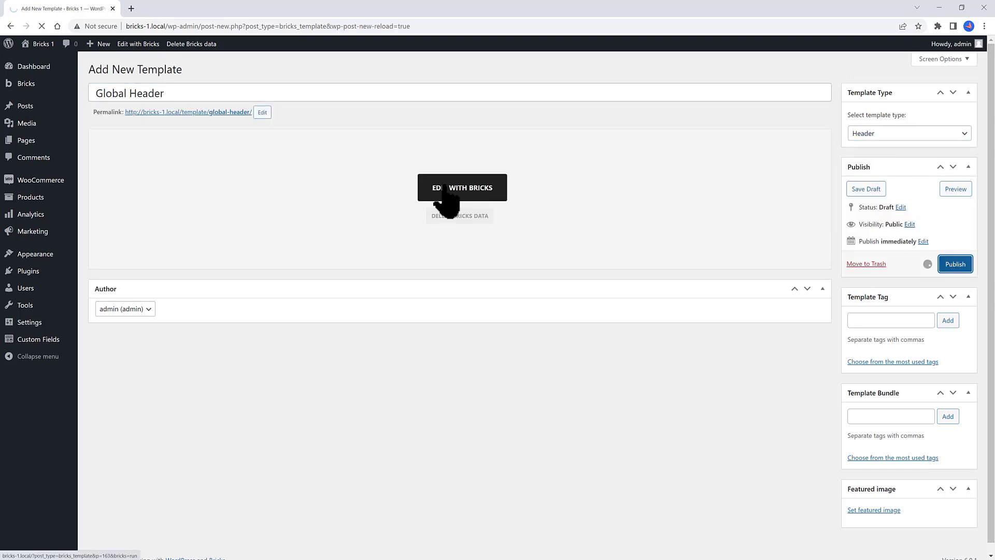
left_click(462, 187)
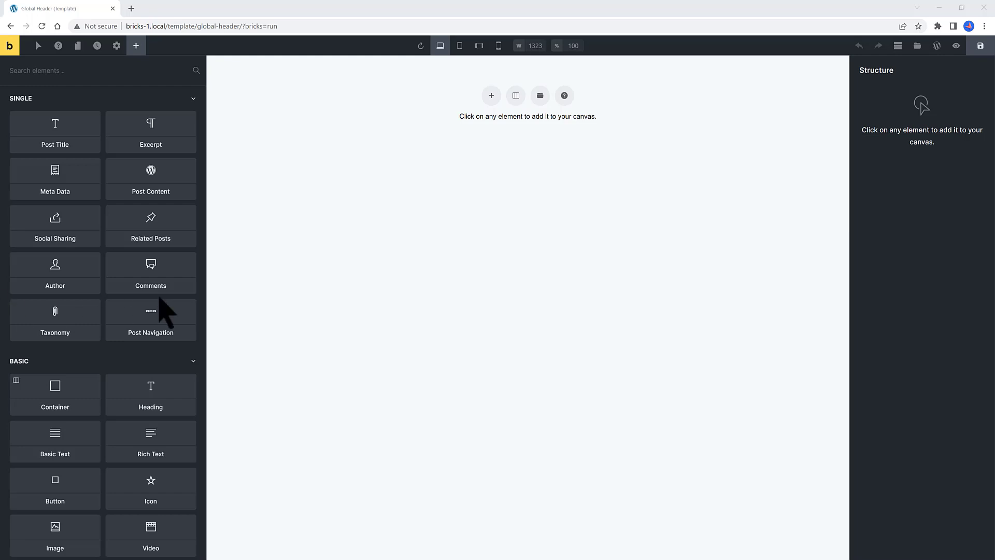
mouse_move(539, 96)
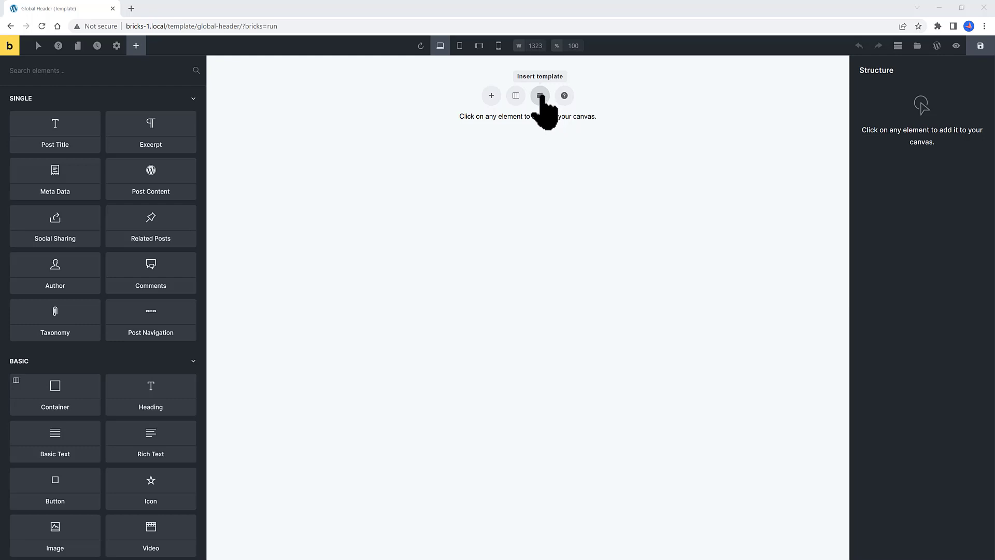
Insert the Liv – Header community template, adding logo, nav menu and social icons.
left_click(540, 96)
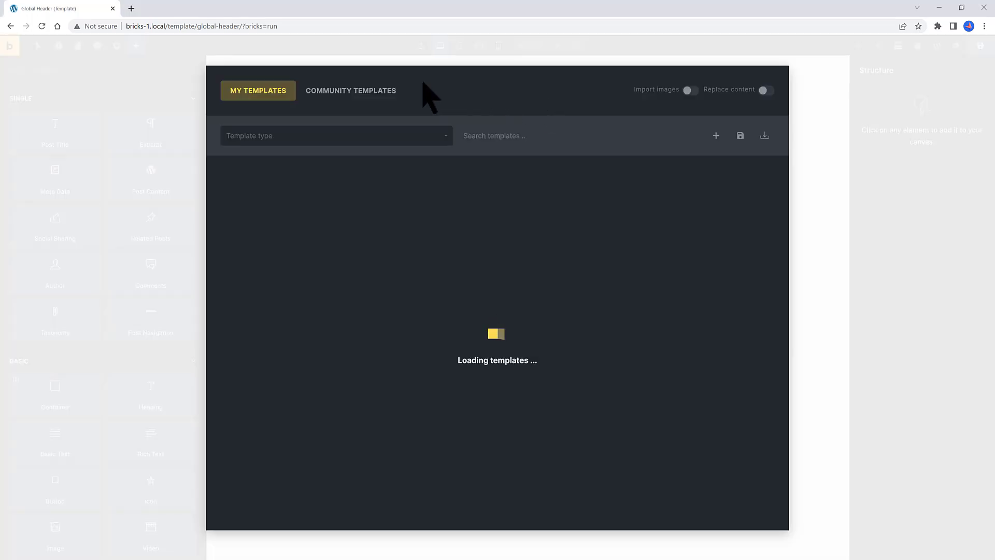
left_click(351, 90)
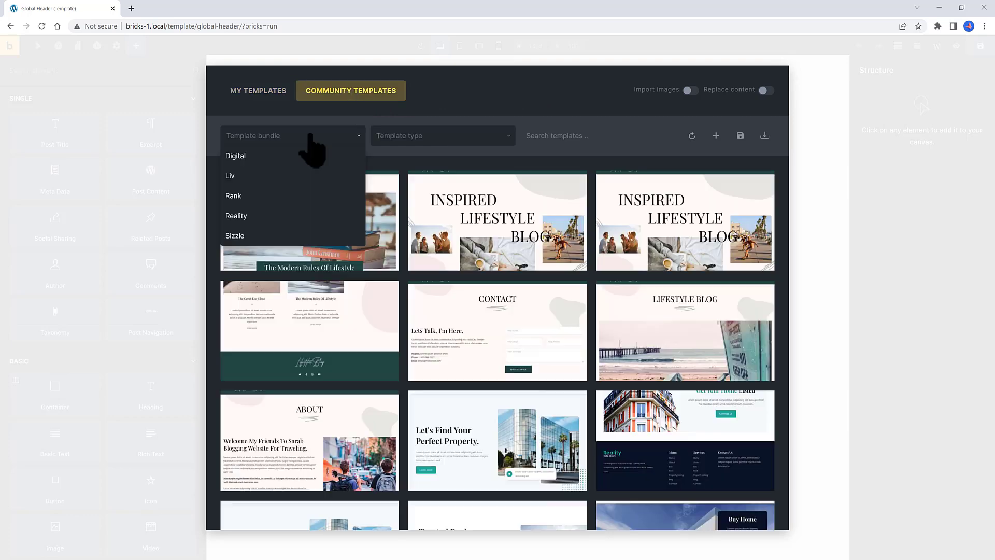
left_click(443, 134)
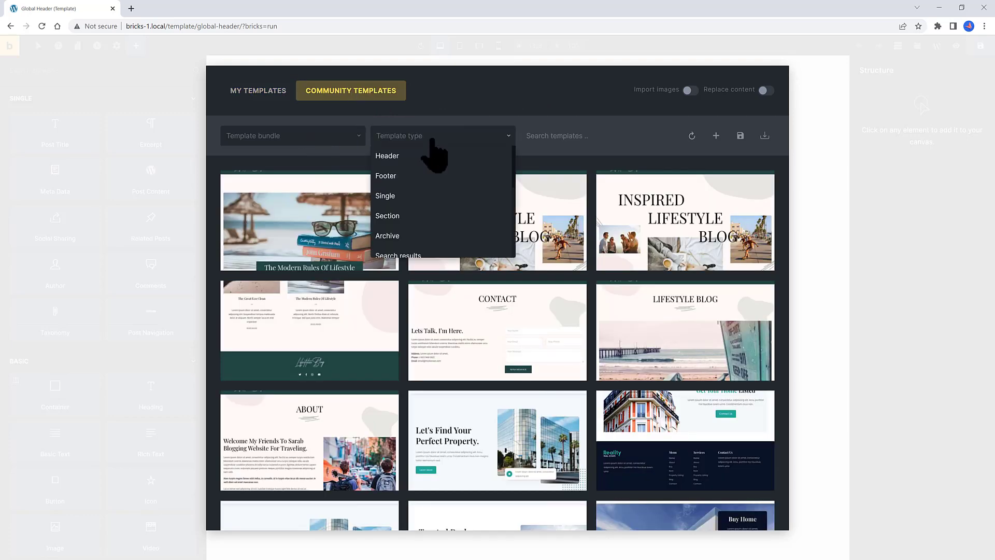
left_click(387, 155)
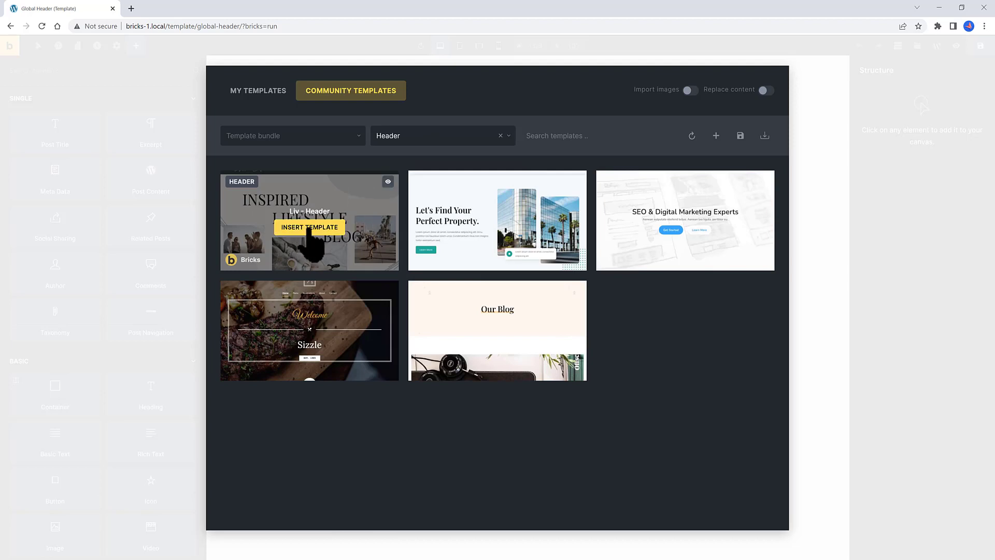
left_click(310, 227)
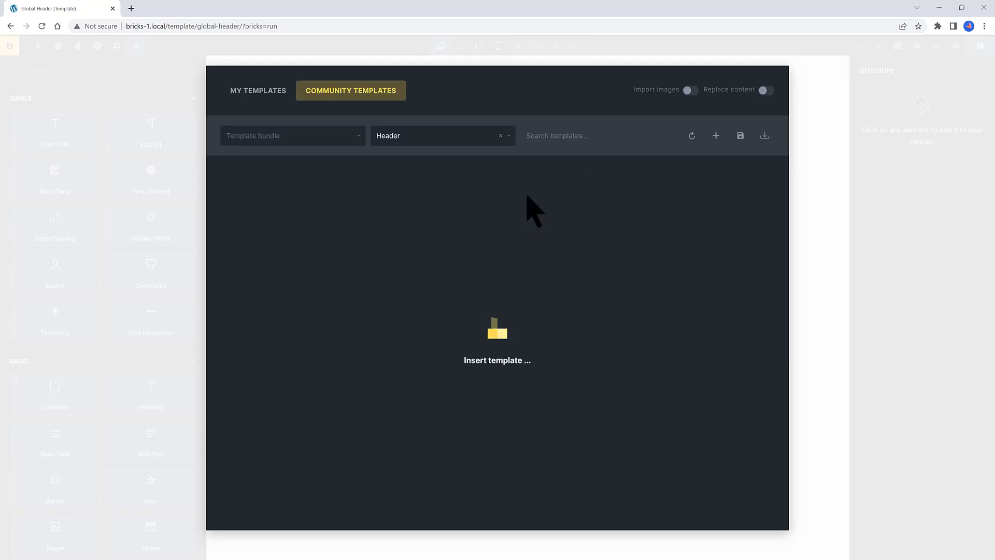
left_click(496, 343)
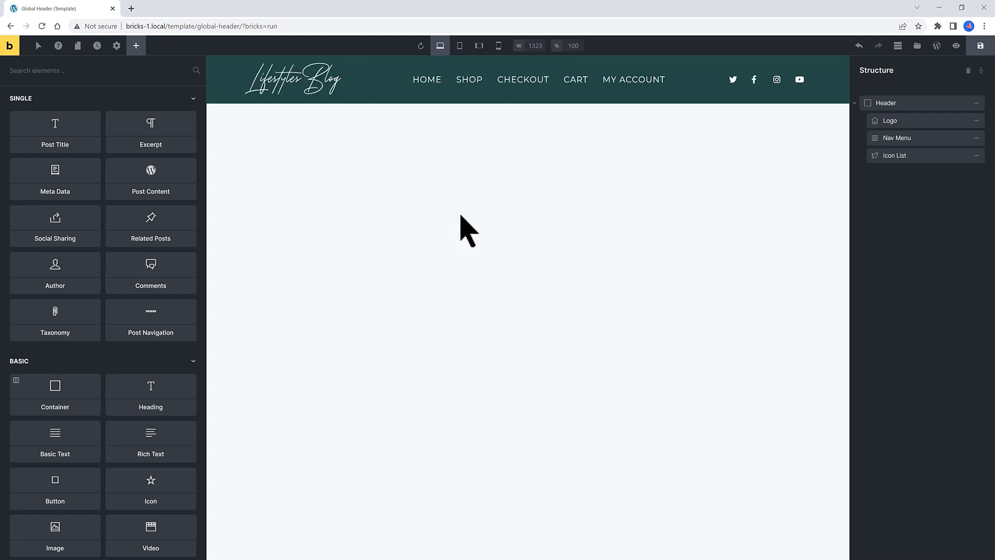
mouse_move(400, 207)
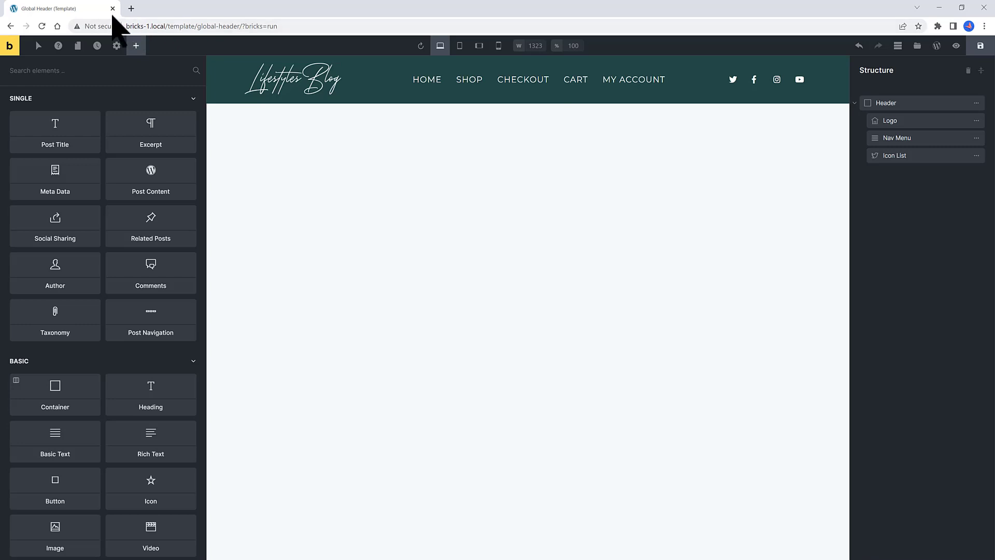
Add a template display condition applying Global Header to the entire website.
left_click(117, 46)
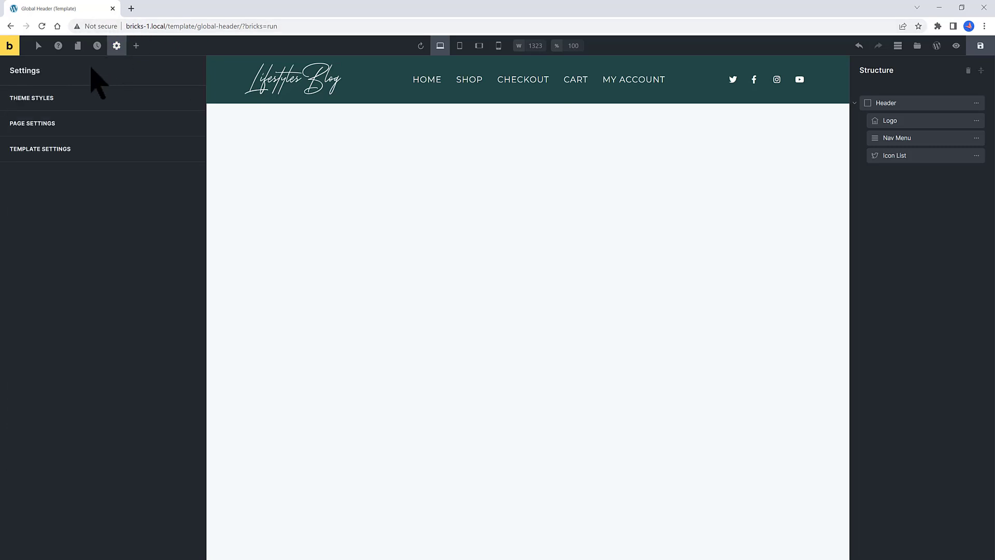
left_click(41, 148)
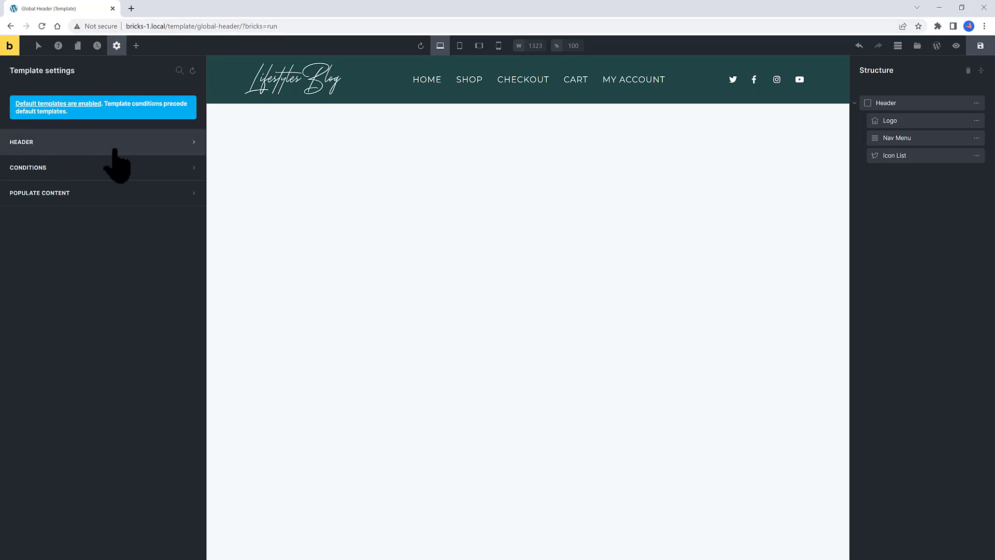
left_click(103, 142)
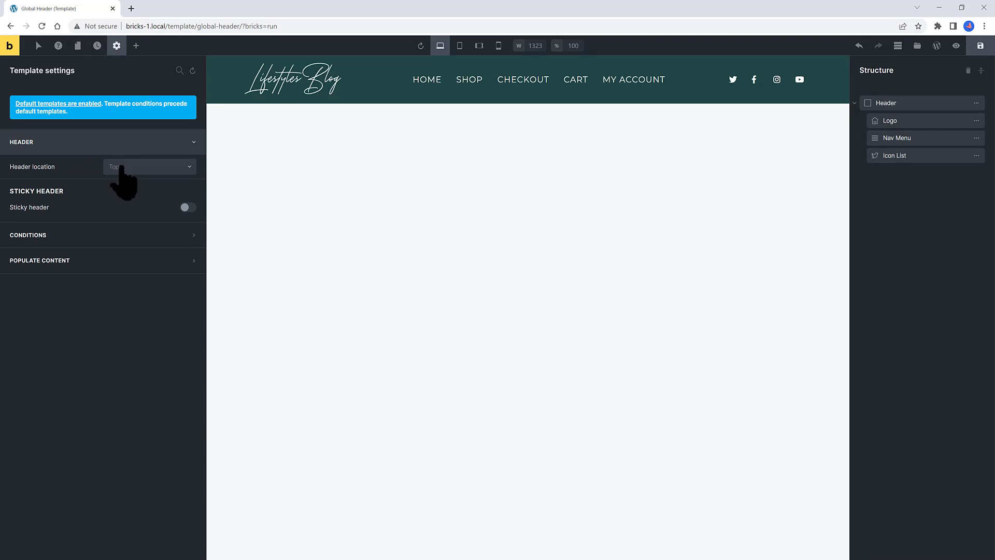
mouse_move(47, 212)
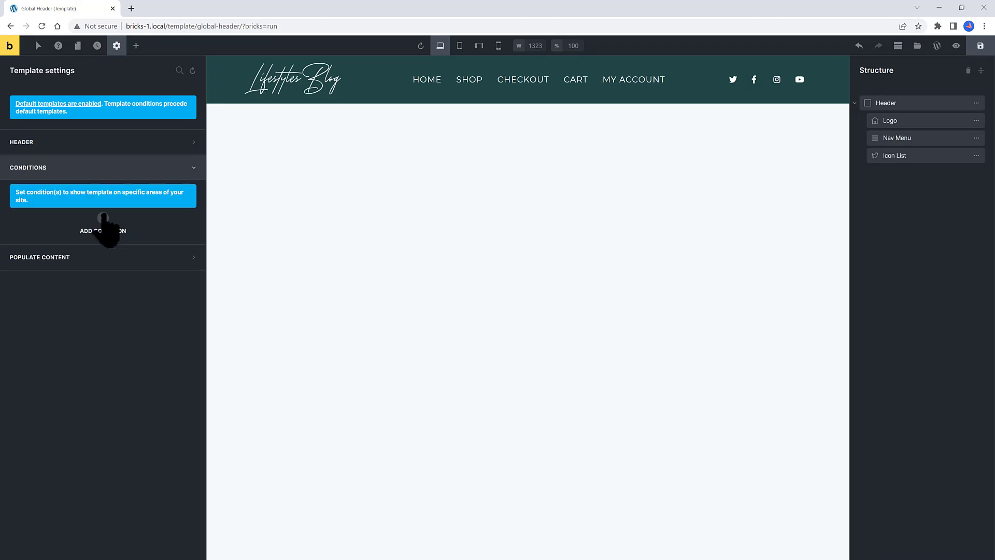
left_click(102, 230)
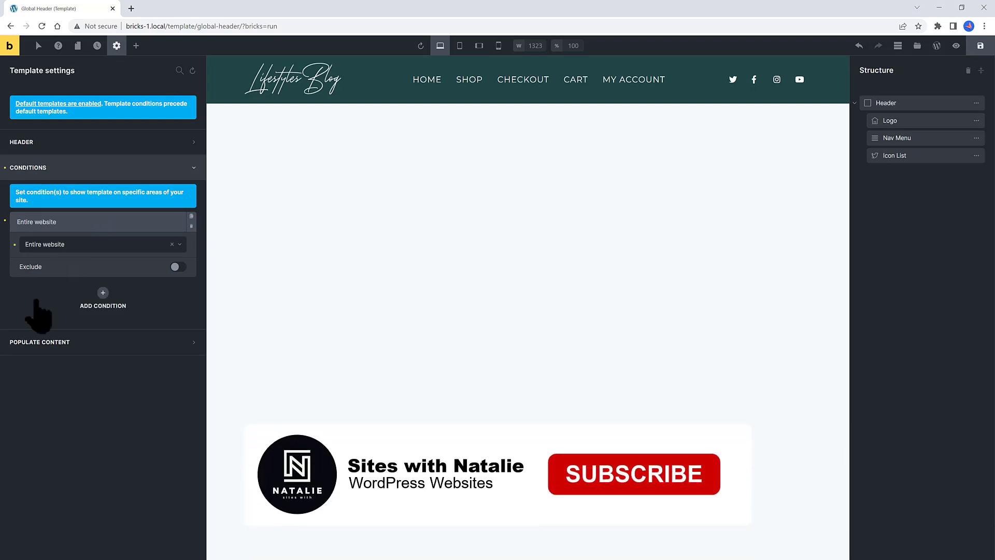
left_click(633, 473)
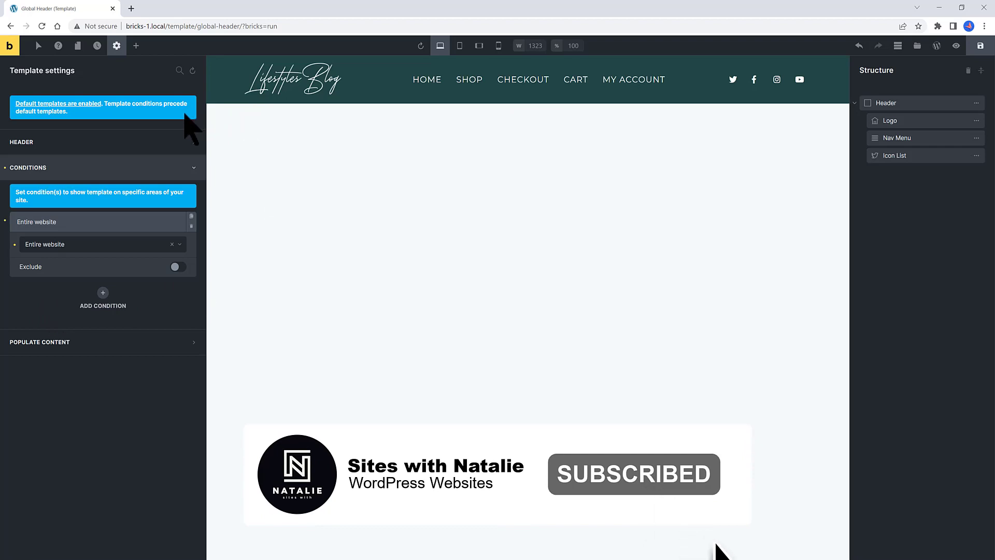
left_click(293, 78)
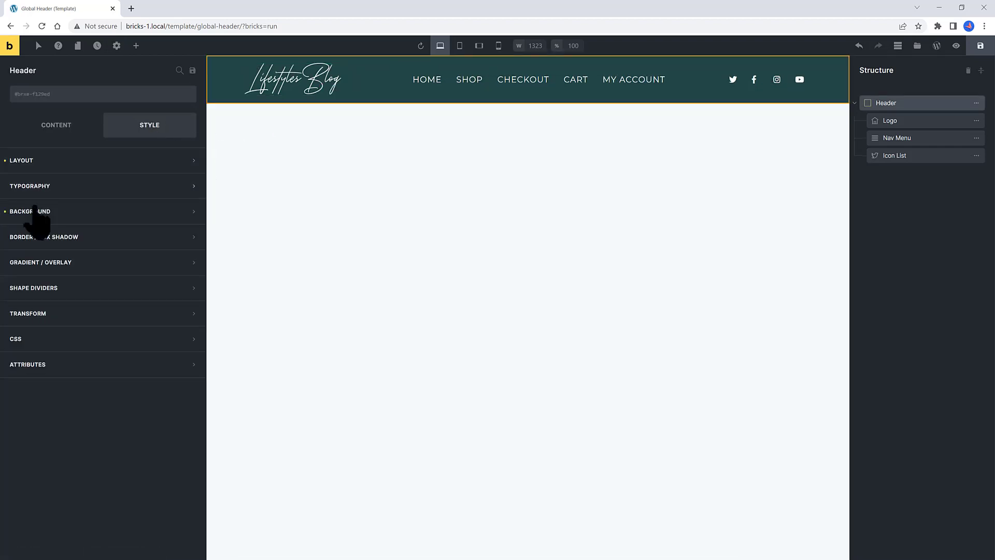
Style the header with background colour #071225, a new logo and 90 px height.
left_click(30, 211)
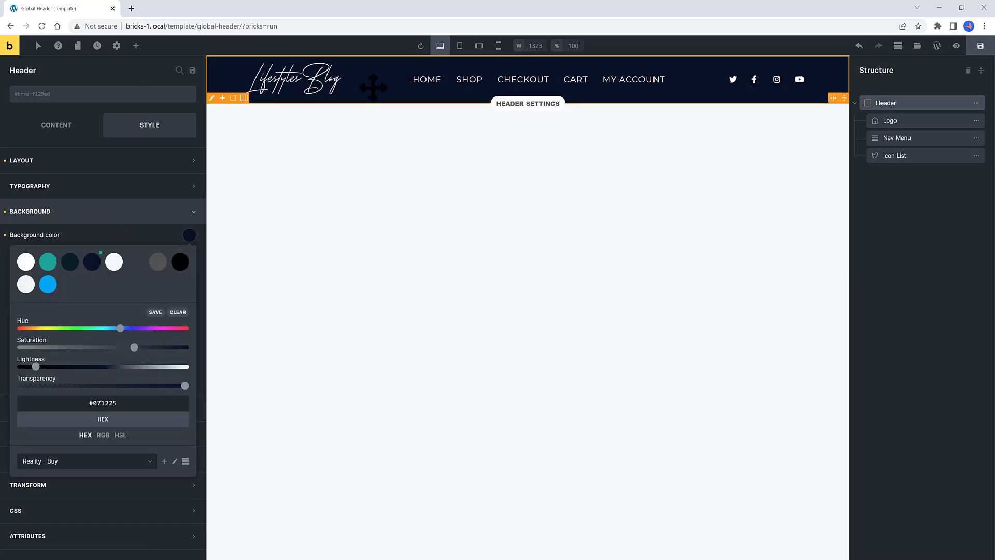
left_click(292, 79)
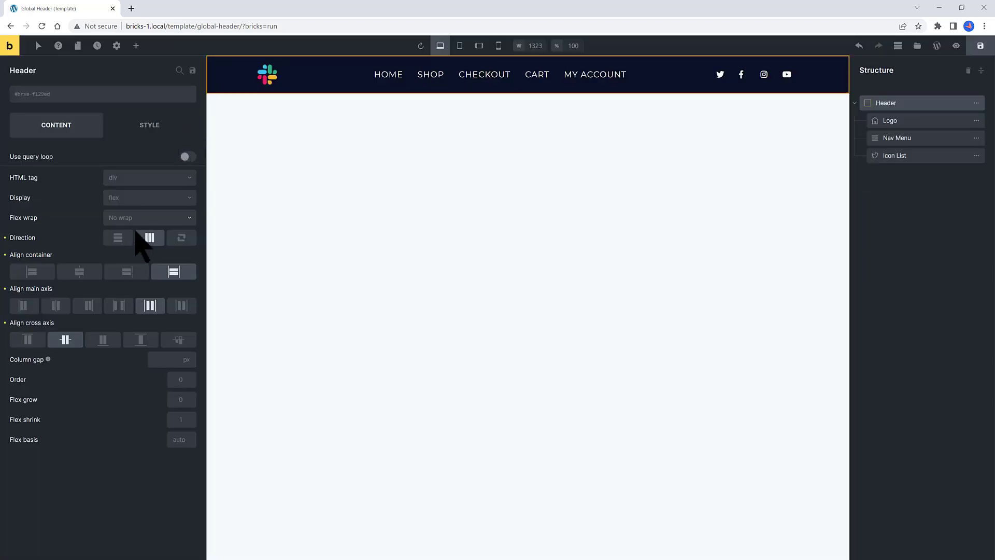
left_click(149, 124)
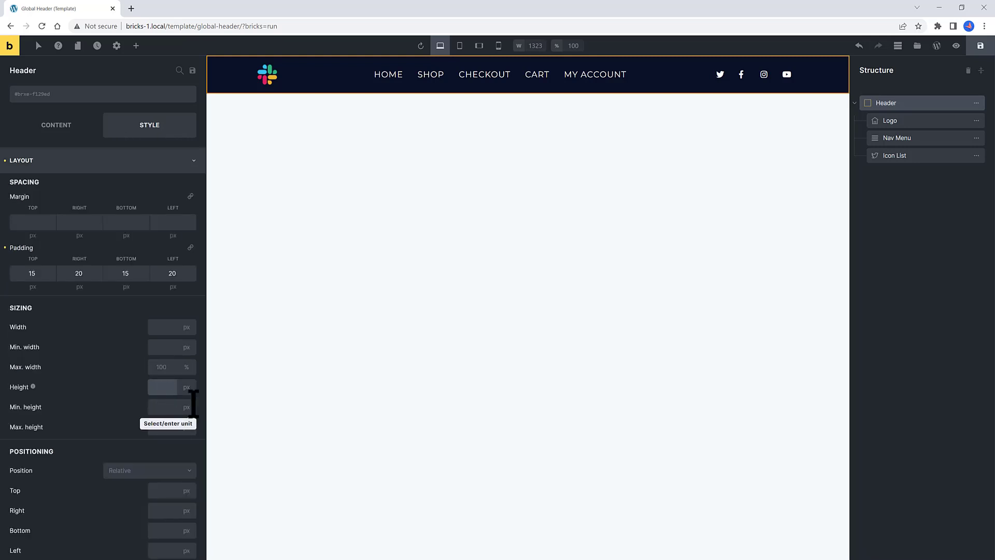
type("90")
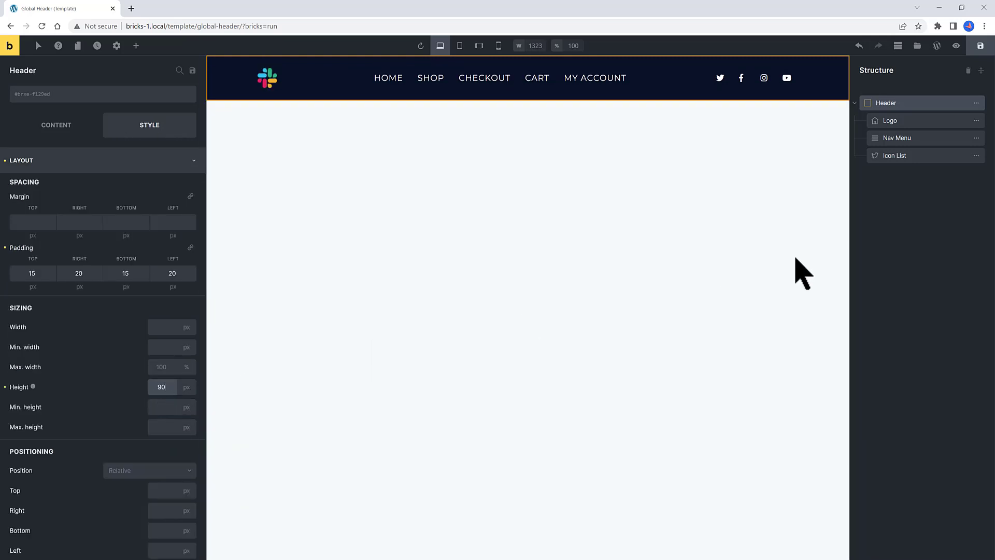
left_click(980, 45)
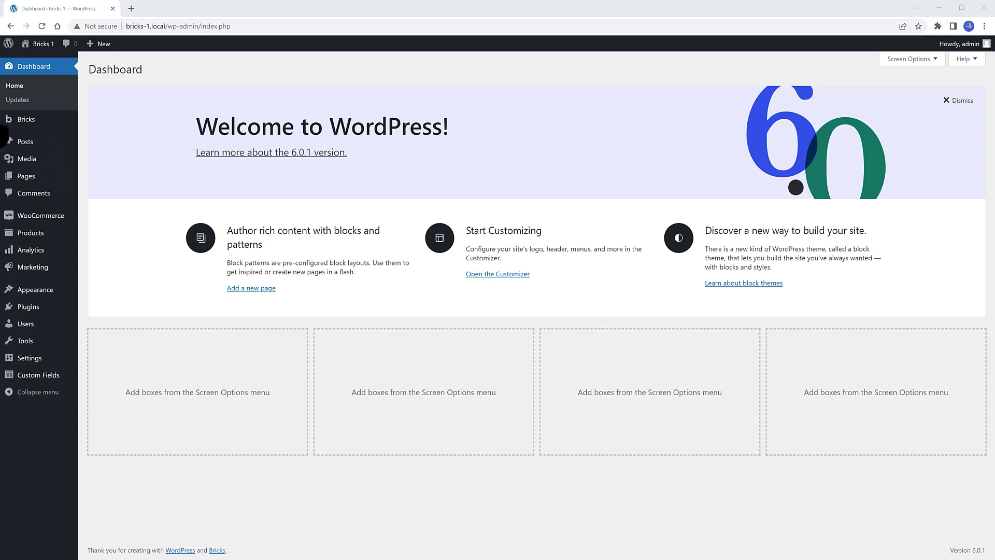
mouse_move(26, 119)
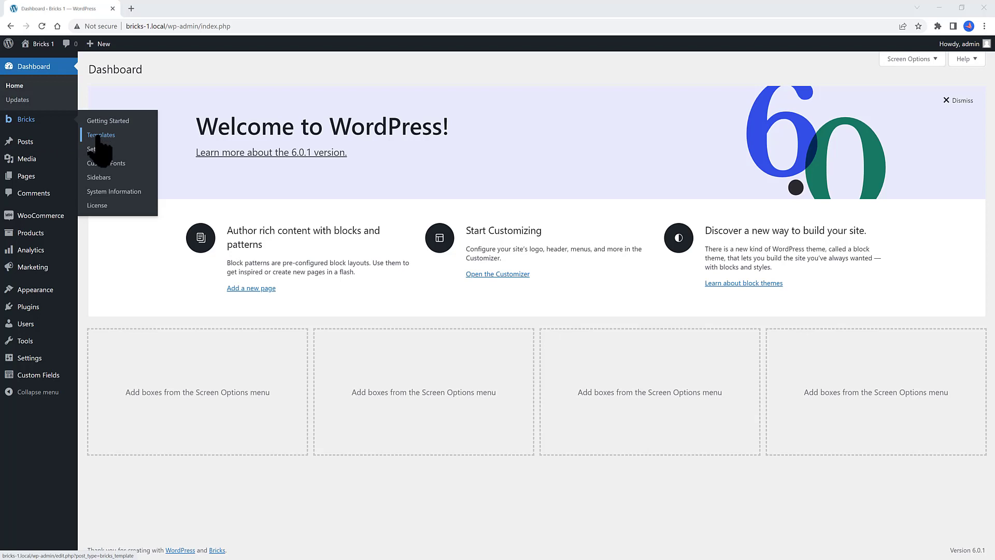
Show the Bricks My Templates list with Global Header among the published templates.
left_click(101, 135)
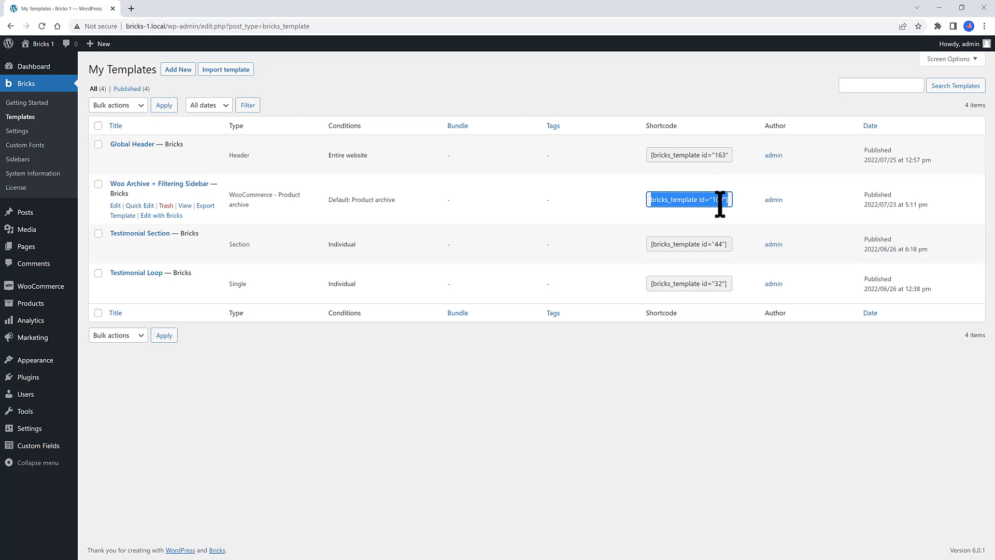
mouse_move(723, 219)
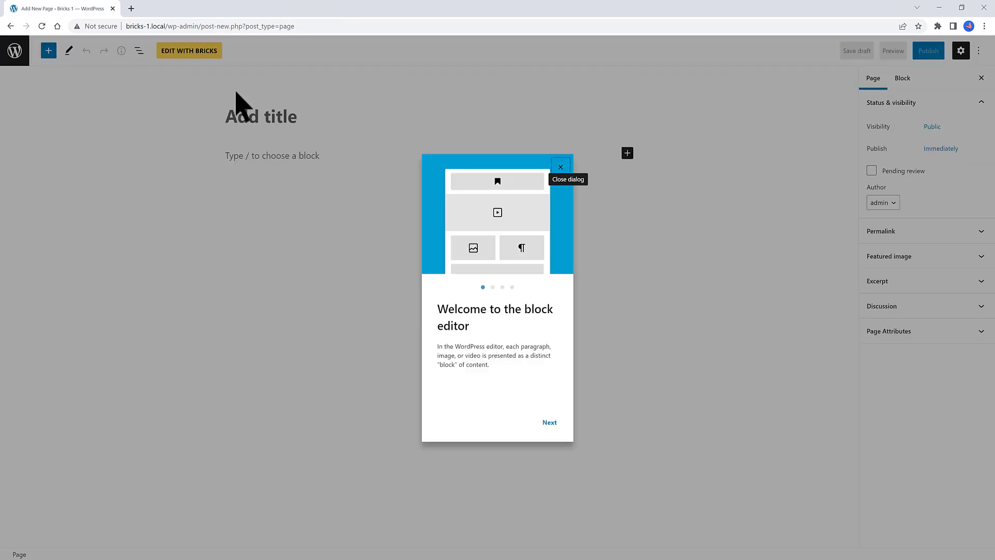
Publish a new page titled Store and edit it with Bricks.
left_click(561, 167)
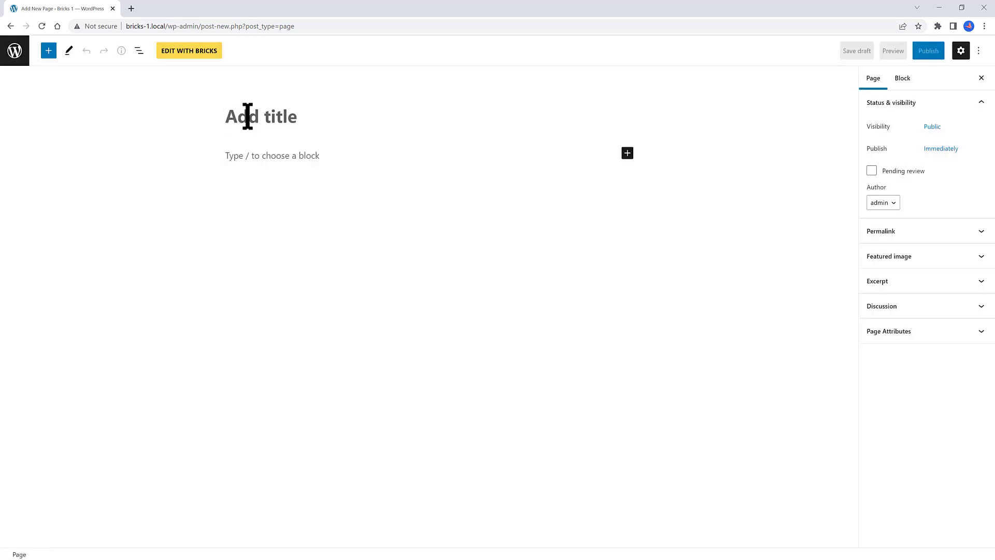
type("Store")
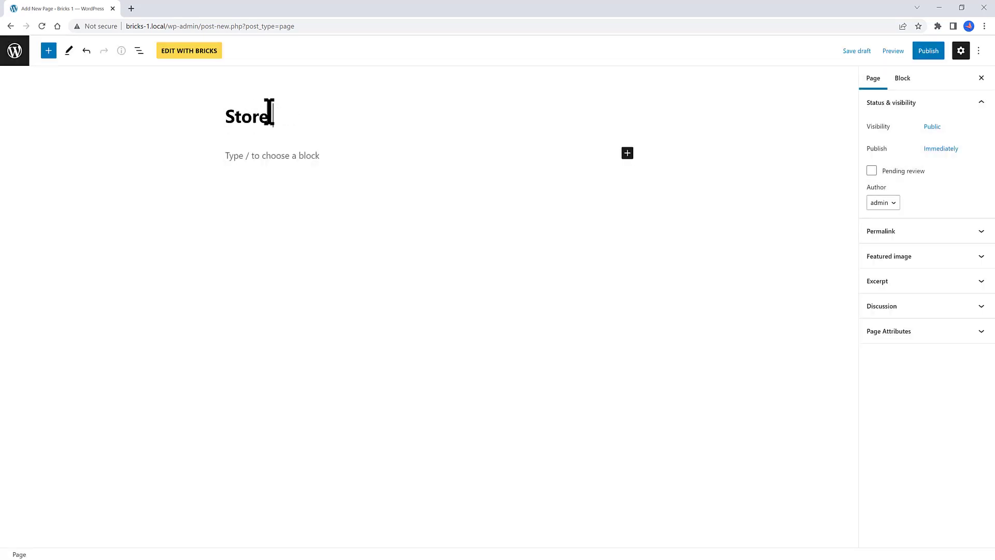
left_click(927, 49)
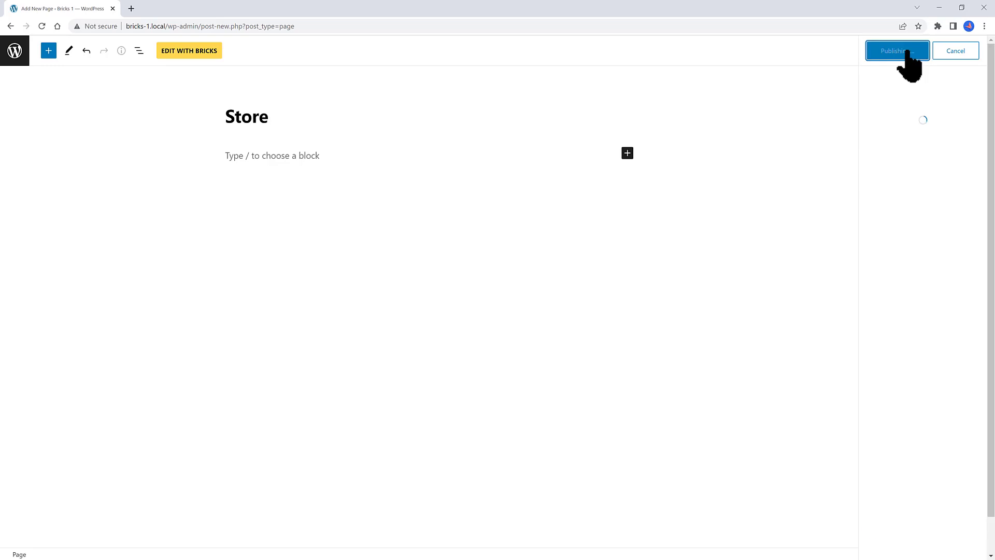
left_click(896, 50)
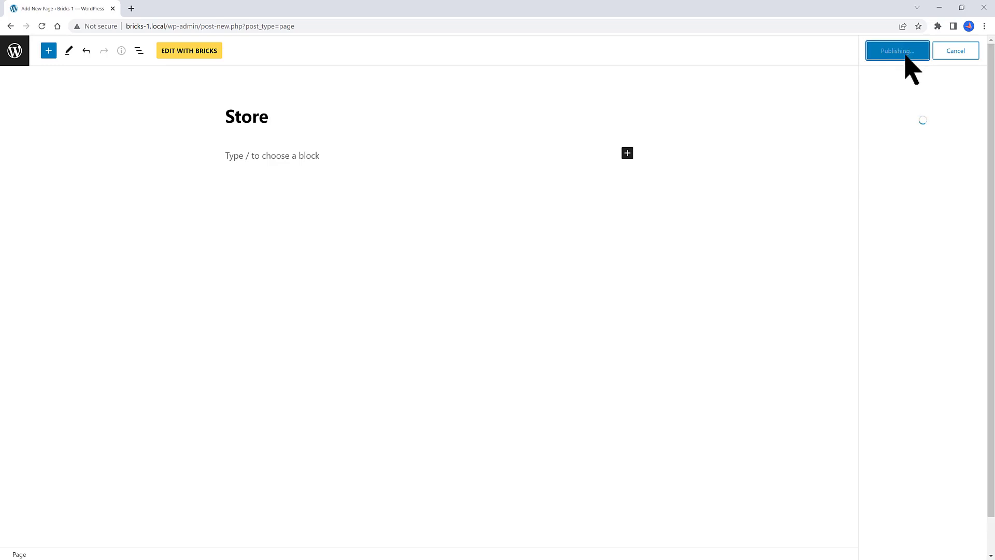
left_click(897, 51)
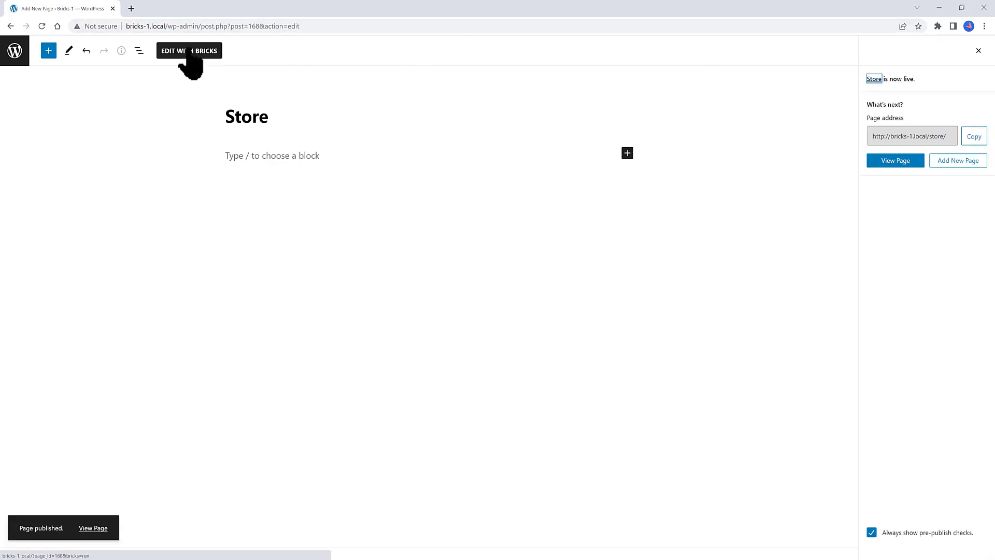
left_click(188, 51)
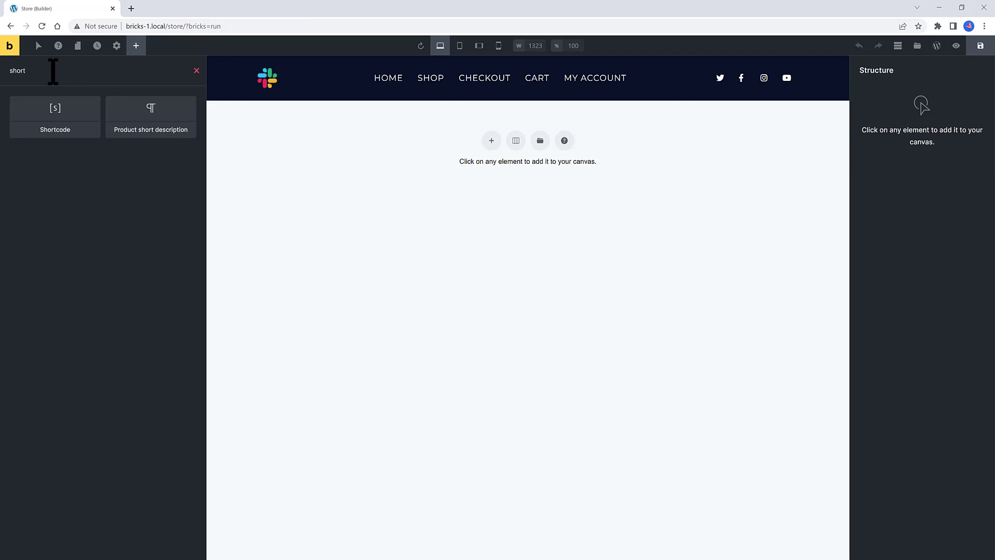
Add a Shortcode element containing [bricks_template id="109"] to the Store page.
left_click(55, 117)
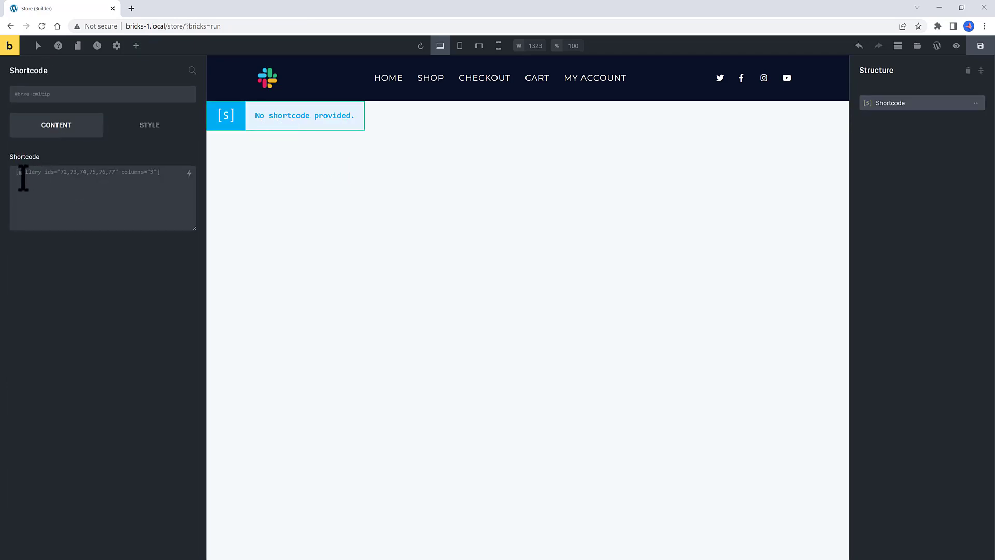
type("[bricks_template id=\"109\"]")
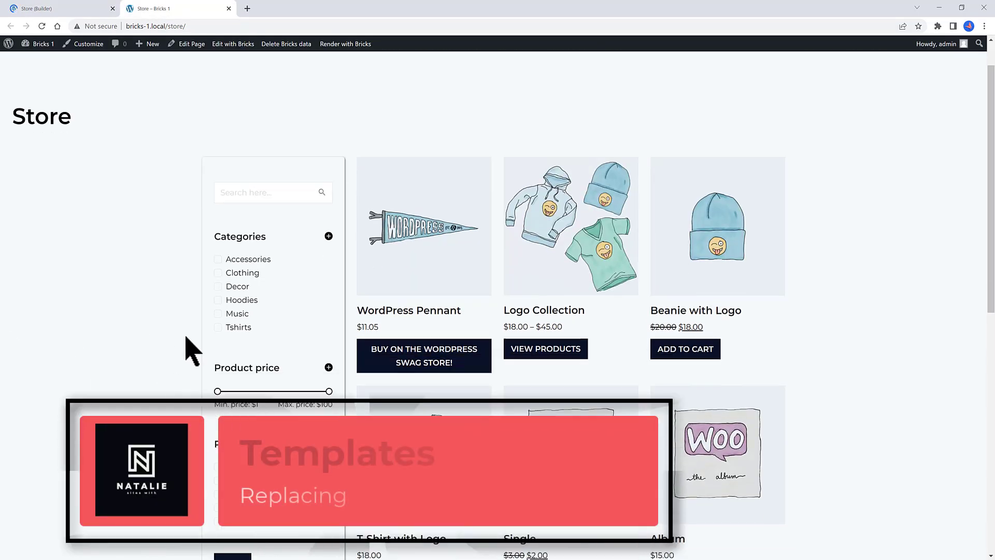
Scroll the live Store page to review the product grid and filter sidebar.
scroll("down", 3)
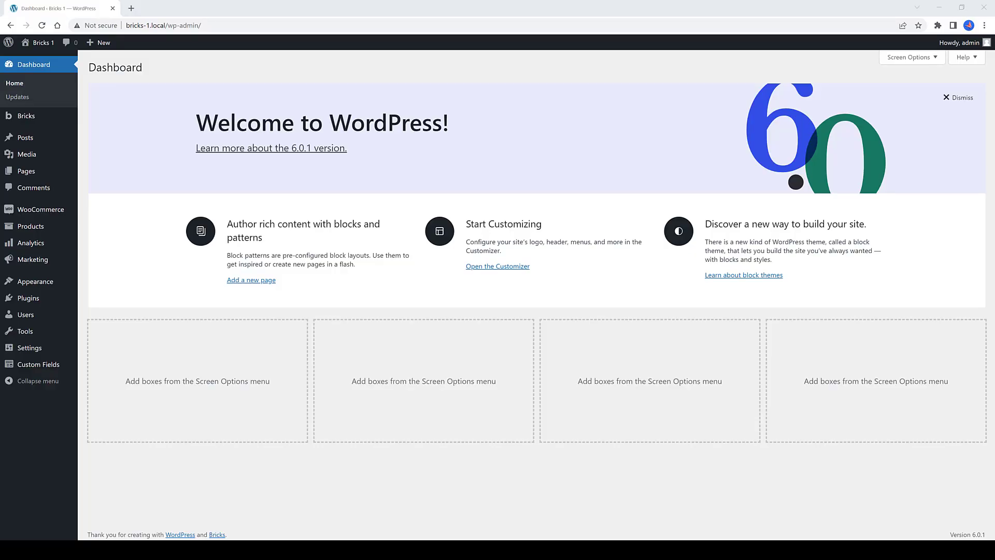
mouse_move(41, 210)
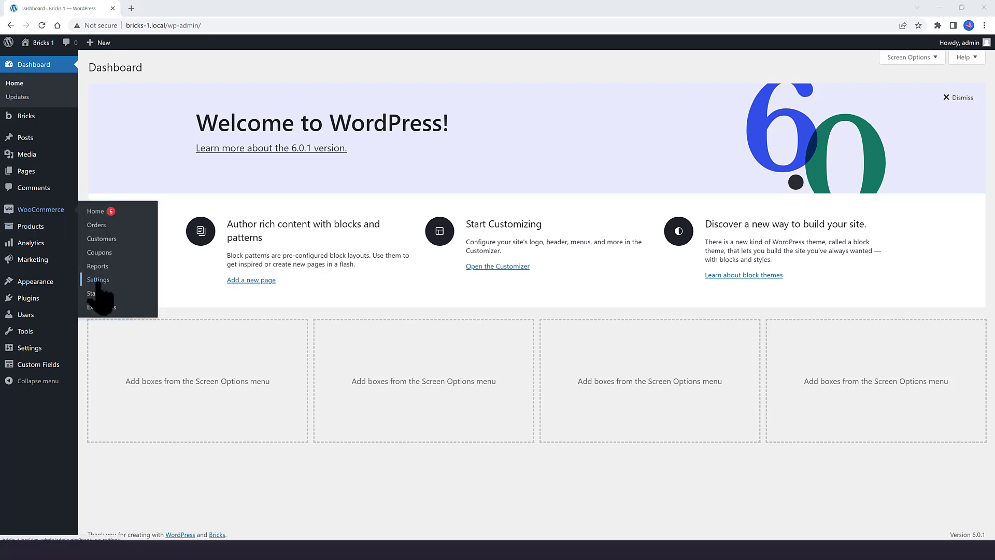
Set the WooCommerce Products shop page to Store, save changes and visit the live site.
left_click(99, 278)
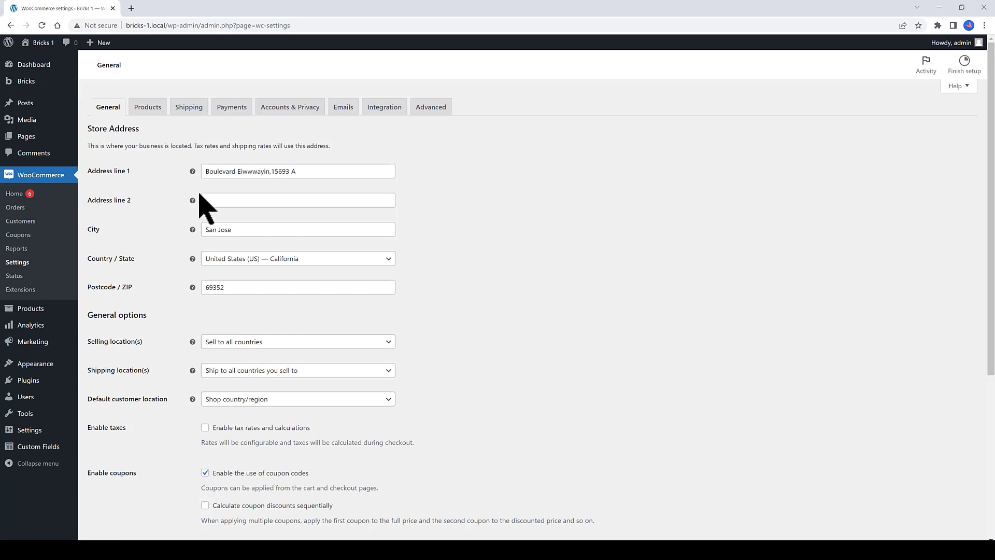
left_click(147, 107)
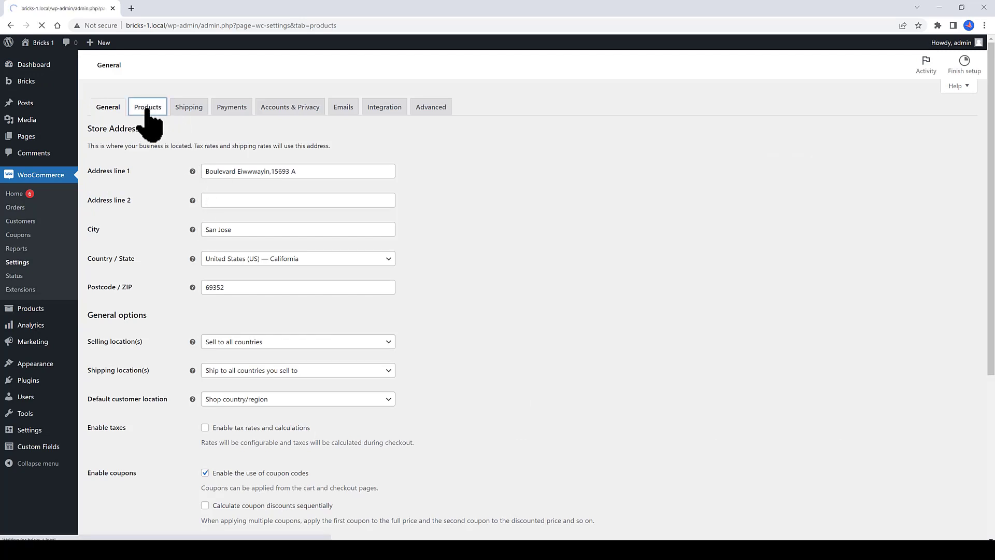
left_click(146, 106)
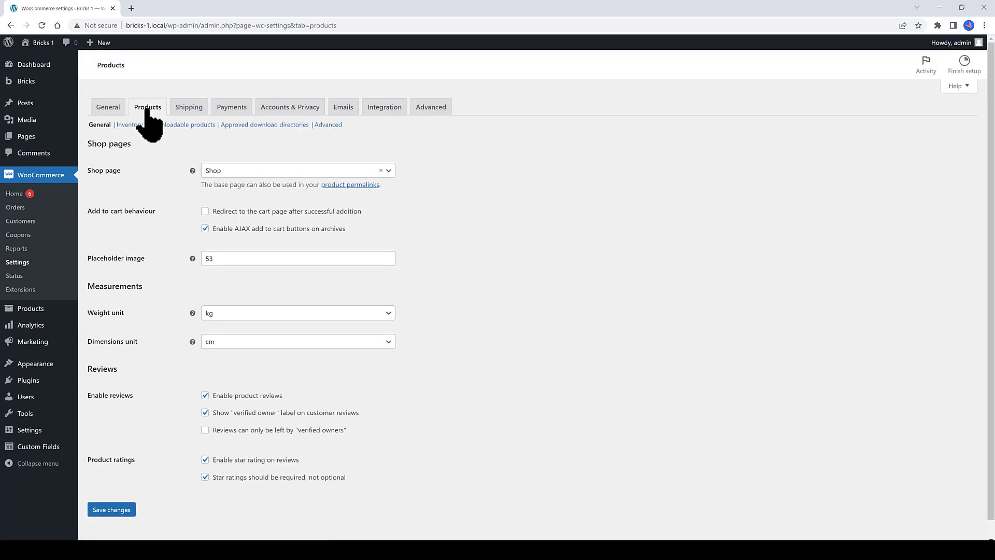
mouse_move(238, 184)
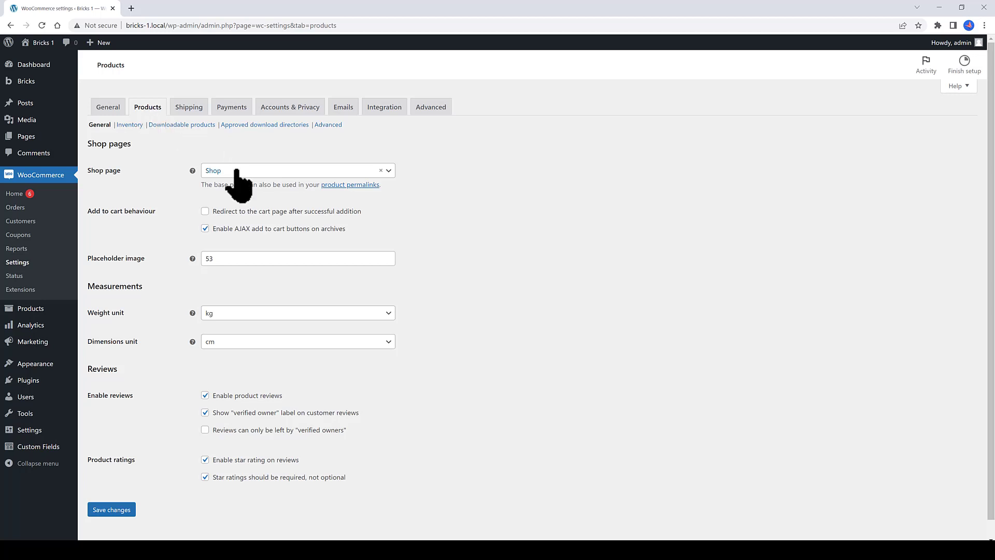
left_click(297, 170)
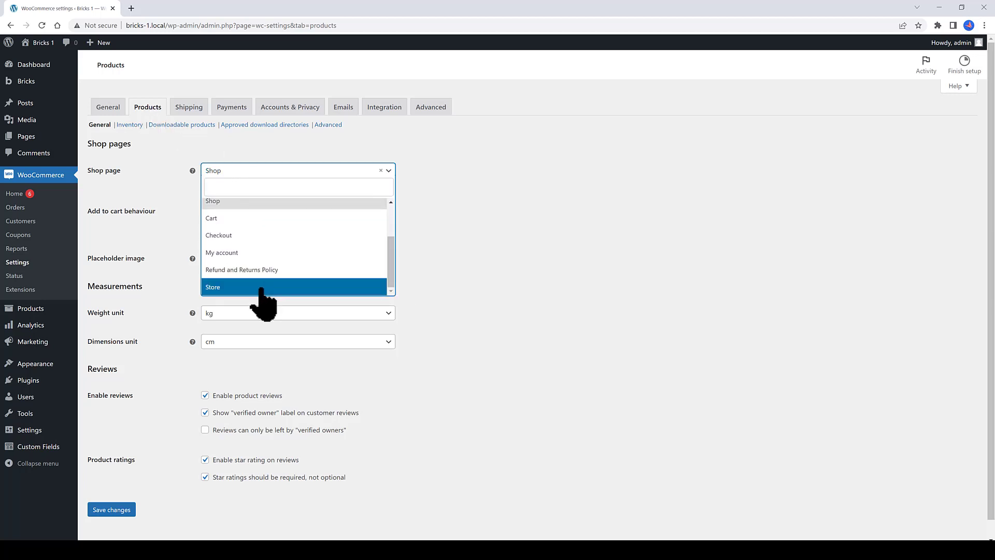
left_click(213, 287)
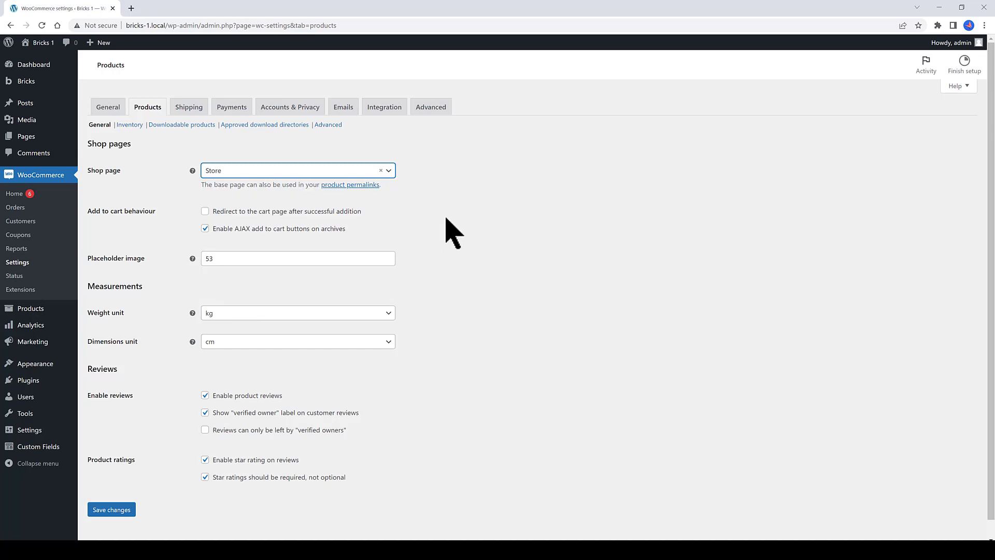
left_click(111, 509)
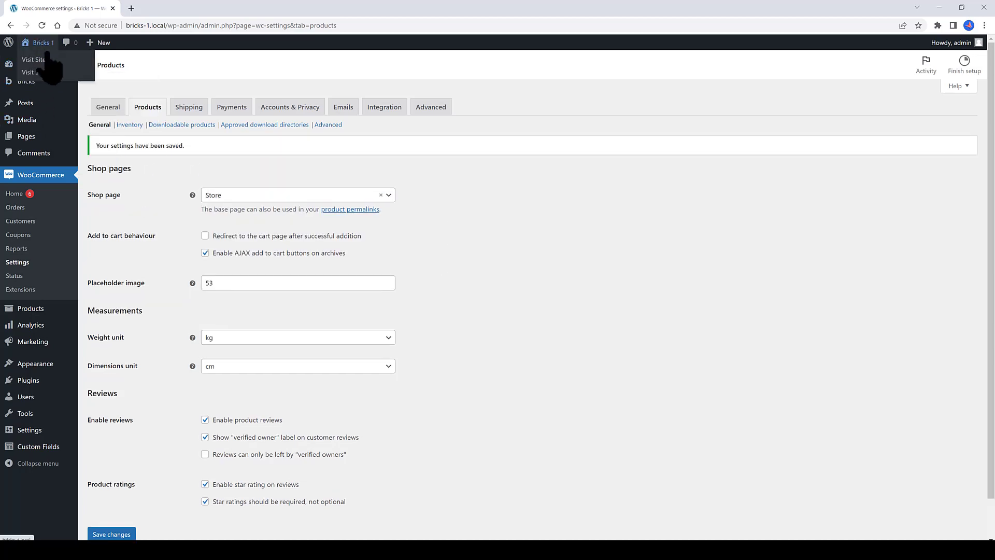
left_click(32, 59)
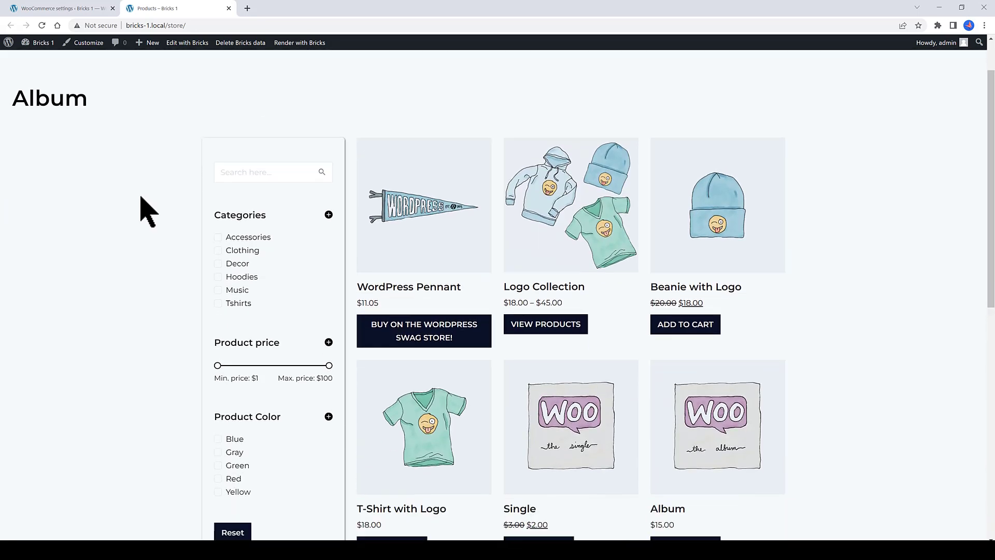
Filter the shop by Product Color Blue and Gray, toggling the colour group.
scroll("down", 3)
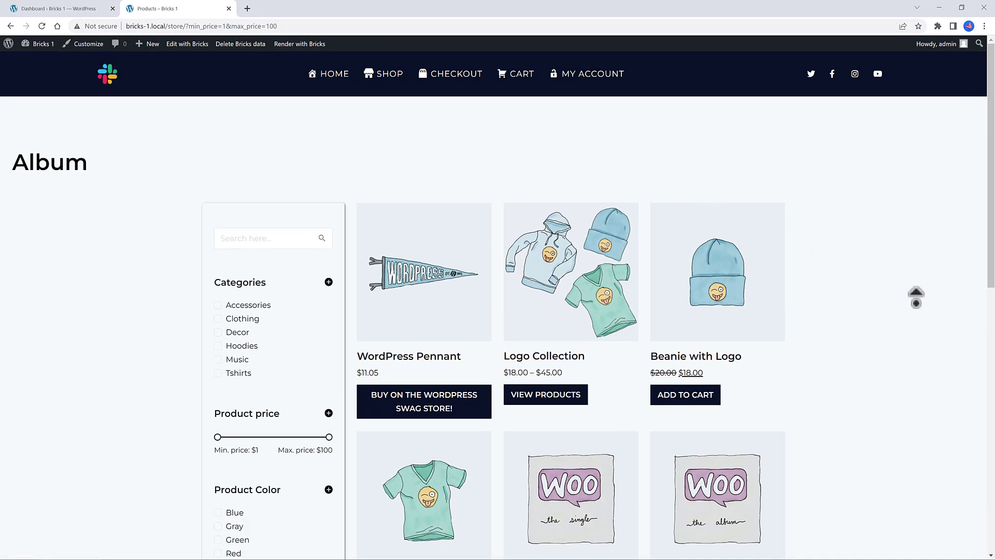
scroll("down", 3)
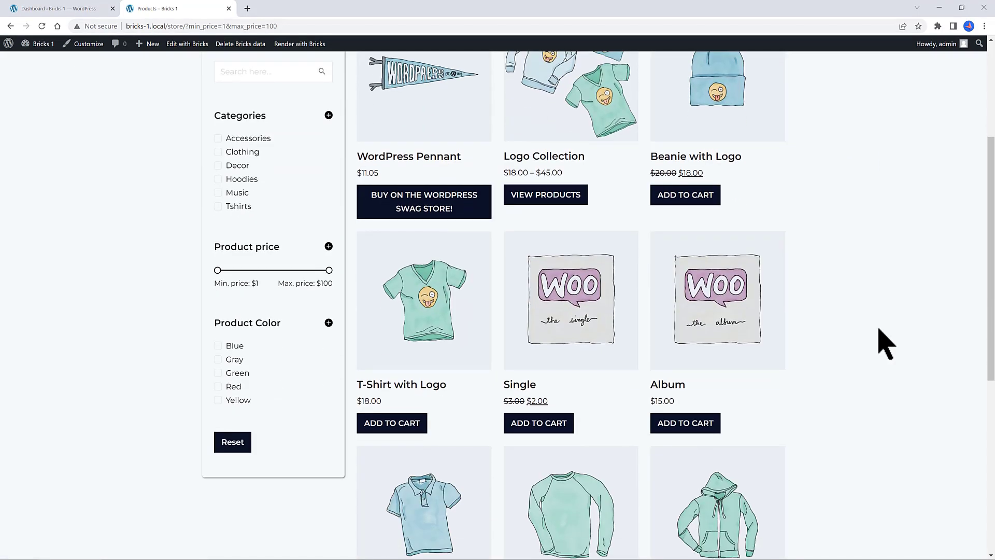
scroll("down", 3)
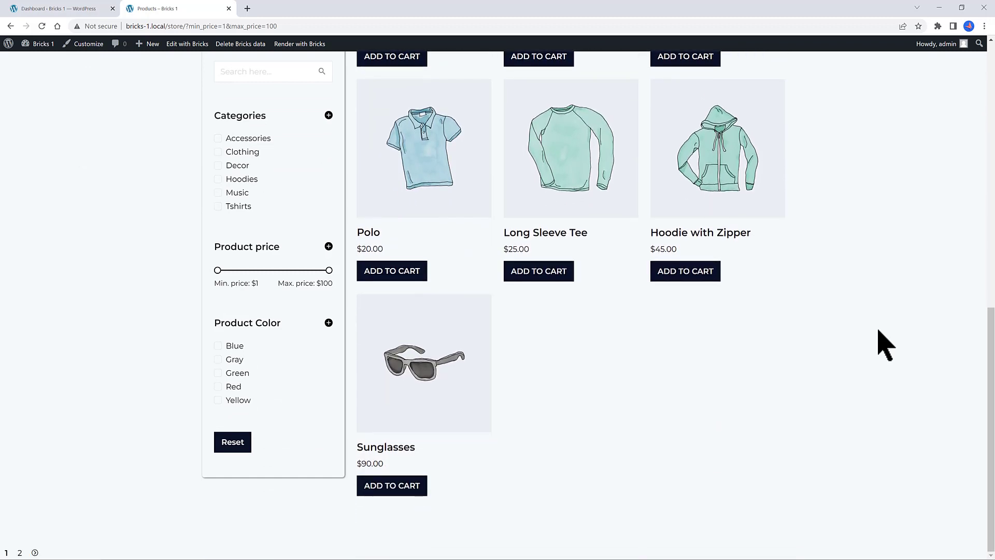
left_click(218, 345)
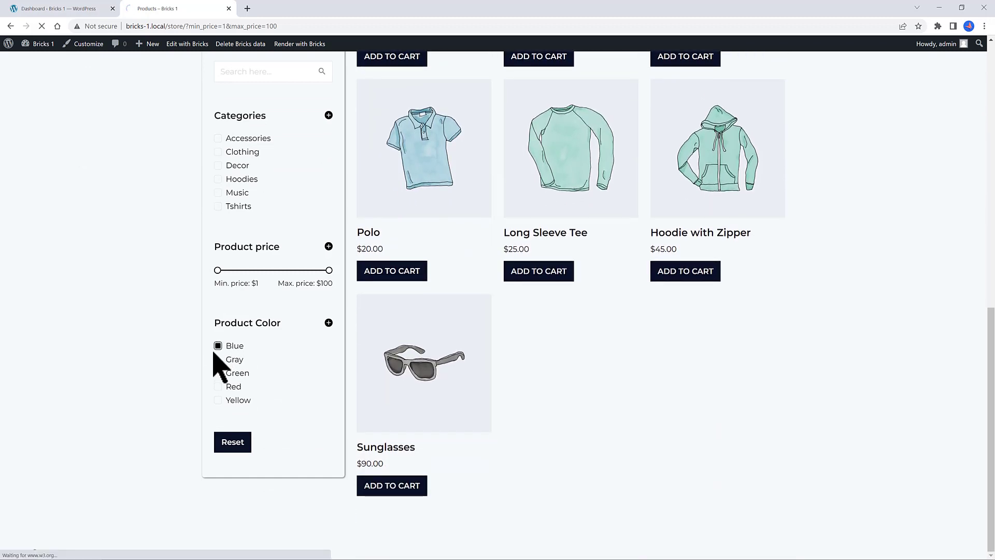
left_click(218, 360)
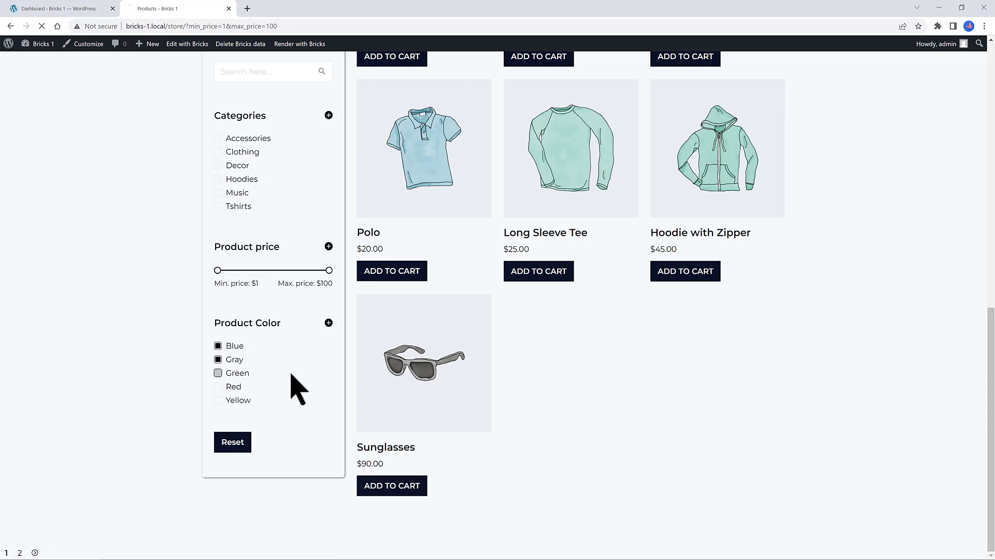
left_click(329, 322)
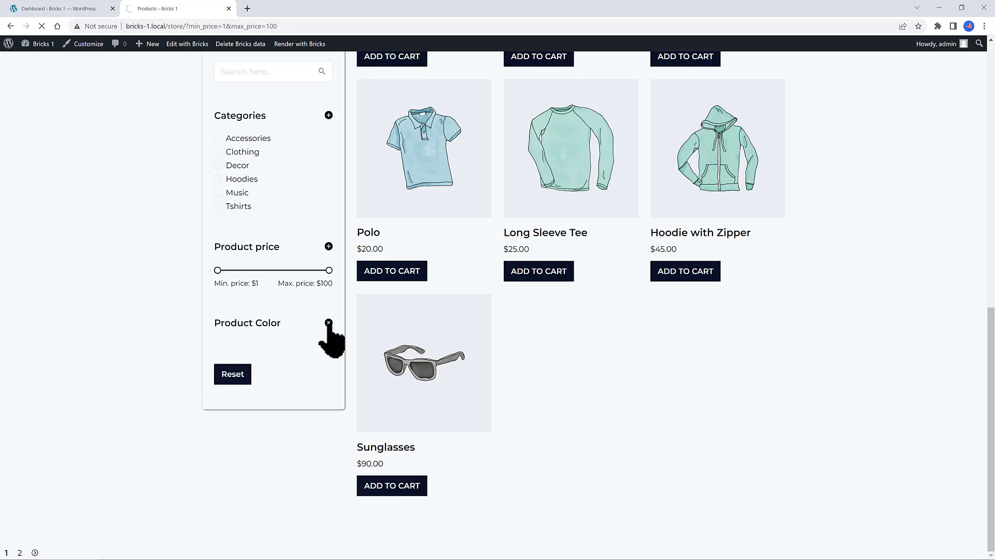
left_click(329, 322)
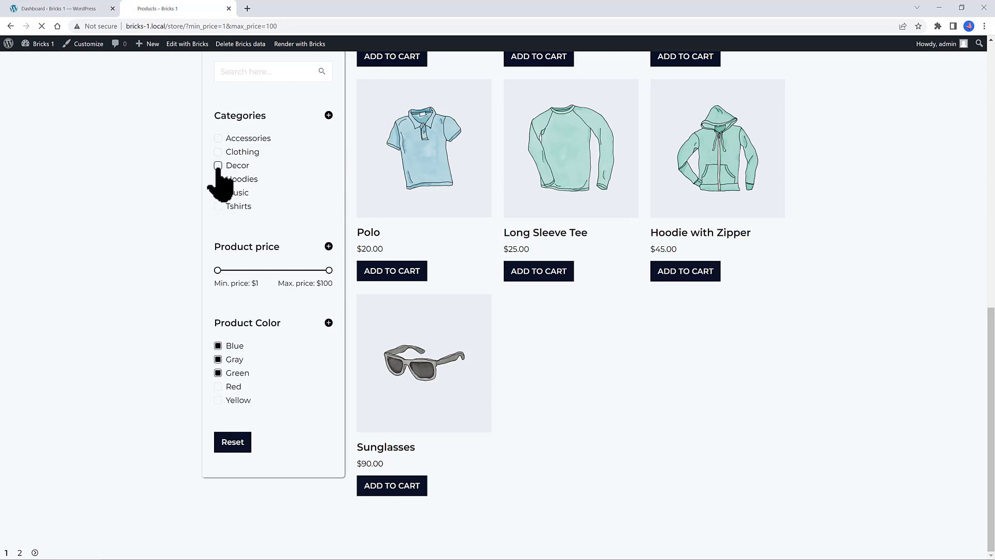
Add Decor to the Categories filter, toggling the categories group.
left_click(217, 164)
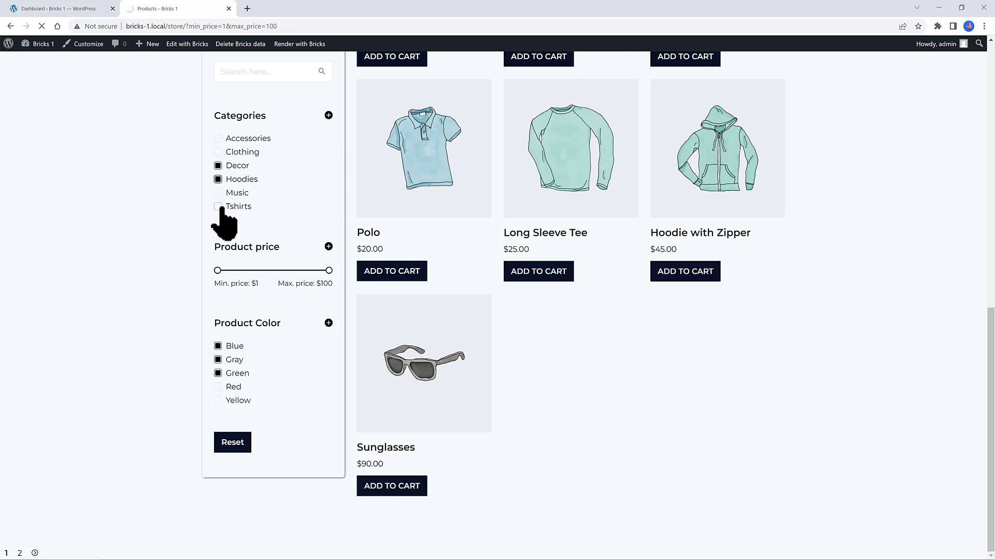
left_click(329, 115)
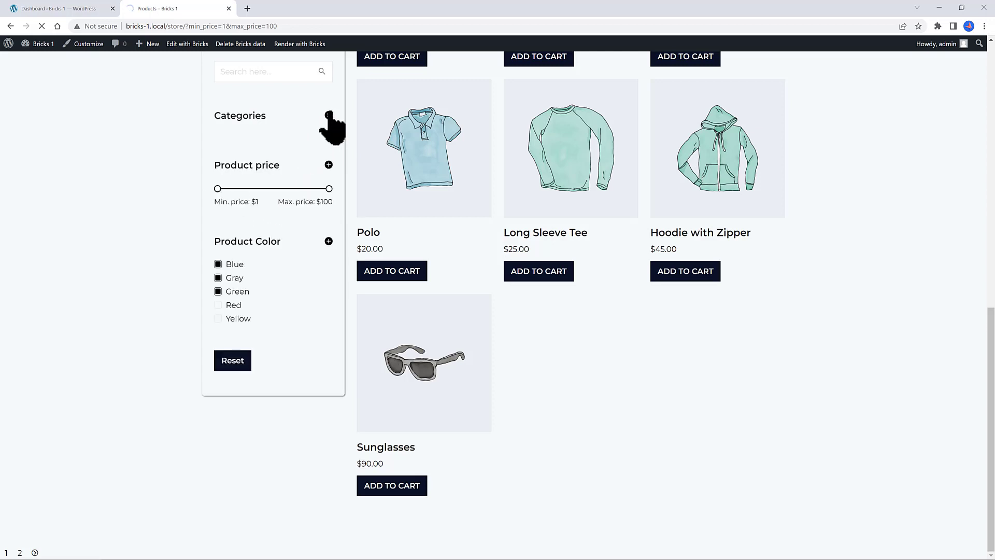
left_click(329, 115)
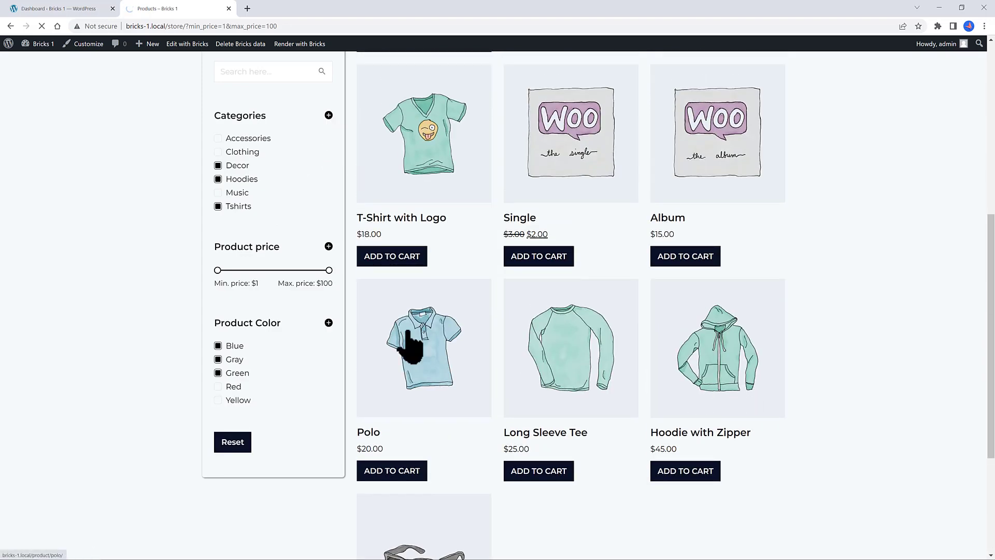